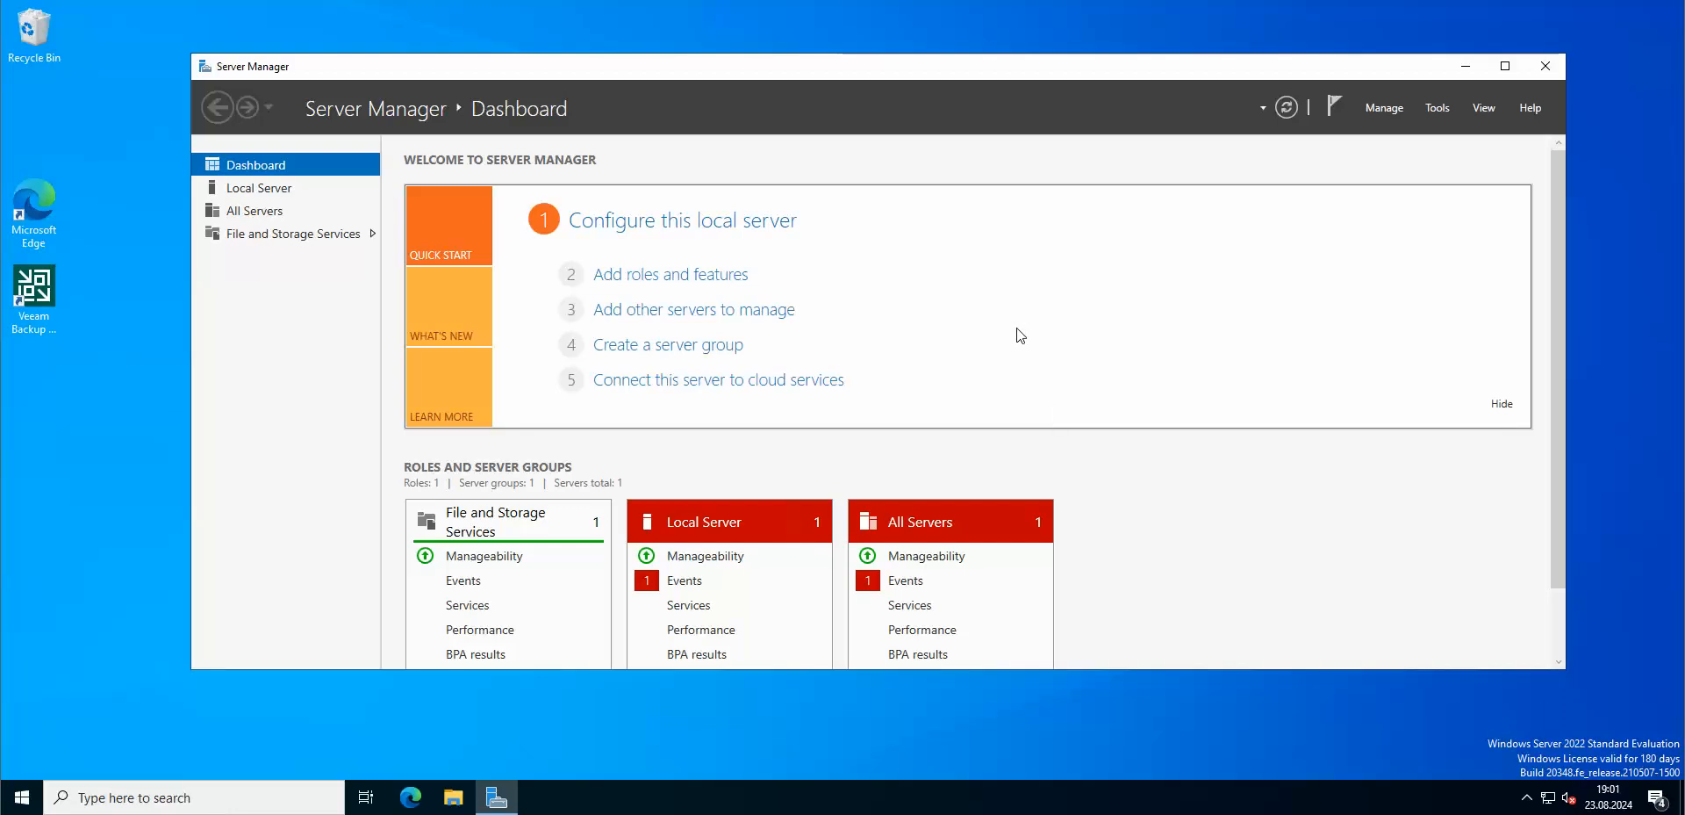
mouse_move(999, 364)
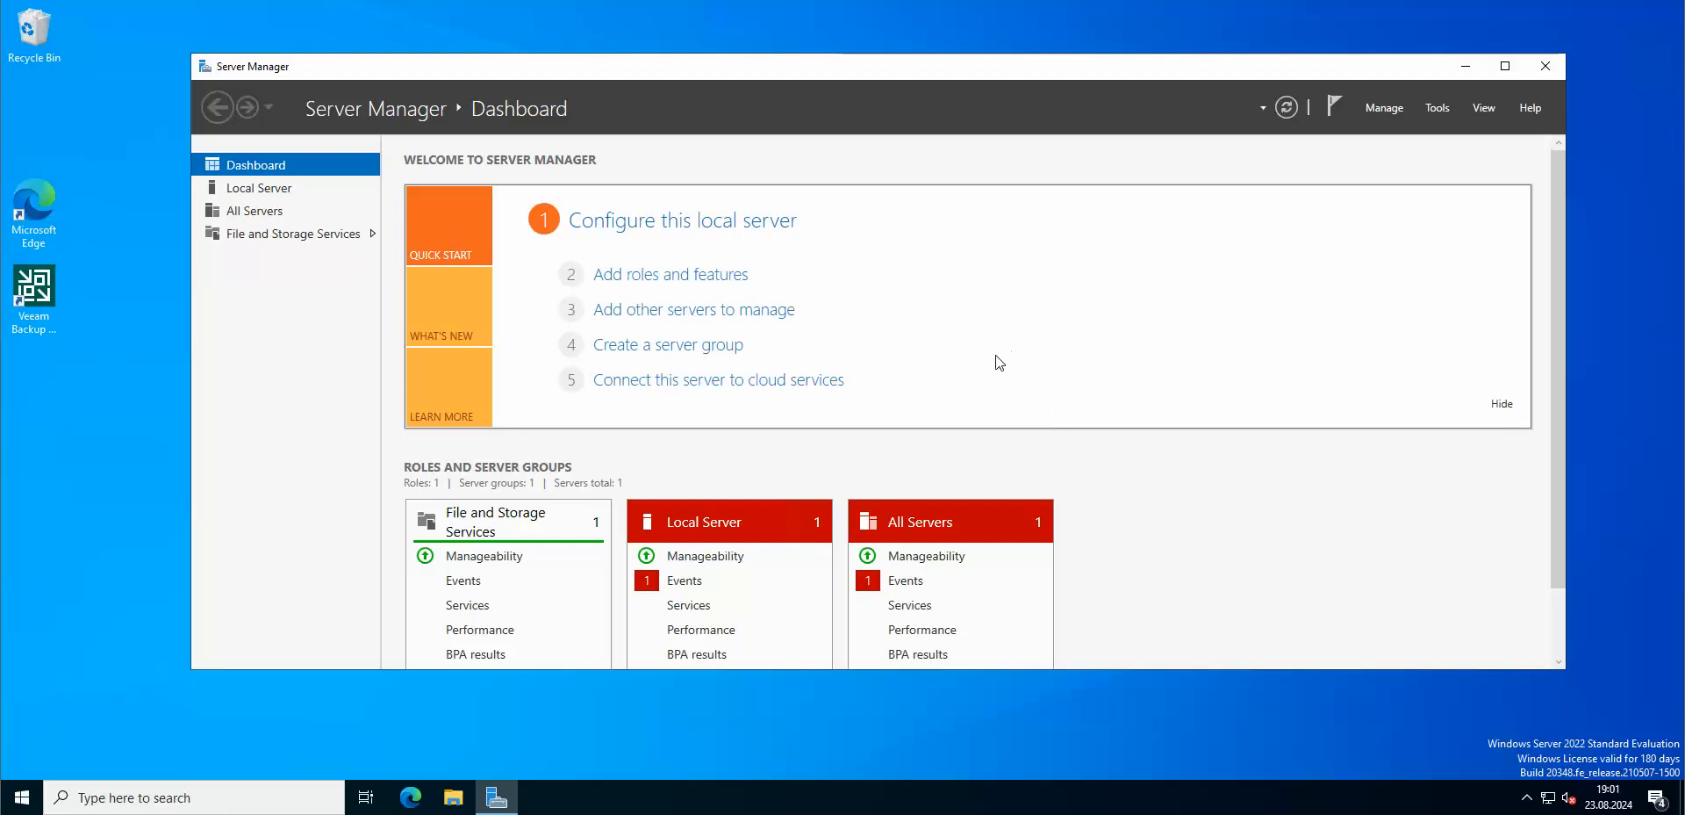
mouse_move(1464, 277)
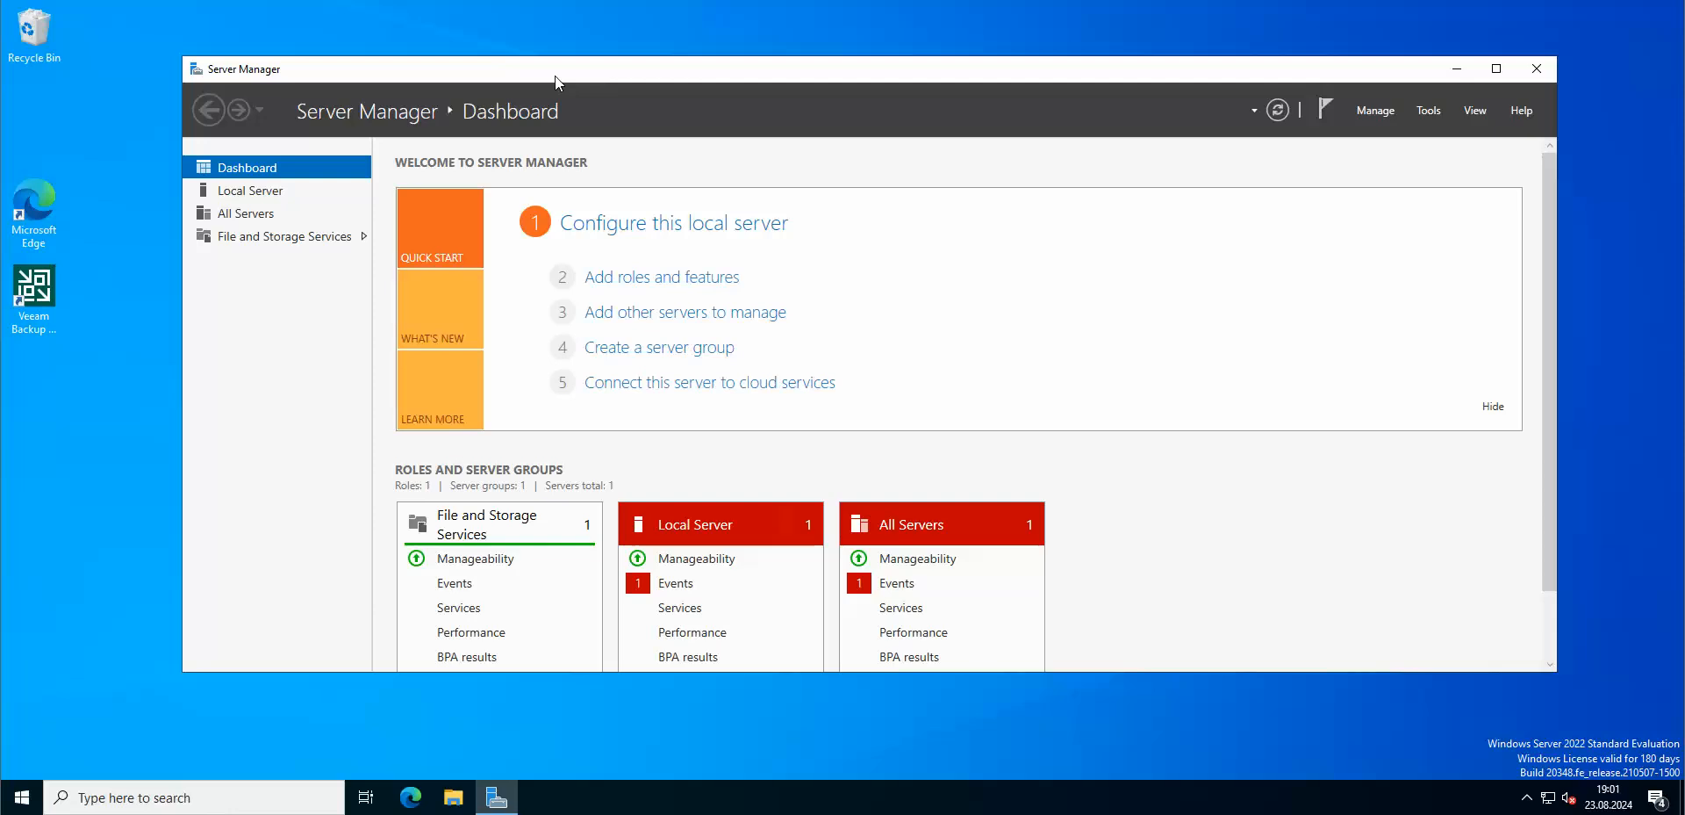
mouse_move(341, 280)
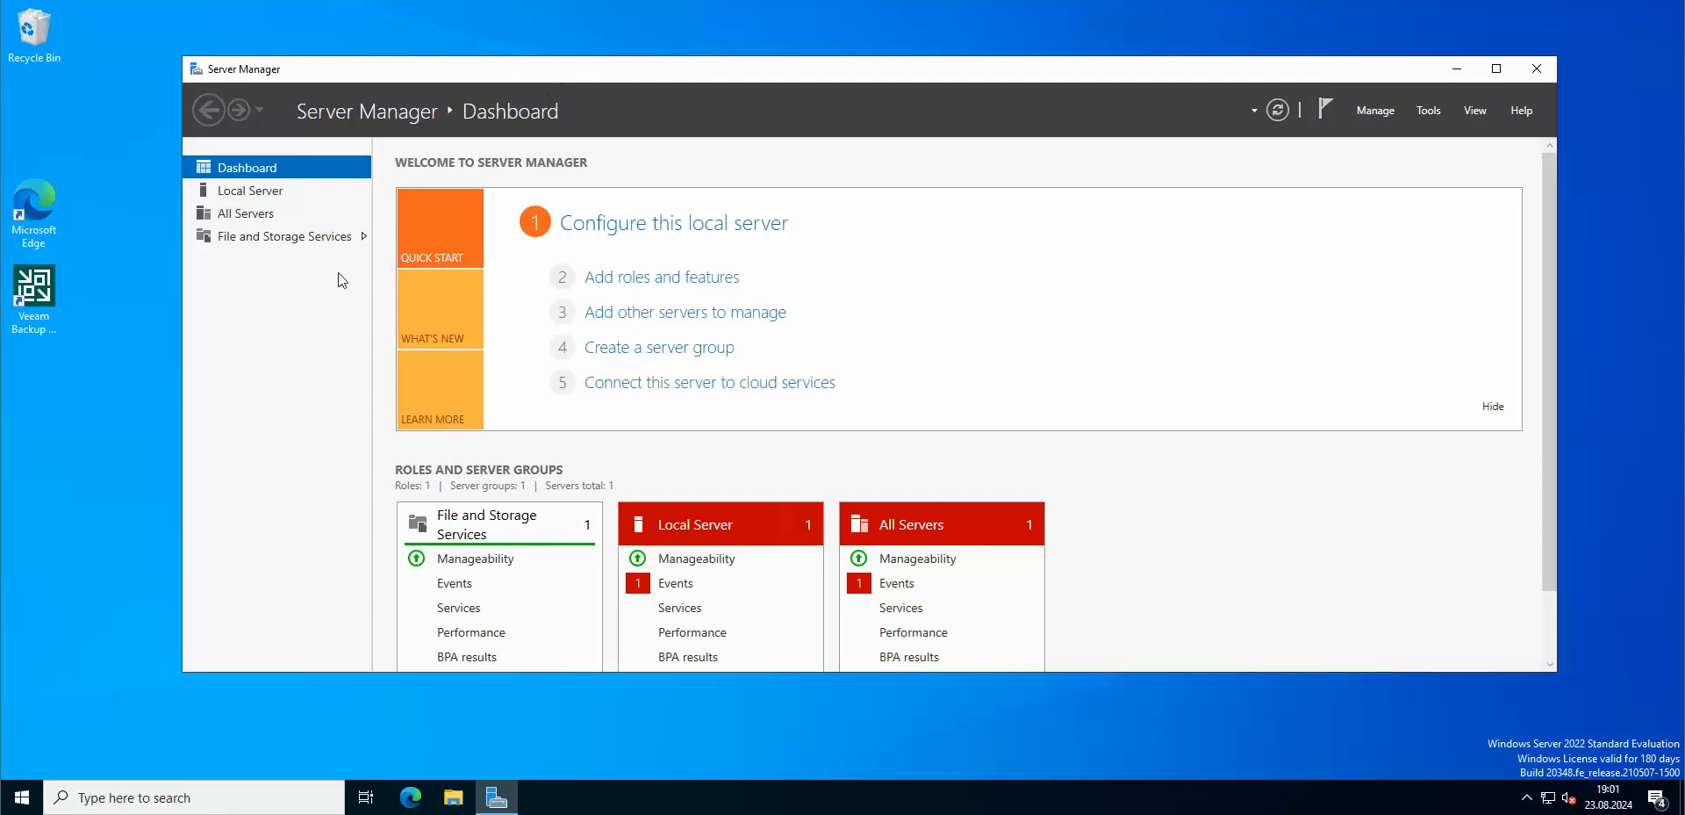
Step: Launch an administrator Command Prompt and run control panel from it
click(20, 797)
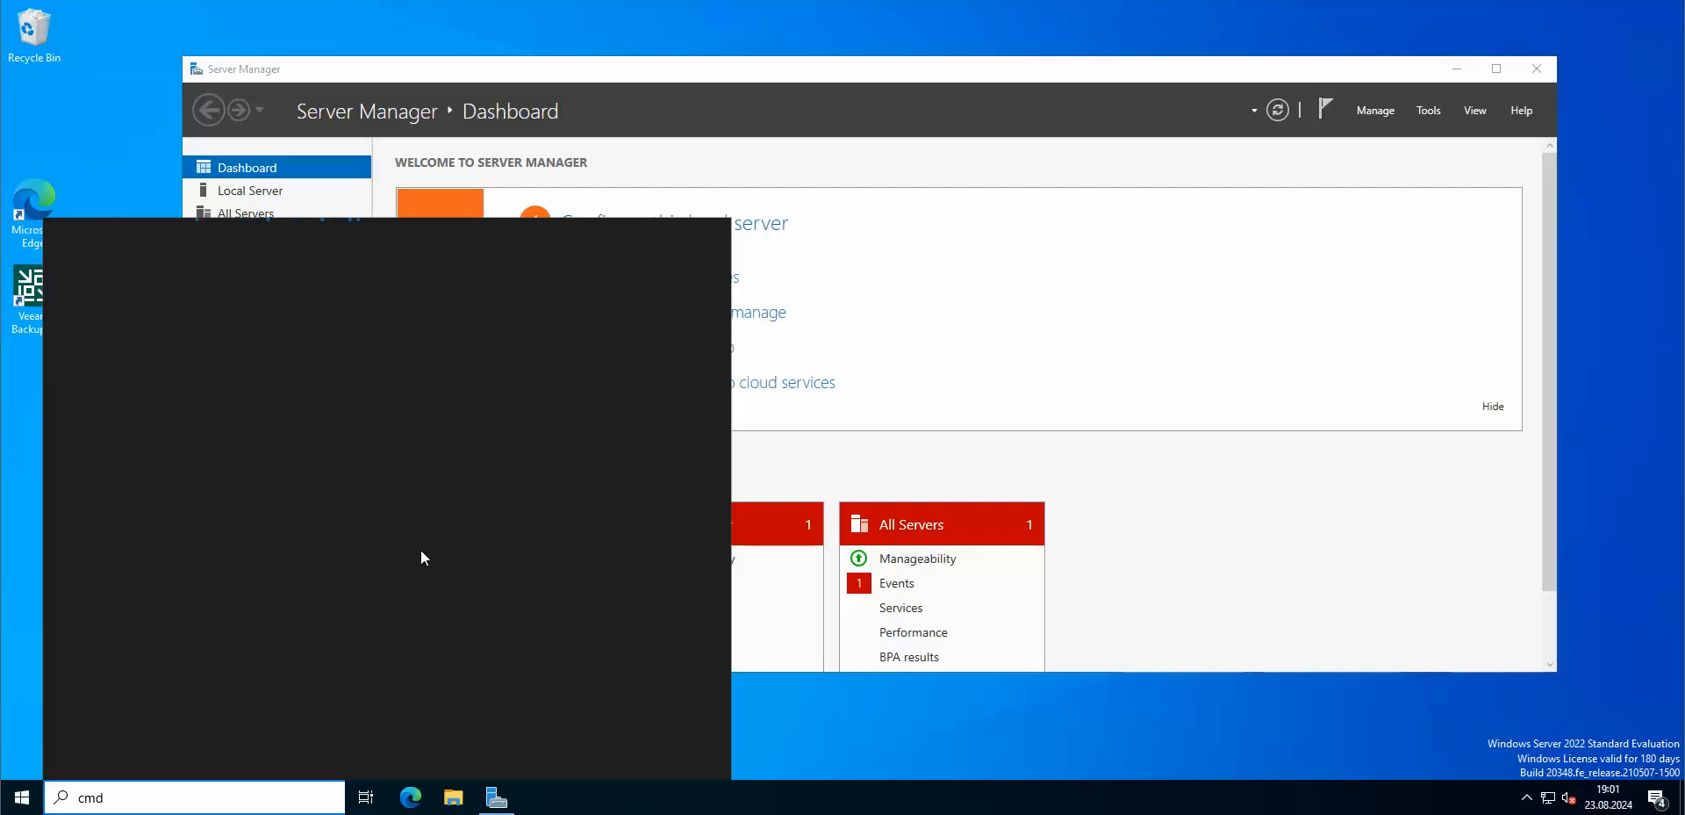
text(cmd)
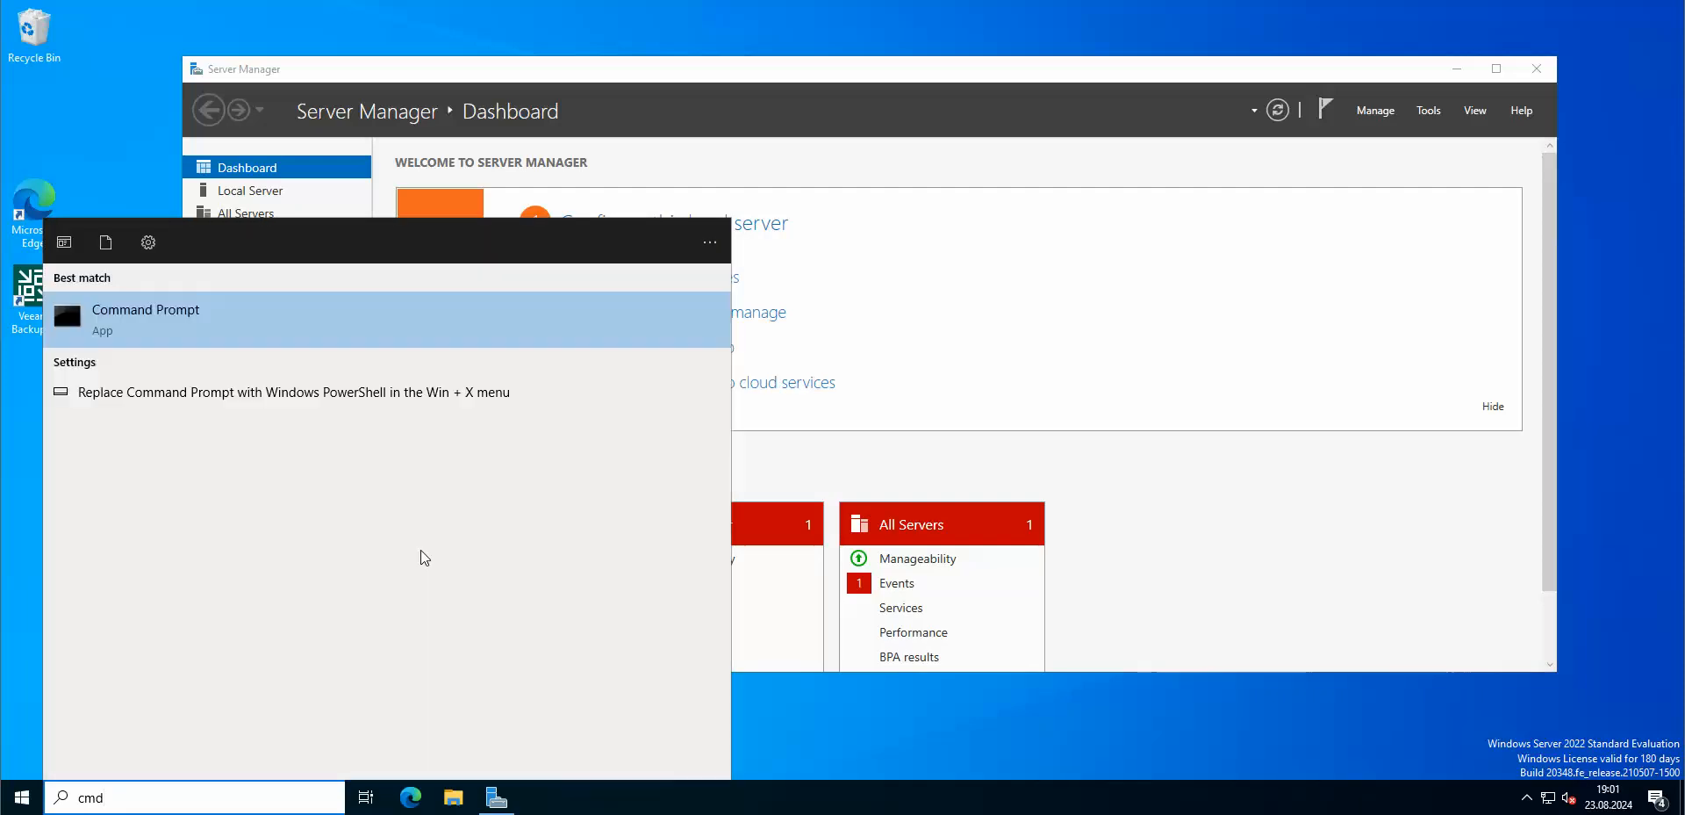
click(146, 309)
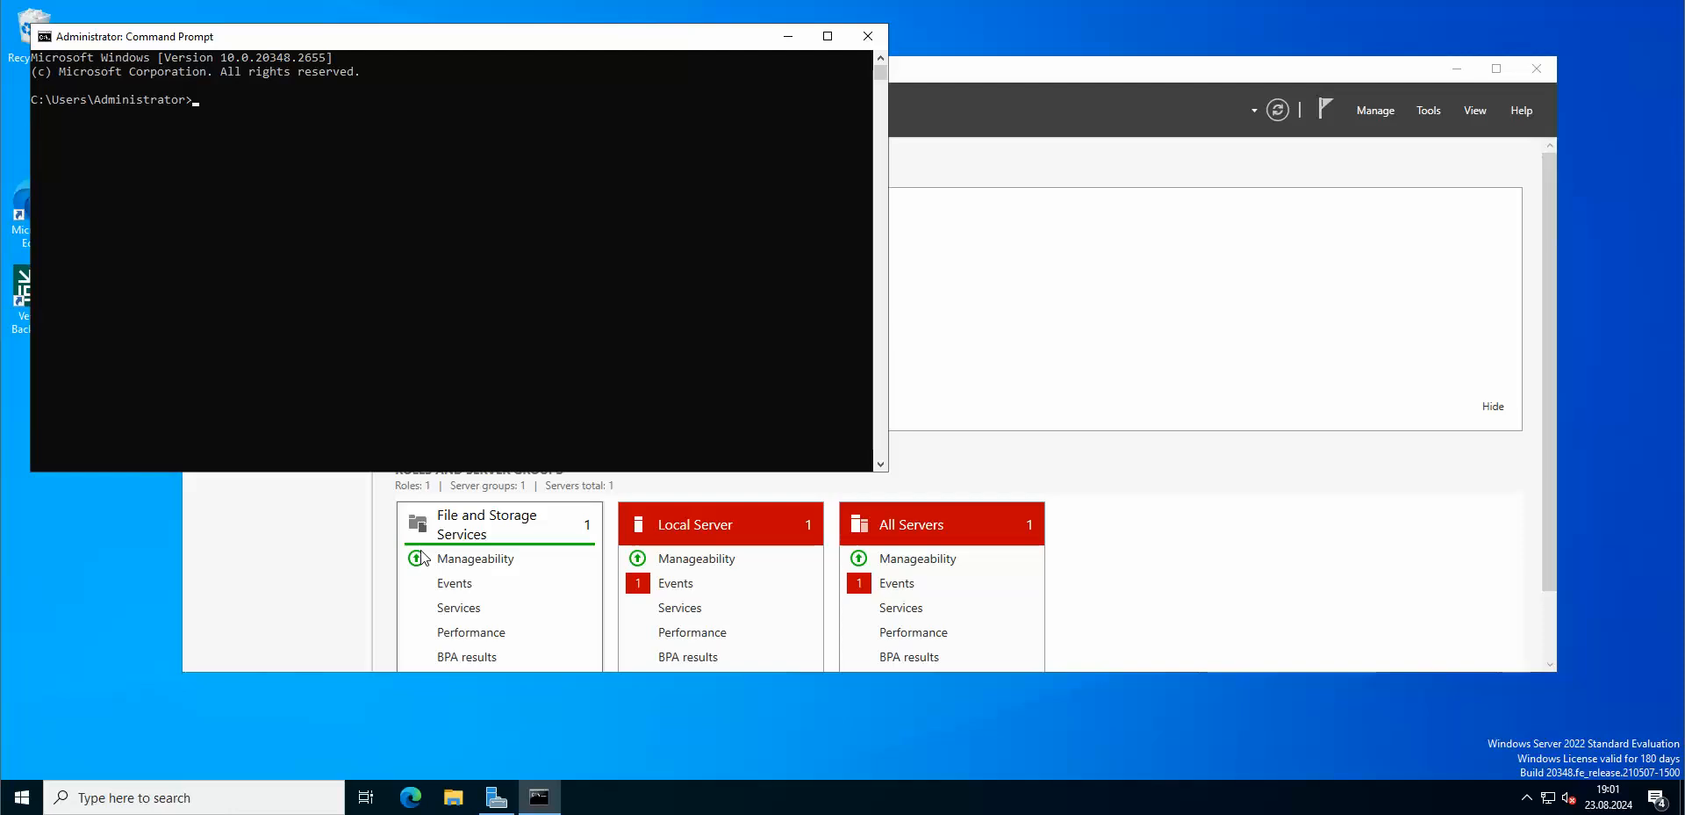
text(control panel)
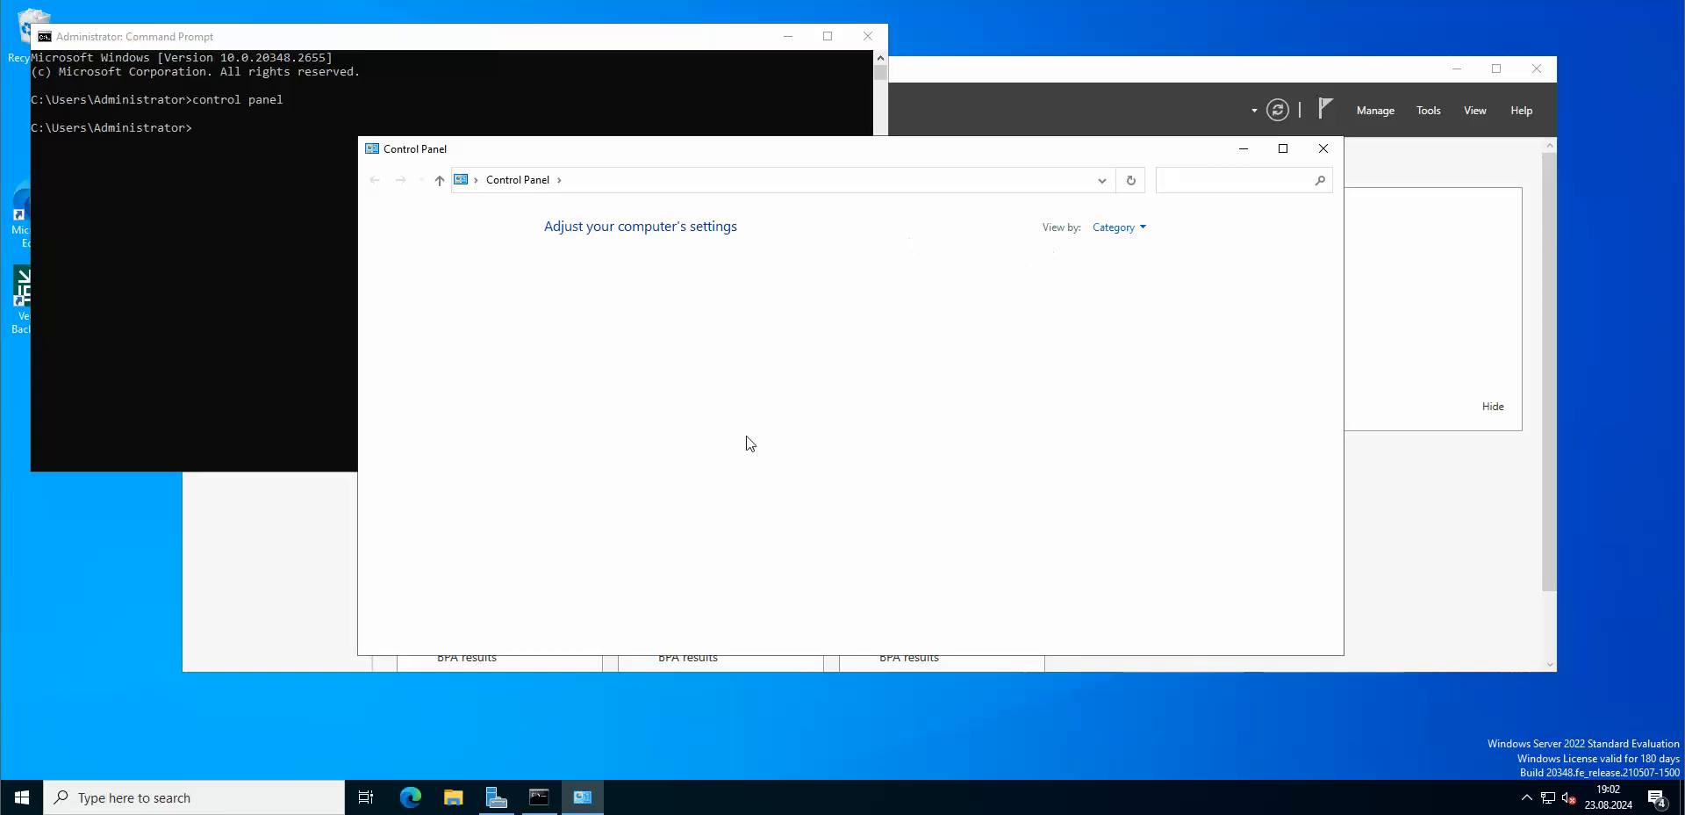
Step: Review the Programs and Features list, noting the Microsoft SQL Server 2016 (64-bit) entry
click(641, 226)
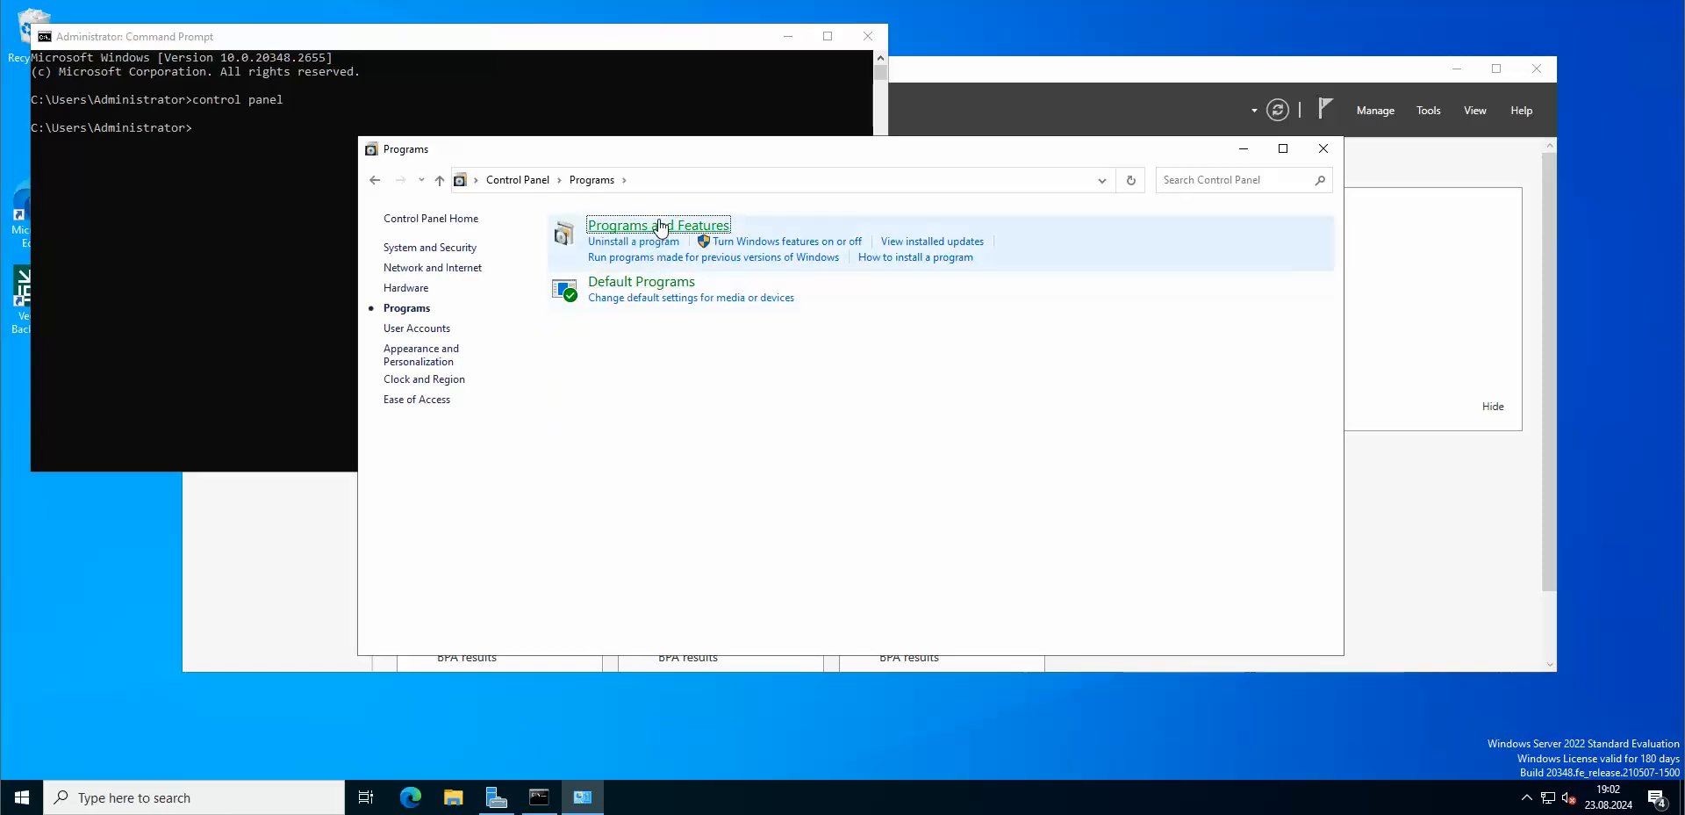
click(658, 224)
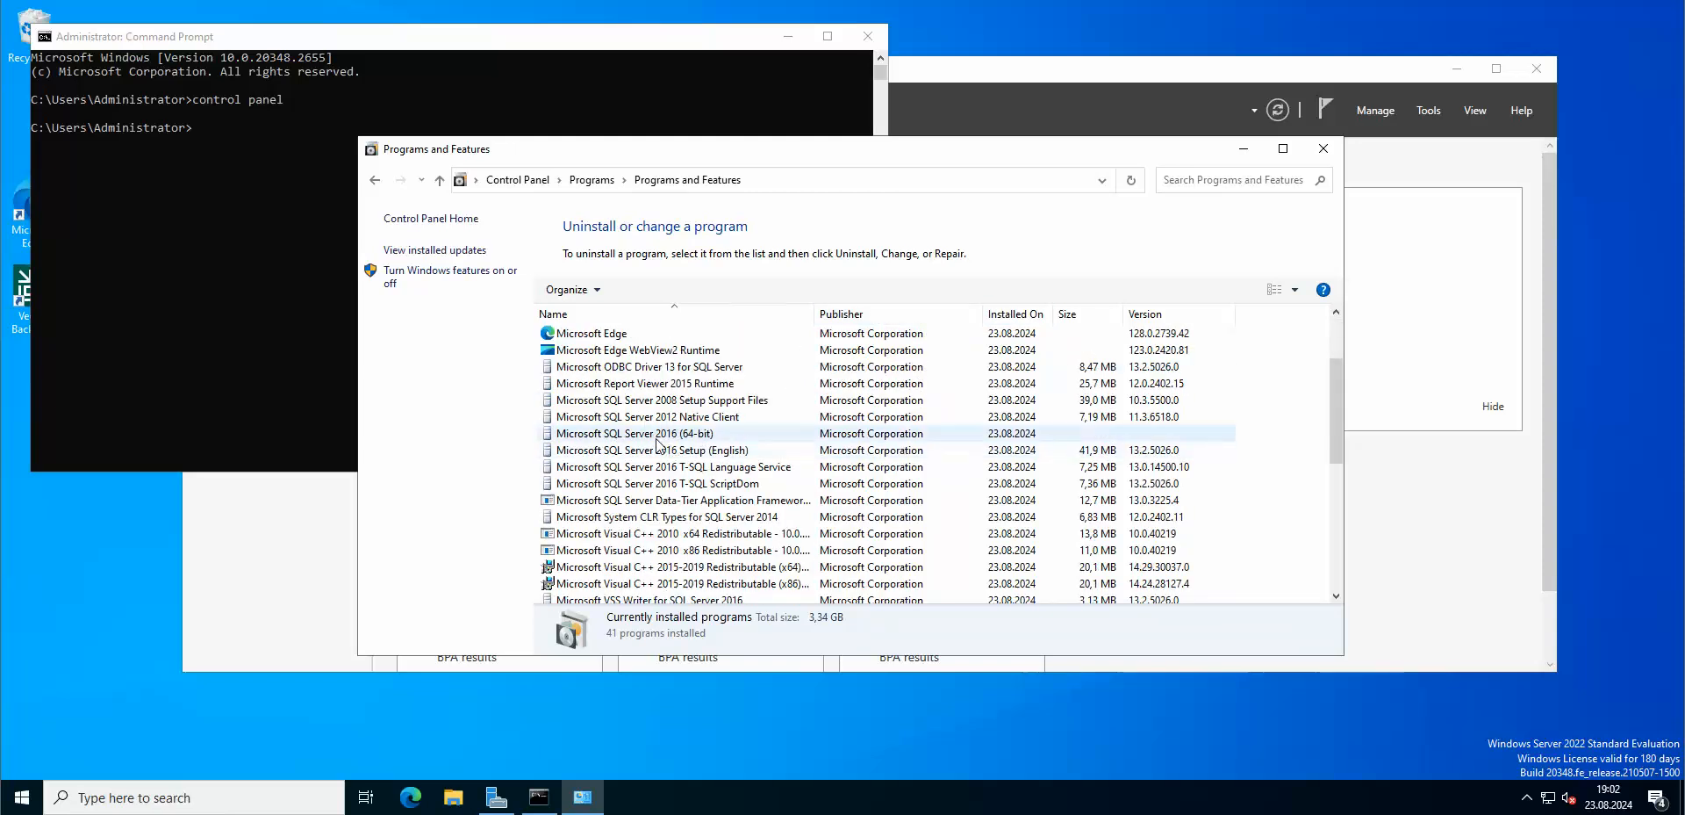
click(634, 433)
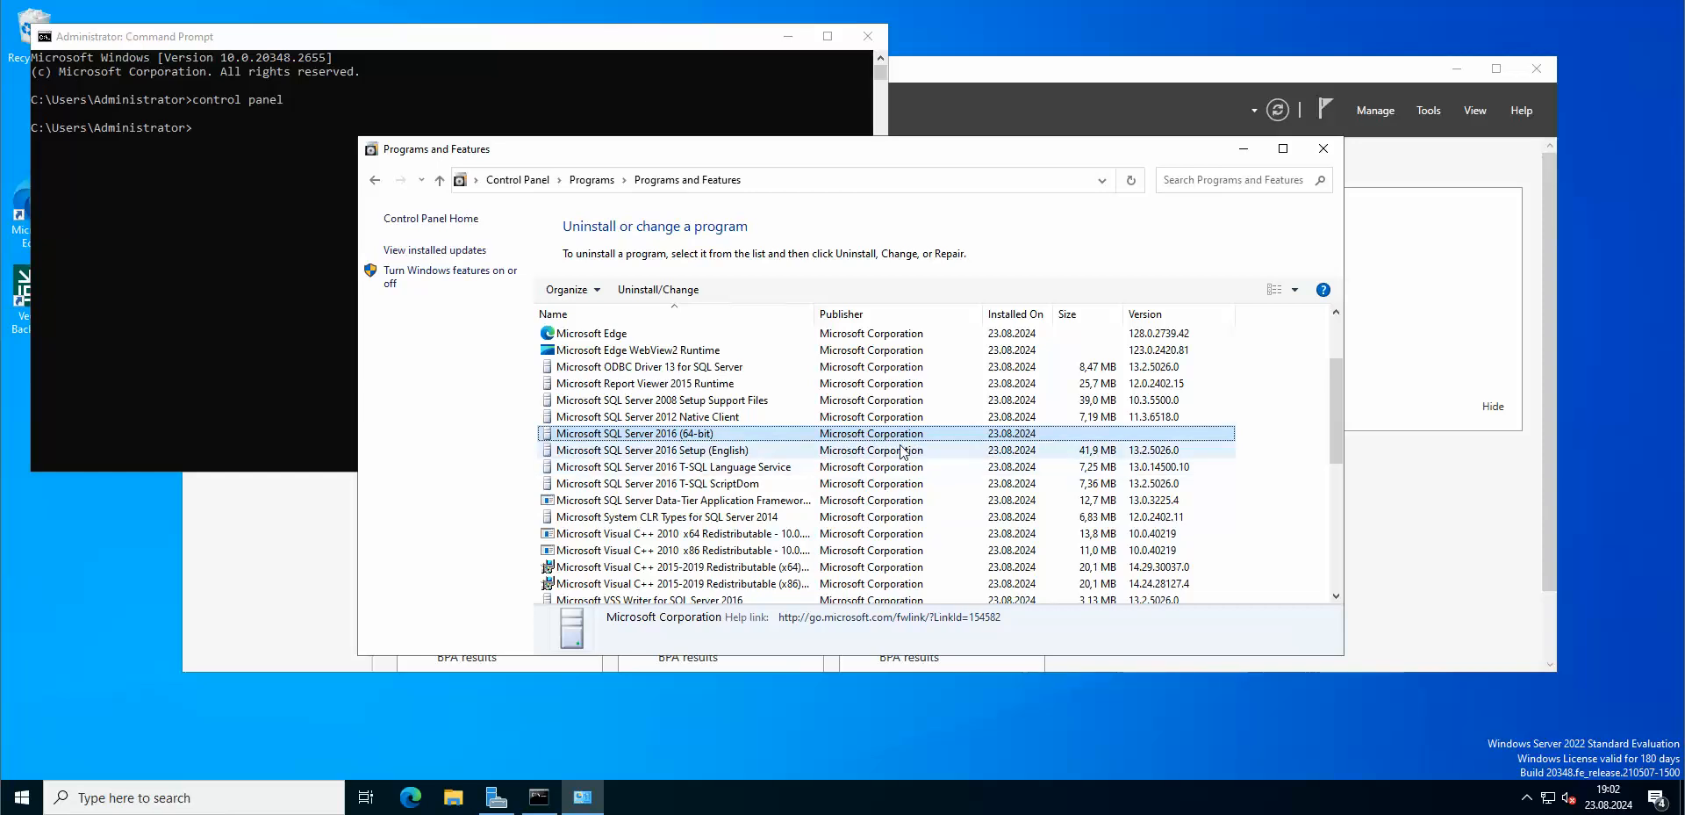
scroll(down, 3)
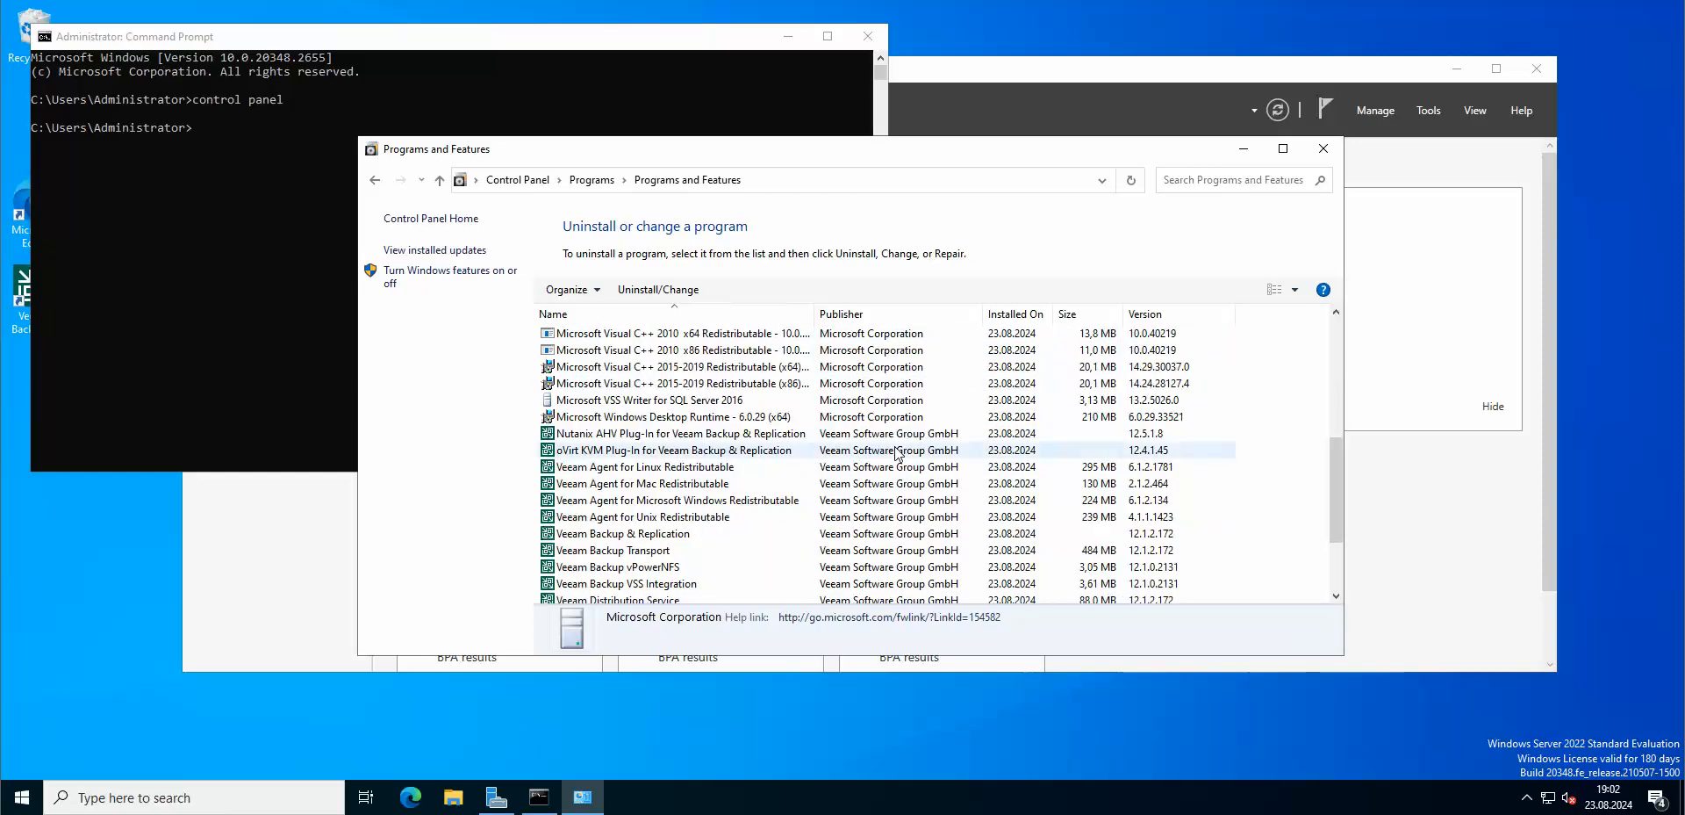
scroll(down, 3)
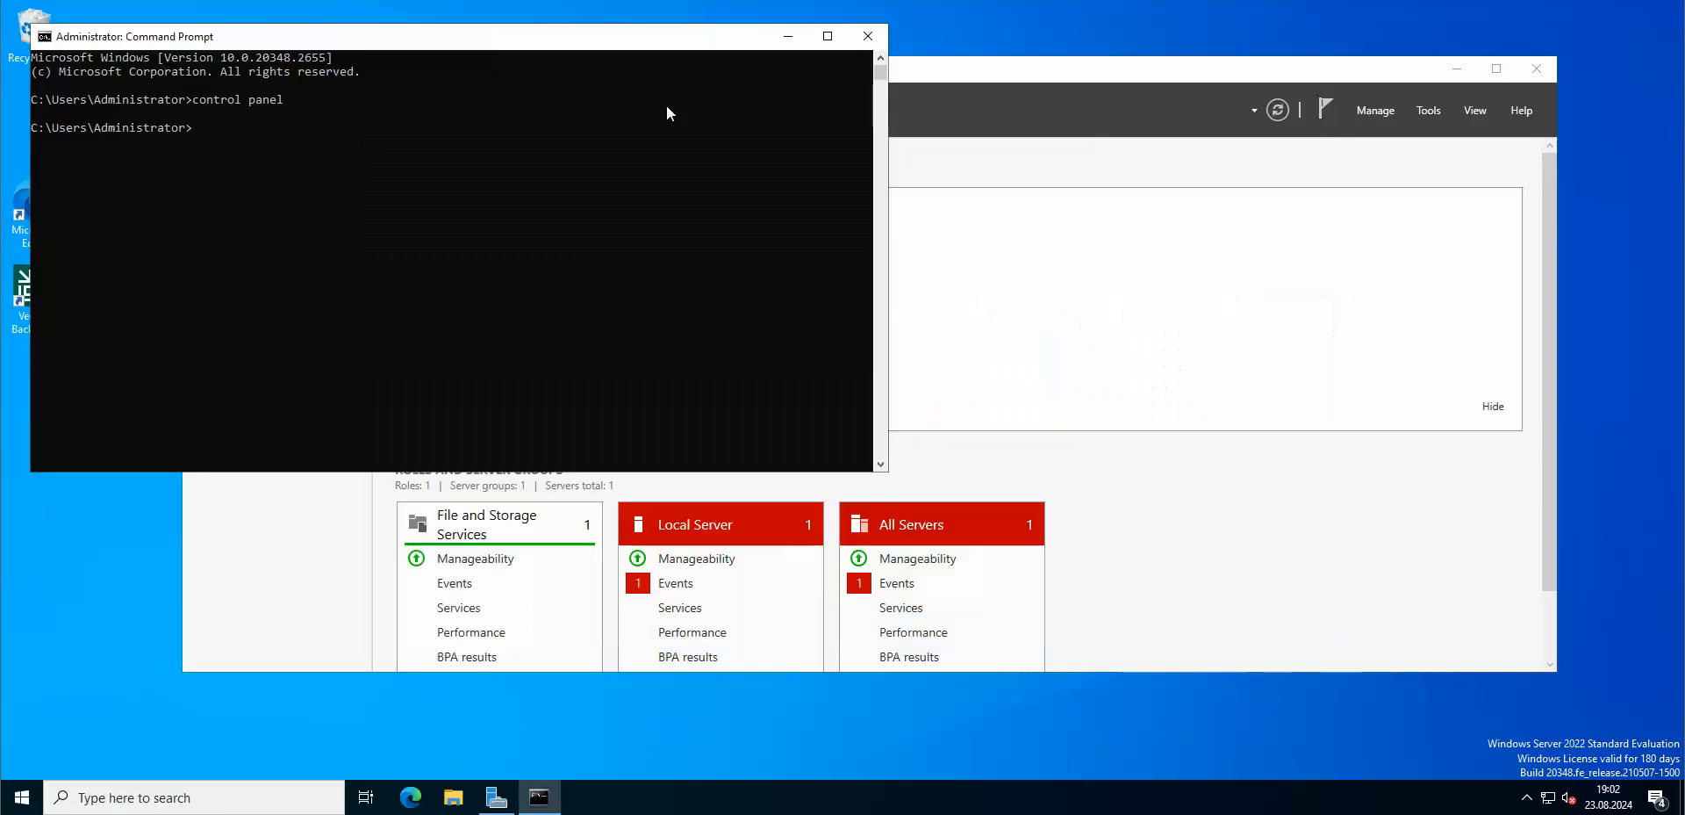
Step: Run SETUP from C:\SQL2022\Evaluation_ENU to bring up the SQL Server Installation Center
click(865, 35)
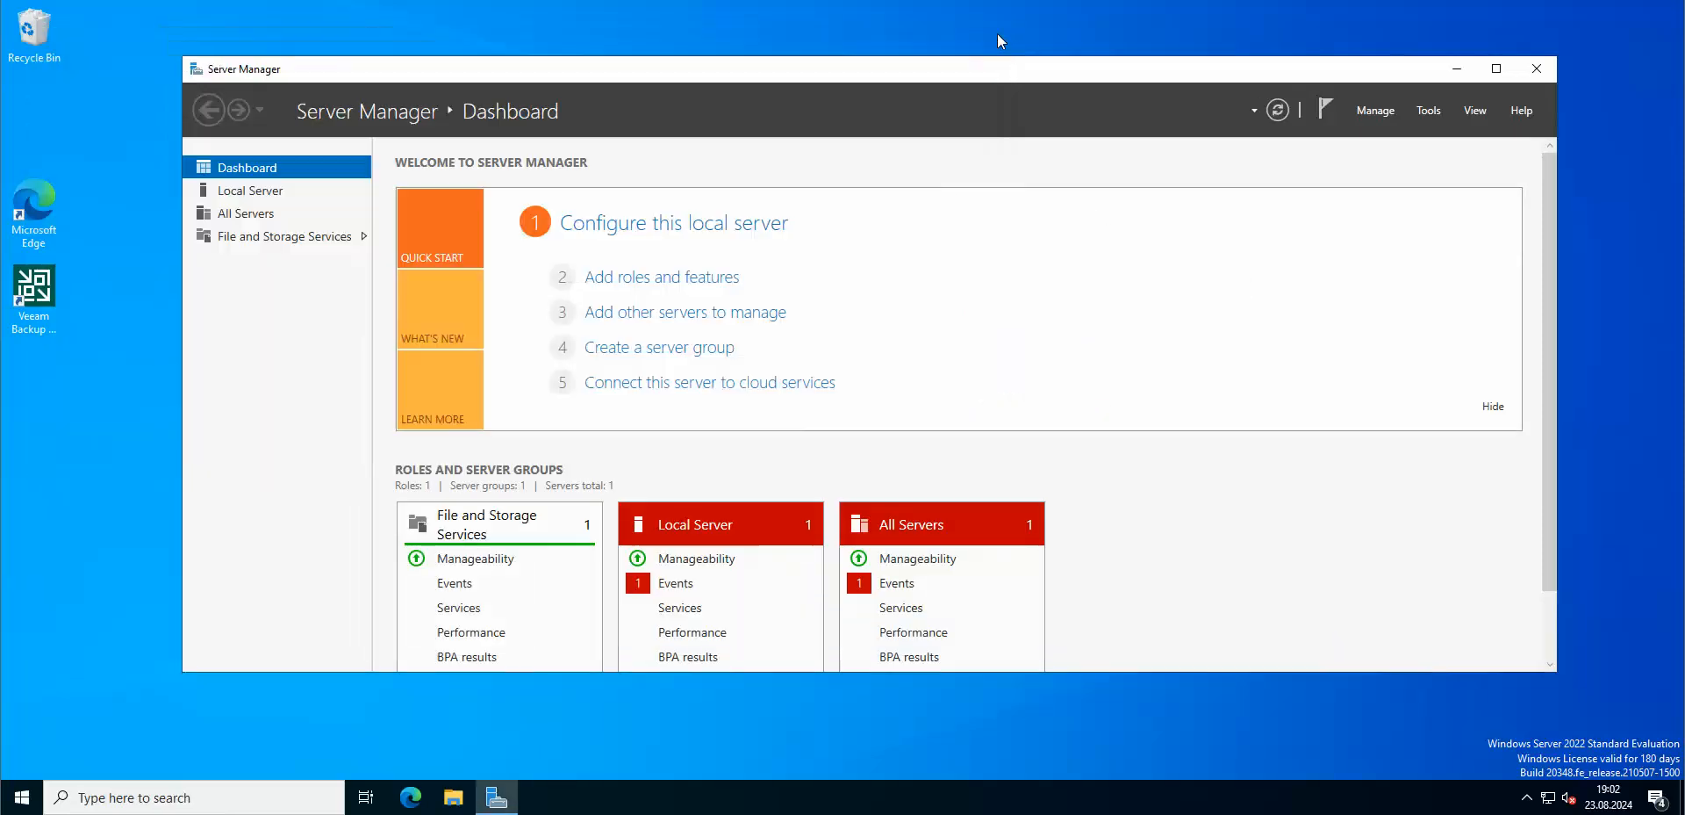
mouse_move(107, 211)
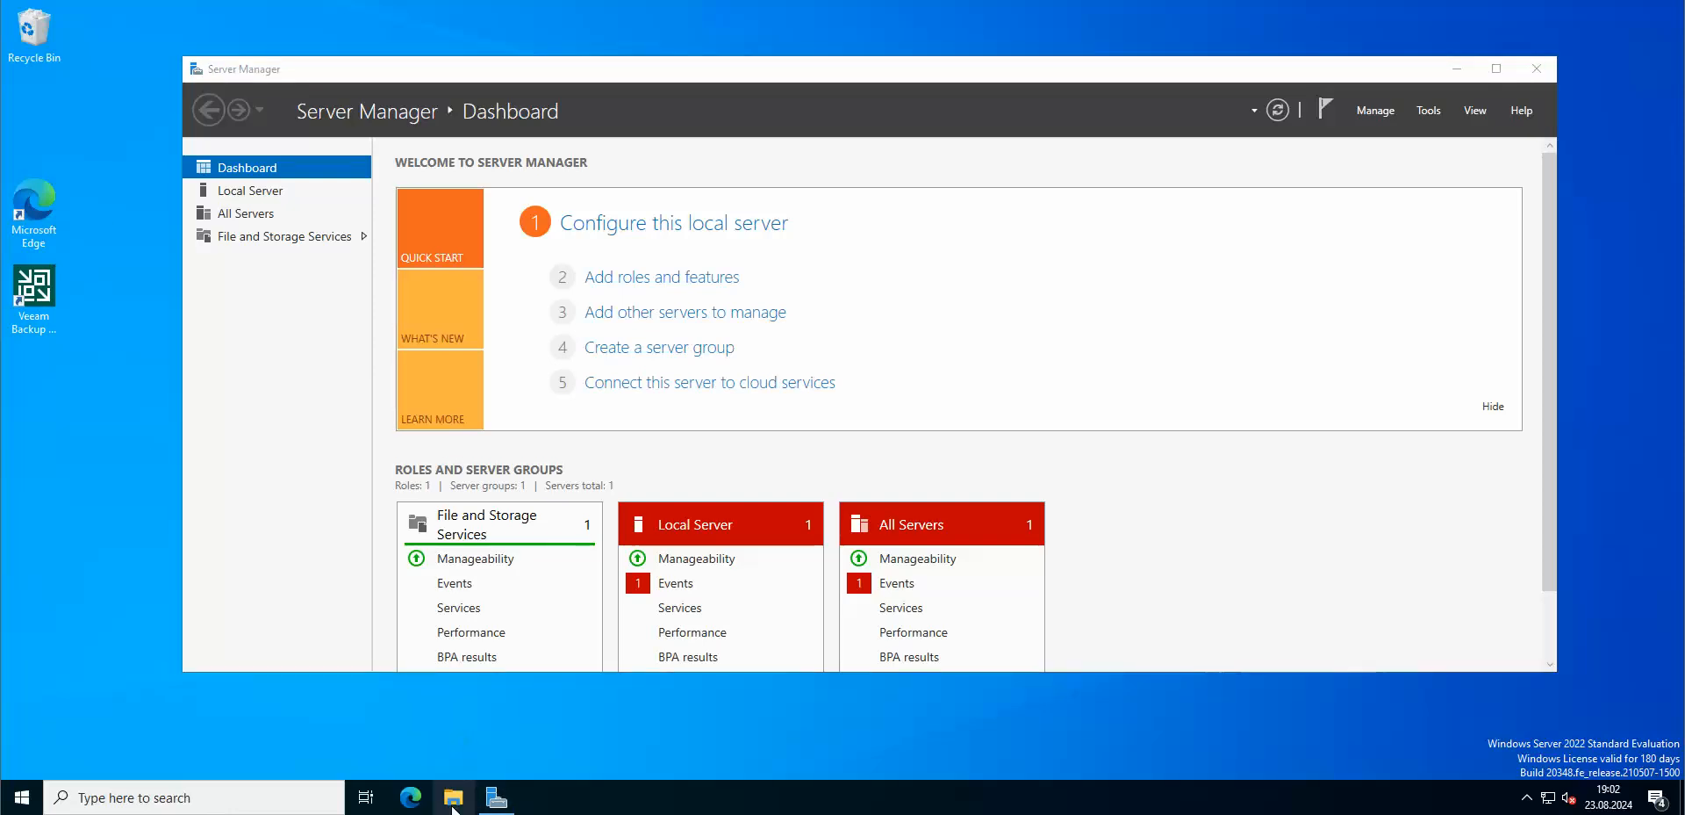
click(453, 797)
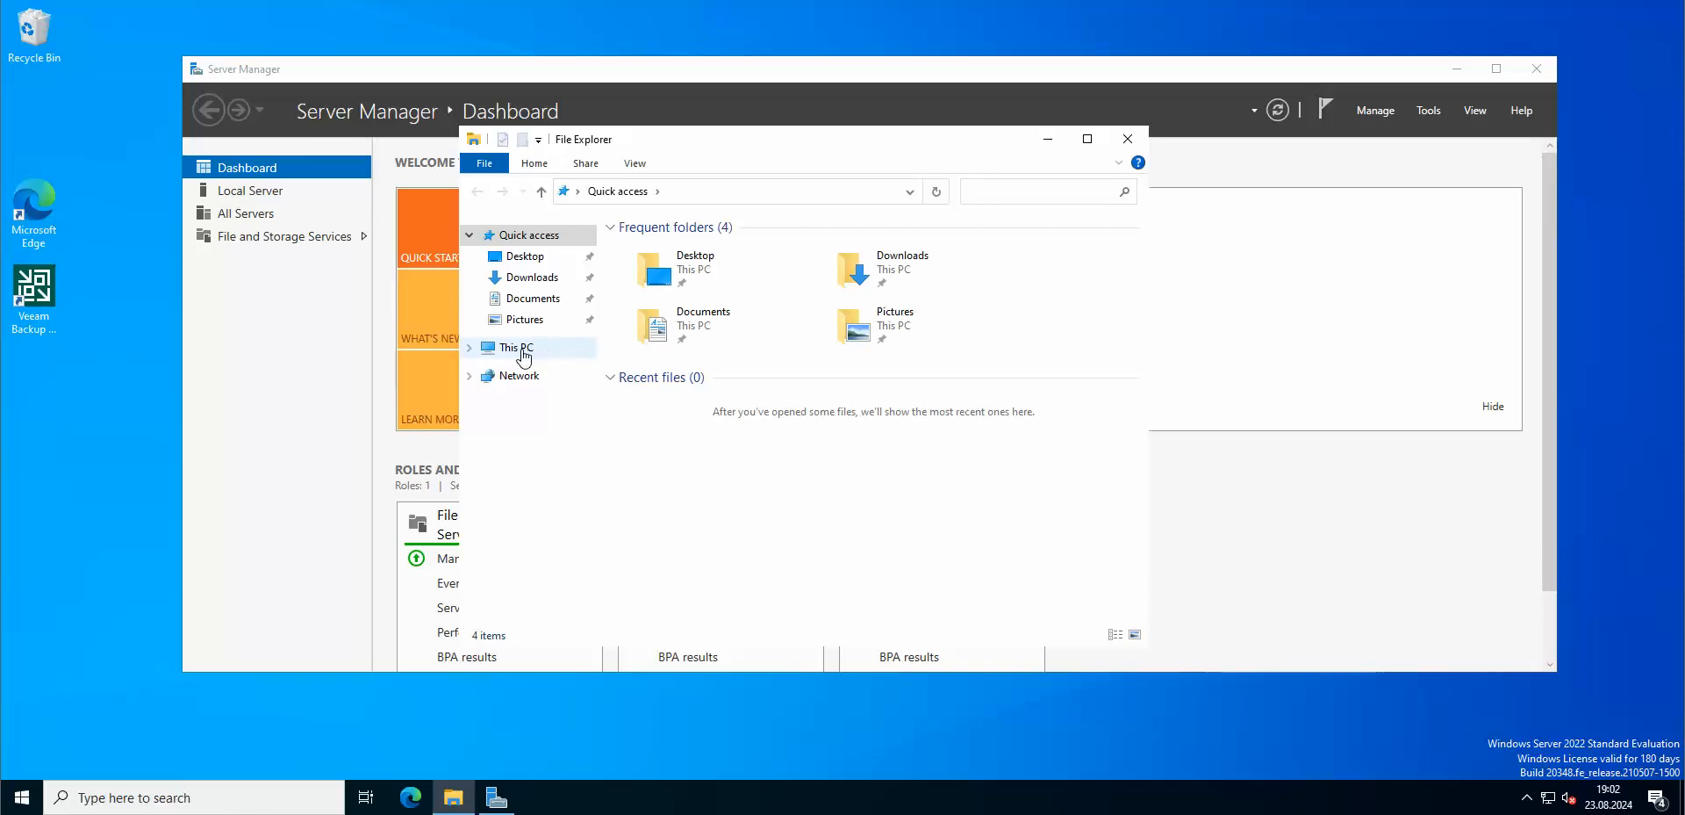
click(517, 346)
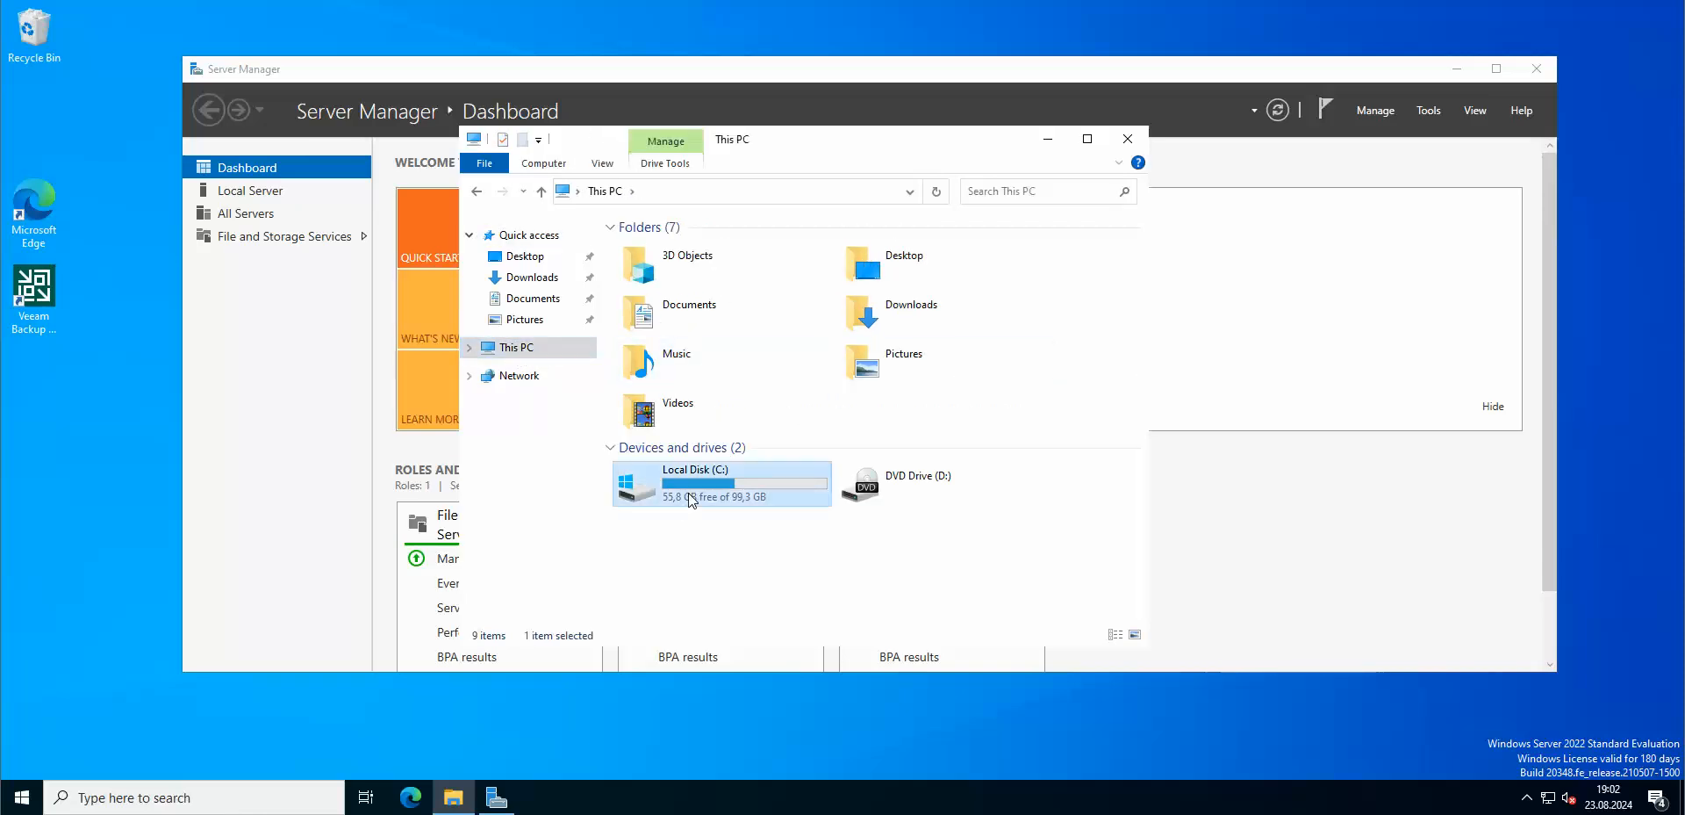
double_click(694, 482)
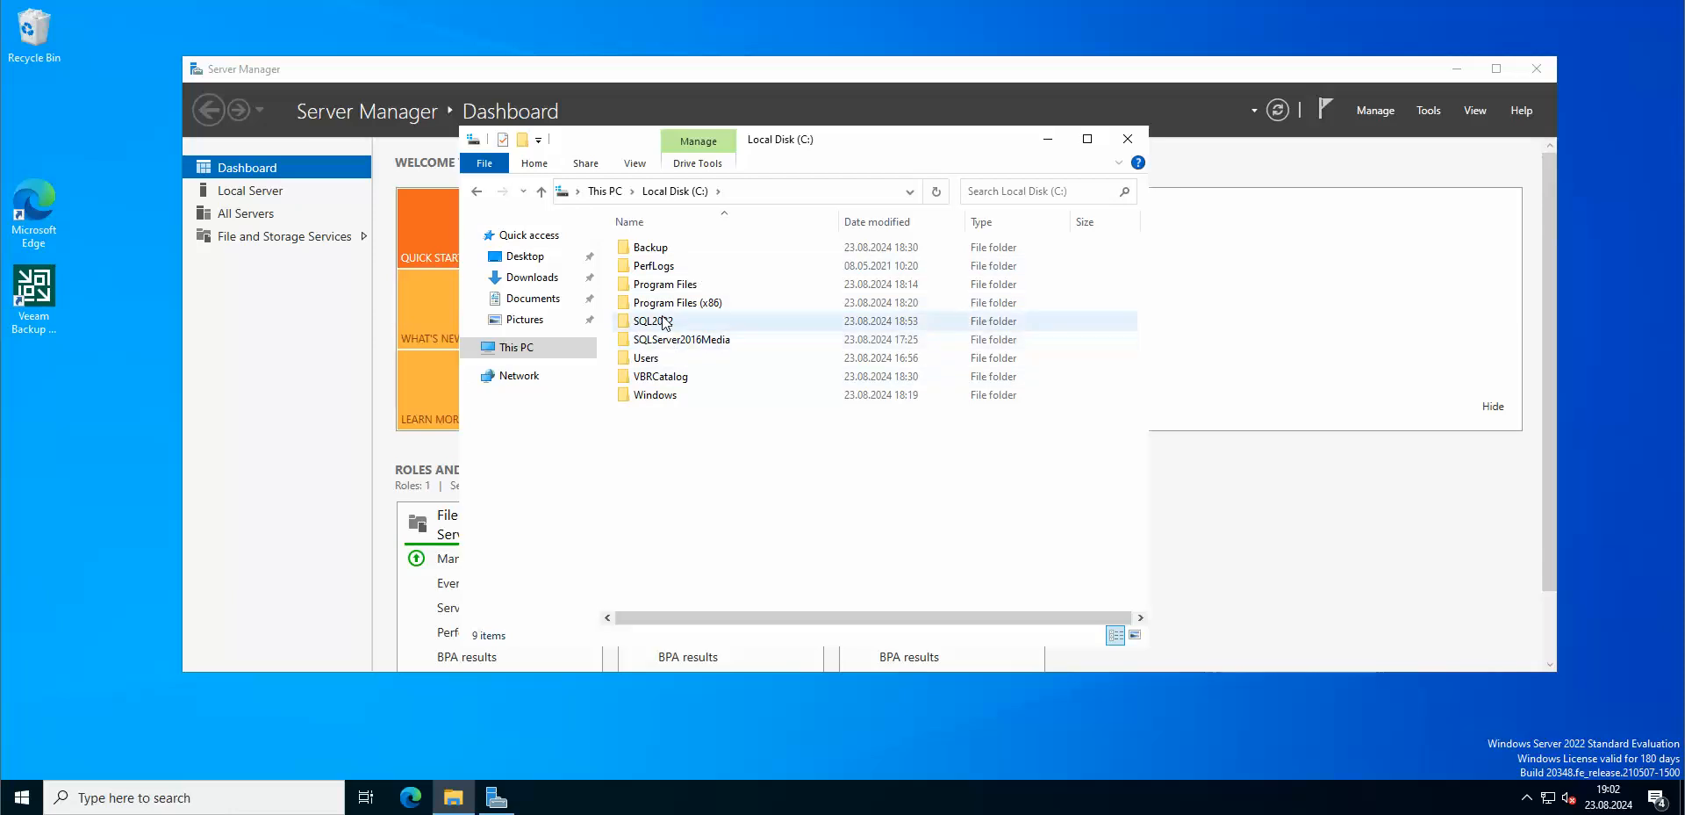
double_click(650, 319)
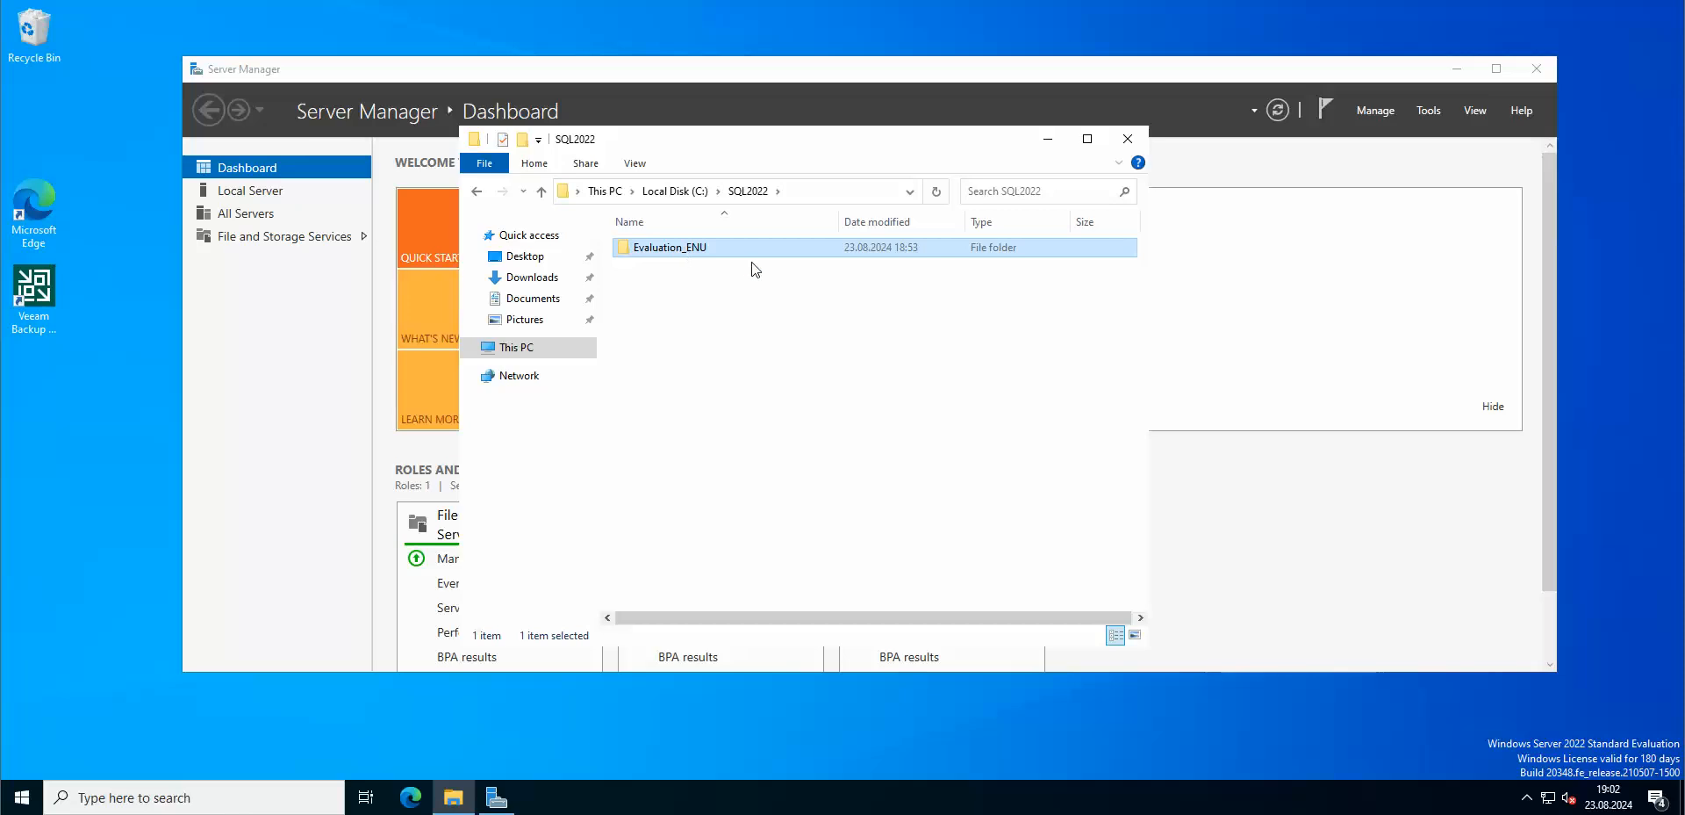
double_click(669, 248)
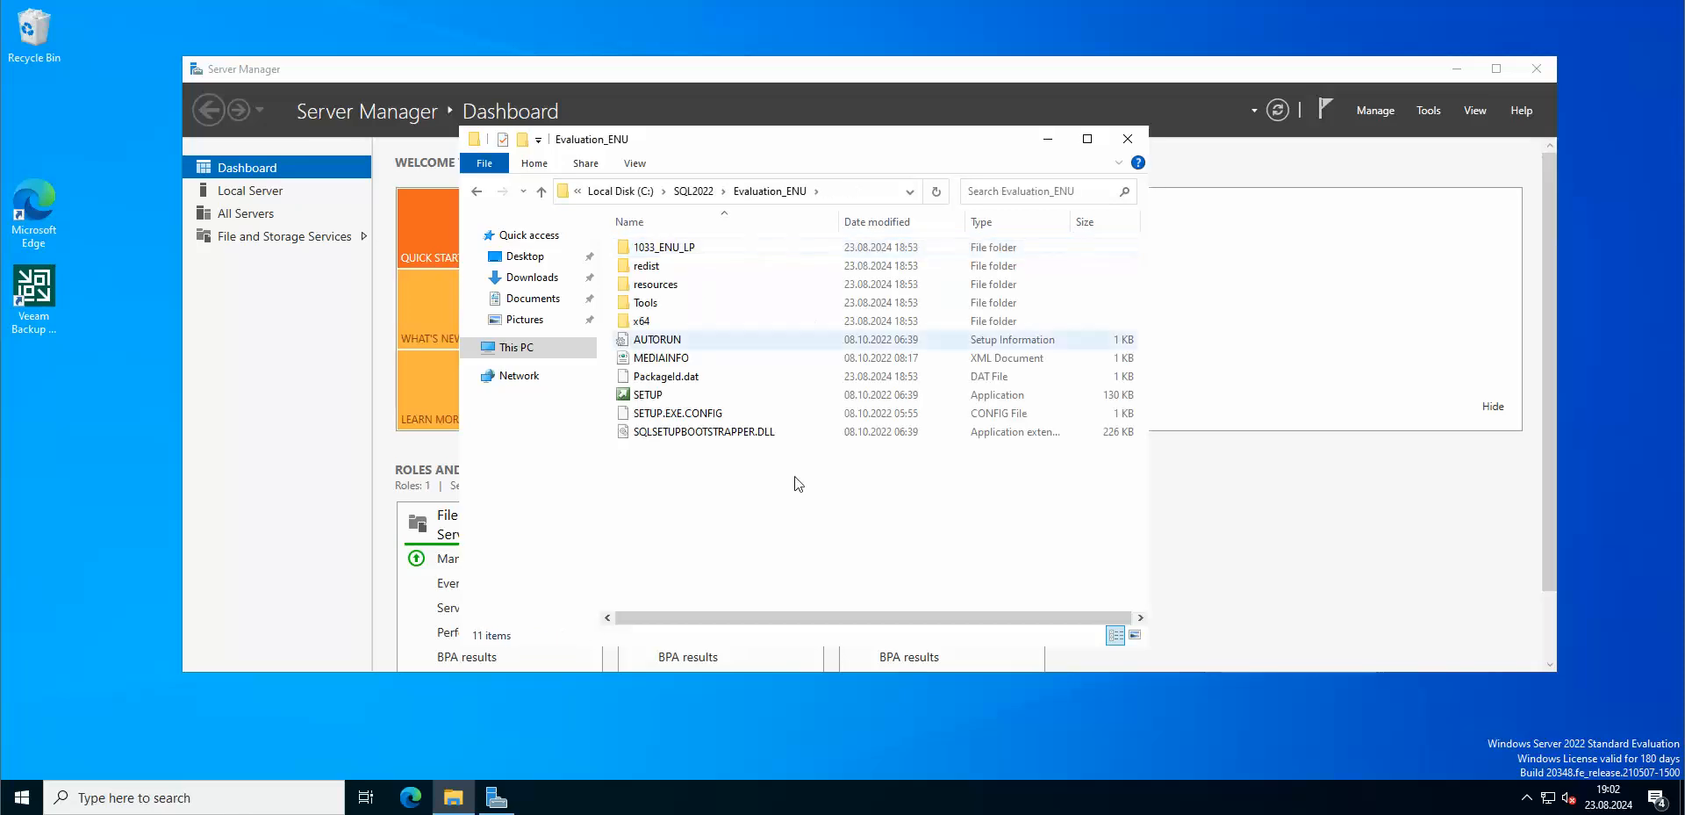
double_click(650, 395)
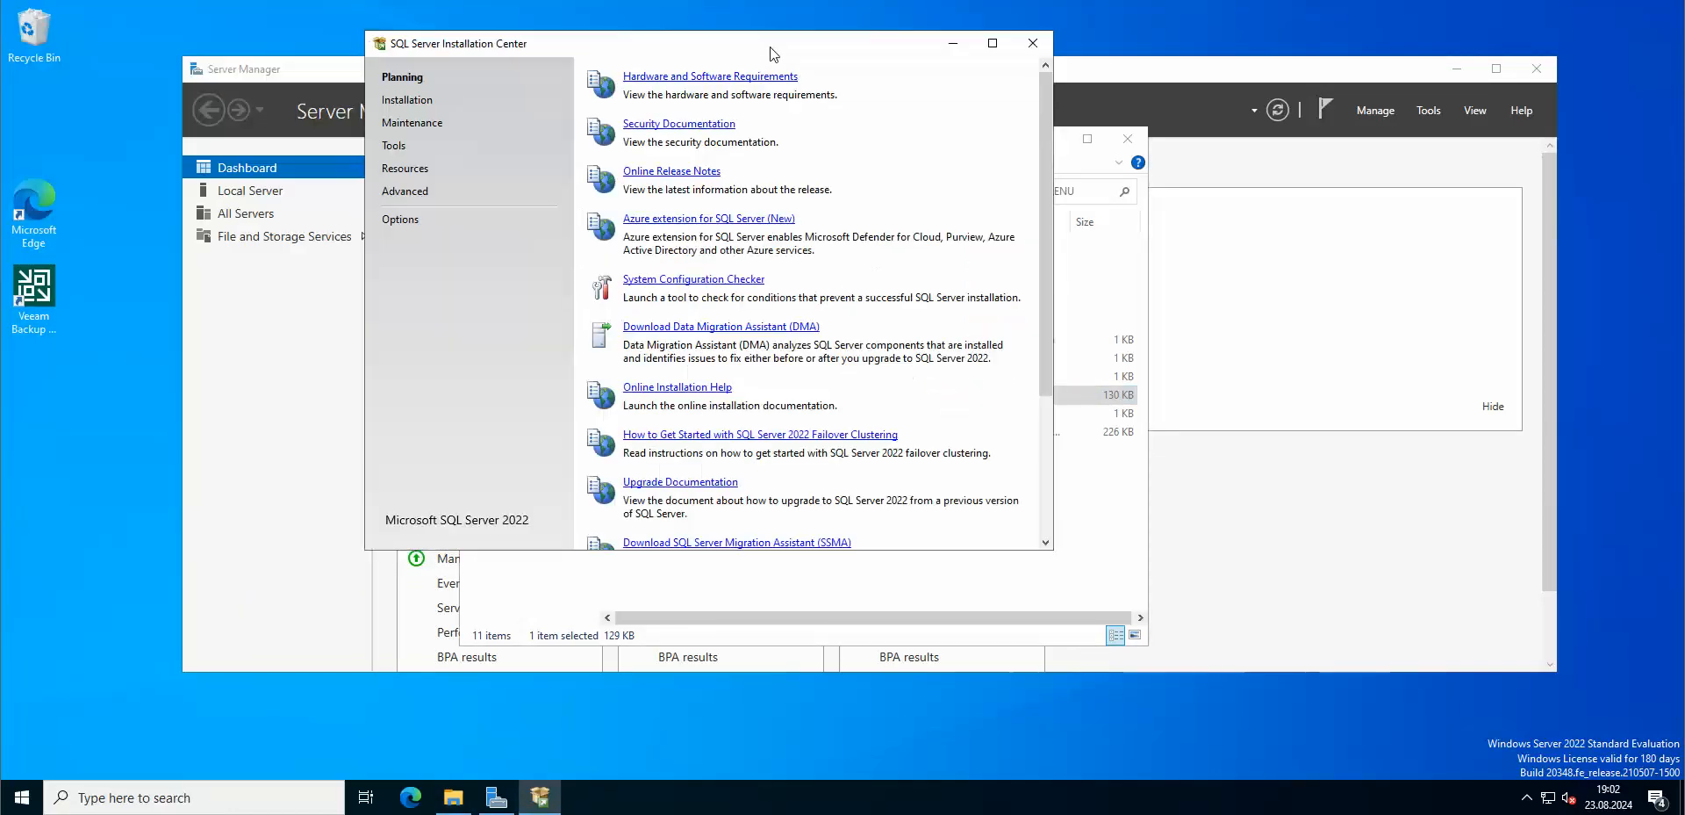
mouse_move(123, 361)
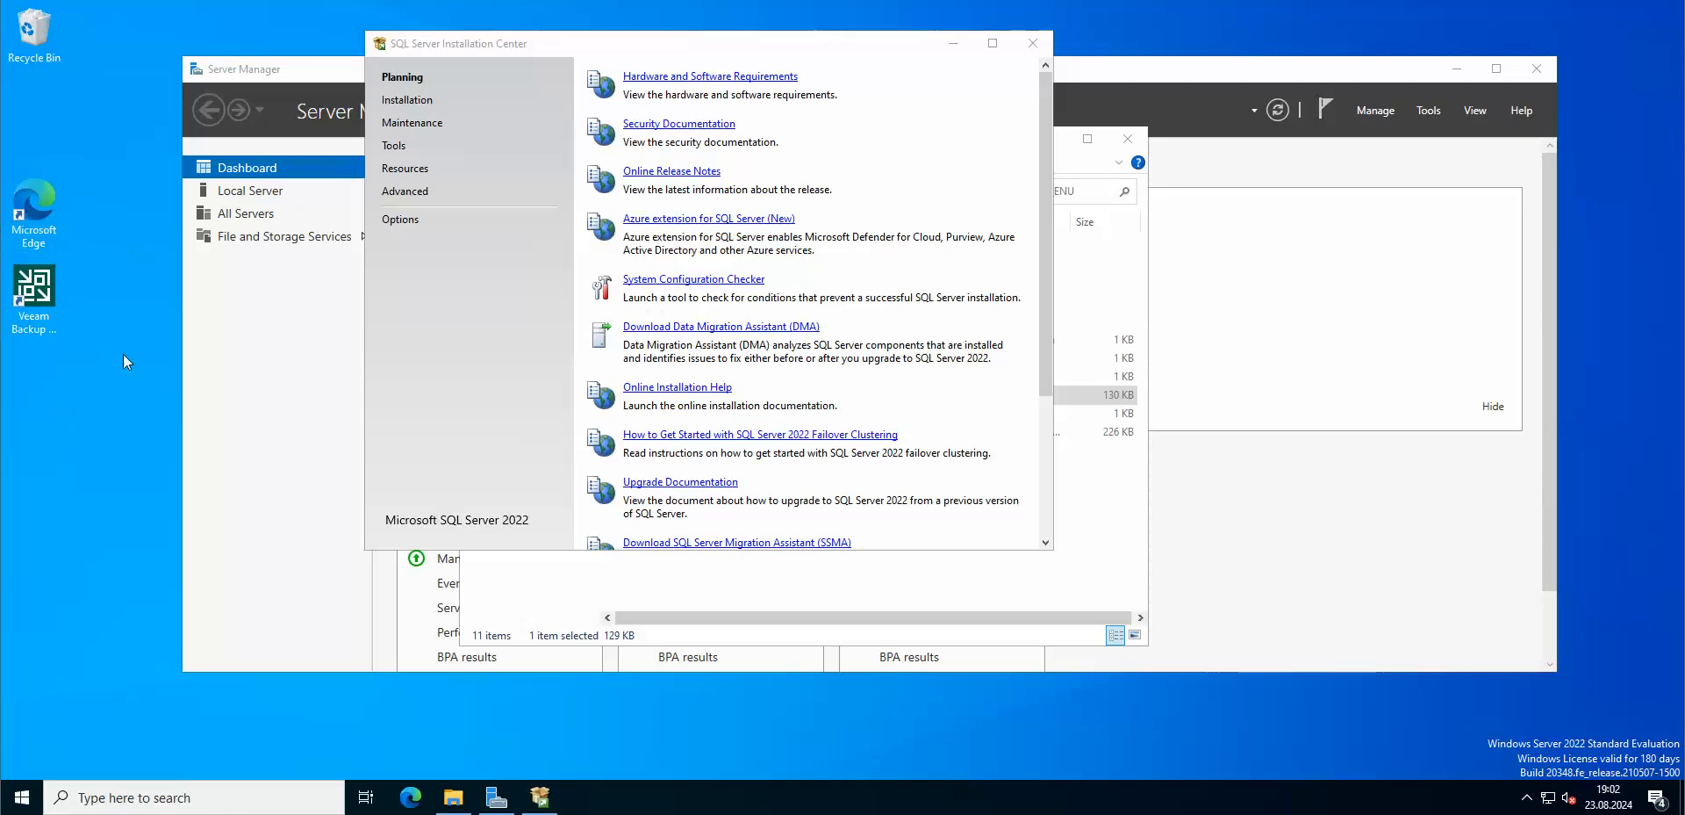
click(539, 797)
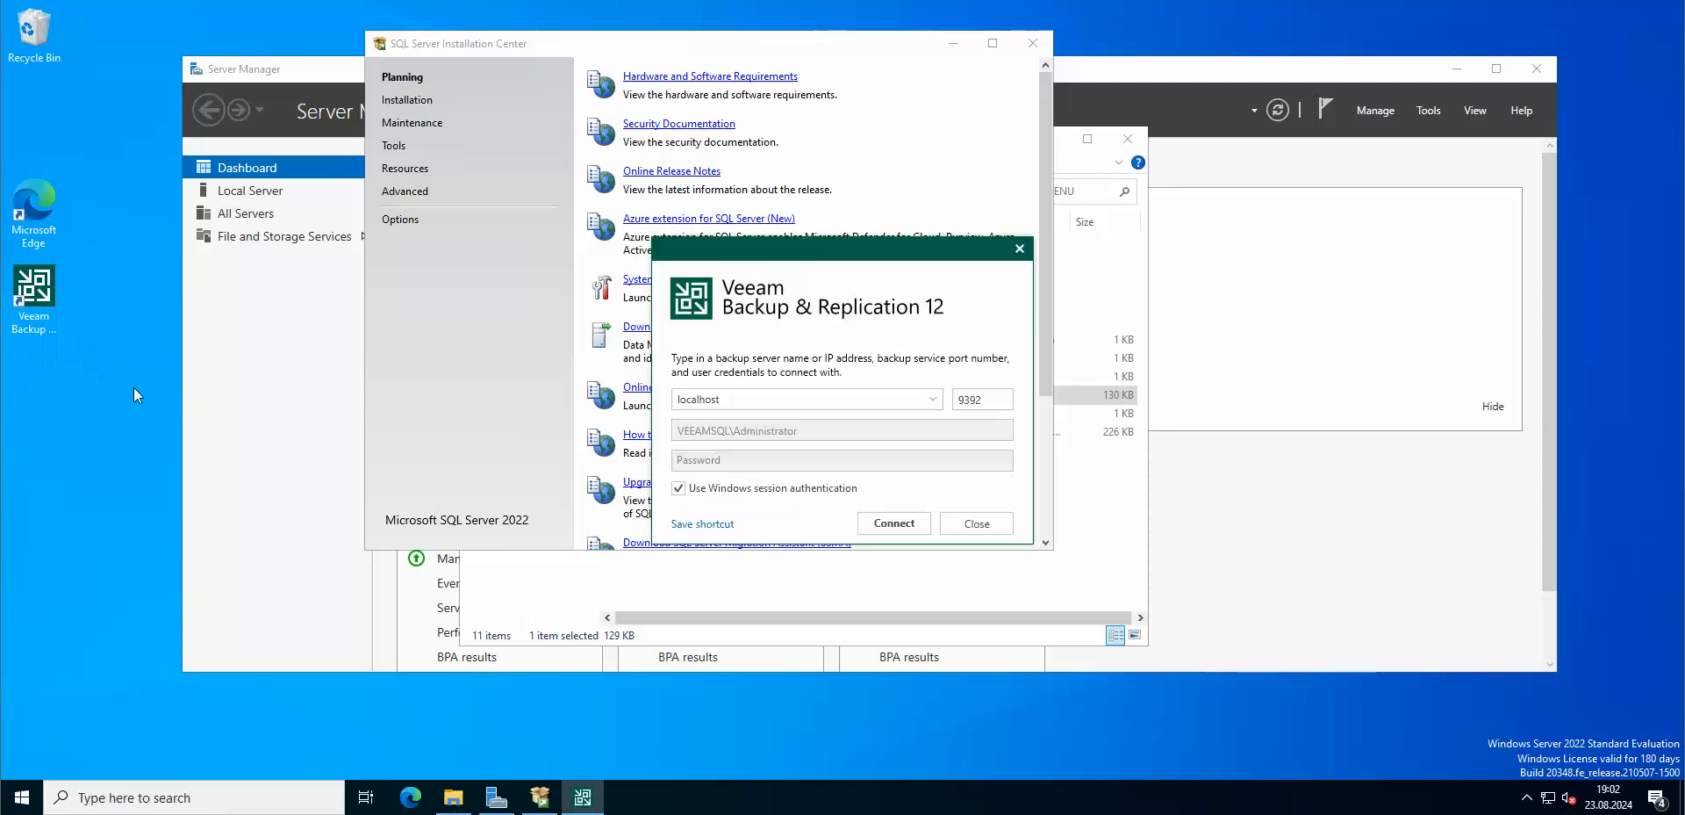
click(892, 523)
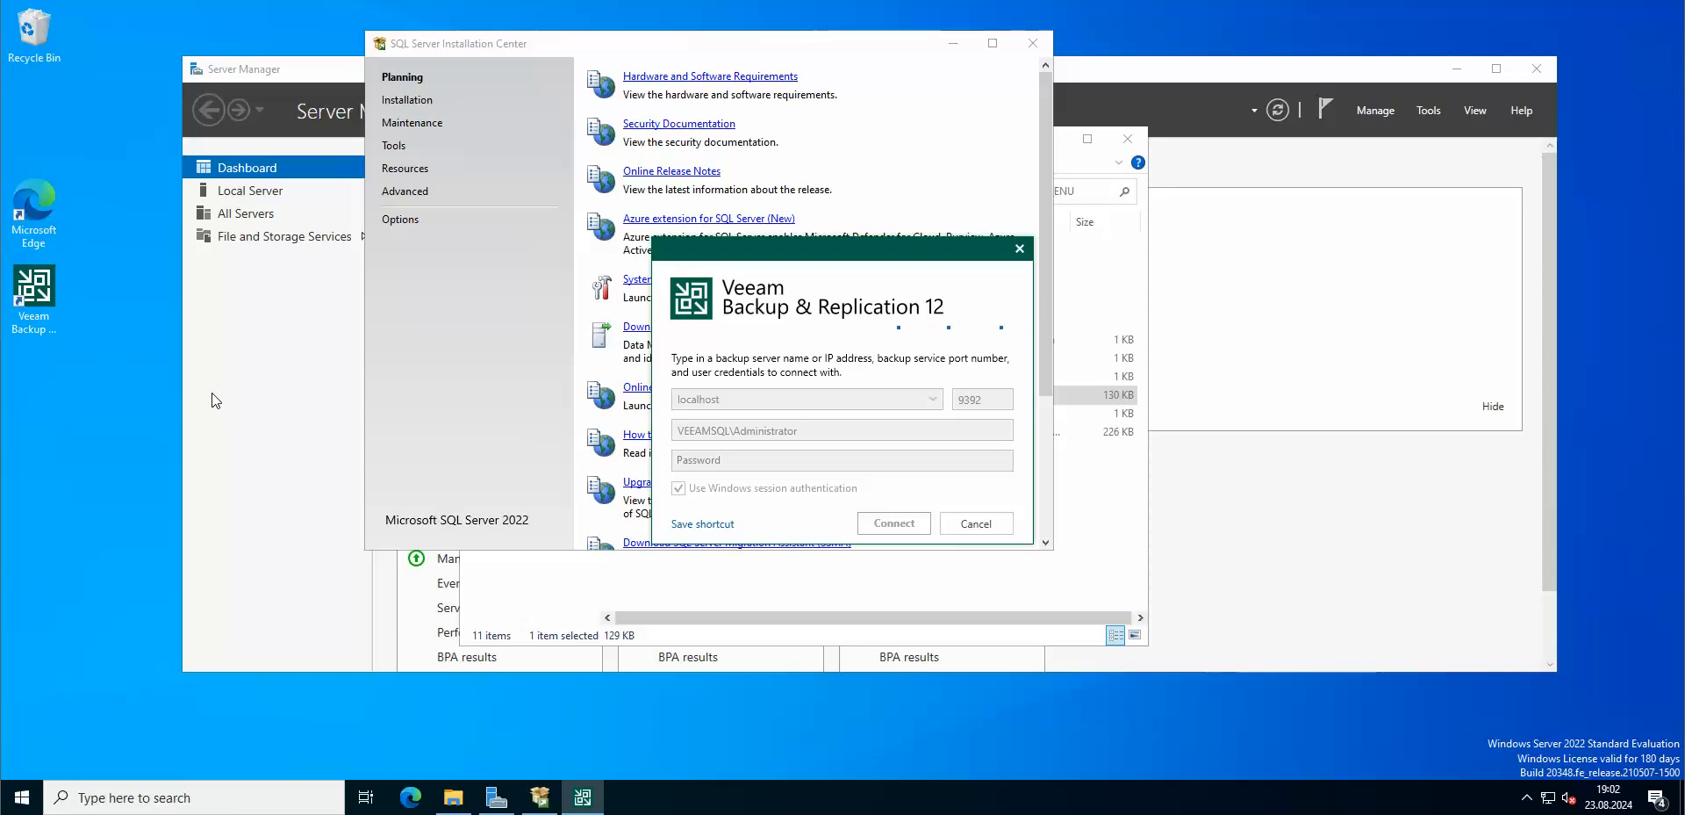
click(974, 523)
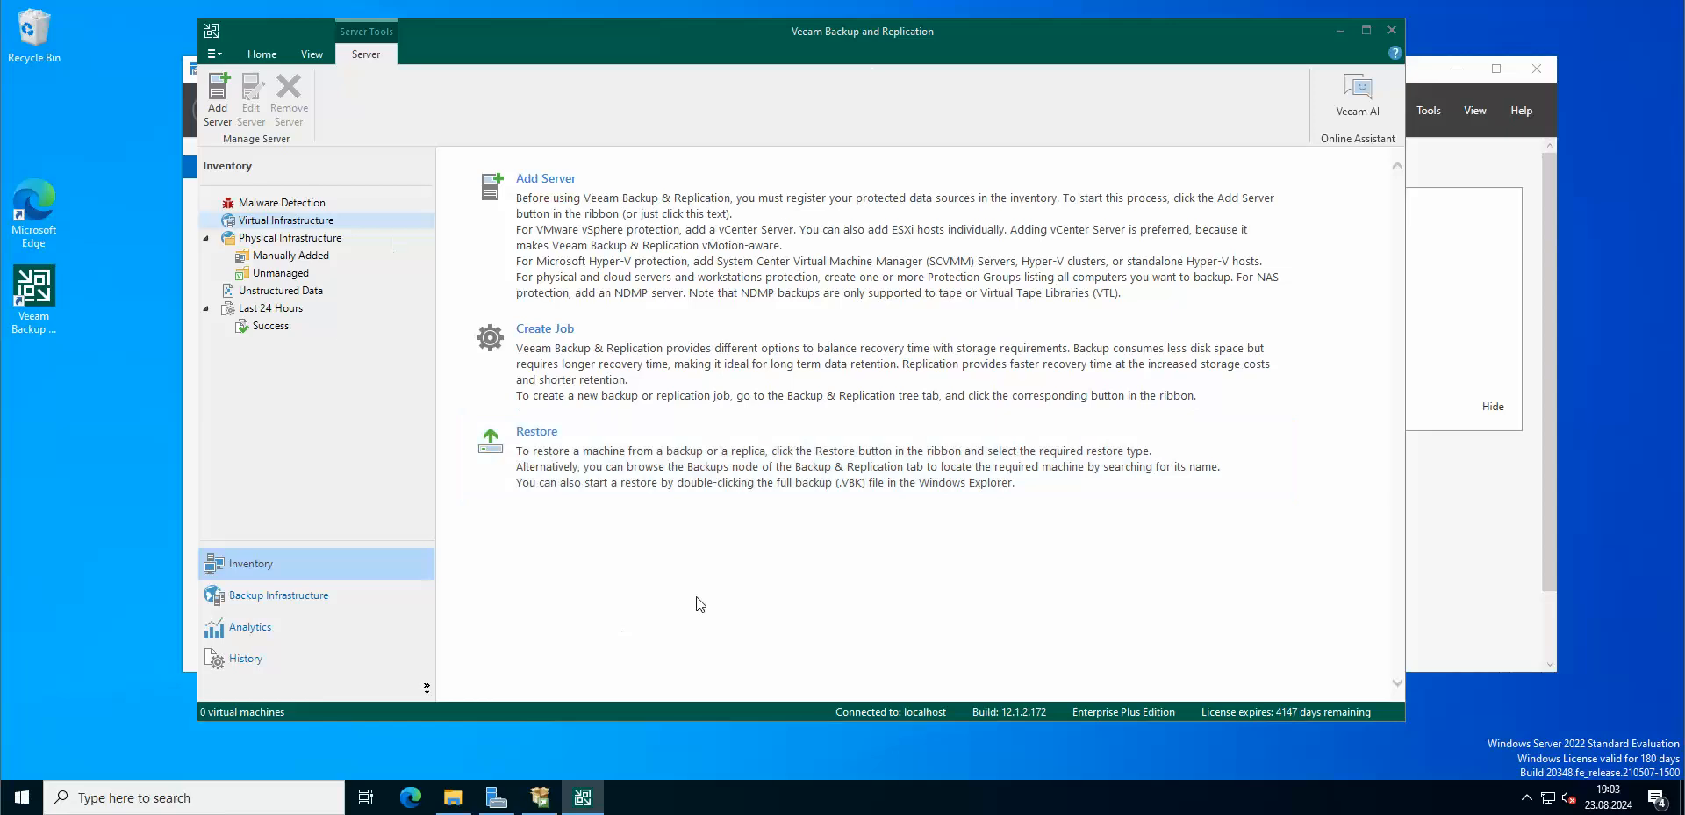
click(312, 54)
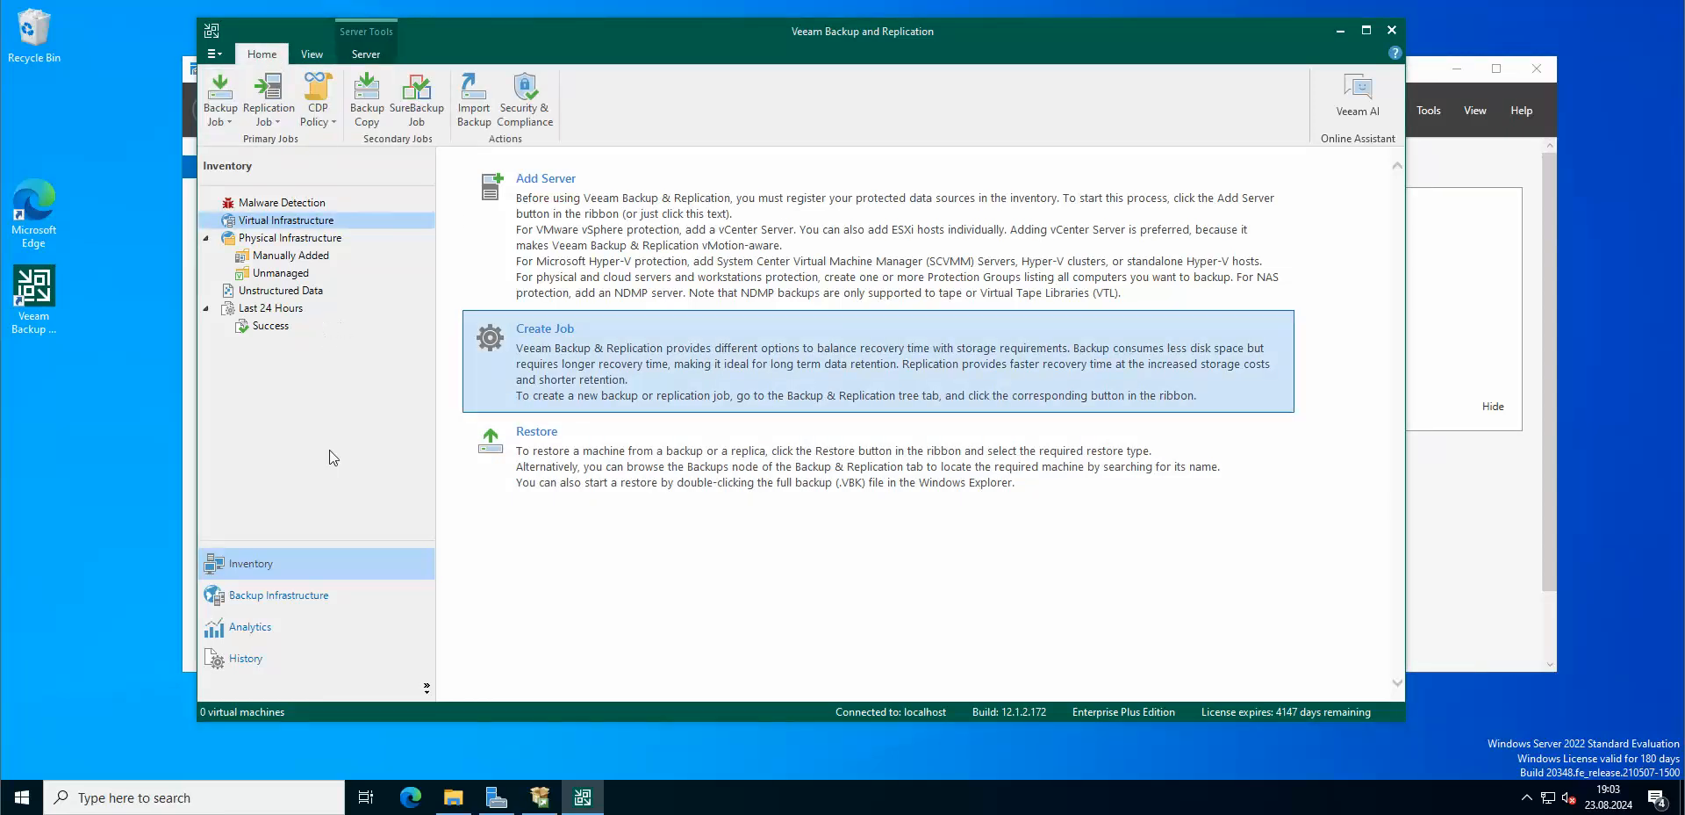
click(247, 627)
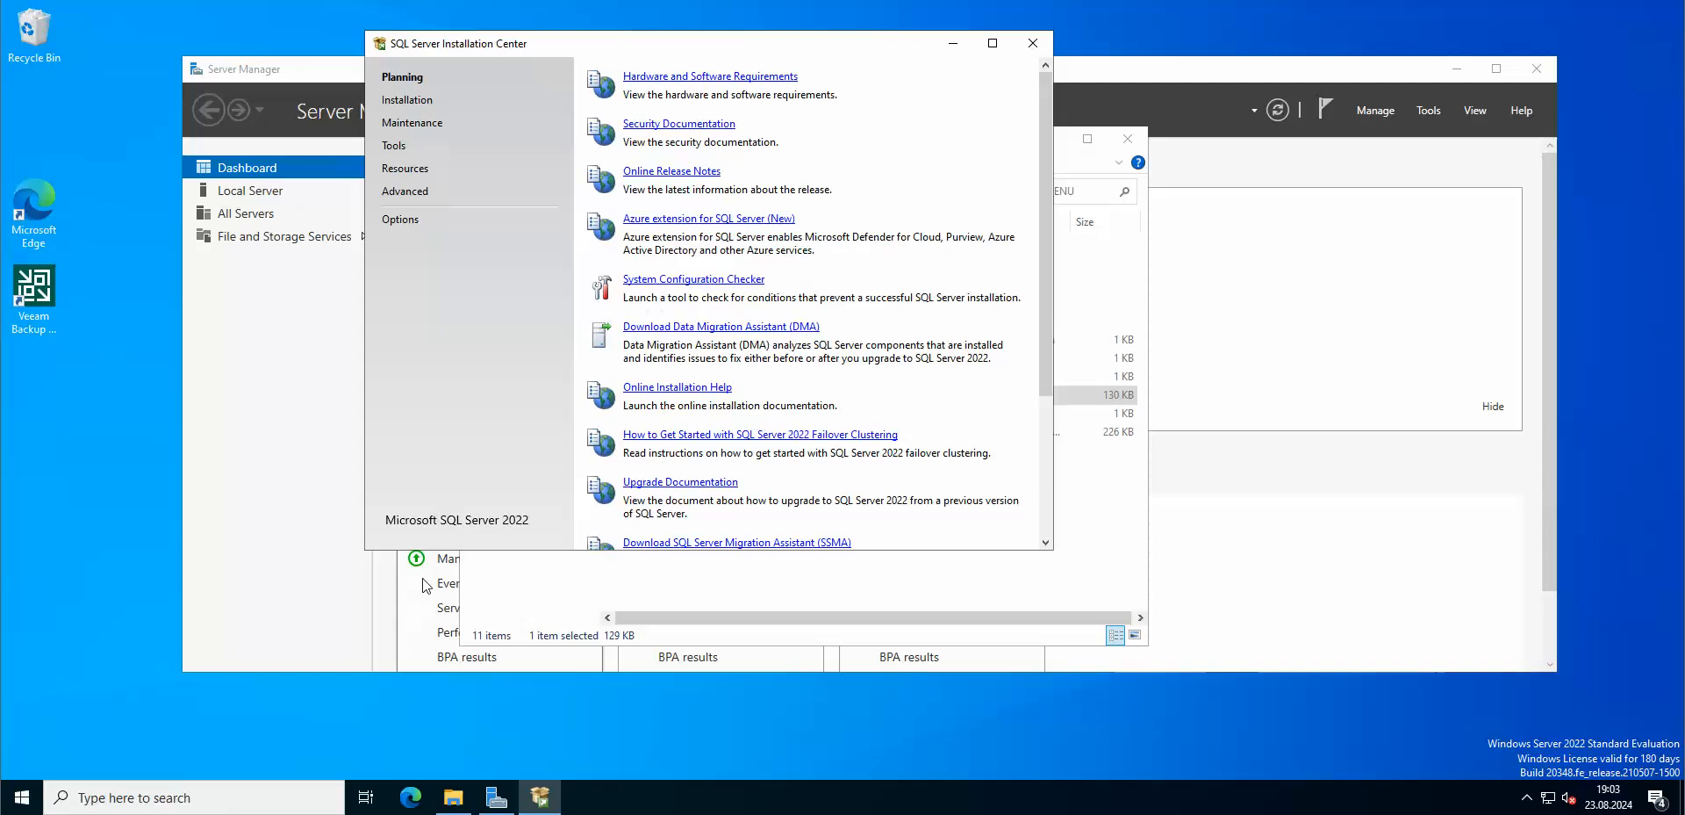
Step: Start the Upgrade from a previous version wizard and bring up the Services console
click(407, 98)
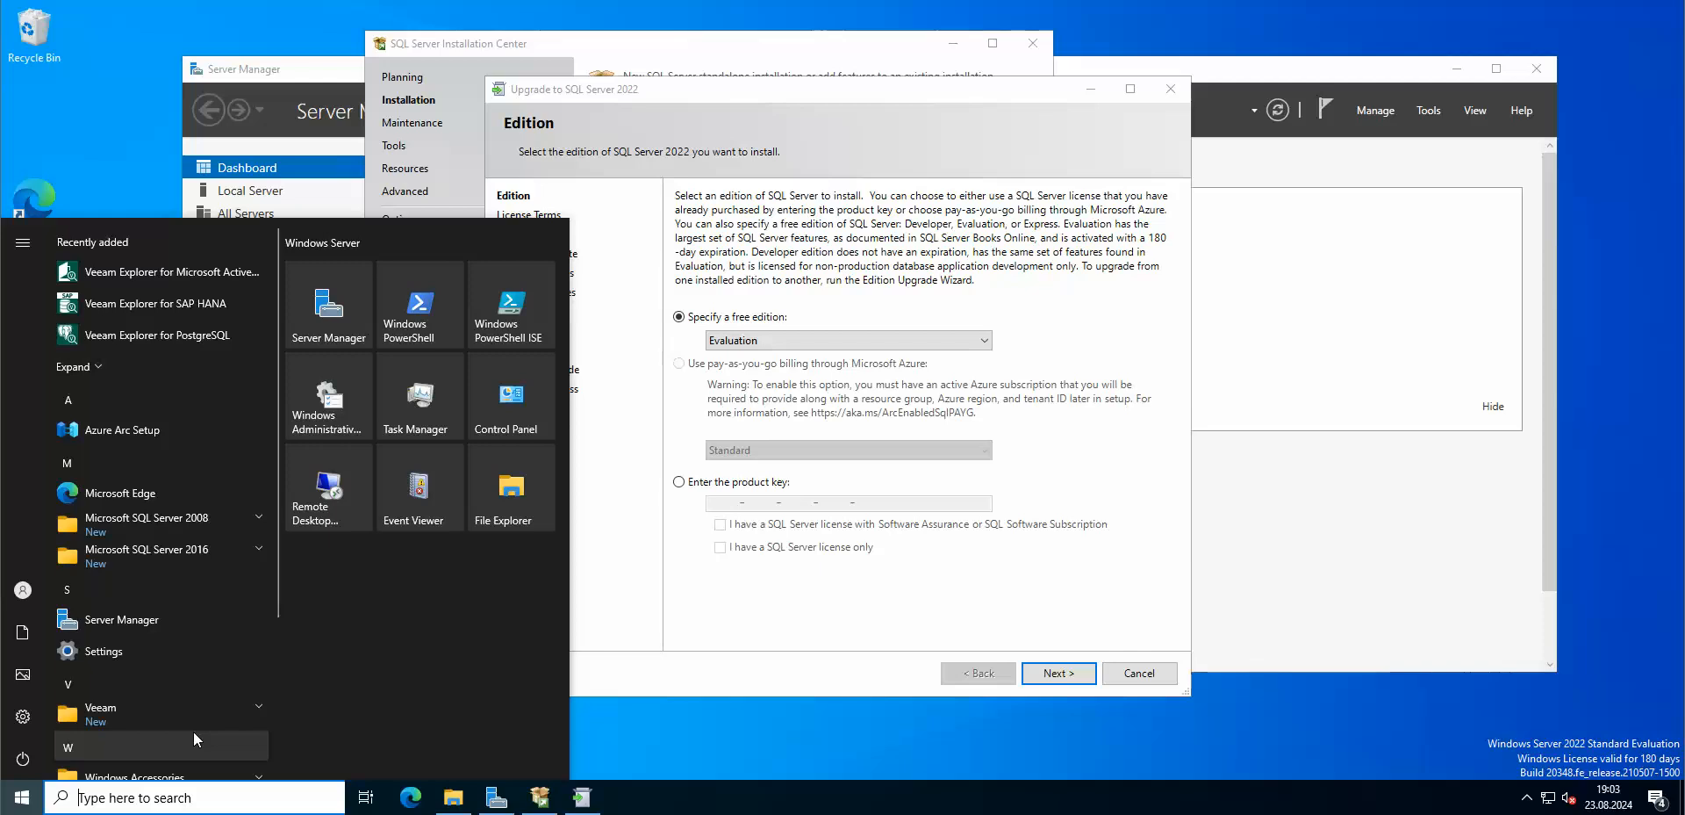
text(services)
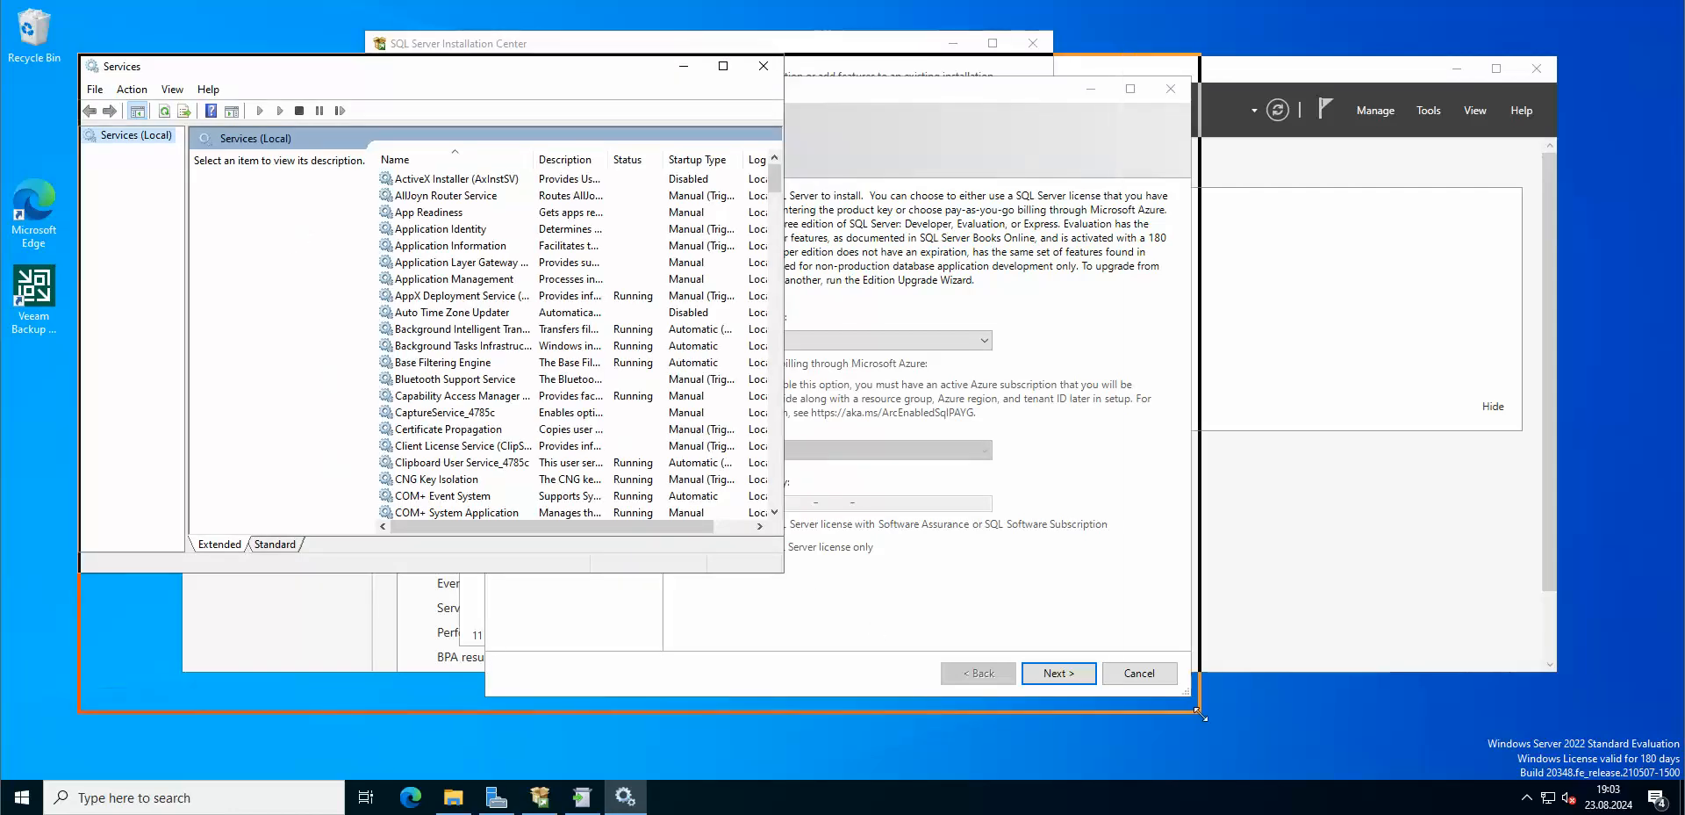
Step: Stop the Veeam AHV and Backup services, agreeing to stop their dependent services
click(440, 411)
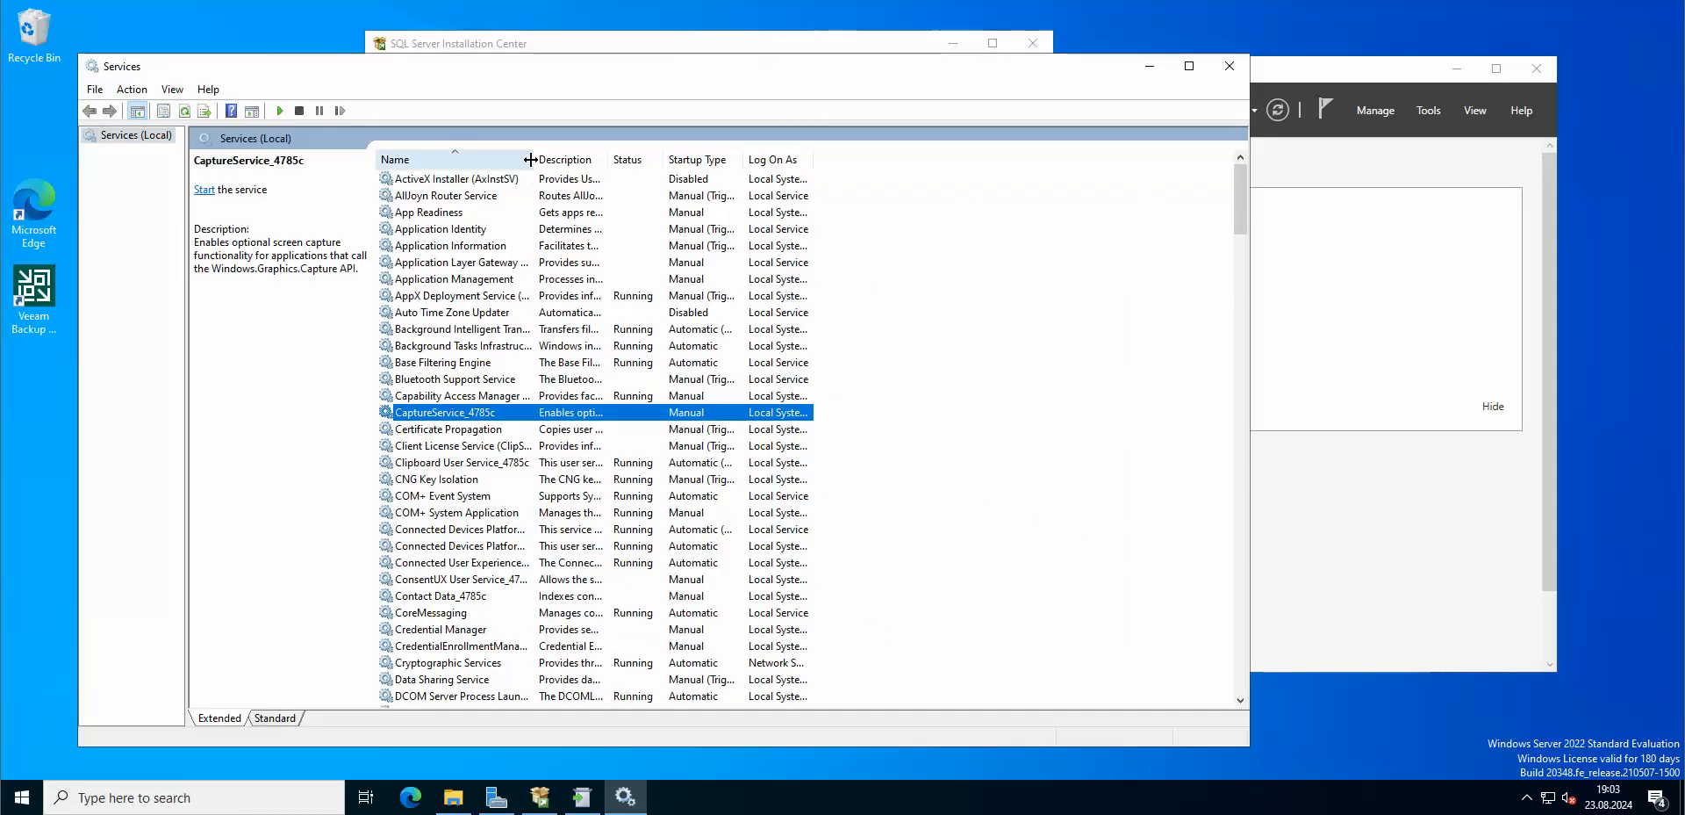
scroll(down, 3)
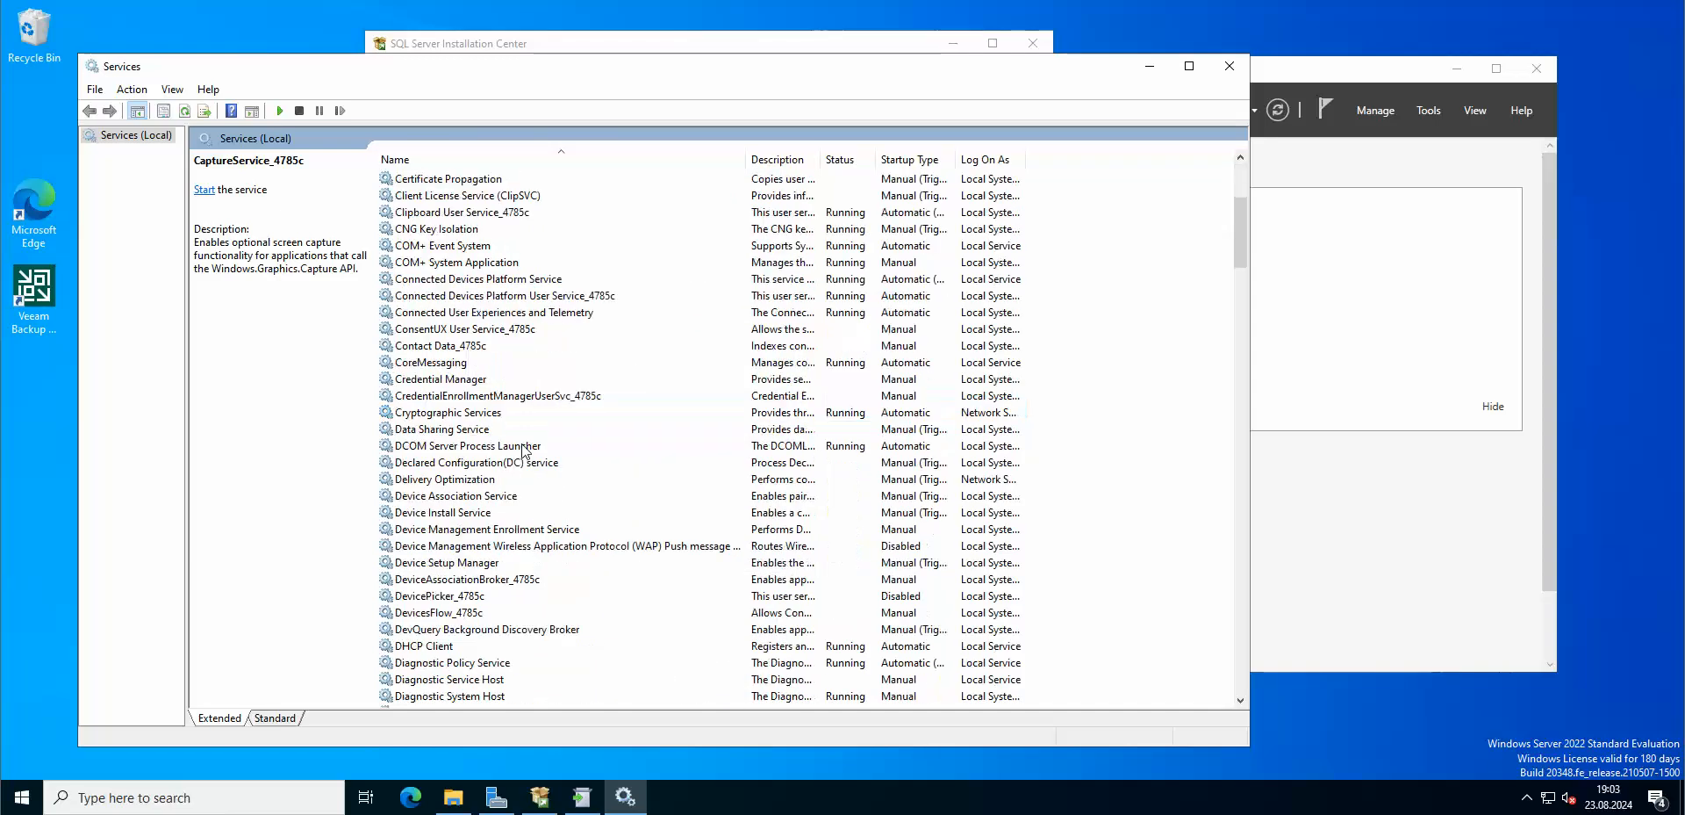
scroll(down, 3)
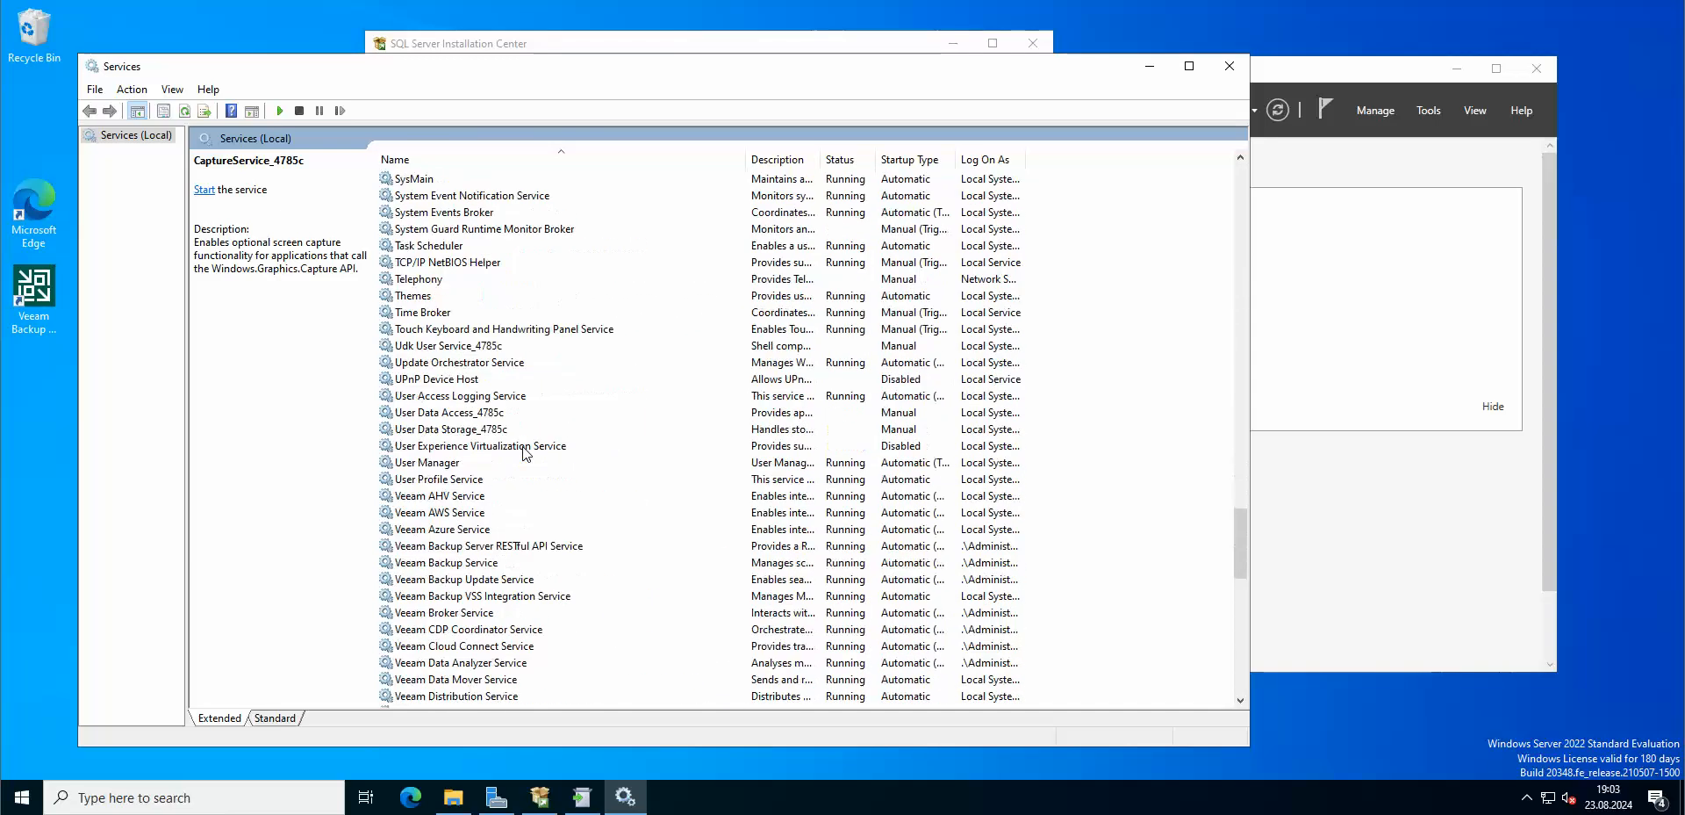
scroll(down, 3)
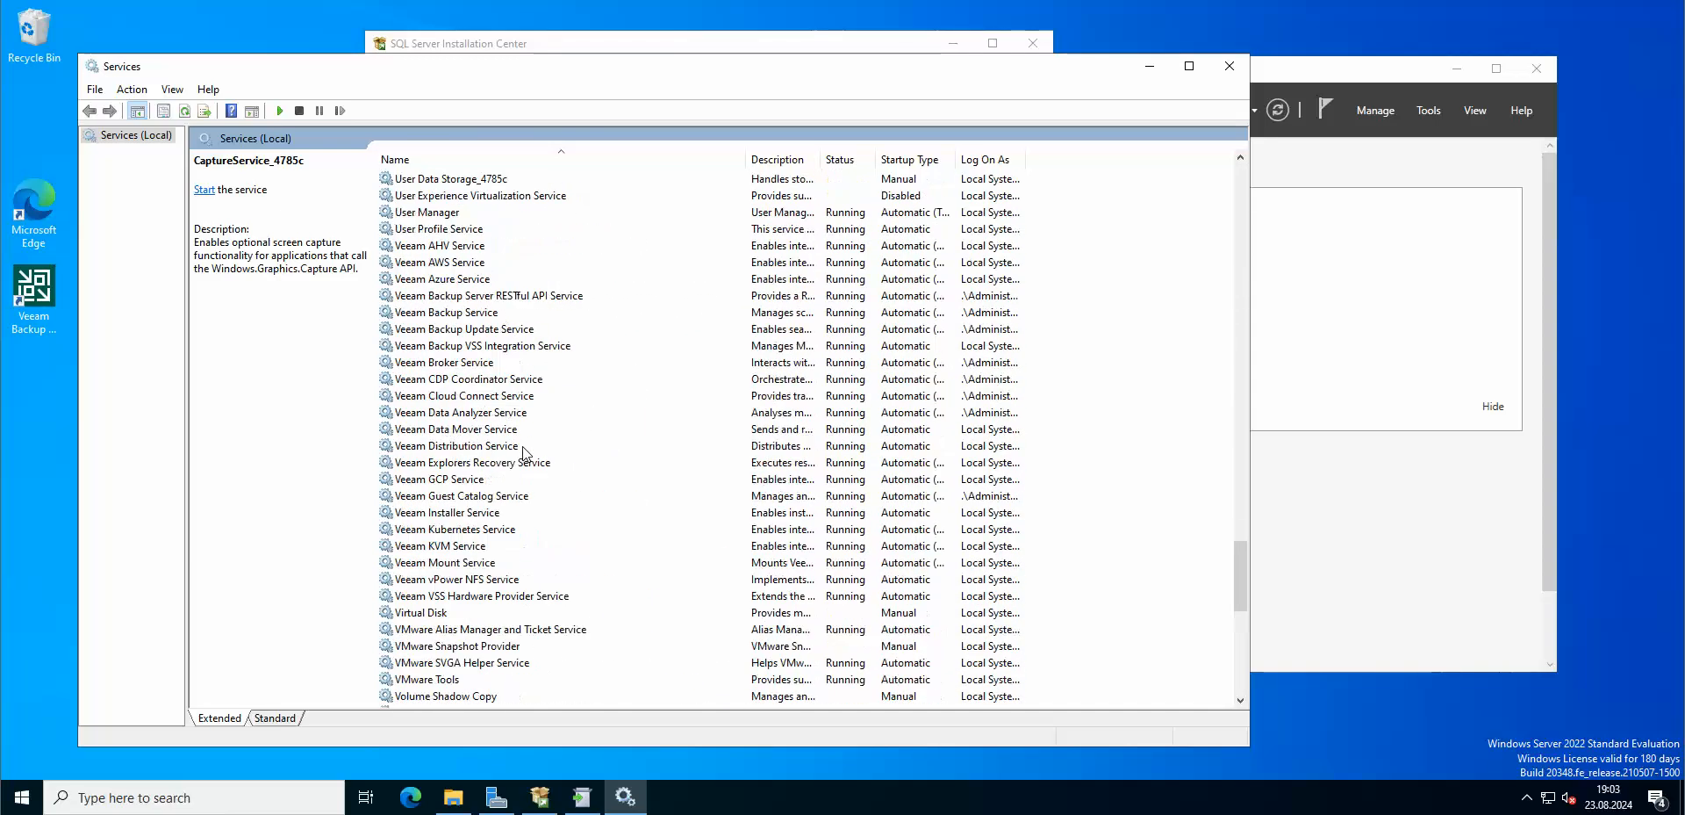
right_click(436, 246)
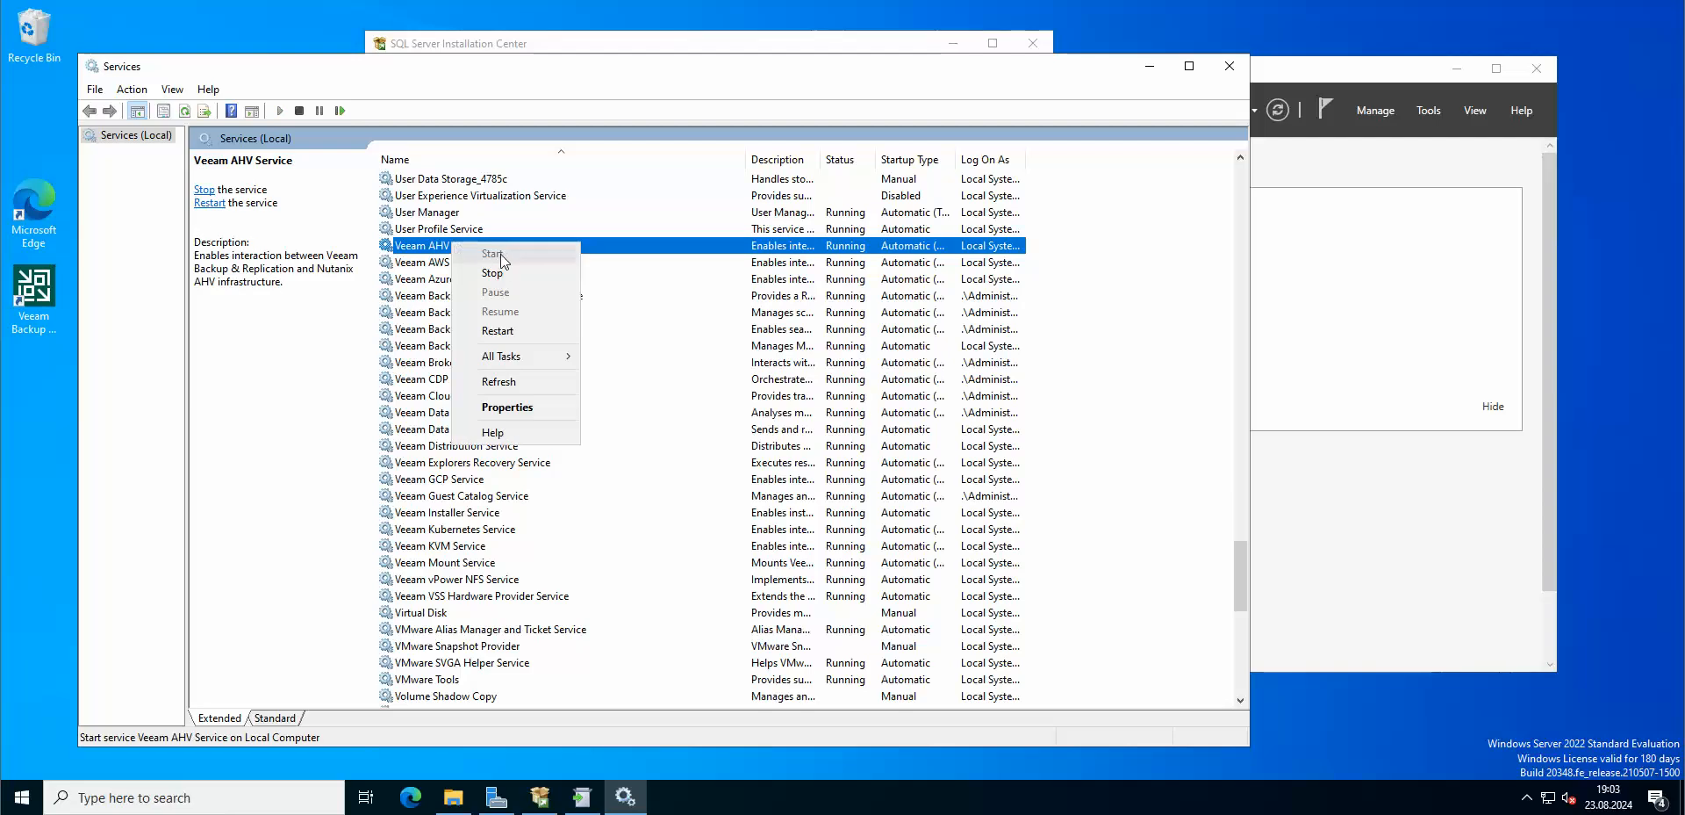
click(492, 272)
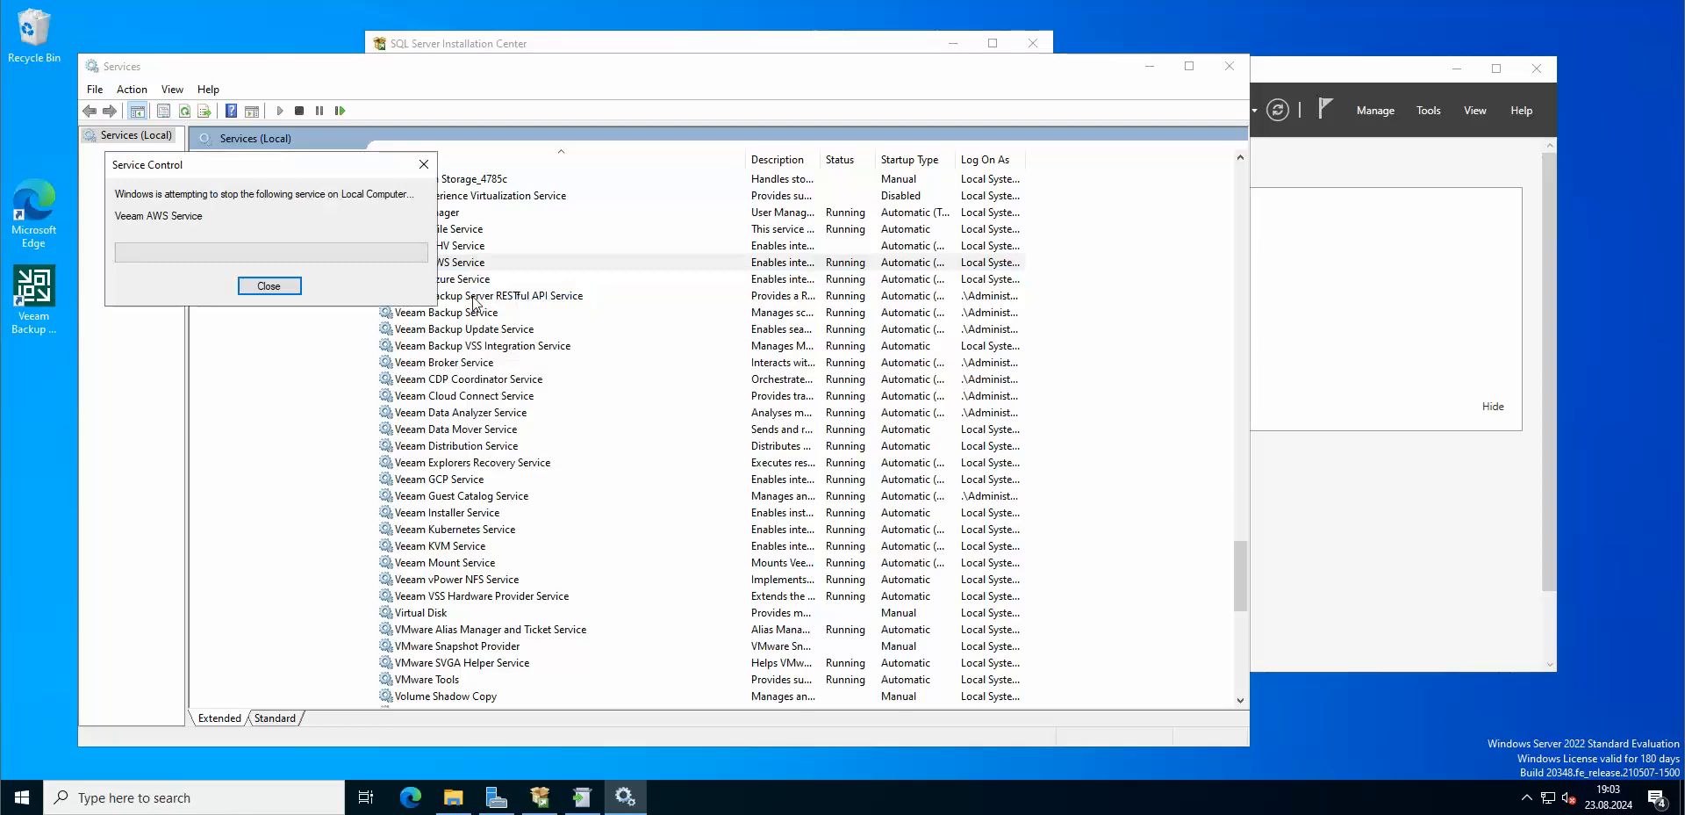
right_click(451, 279)
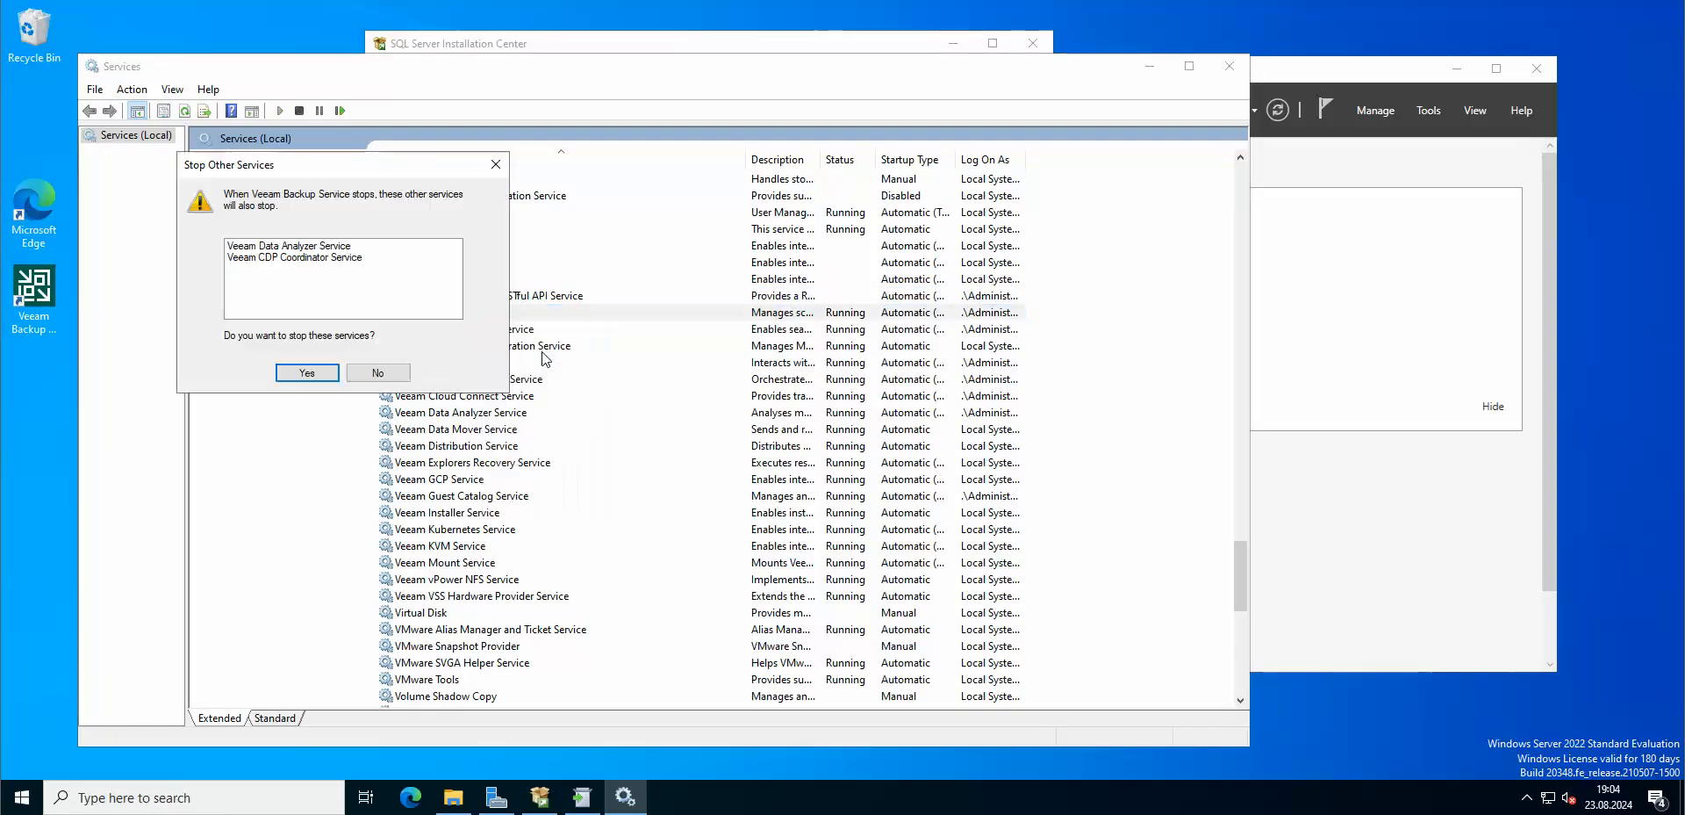
click(306, 372)
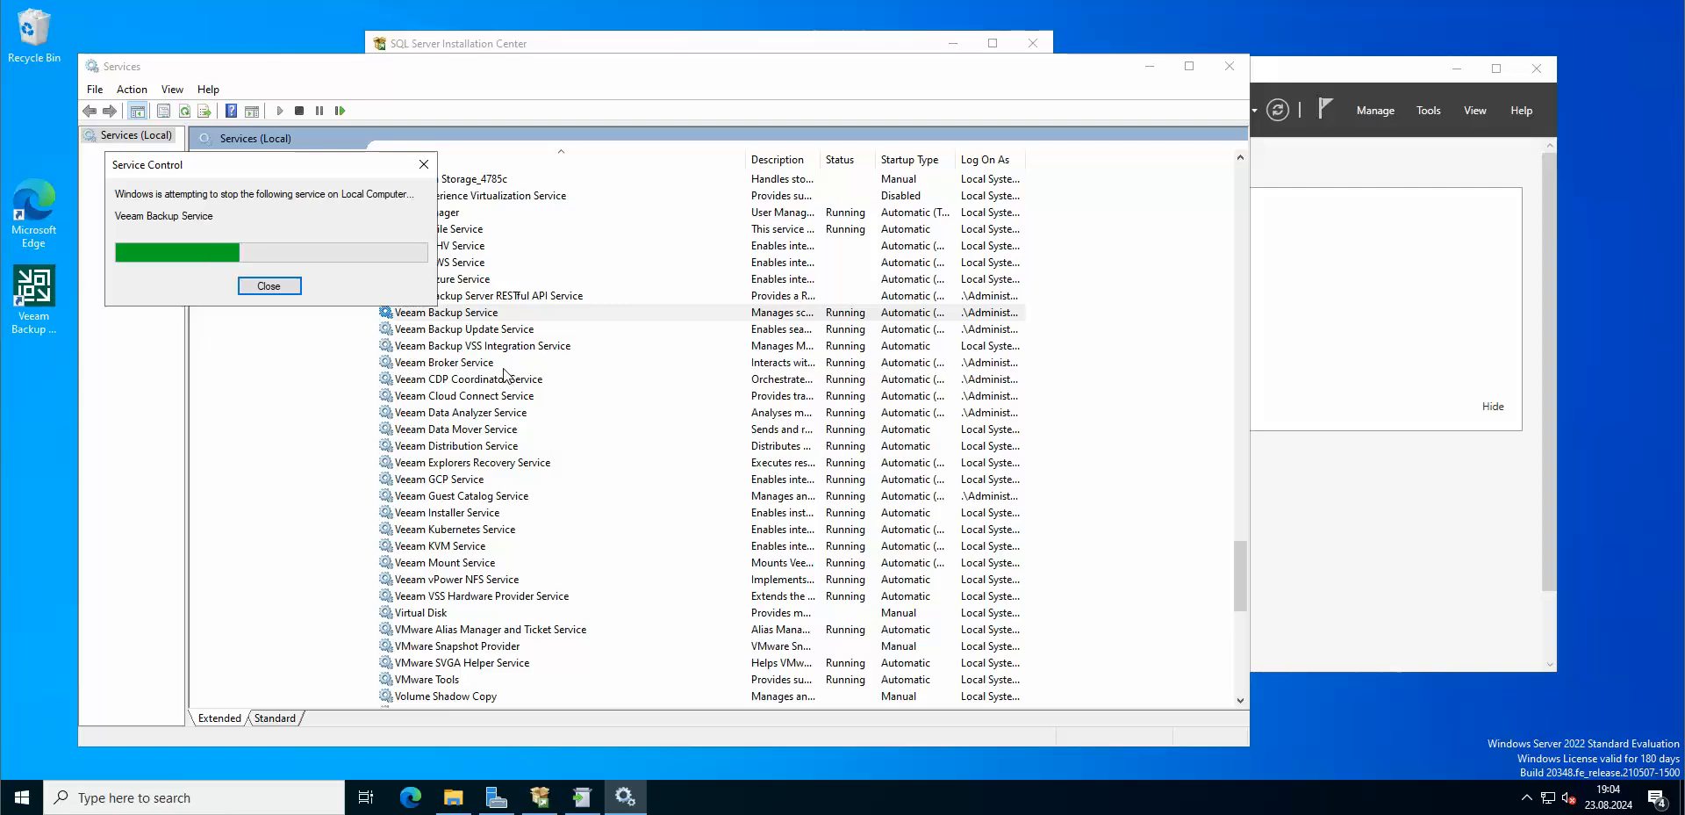
Step: Stop the Veeam VSS Integration, Broker, Cloud Connect, Data Mover and Distribution services
right_click(461, 329)
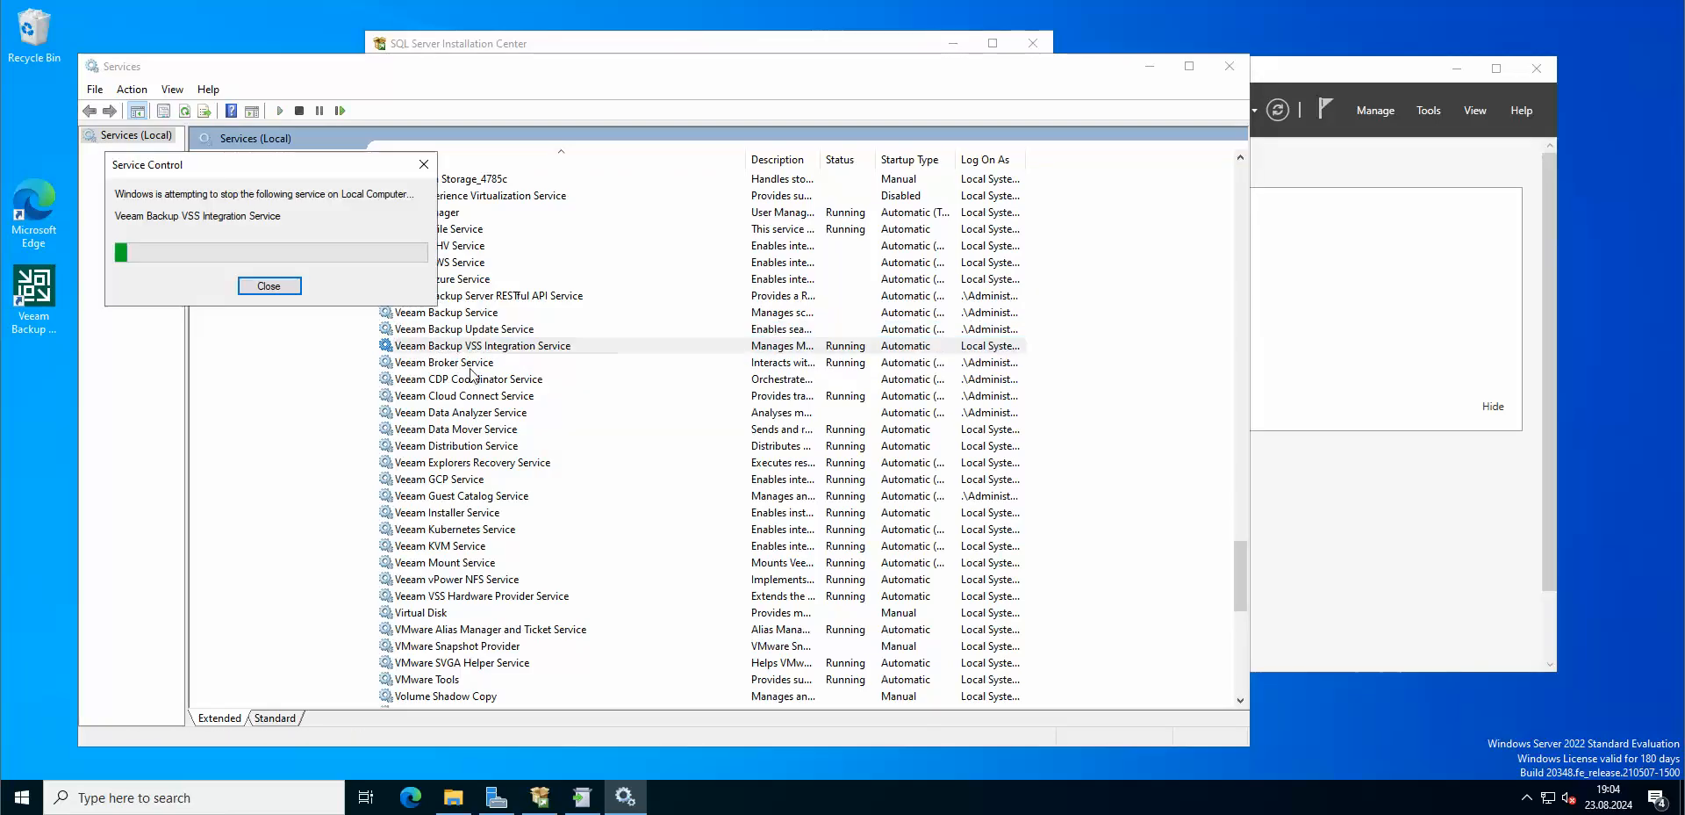
right_click(445, 362)
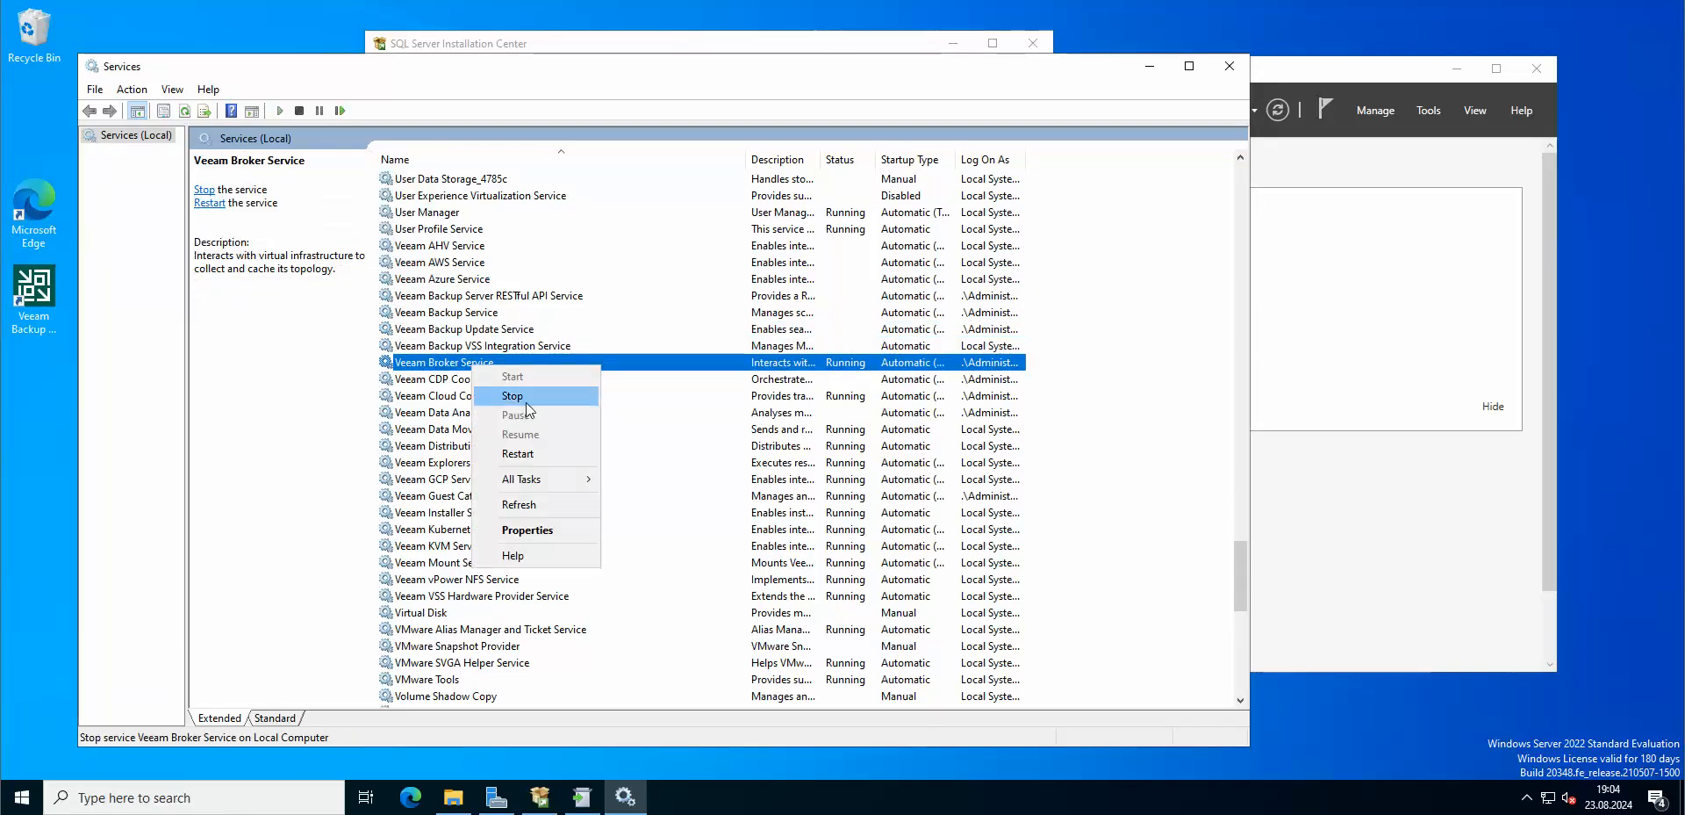
click(512, 395)
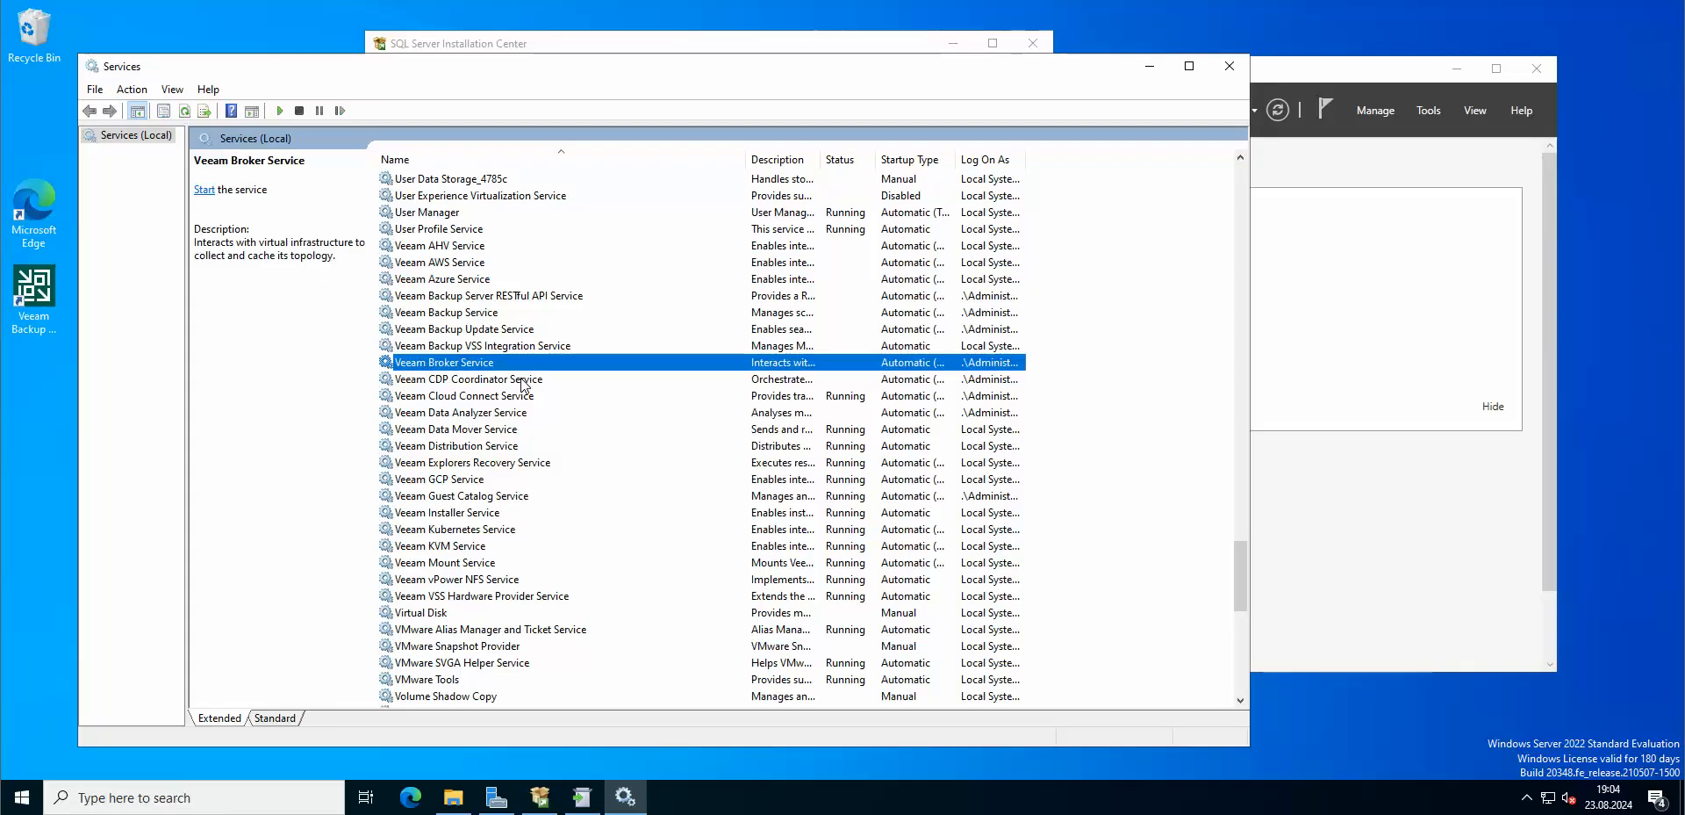
click(463, 395)
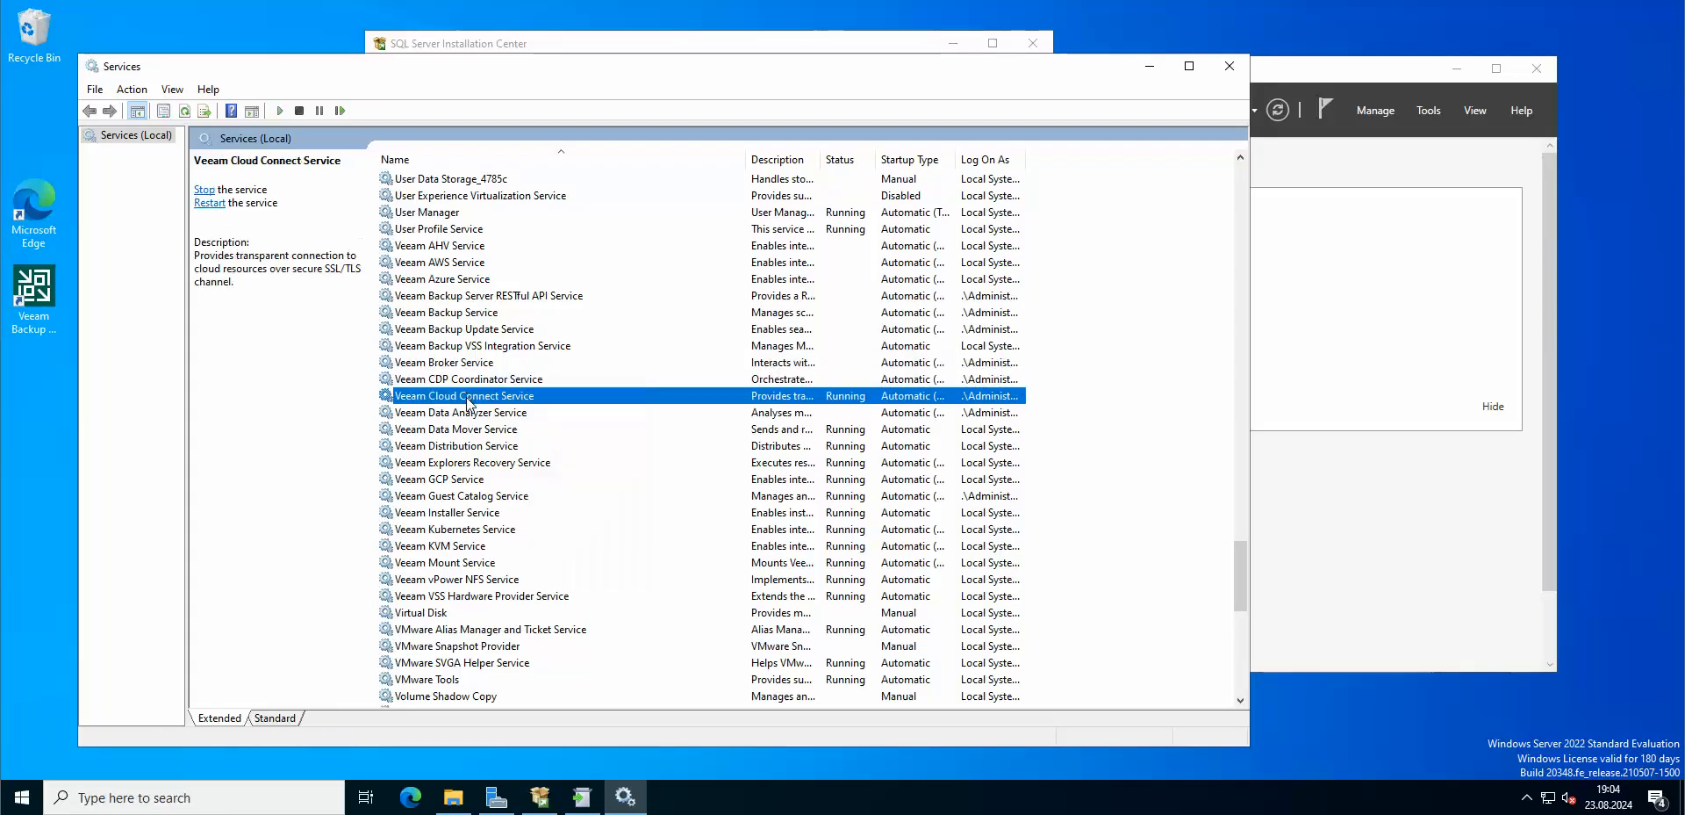
click(203, 190)
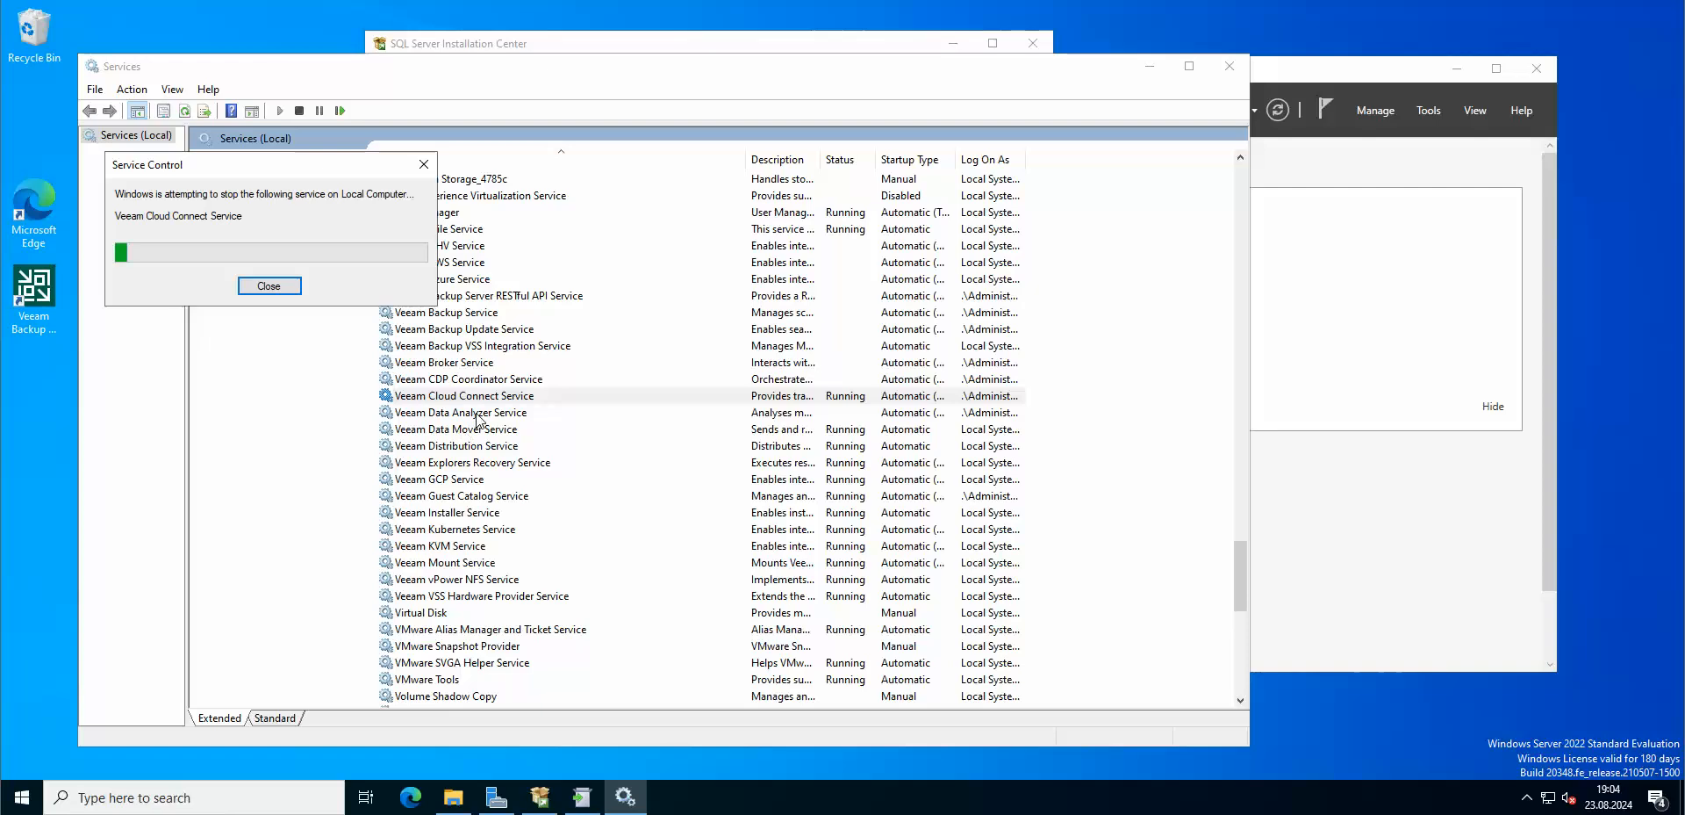
right_click(460, 411)
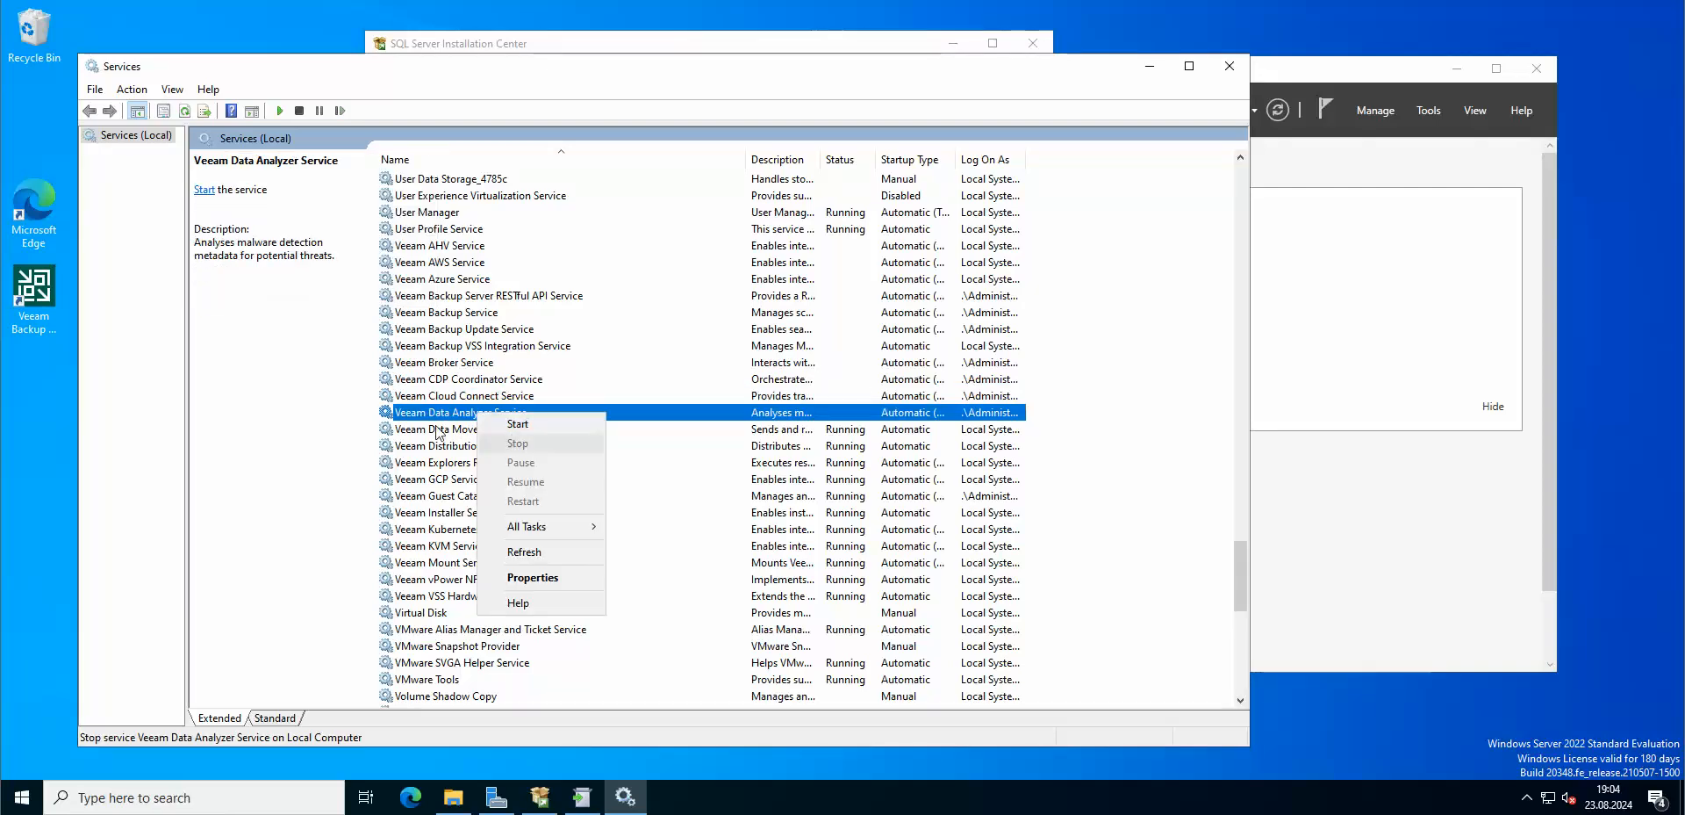
click(516, 426)
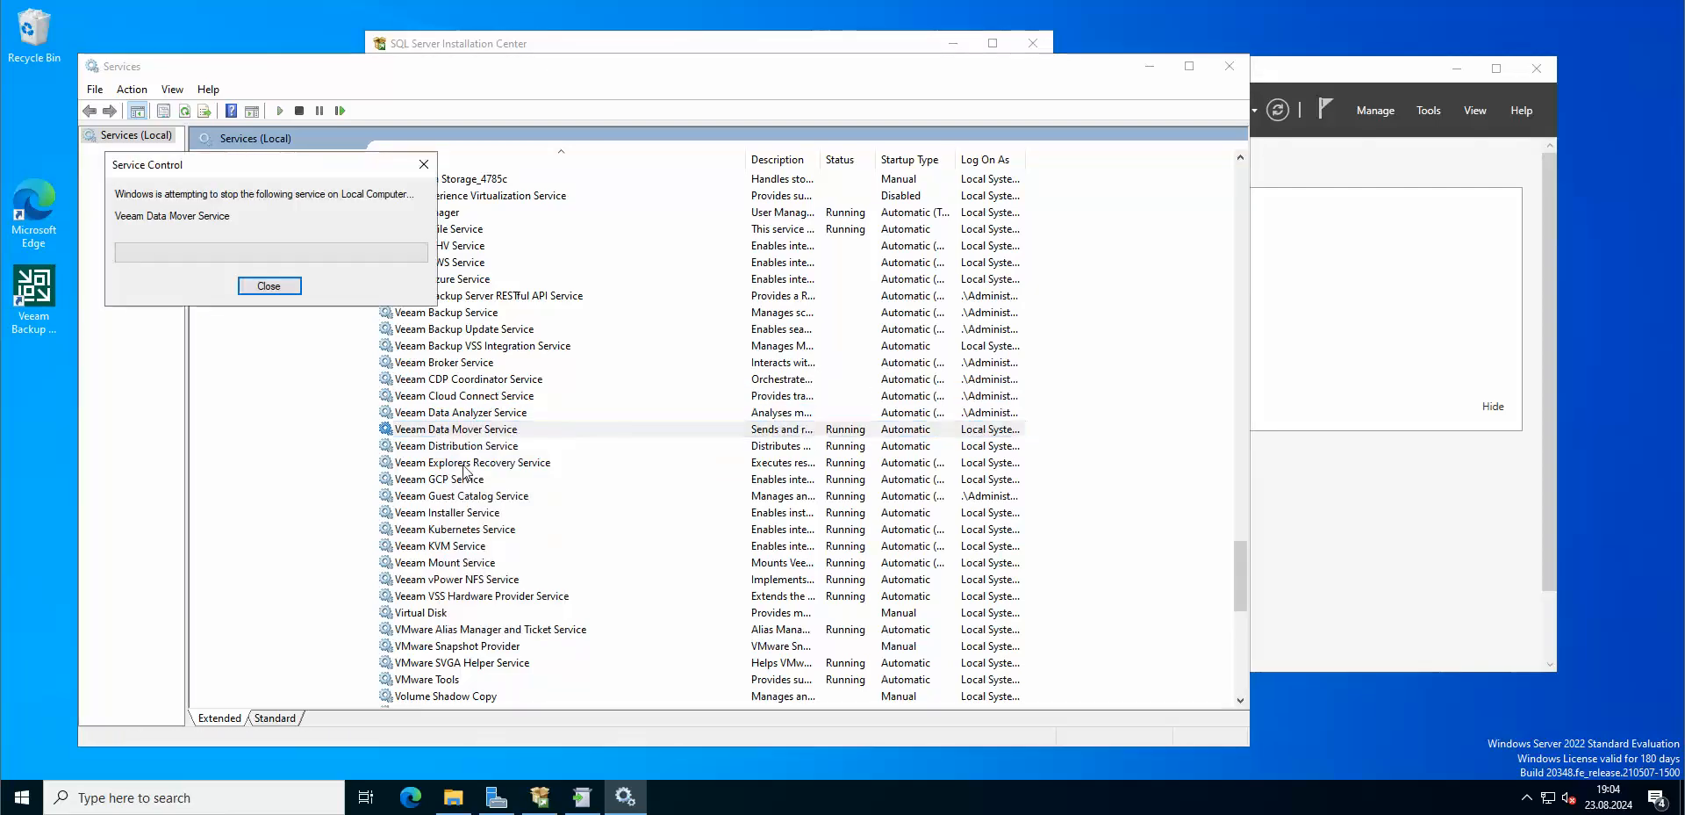
right_click(457, 444)
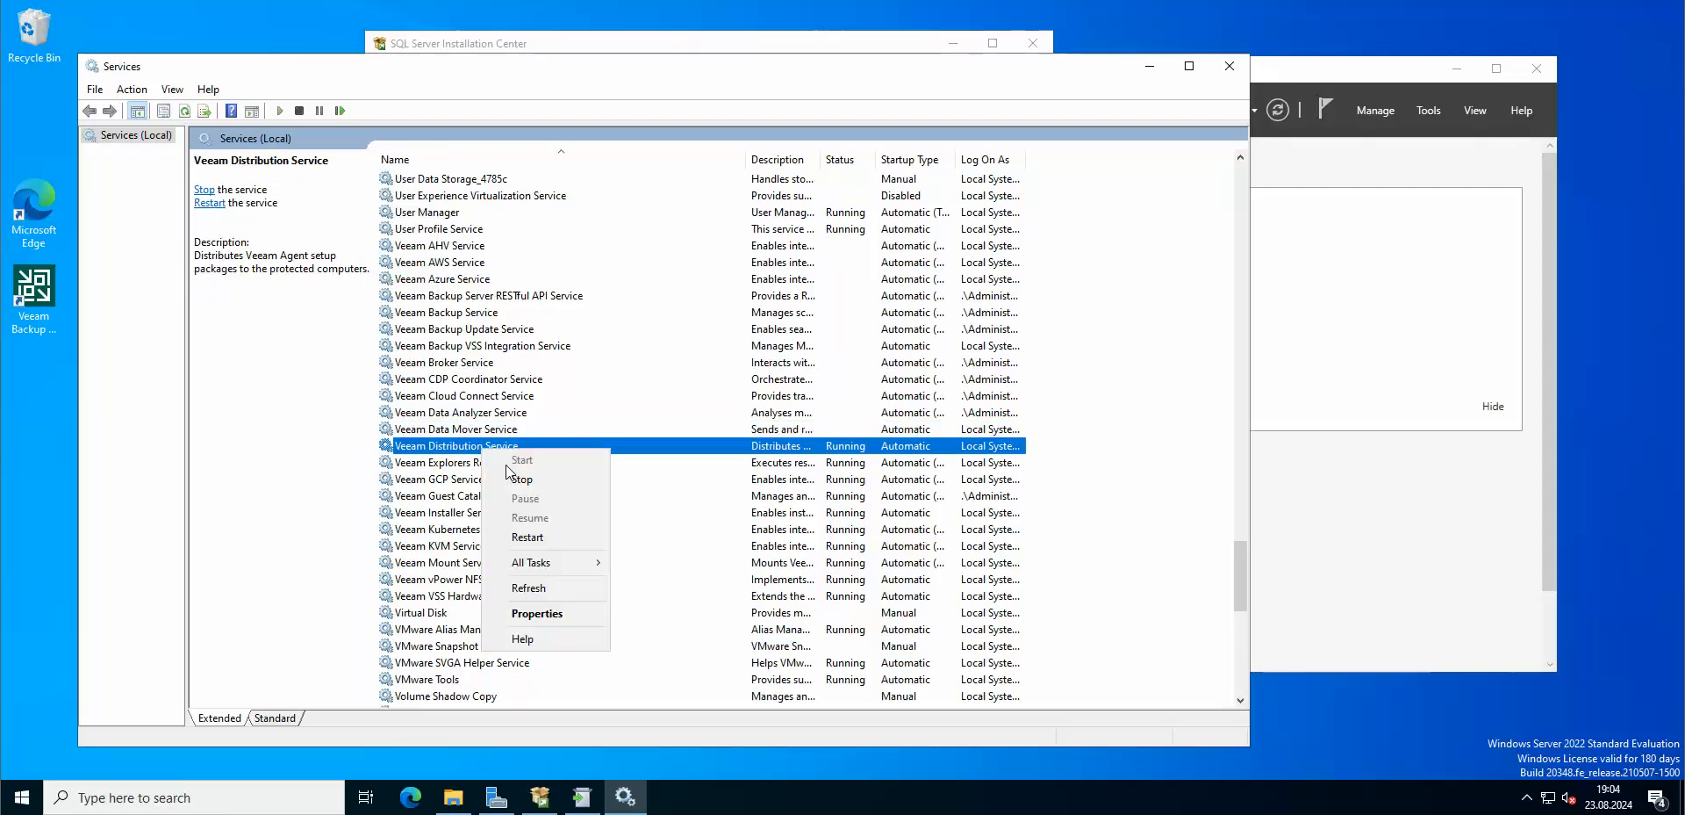
click(524, 478)
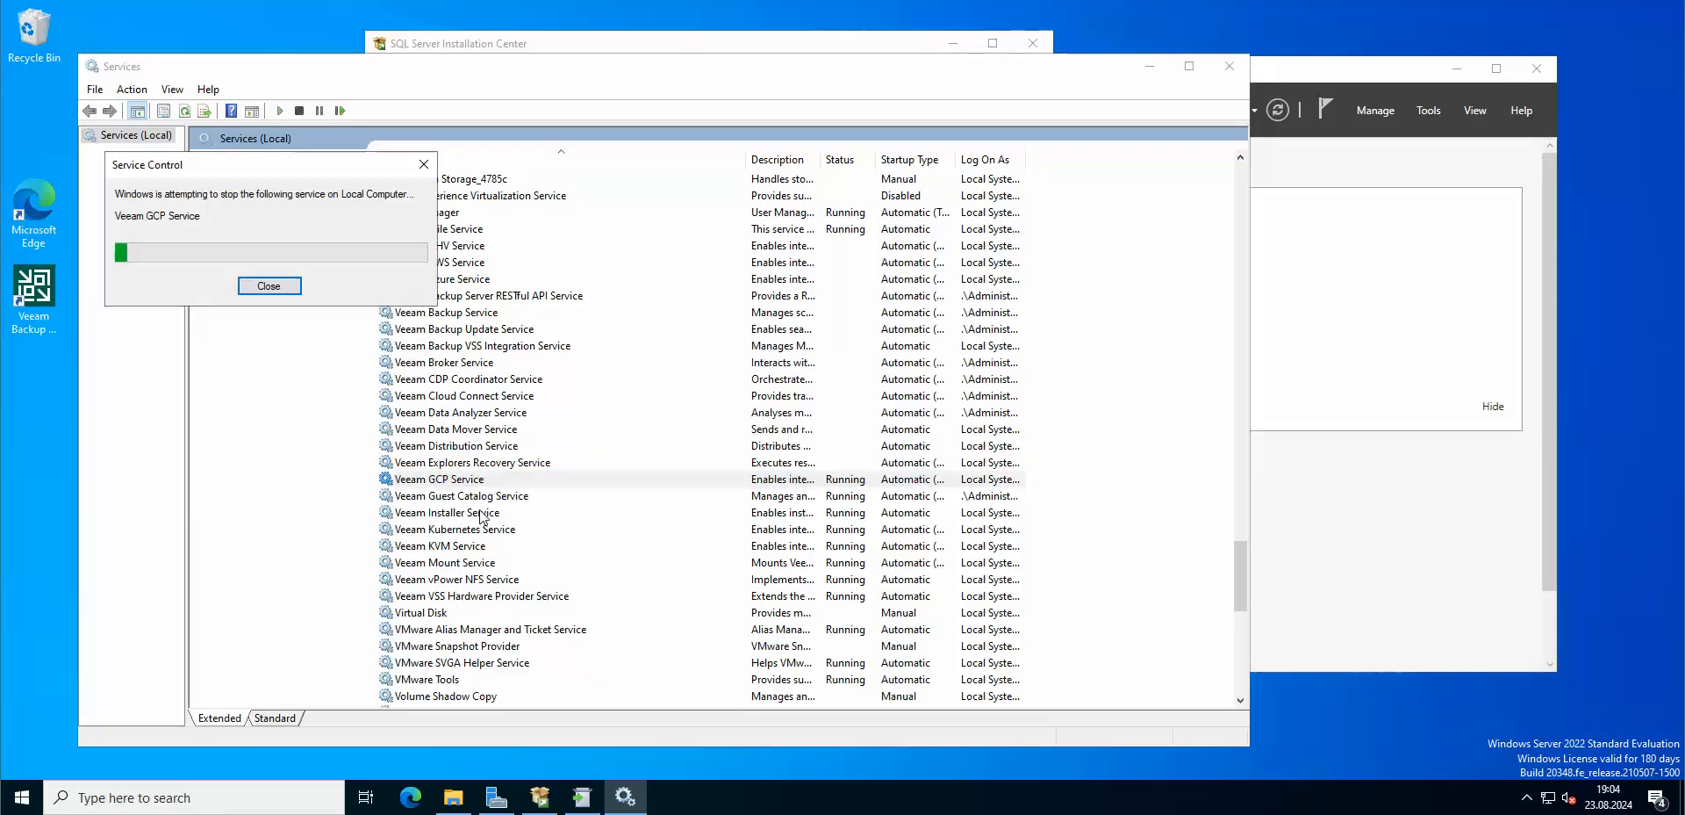
Step: Stop the Veeam Guest Catalog and vPower NFS services and return to the upgrade wizard
right_click(460, 495)
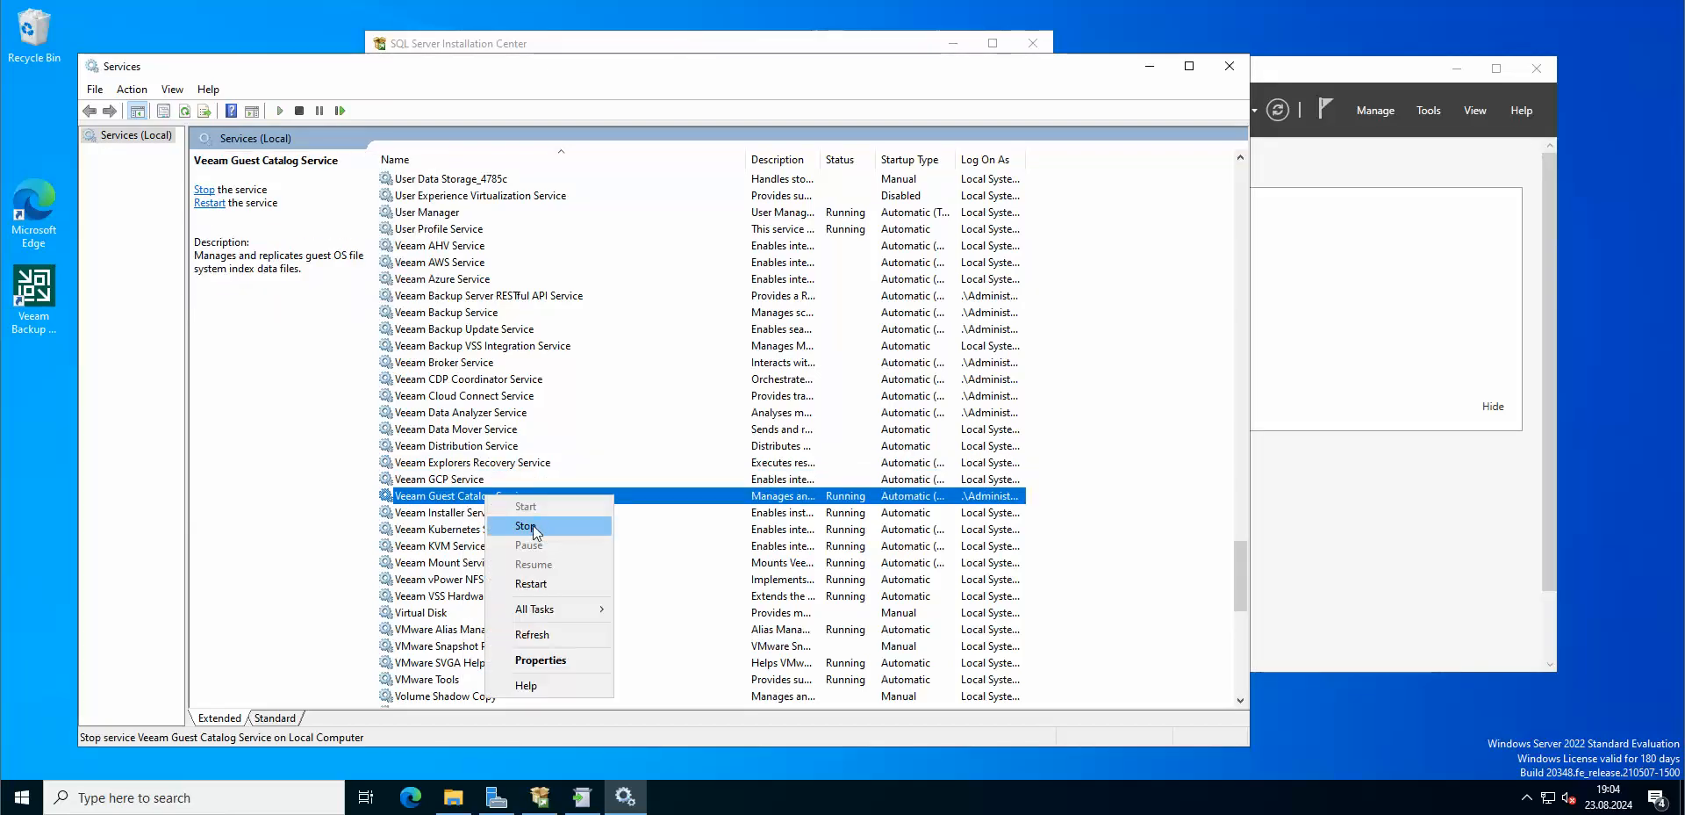
right_click(462, 511)
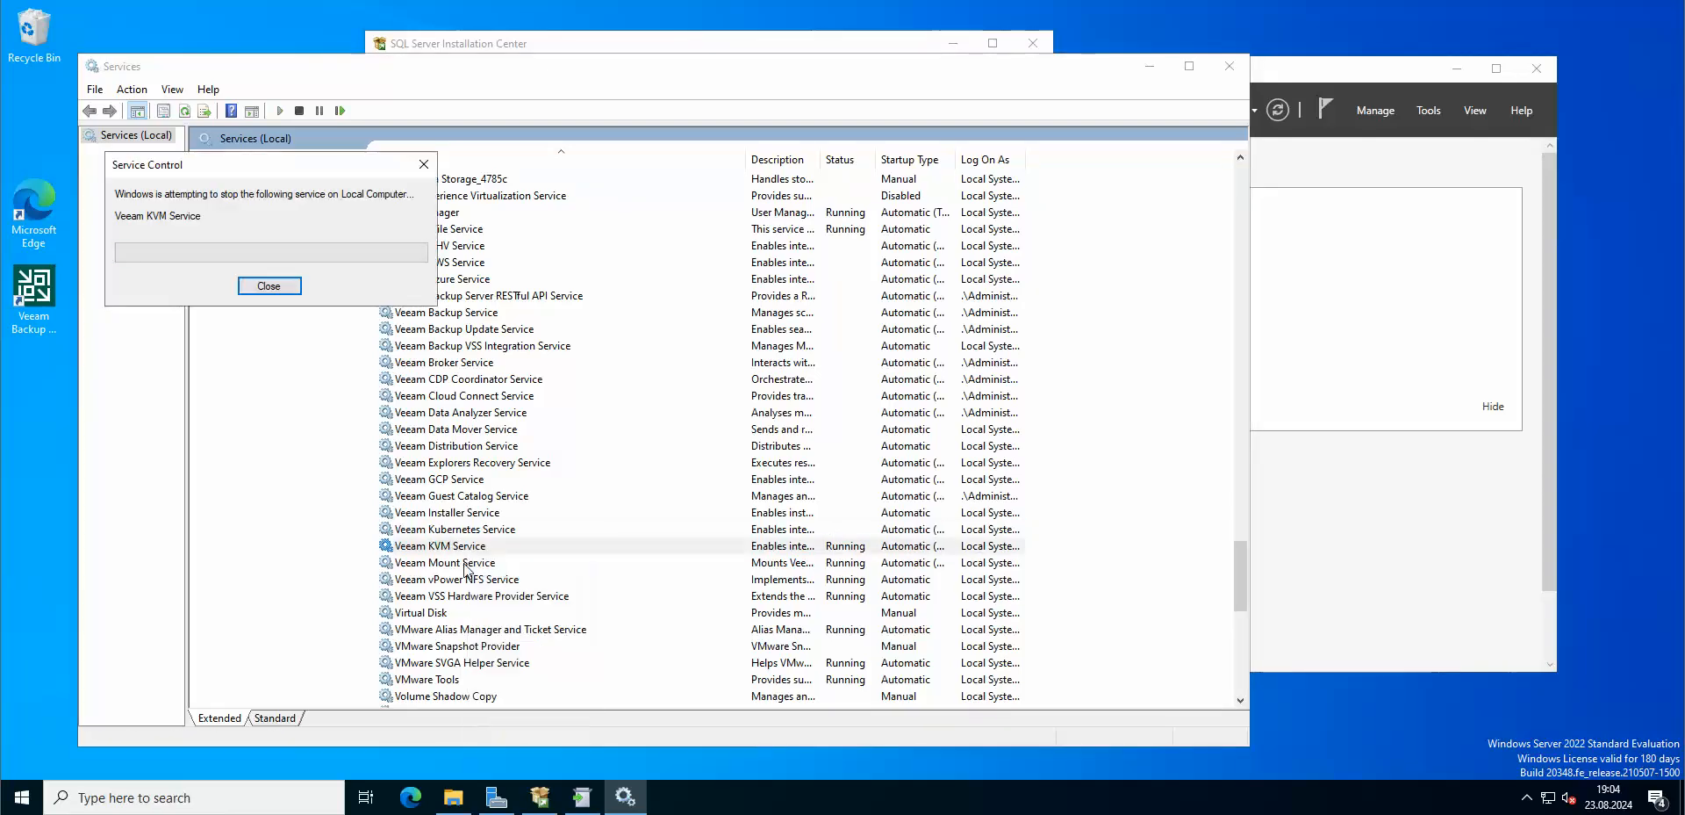
right_click(444, 562)
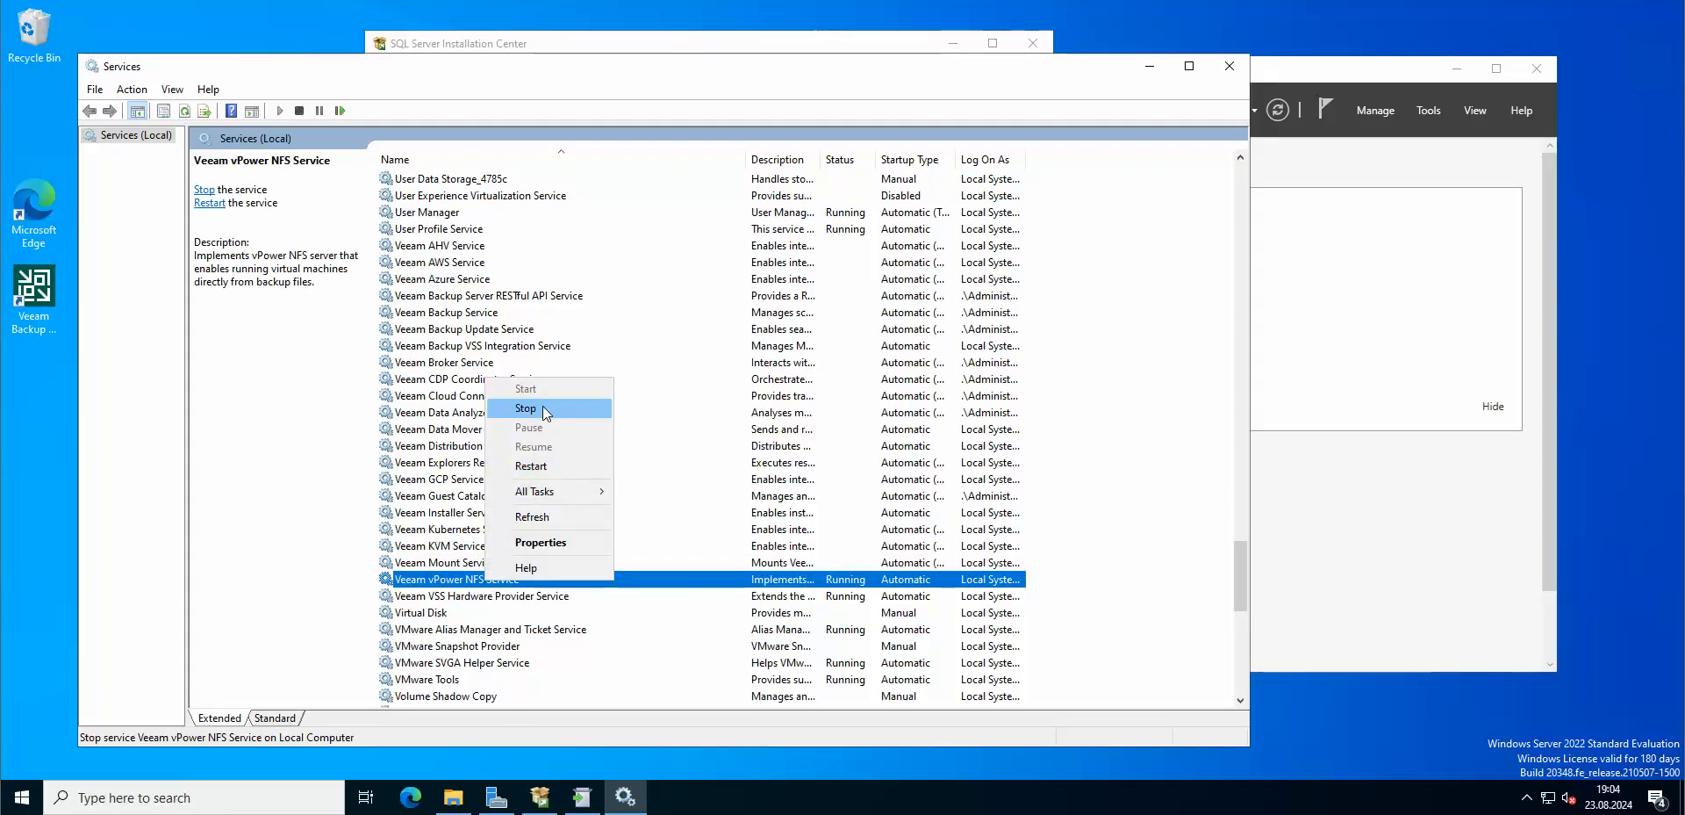
click(527, 408)
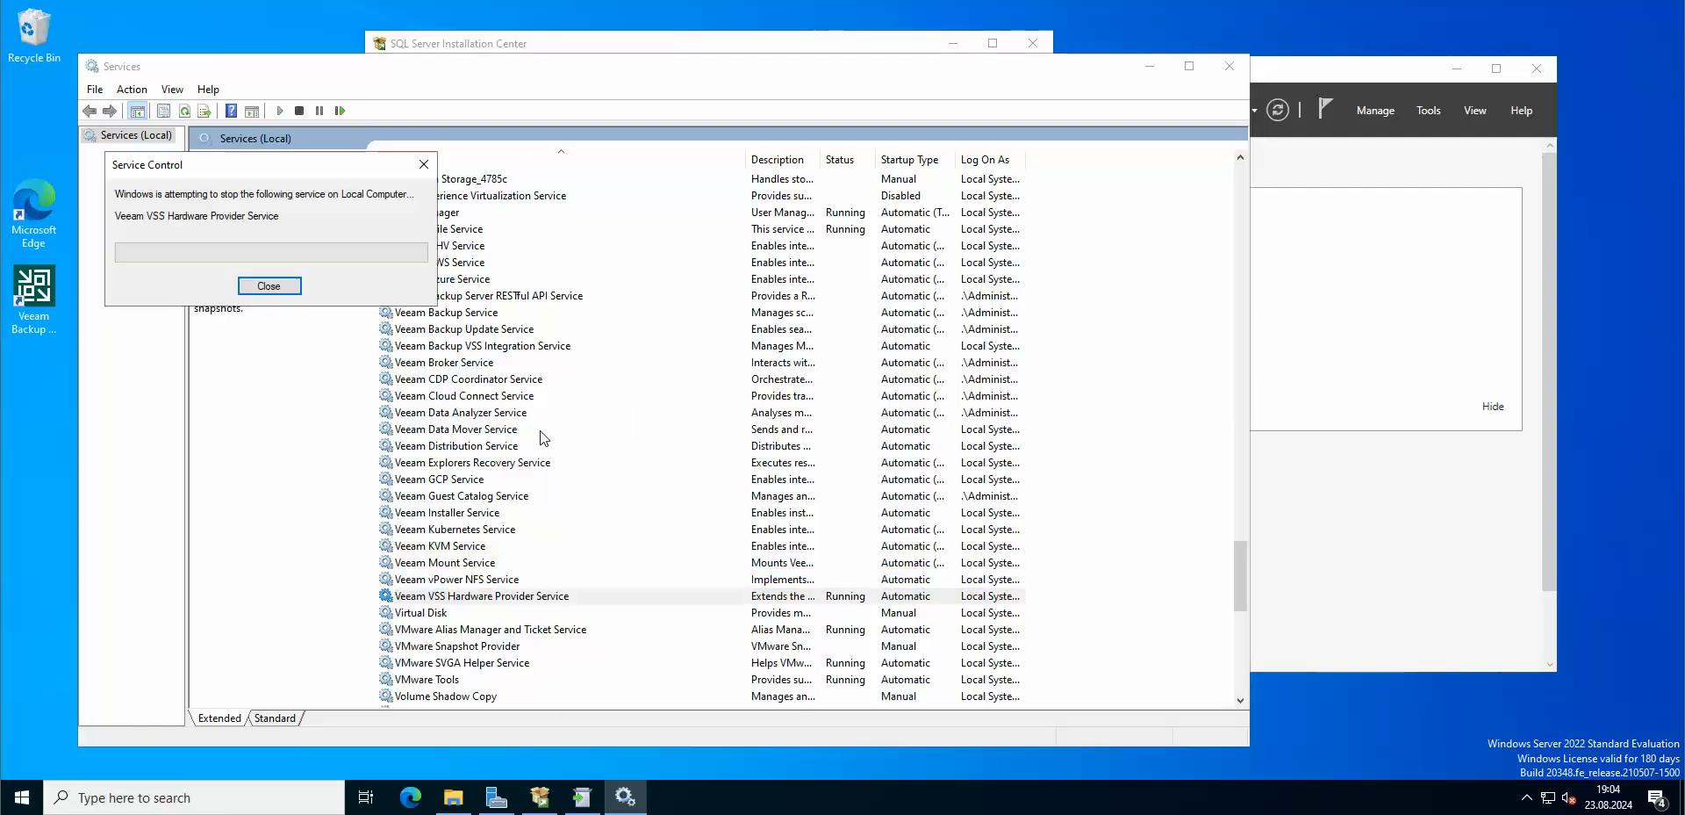
click(269, 285)
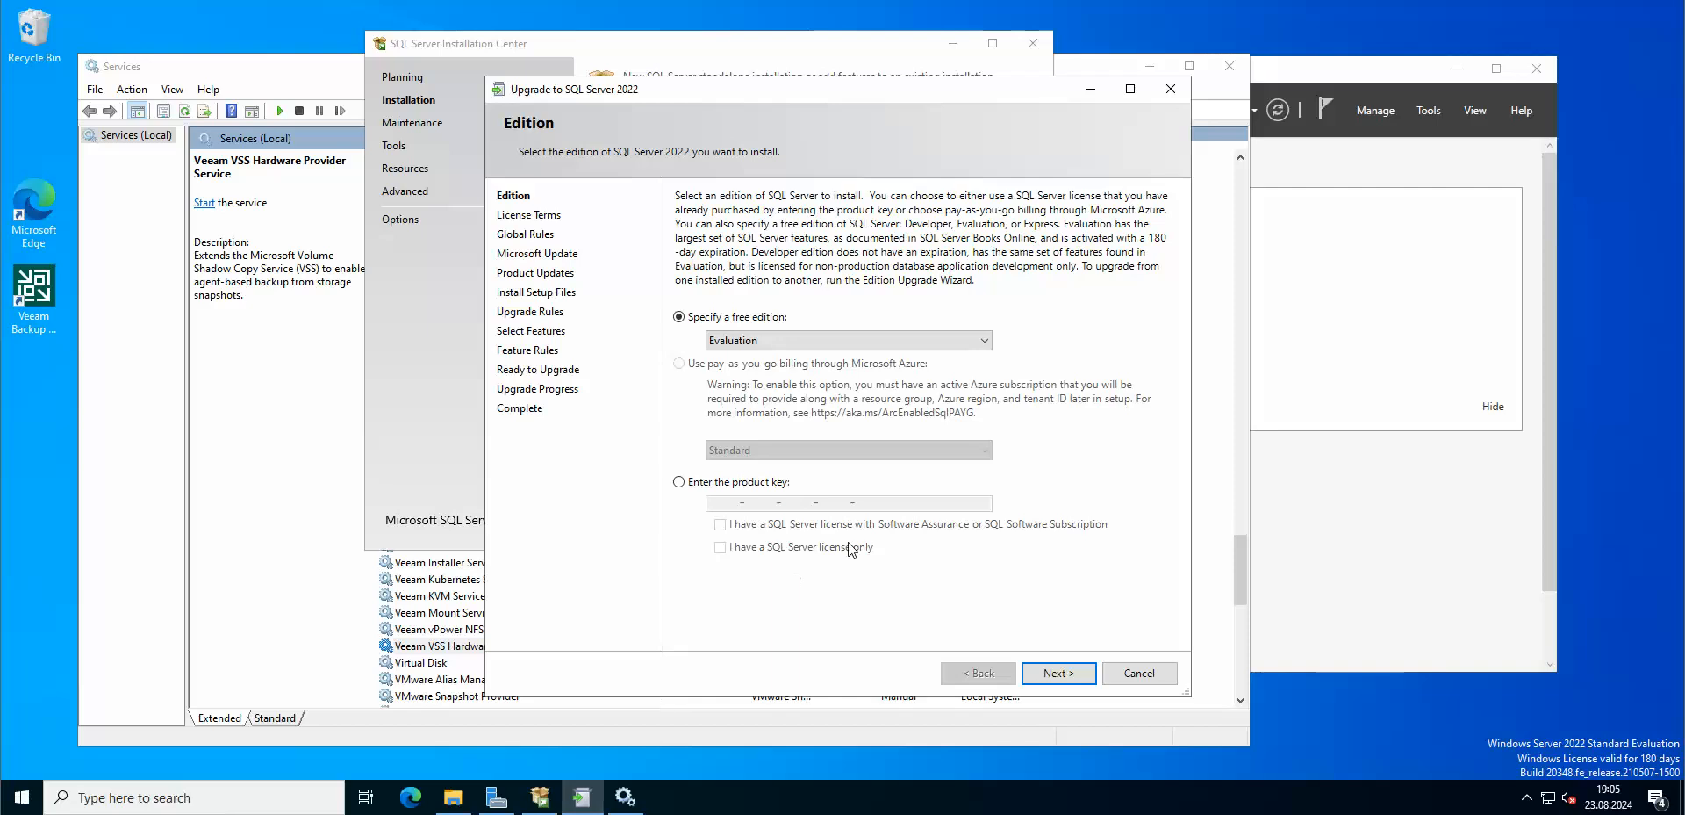
Step: Keep Evaluation edition, accept the license terms and skip Microsoft Update in the upgrade wizard
click(1057, 672)
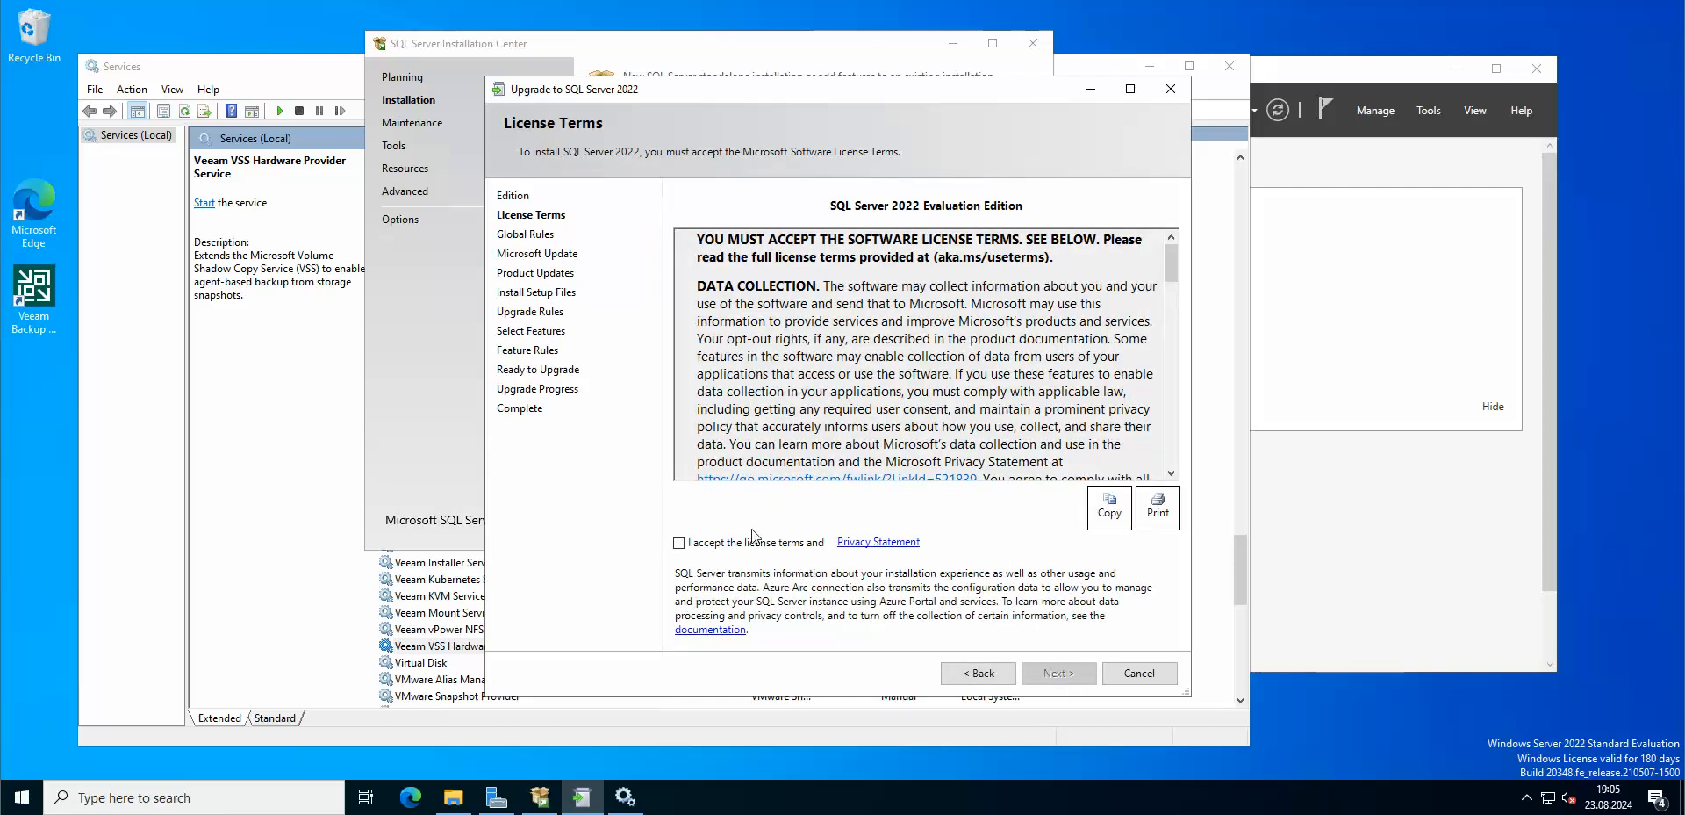
click(1057, 672)
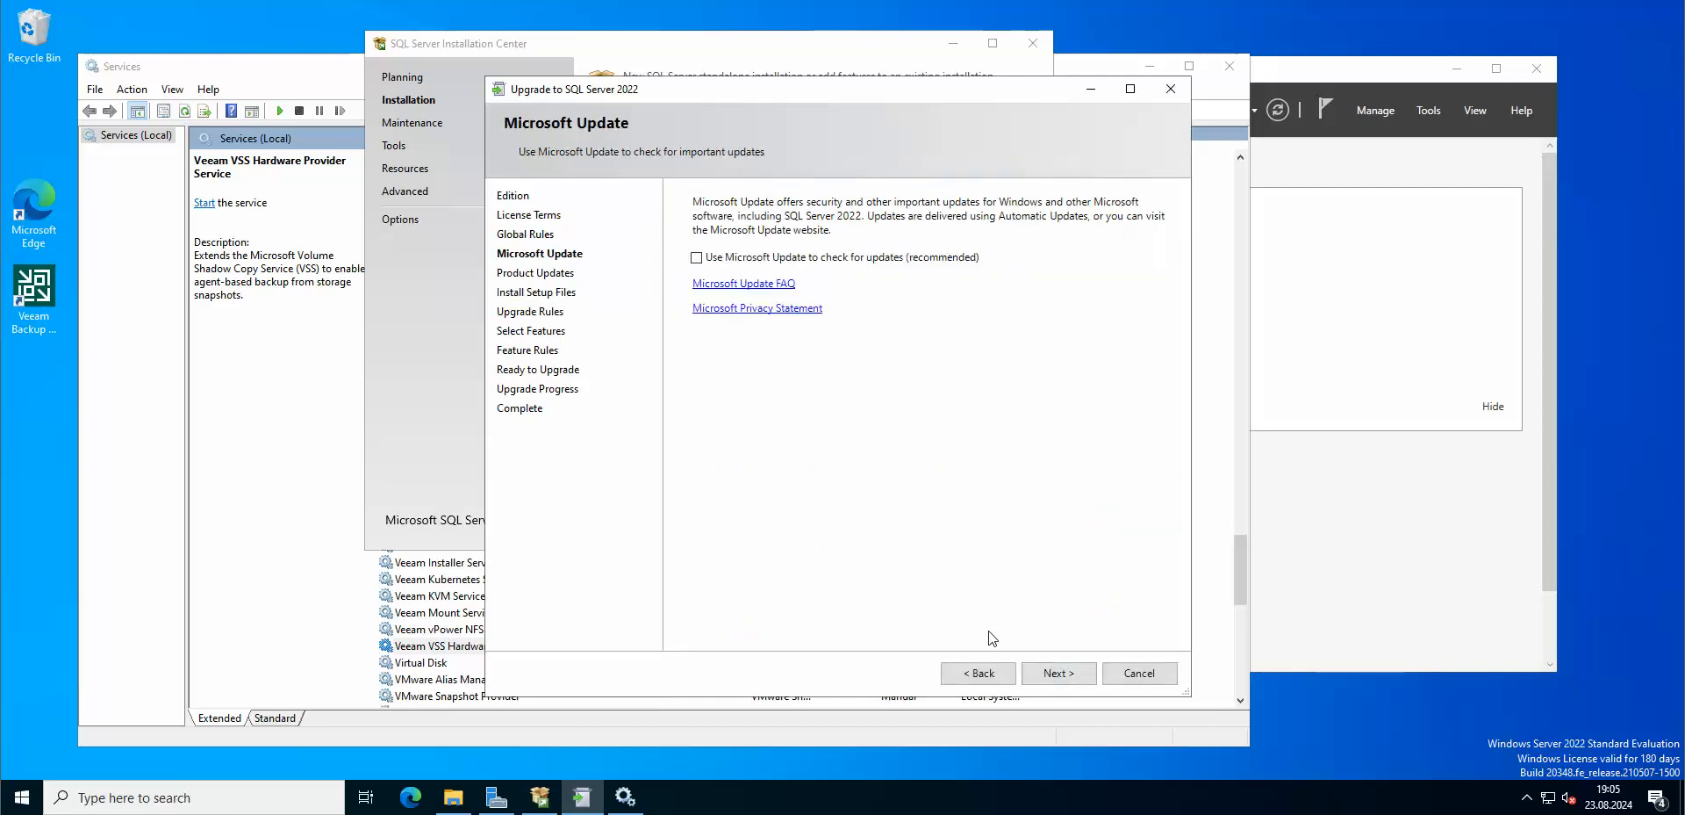
click(1057, 672)
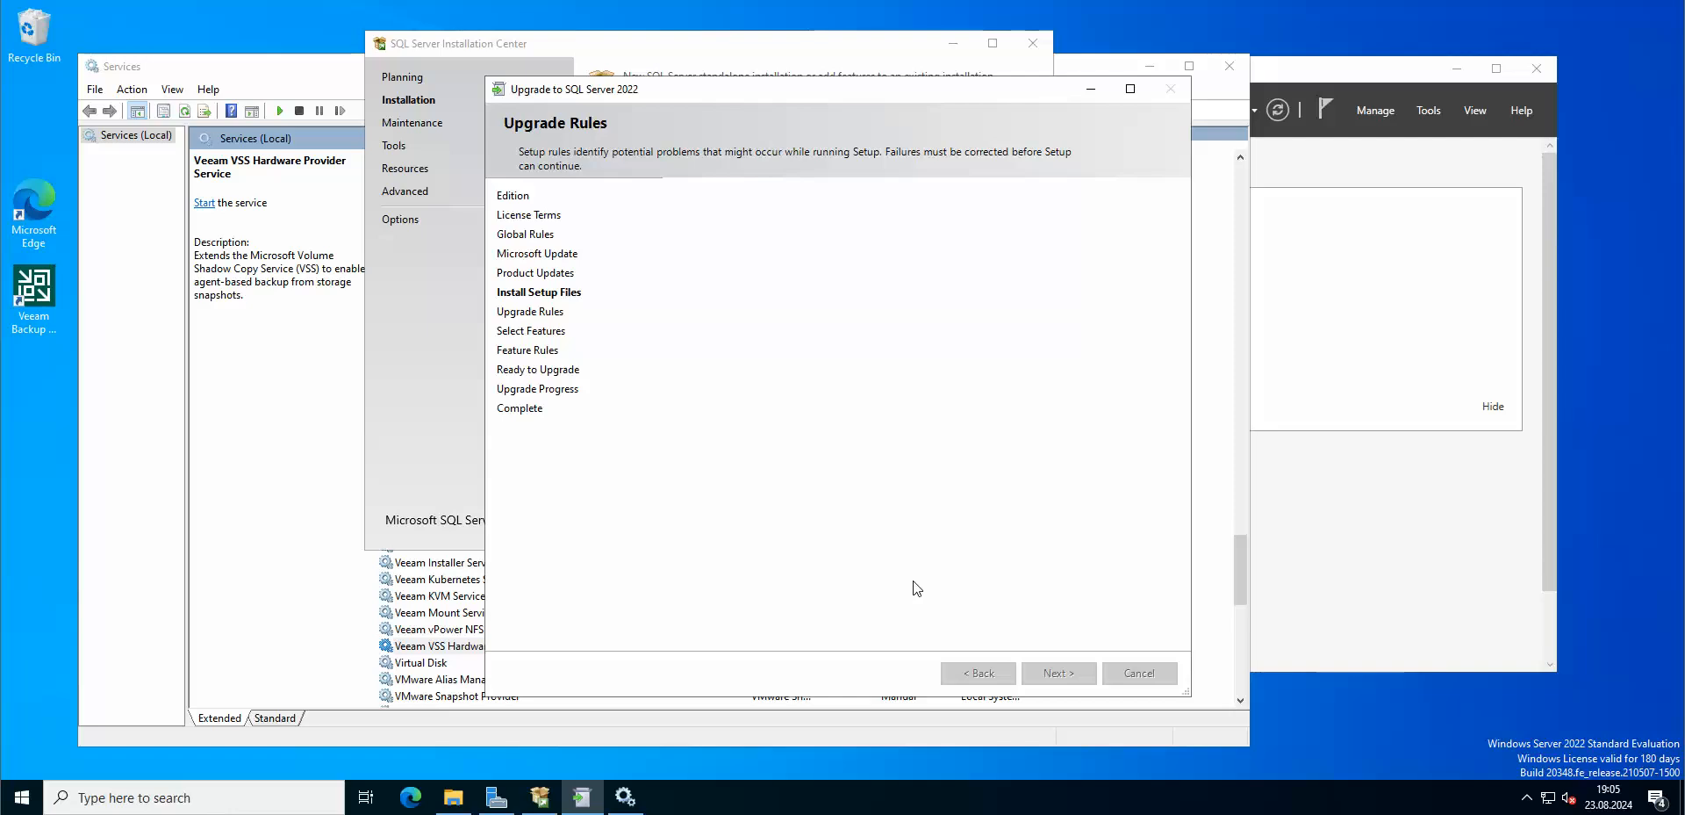
Step: Pass the upgrade rules check and confirm MSSQLSERVER as the instance to upgrade
click(1057, 672)
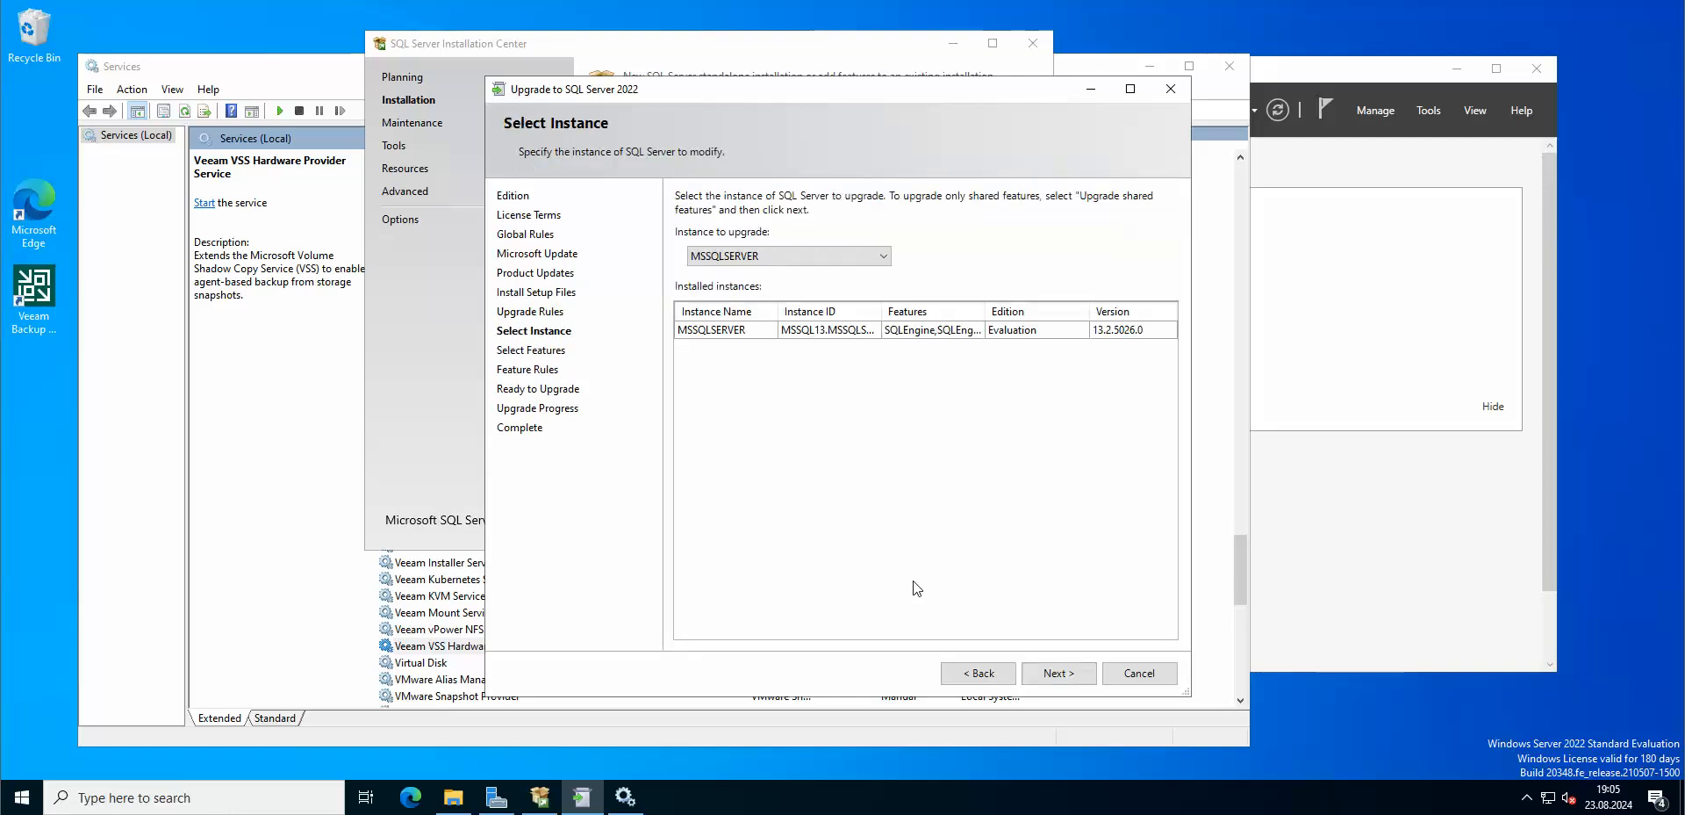
mouse_move(905, 572)
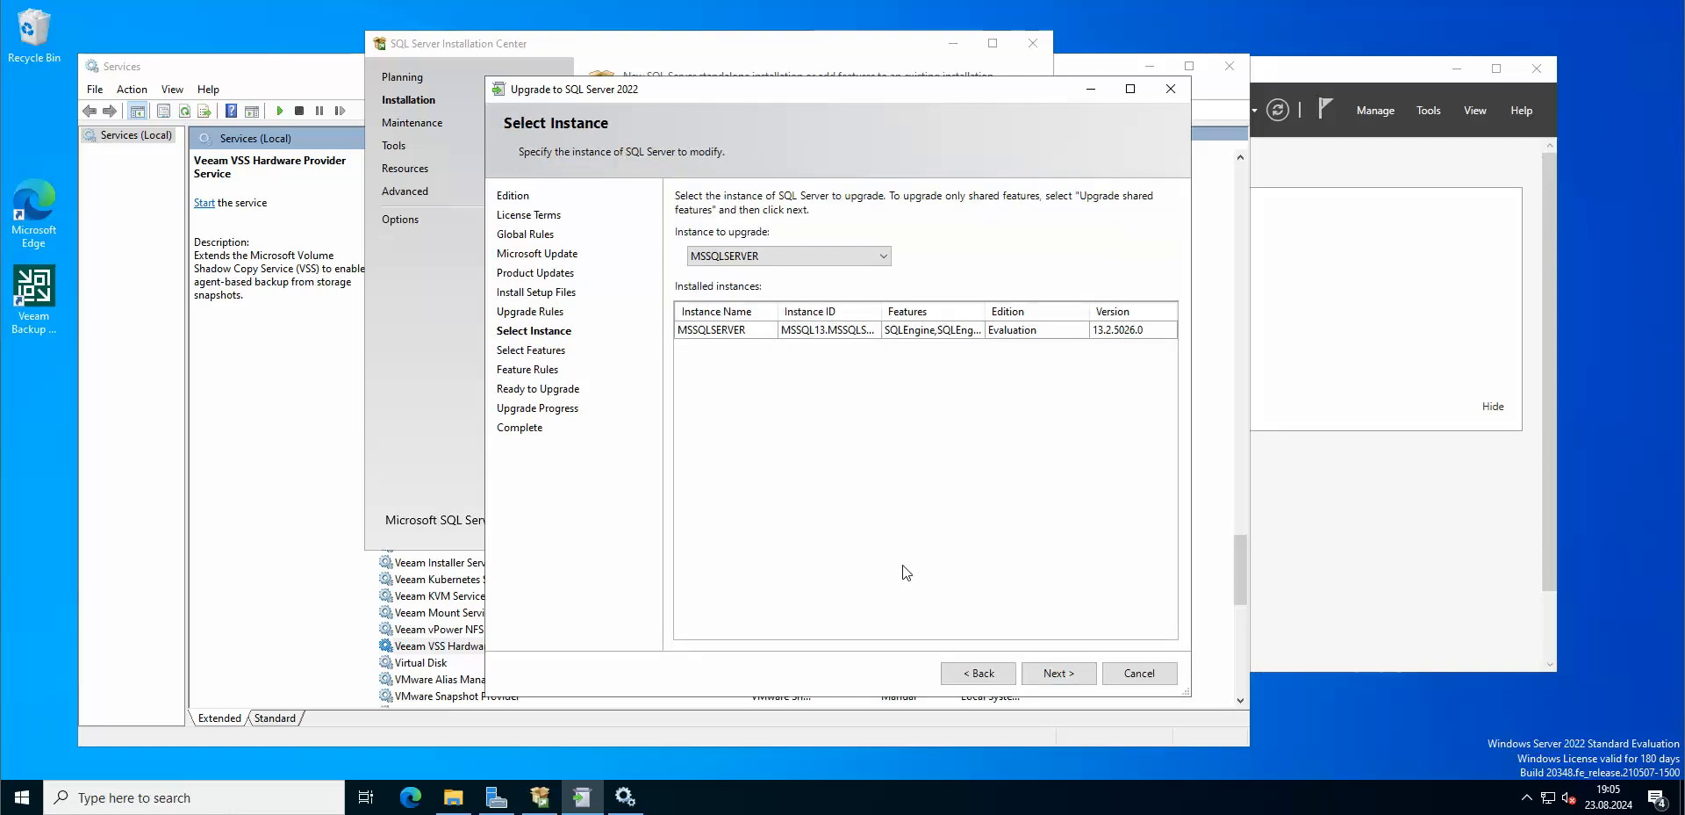
mouse_move(900, 558)
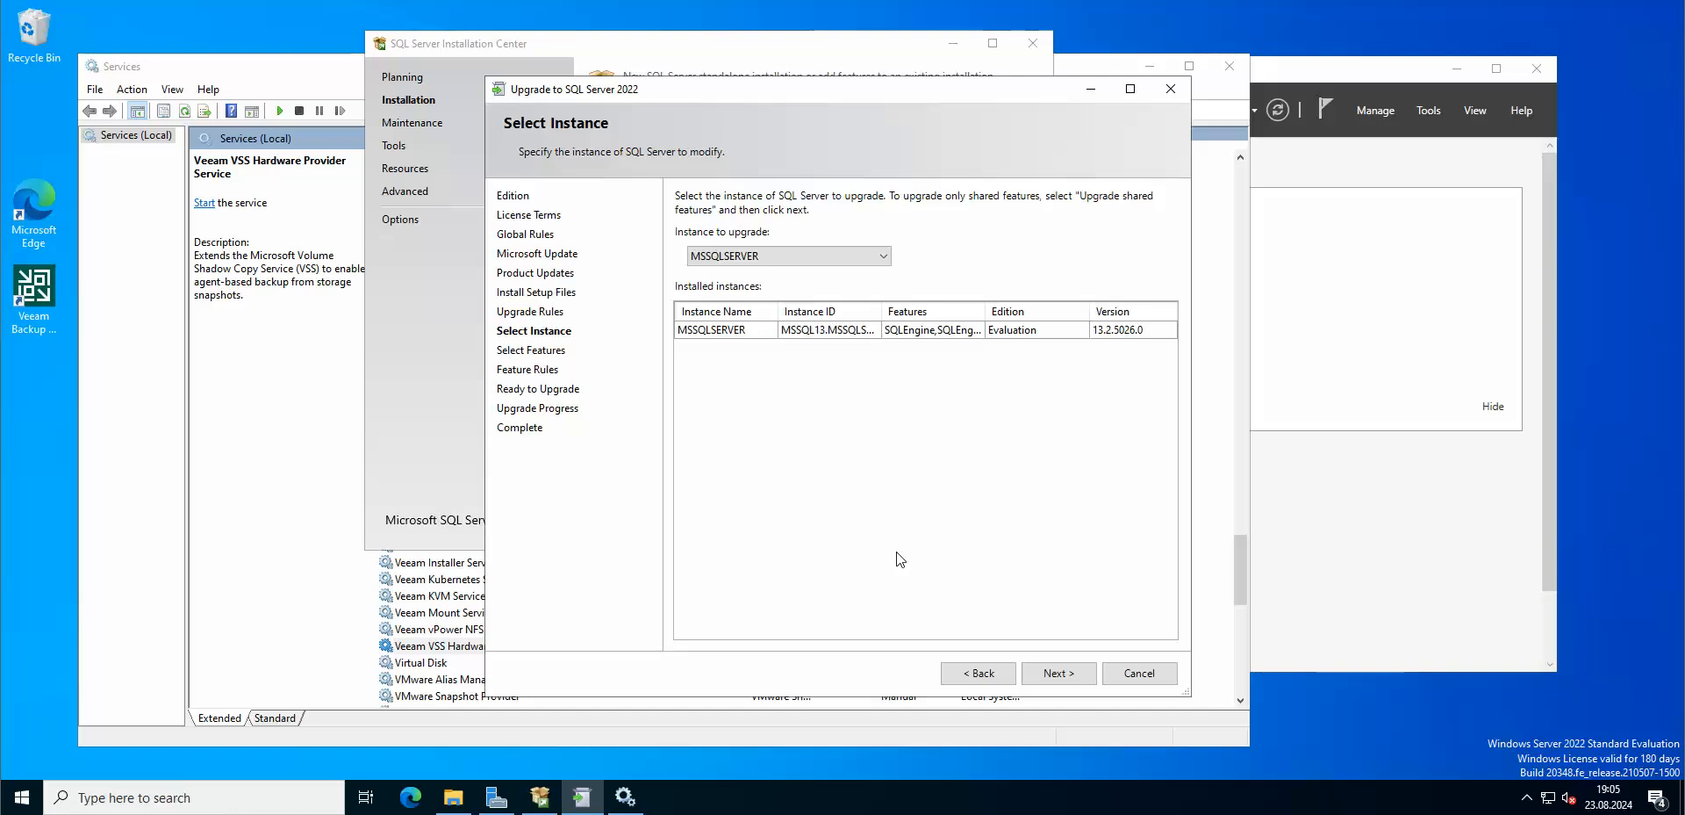
mouse_move(941, 445)
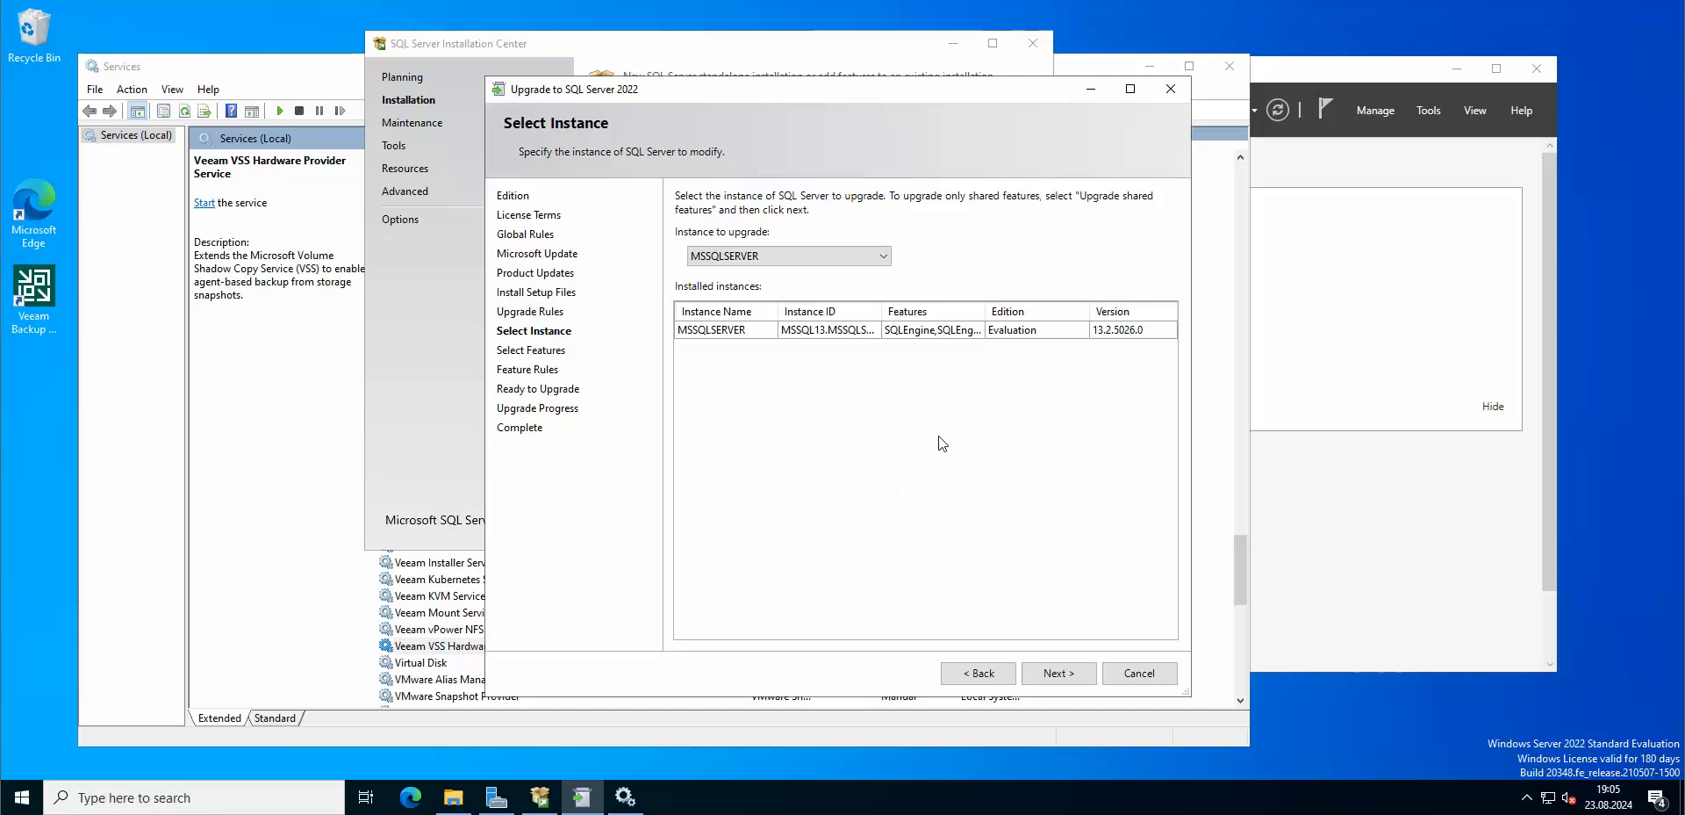
mouse_move(634, 428)
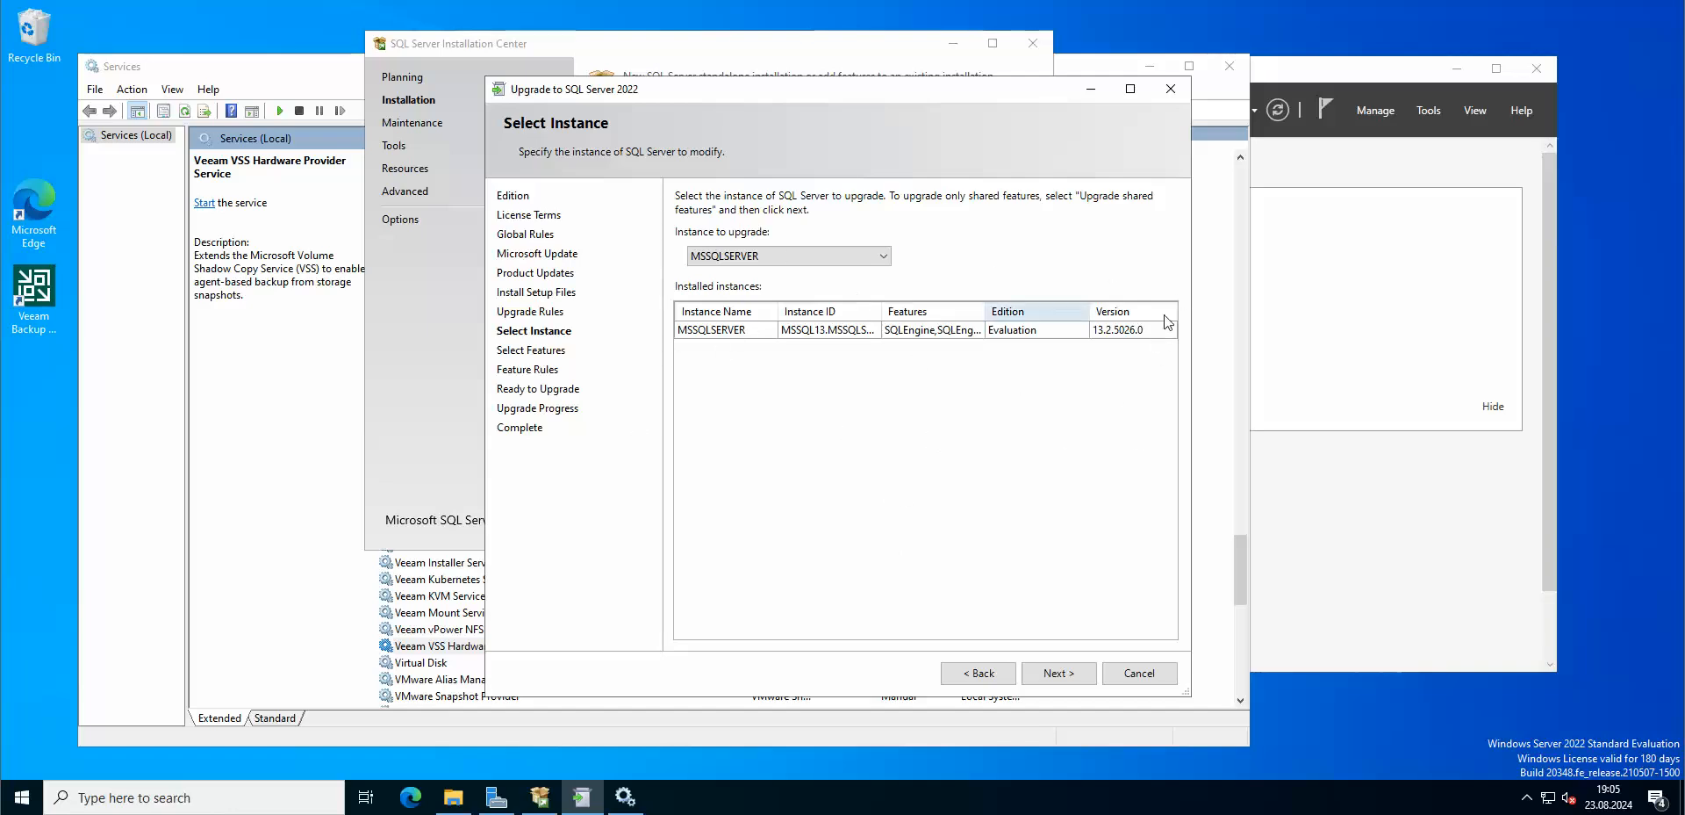
mouse_move(1134, 334)
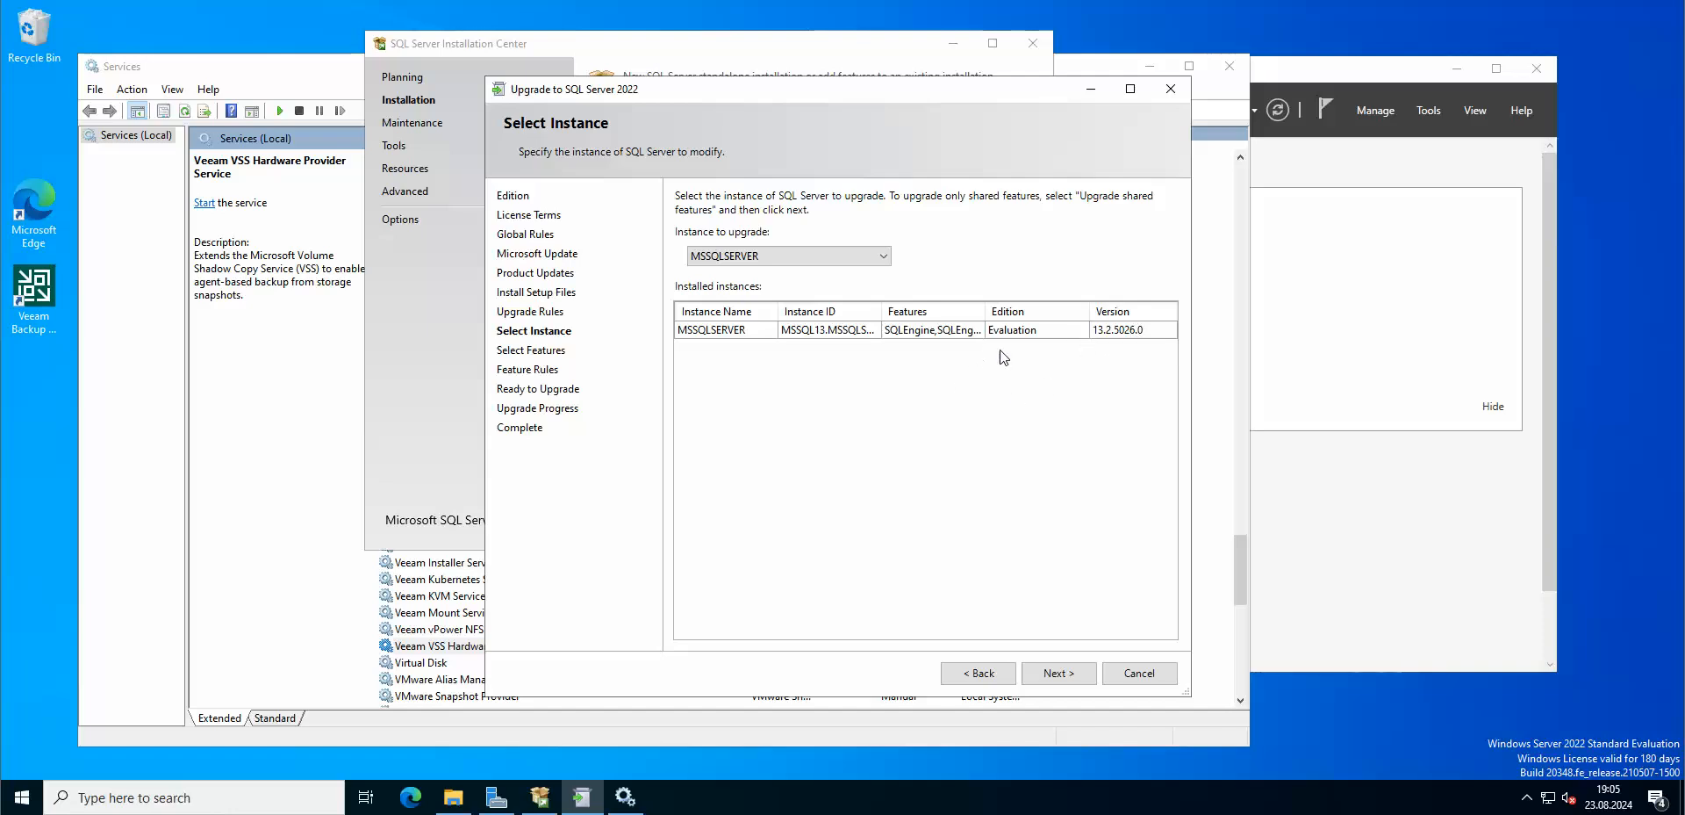
mouse_move(964, 428)
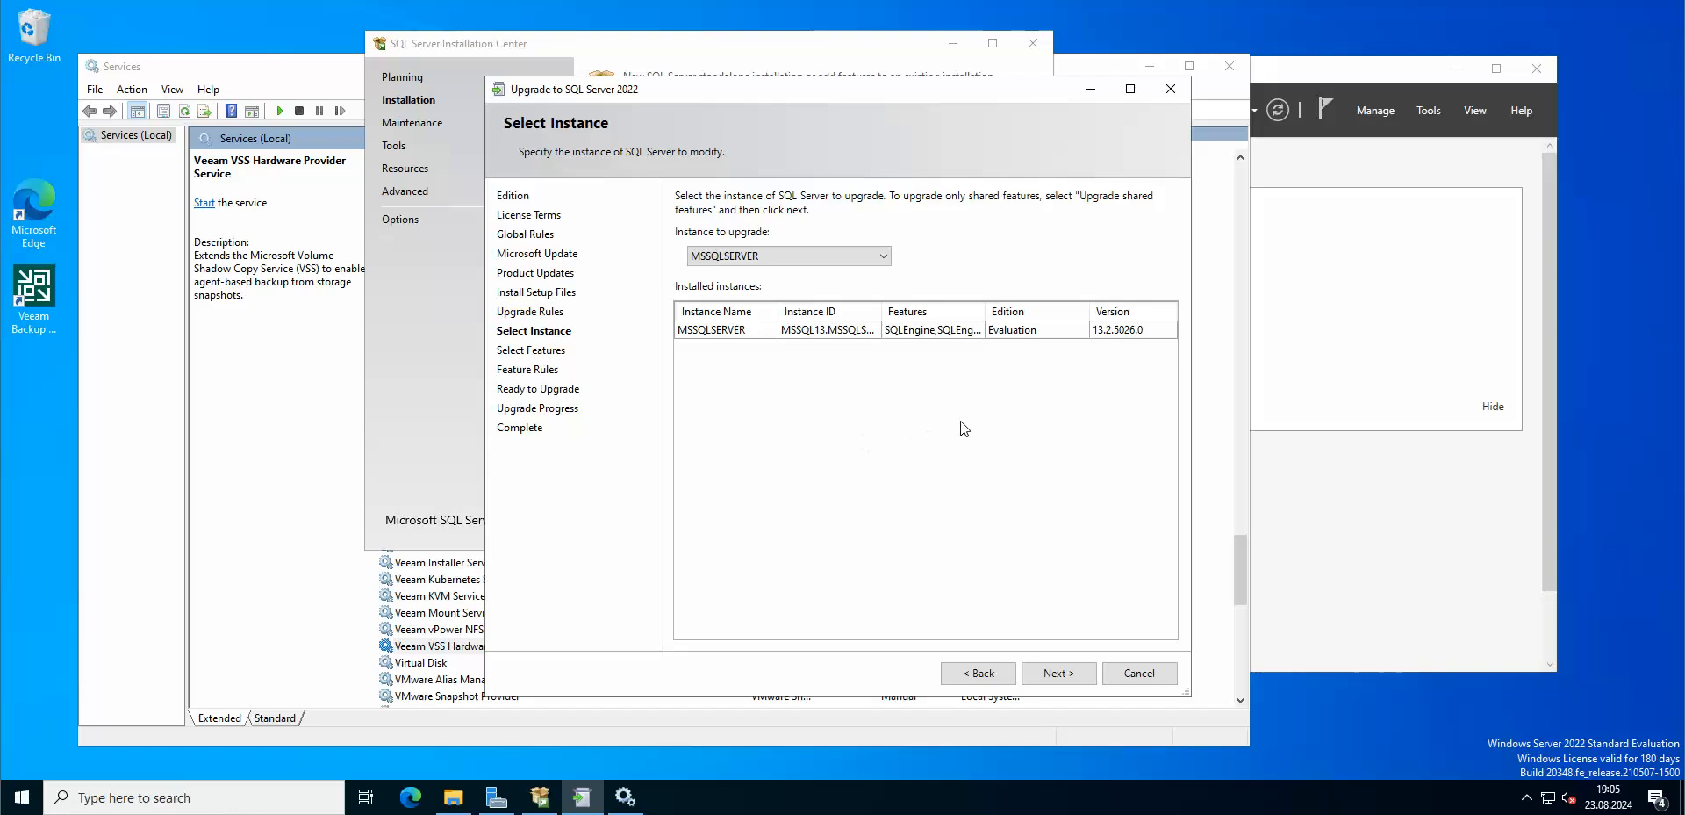
mouse_move(799, 385)
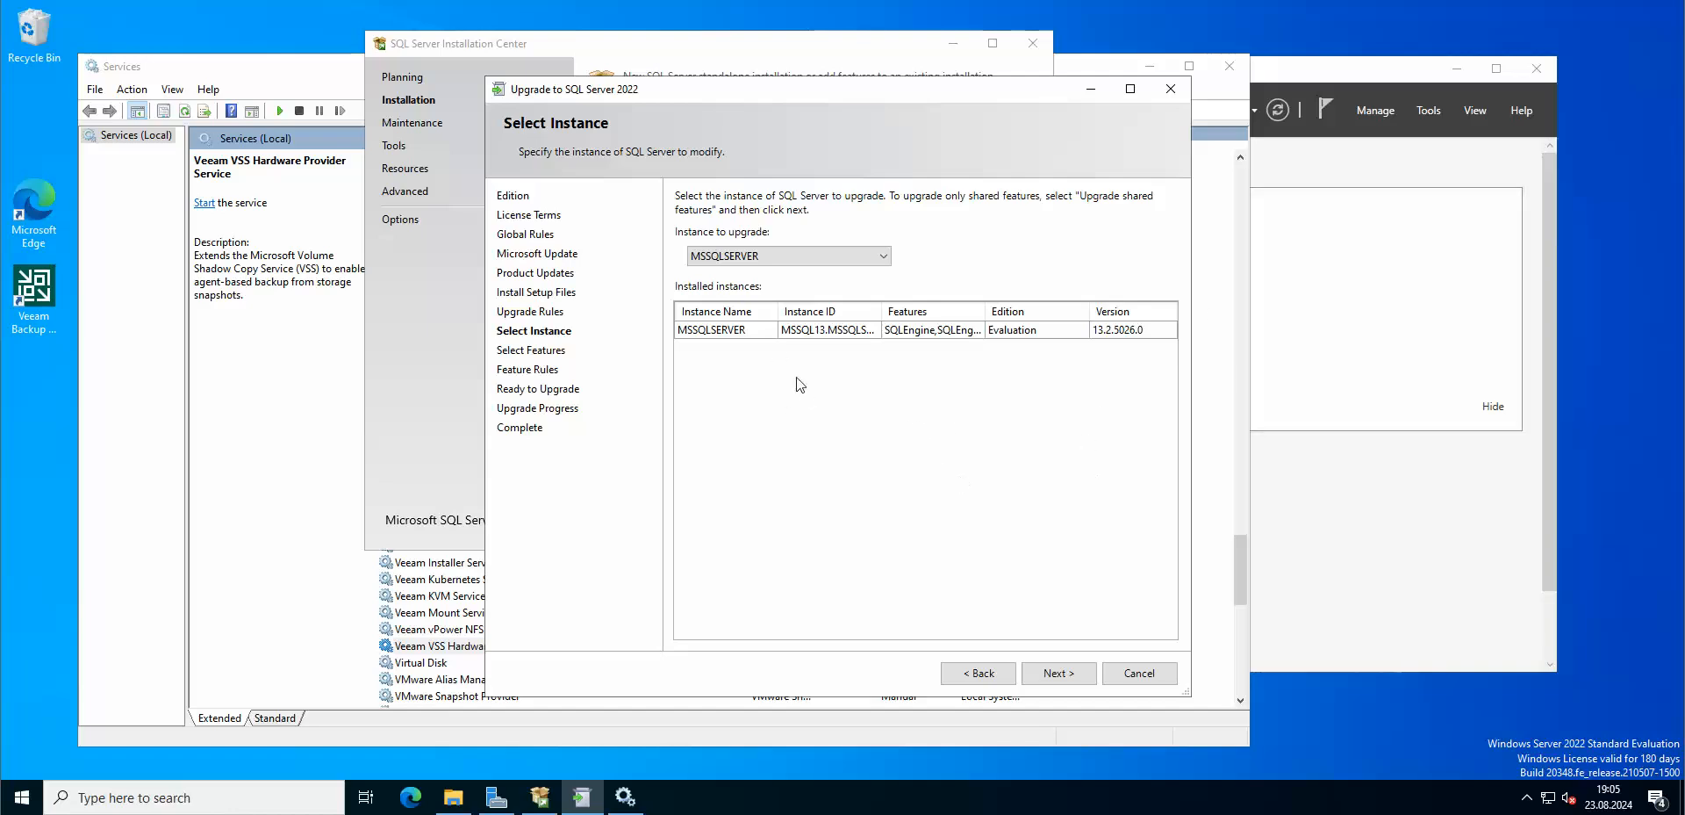
mouse_move(980, 409)
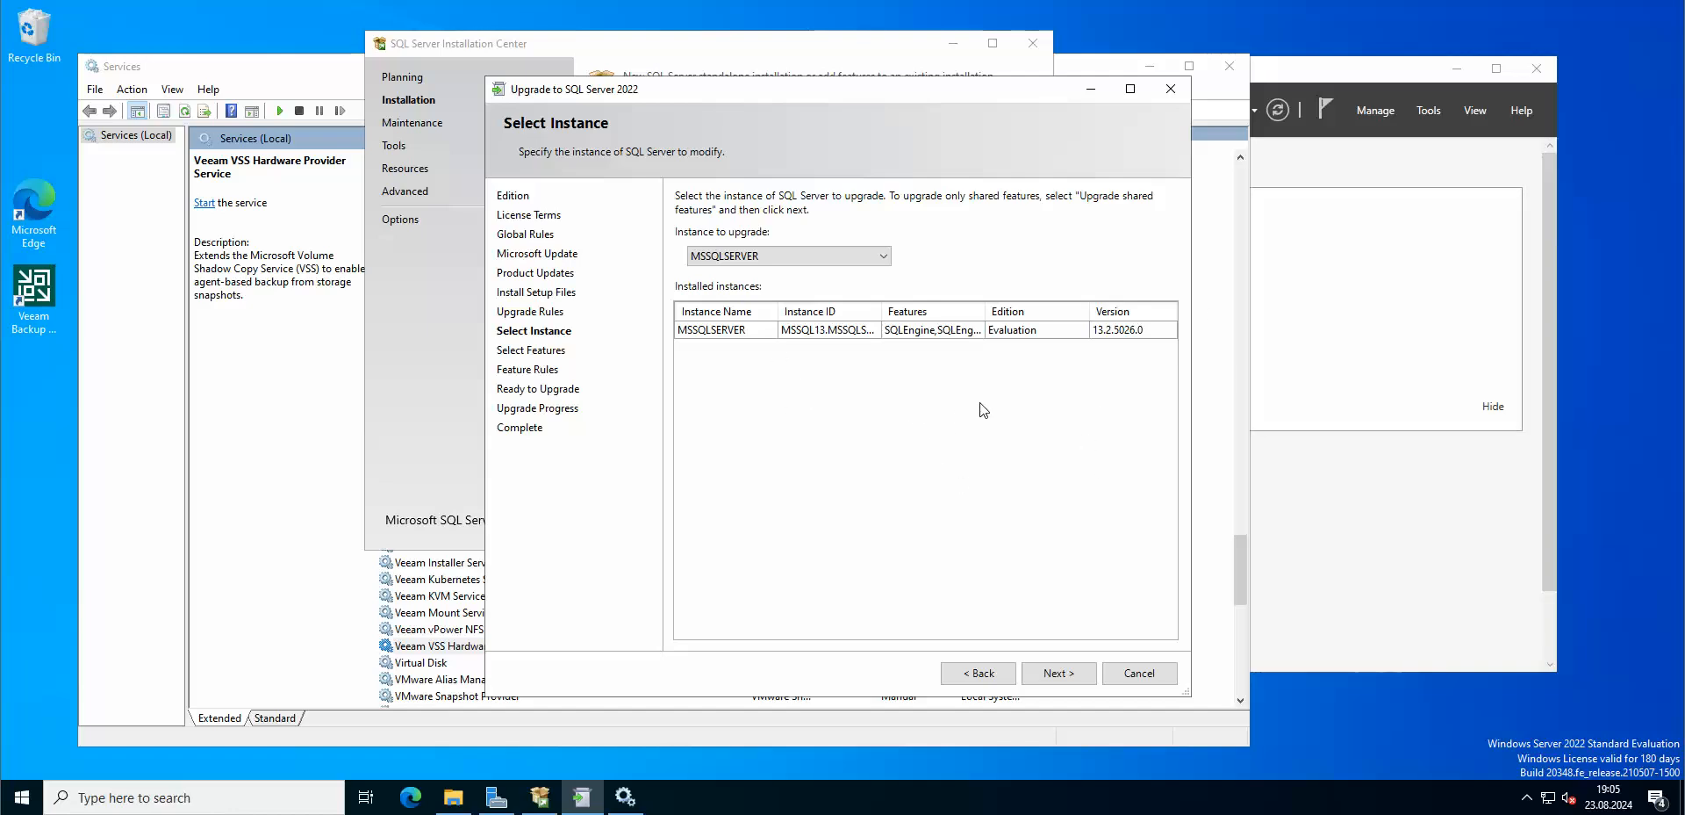
mouse_move(980, 411)
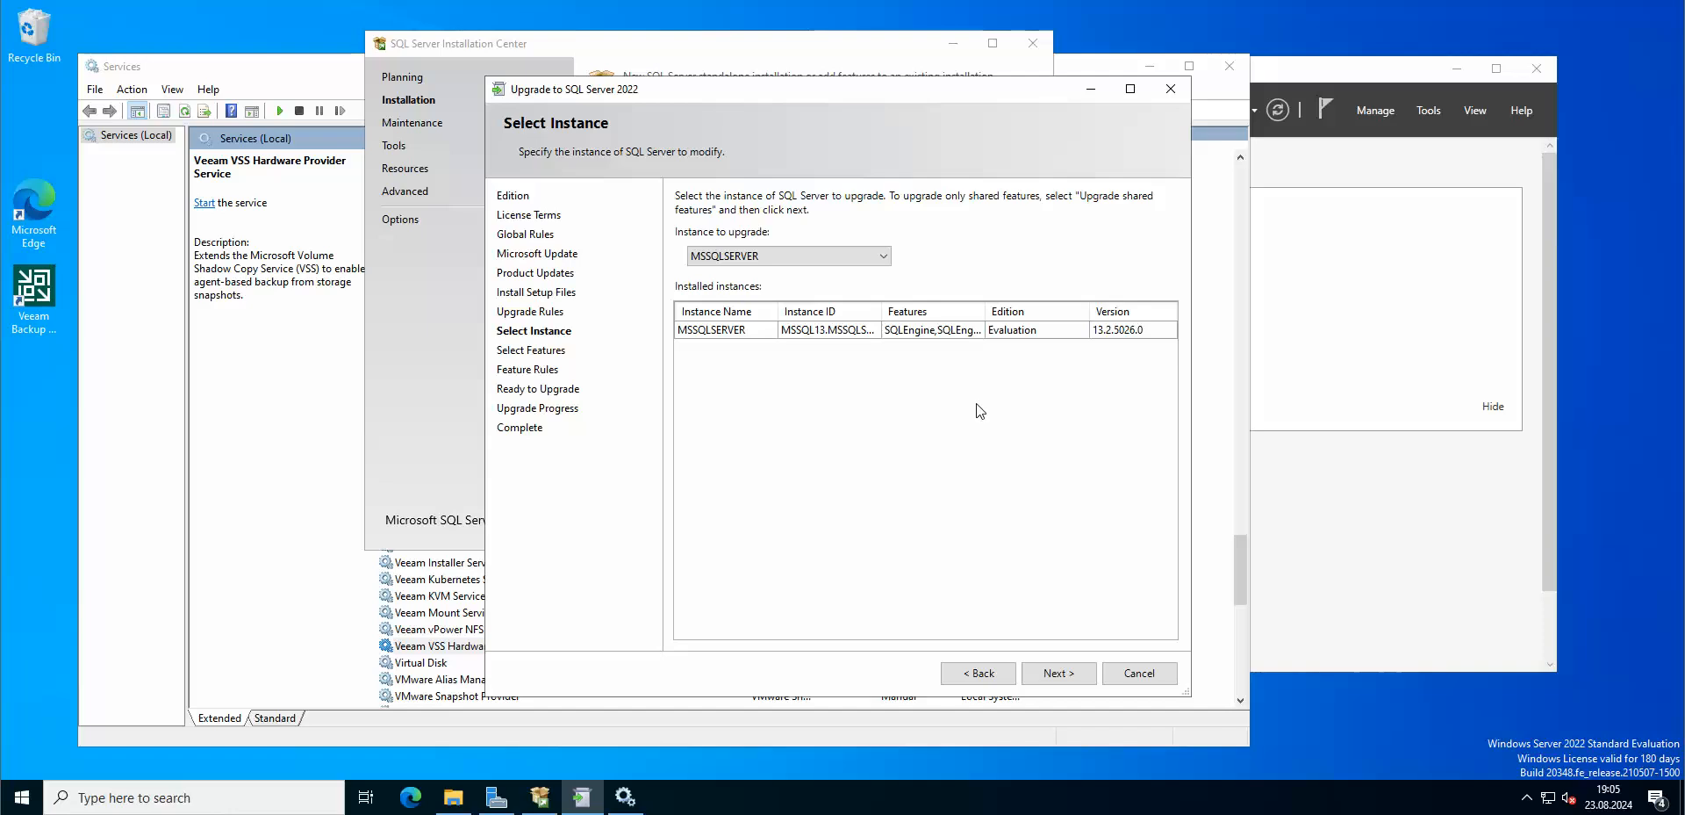
mouse_move(960, 439)
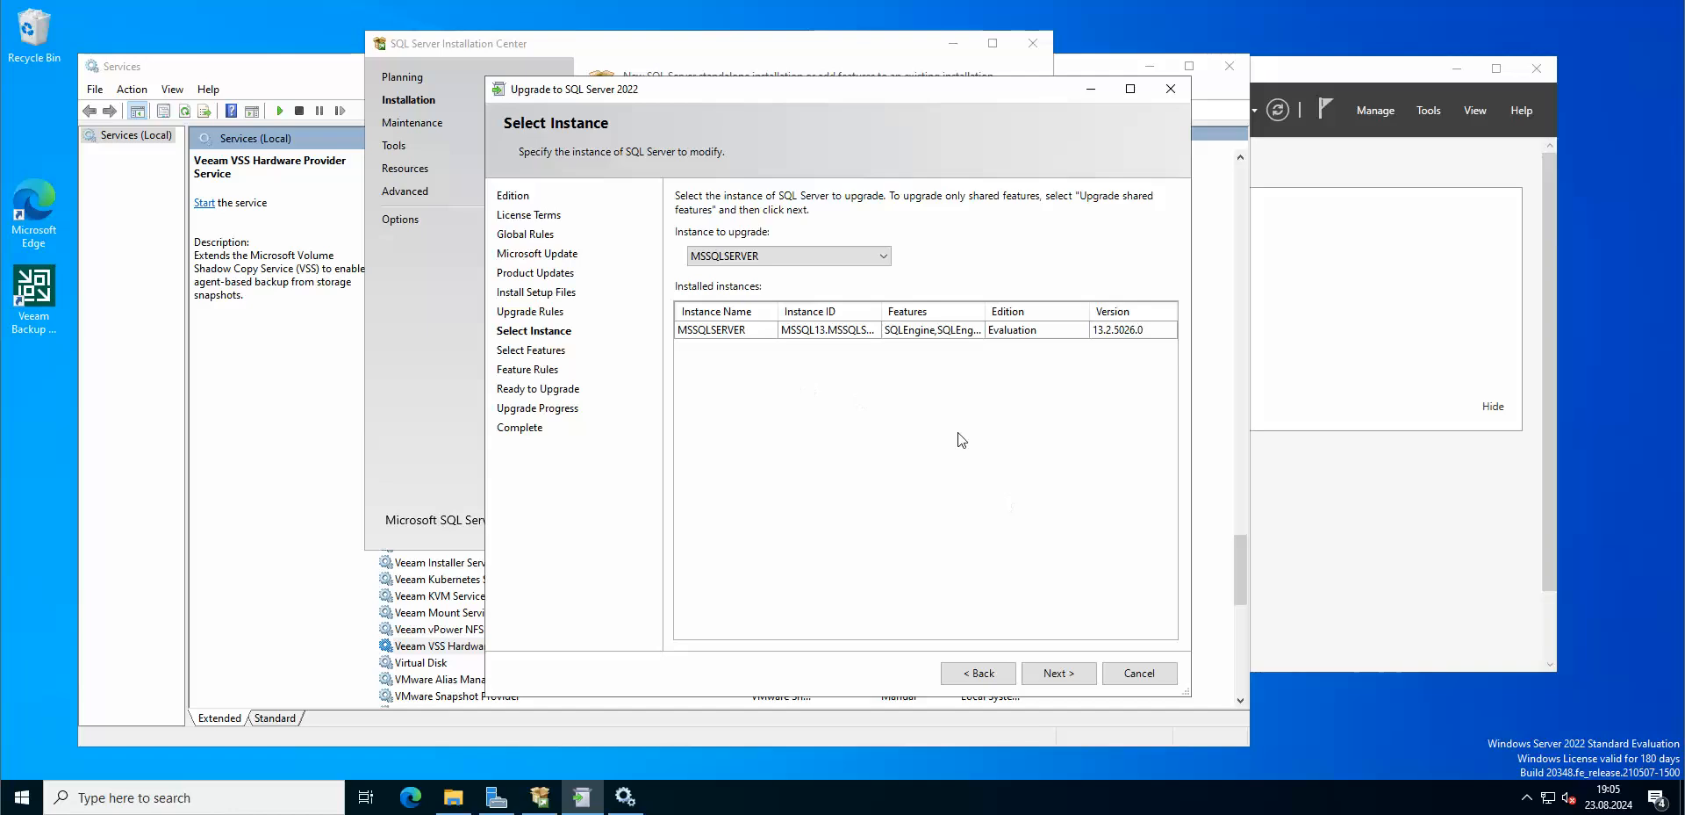
click(1057, 672)
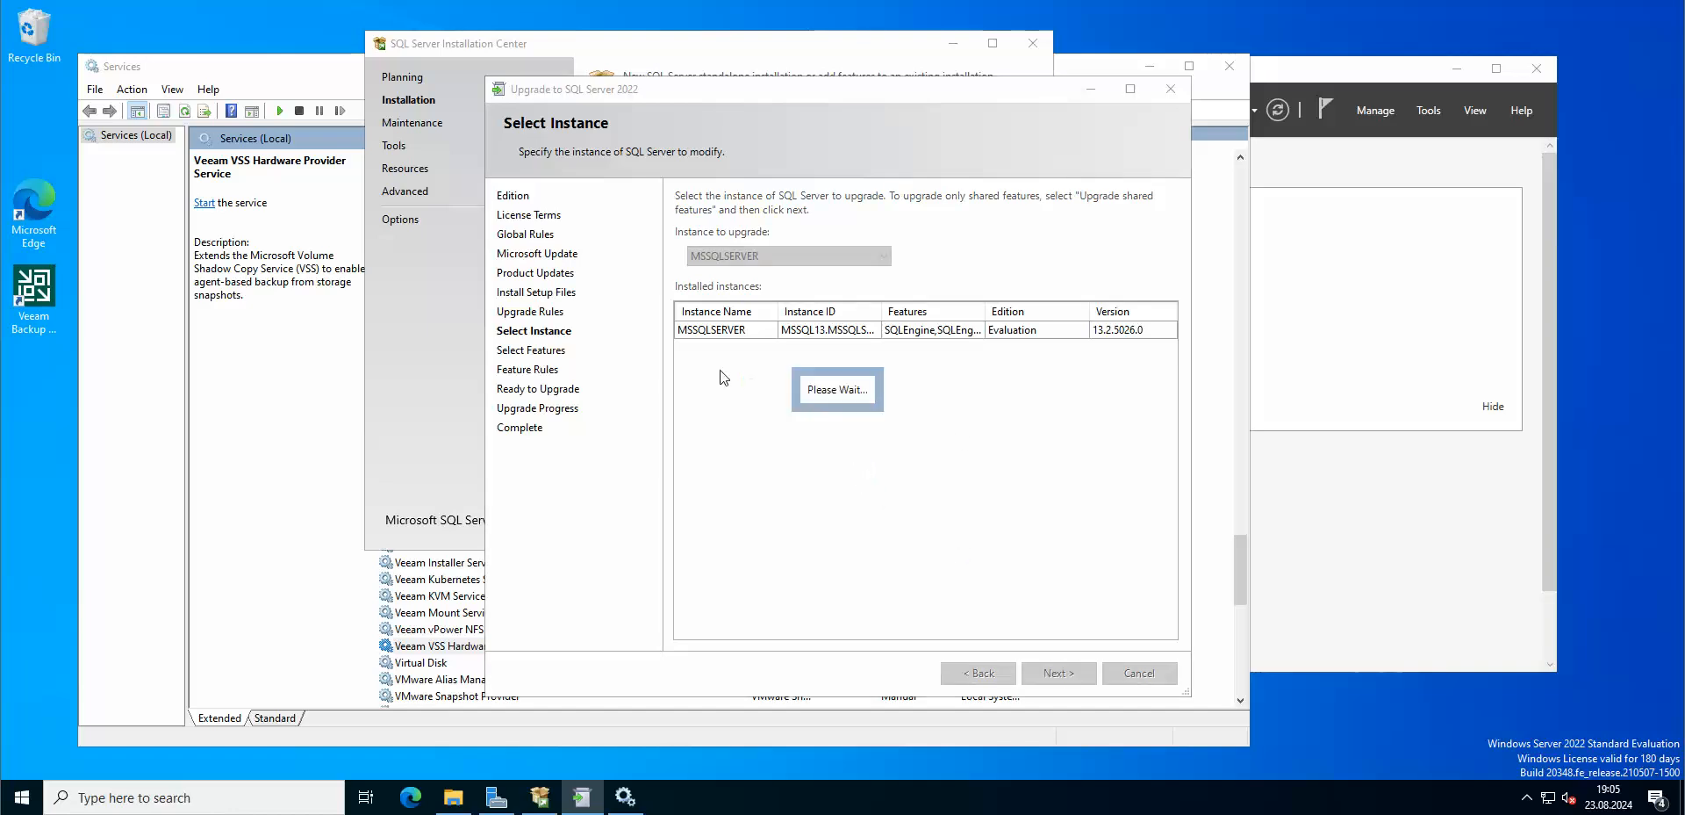
mouse_move(1018, 374)
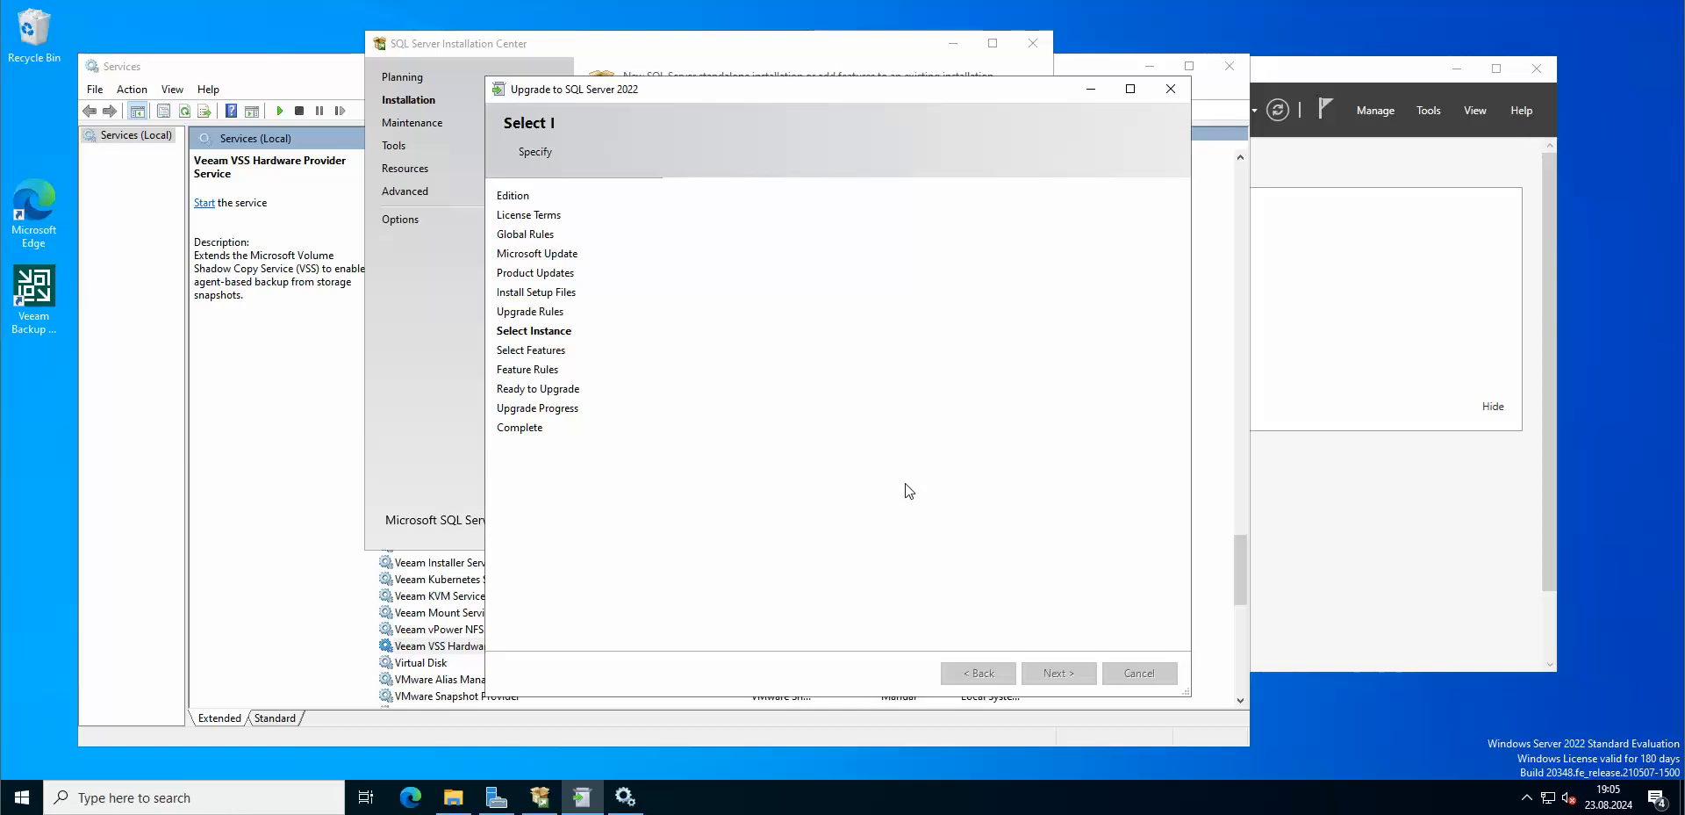
Step: Accept the default feature selection and MSSQLSERVER instance configuration to reach Server Configuration
click(1057, 672)
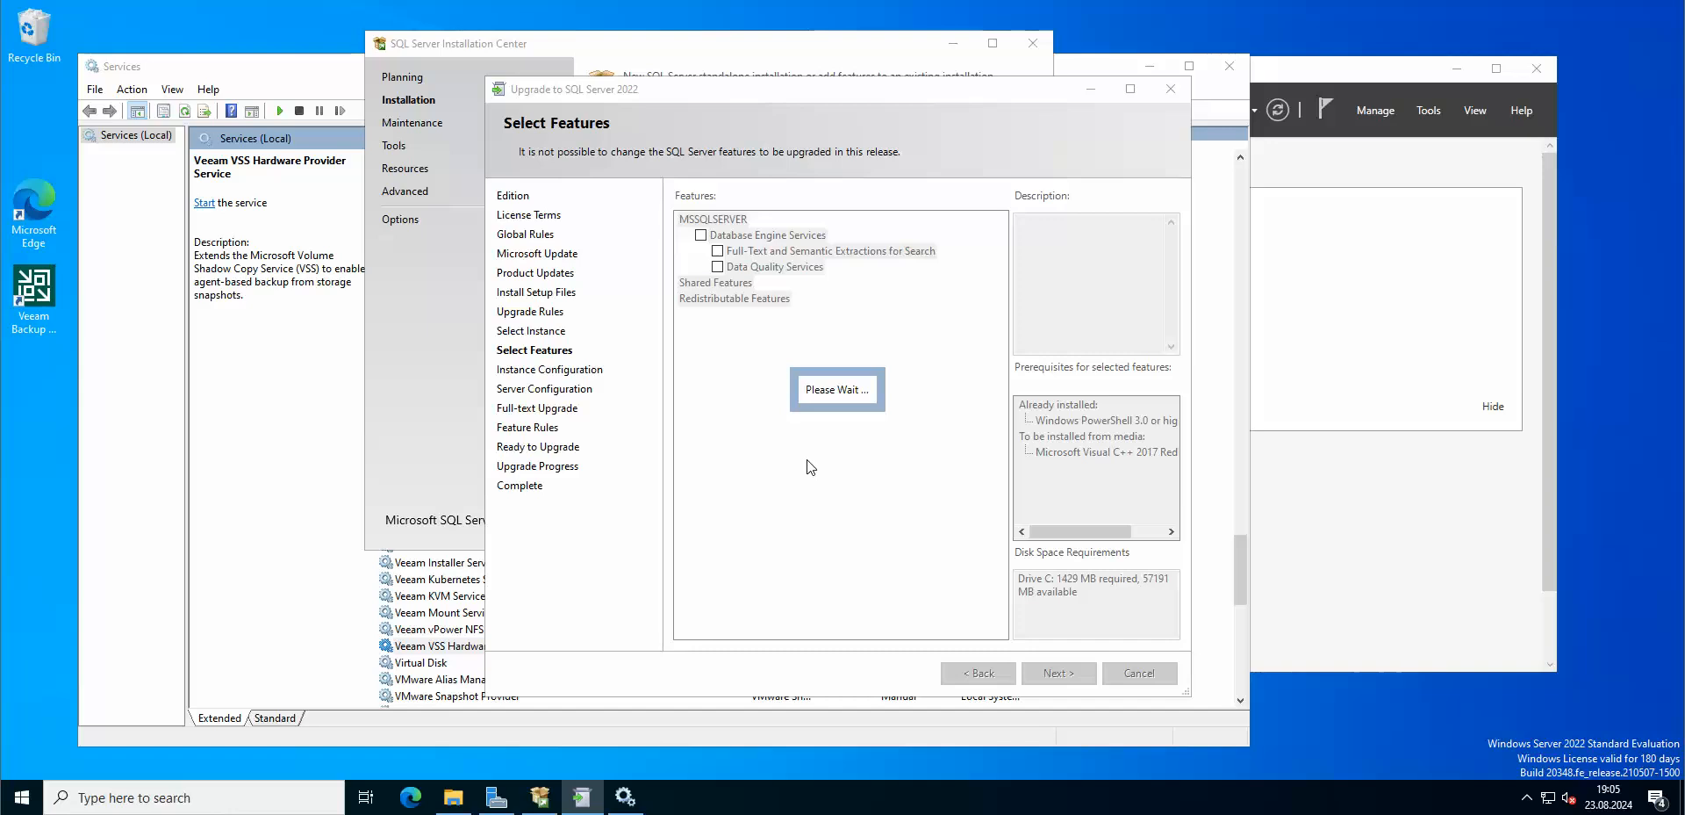
mouse_move(727, 377)
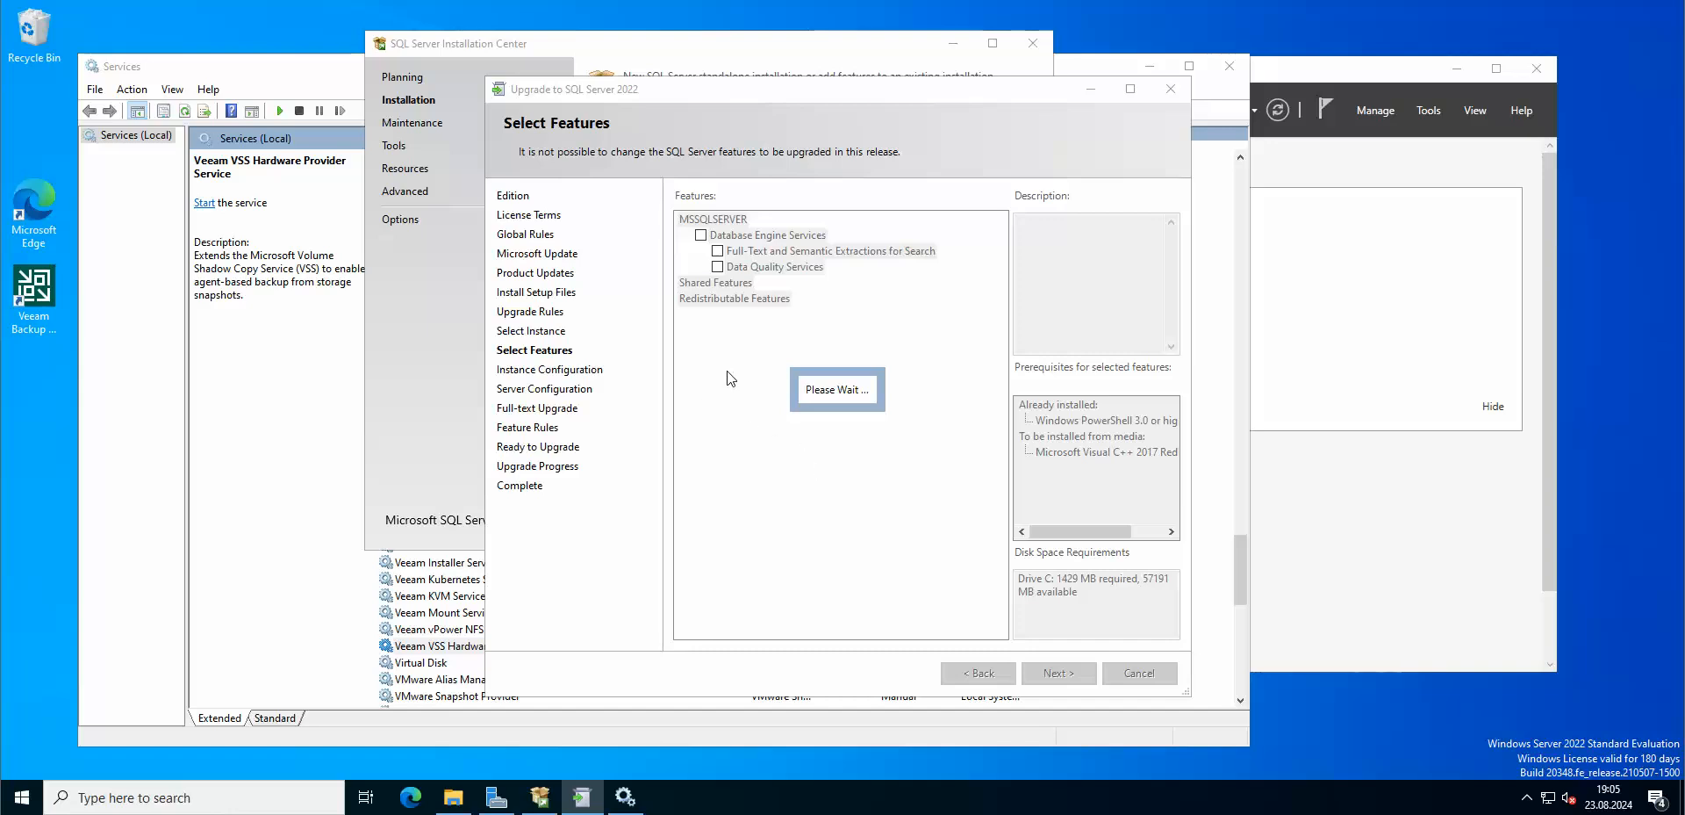
mouse_move(725, 375)
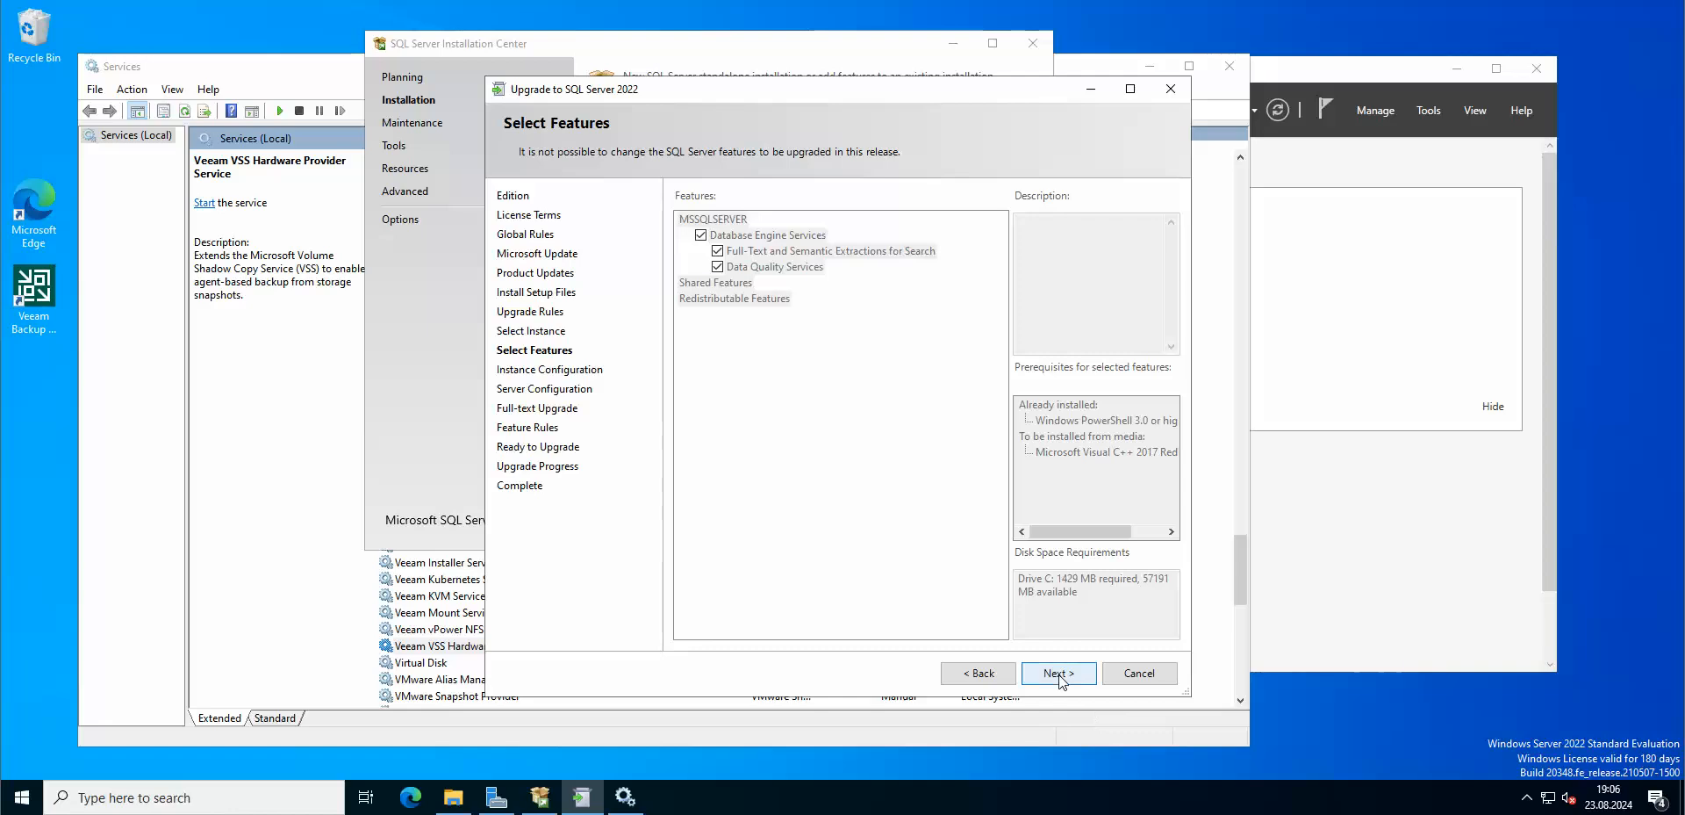
click(1057, 672)
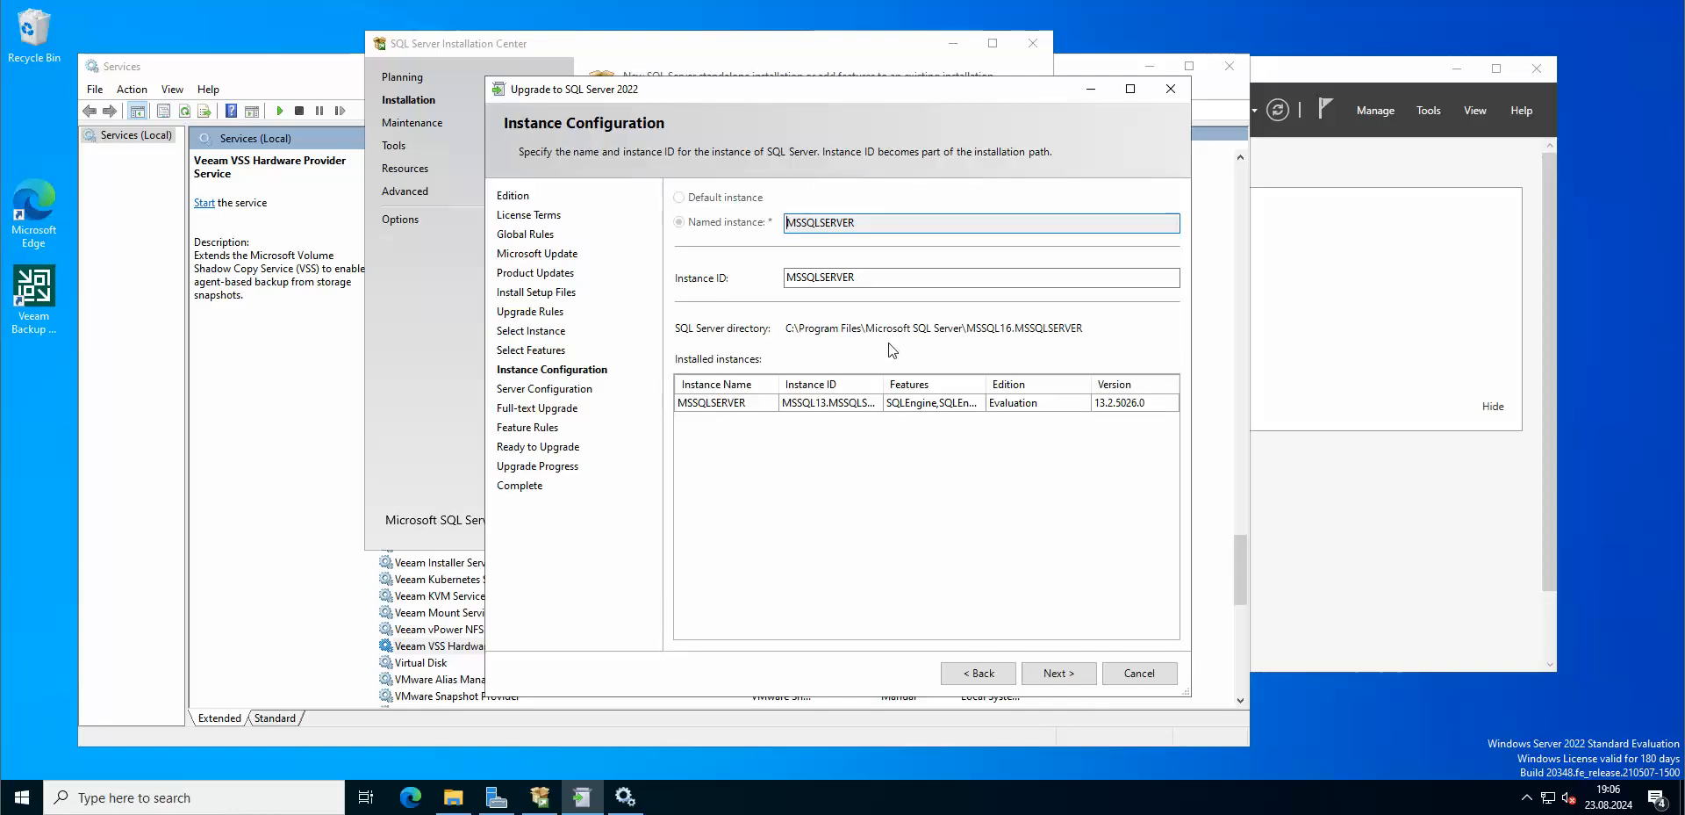
mouse_move(978, 540)
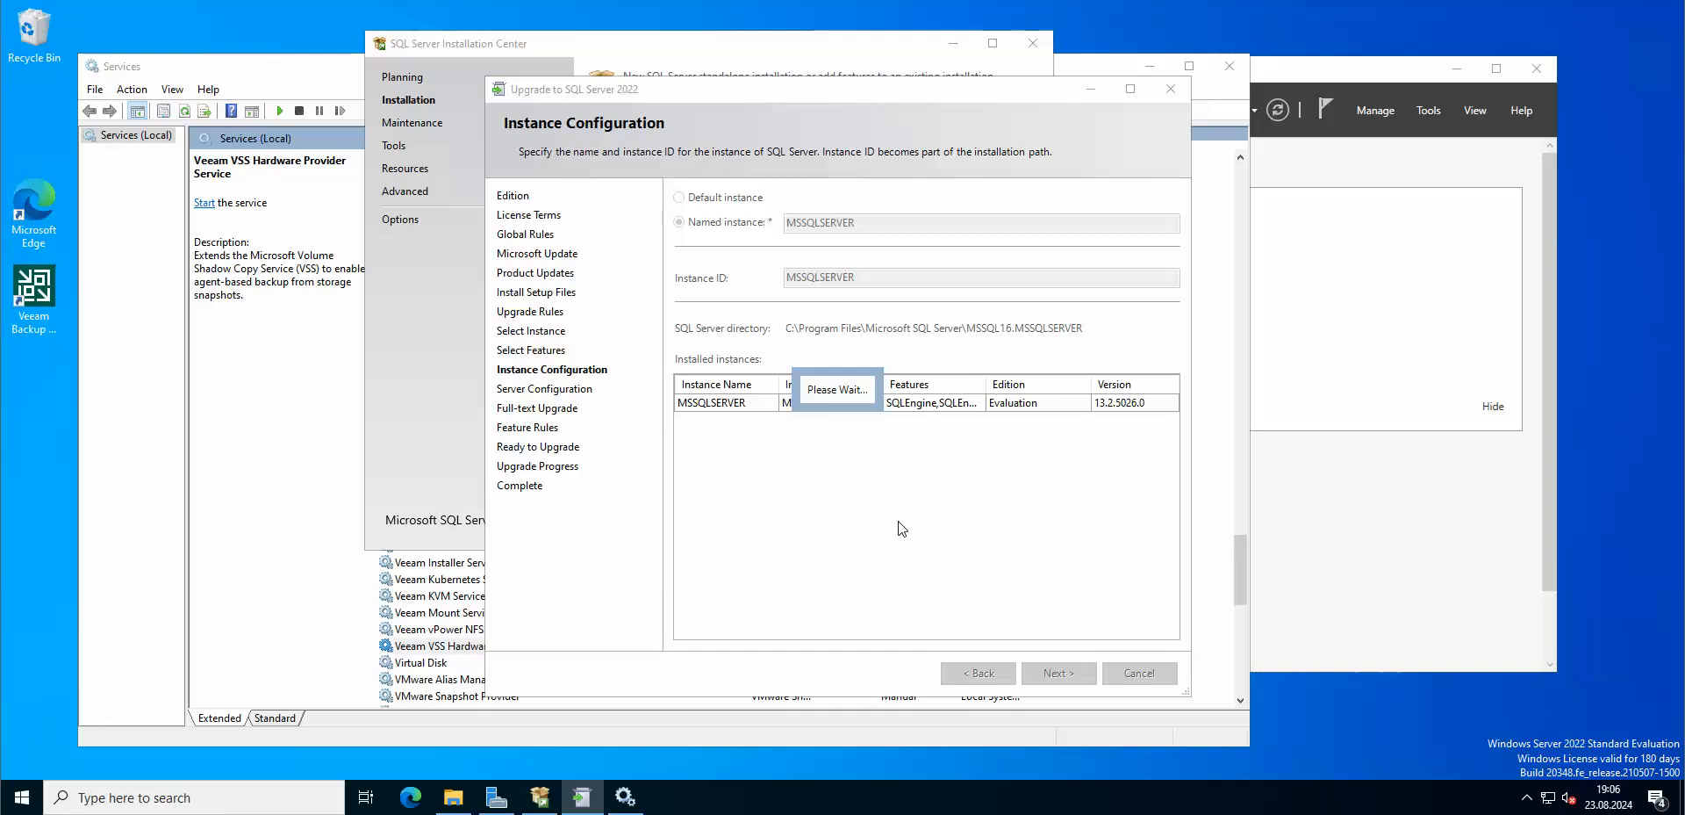
click(1057, 672)
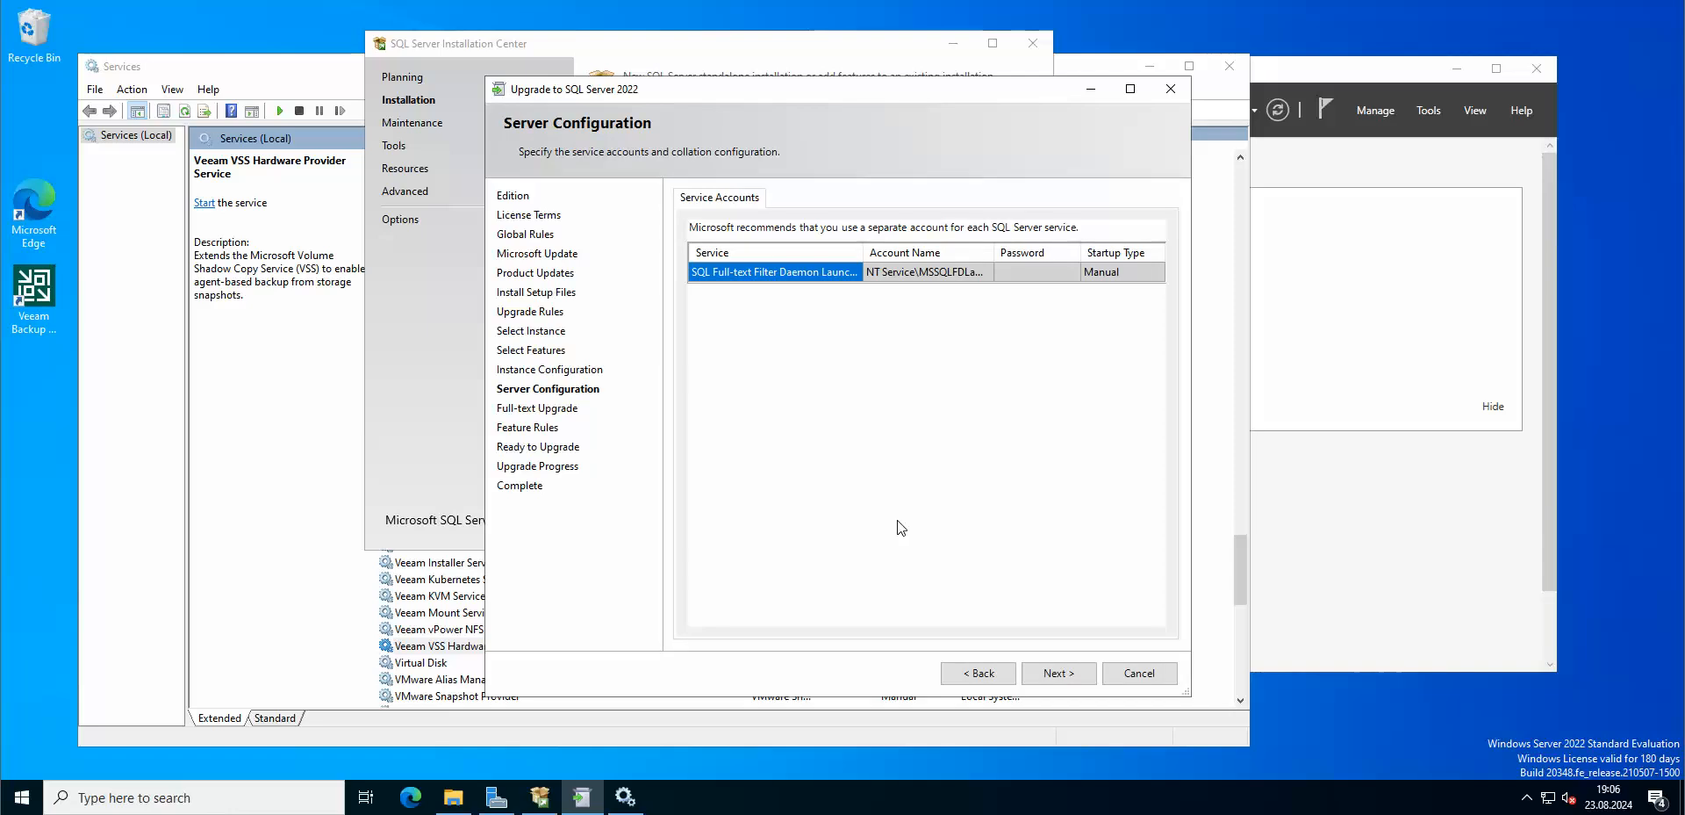
Step: Accept the service account settings and keep Import for full-text catalogs
click(1057, 672)
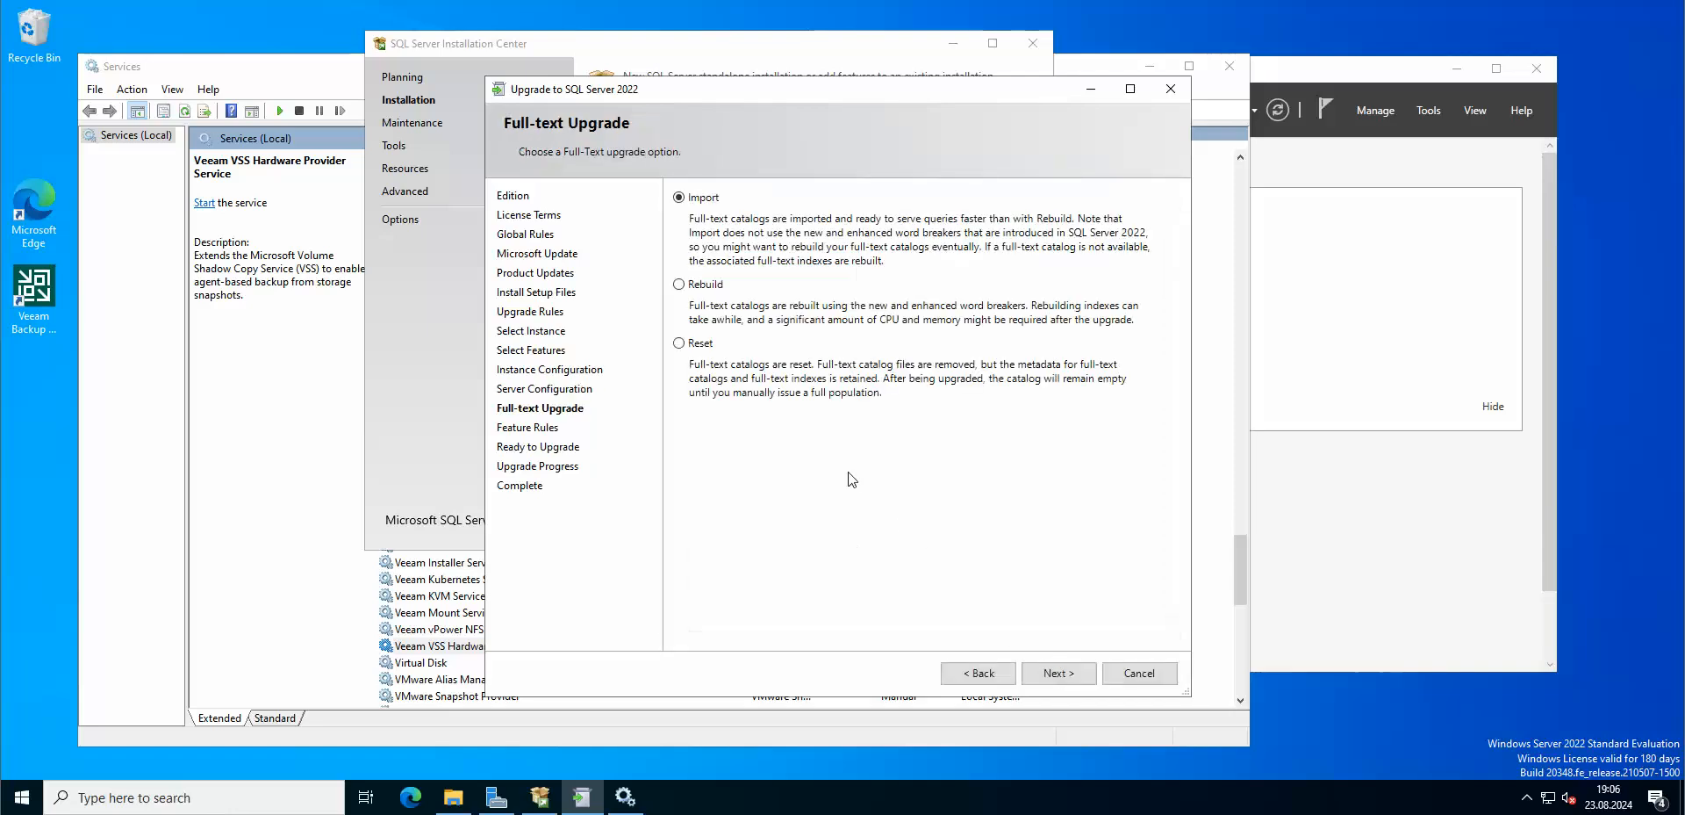
mouse_move(876, 492)
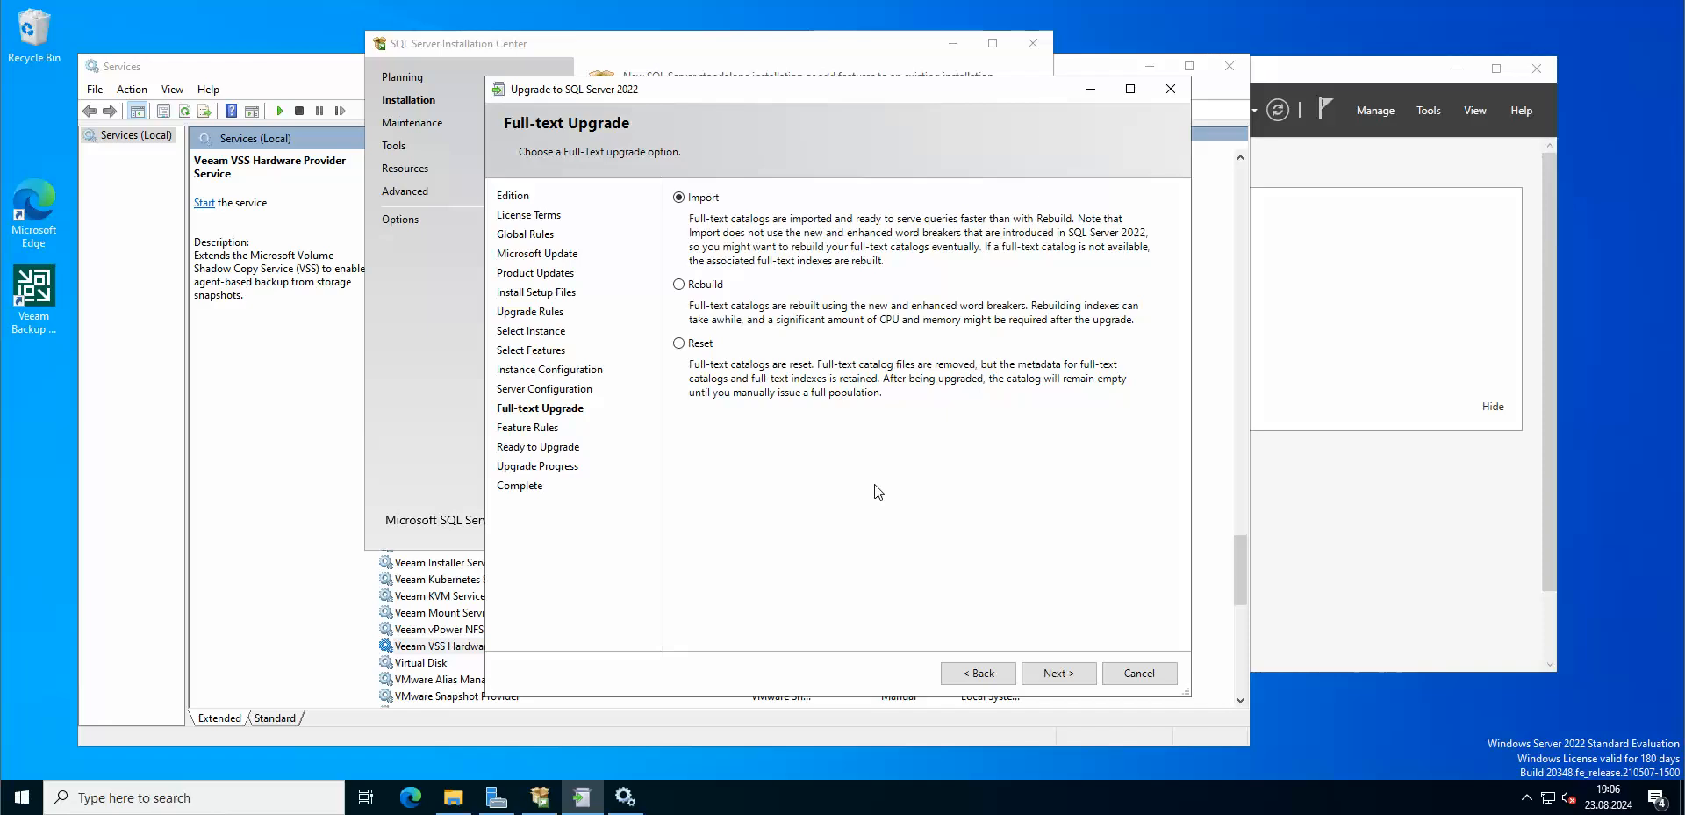
mouse_move(937, 467)
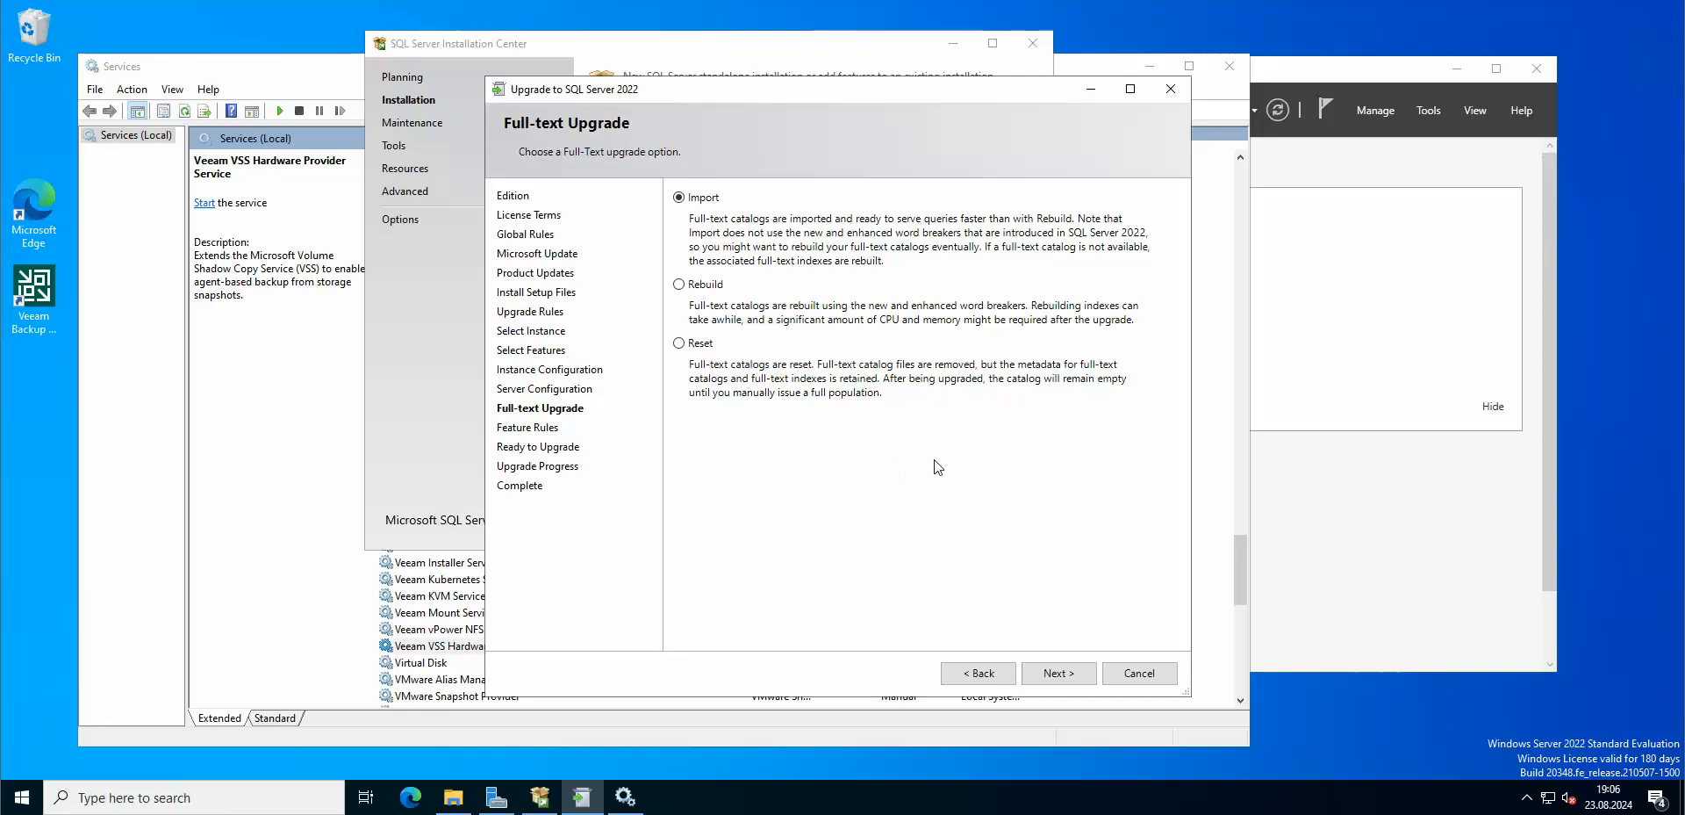
mouse_move(834, 400)
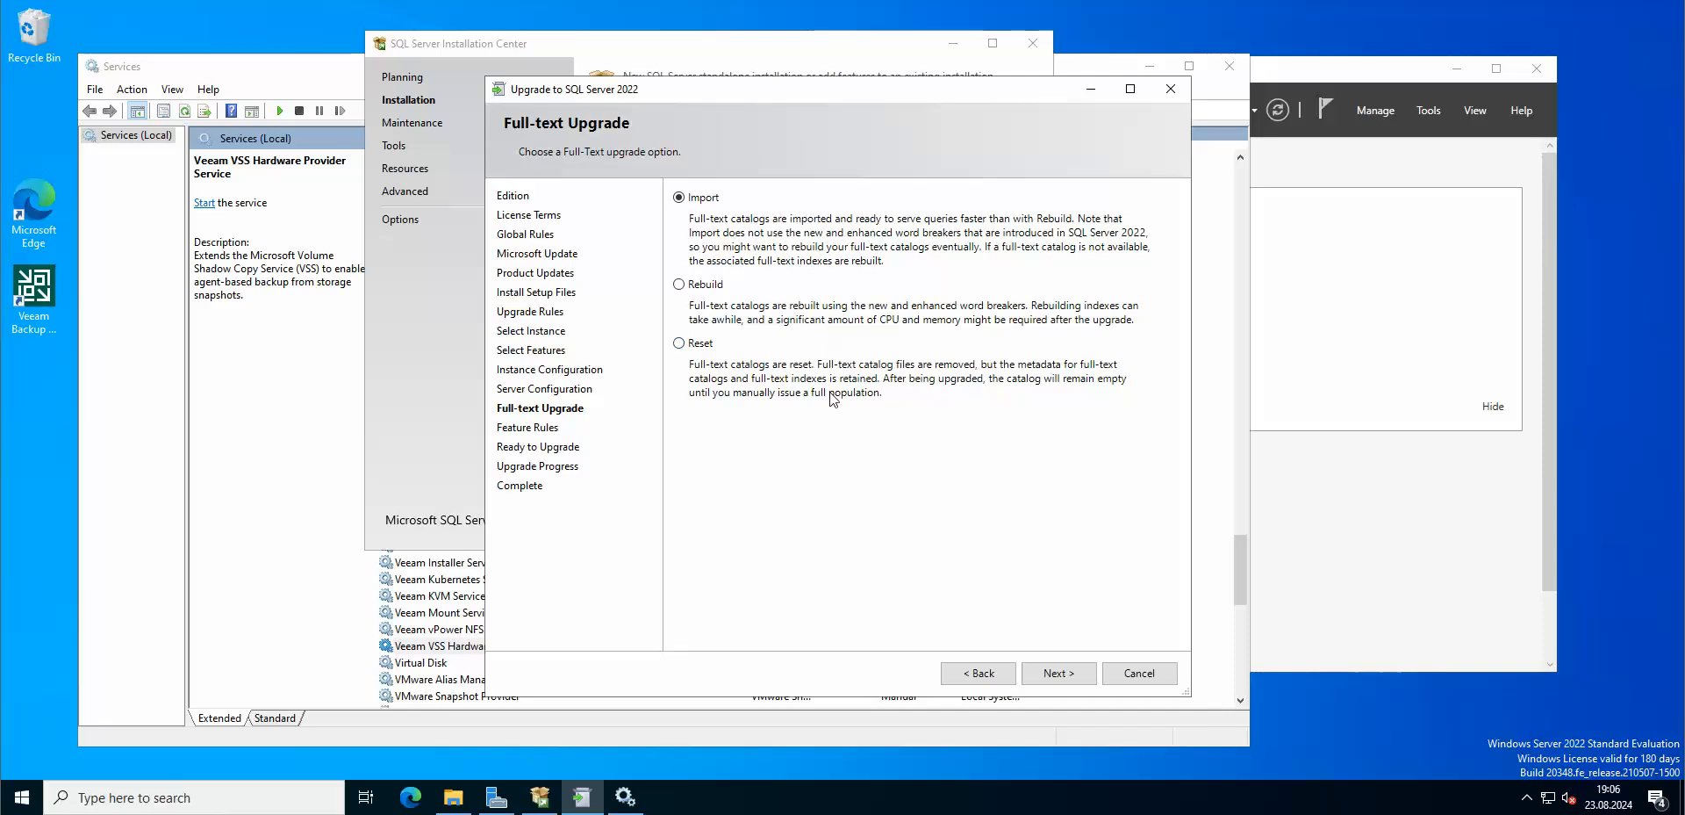
mouse_move(750, 383)
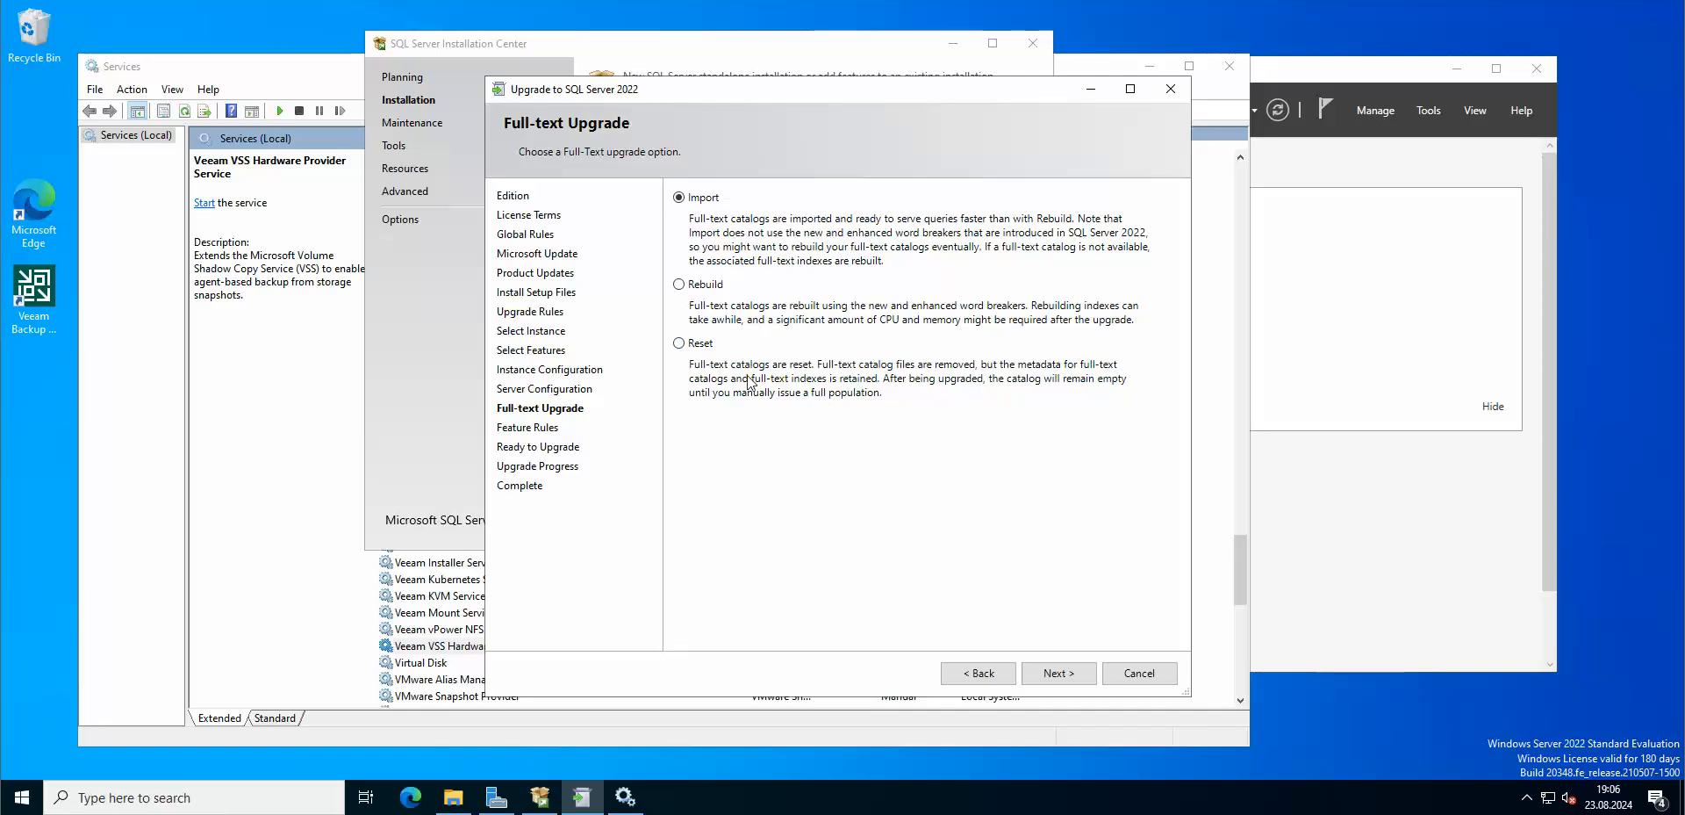
mouse_move(704, 234)
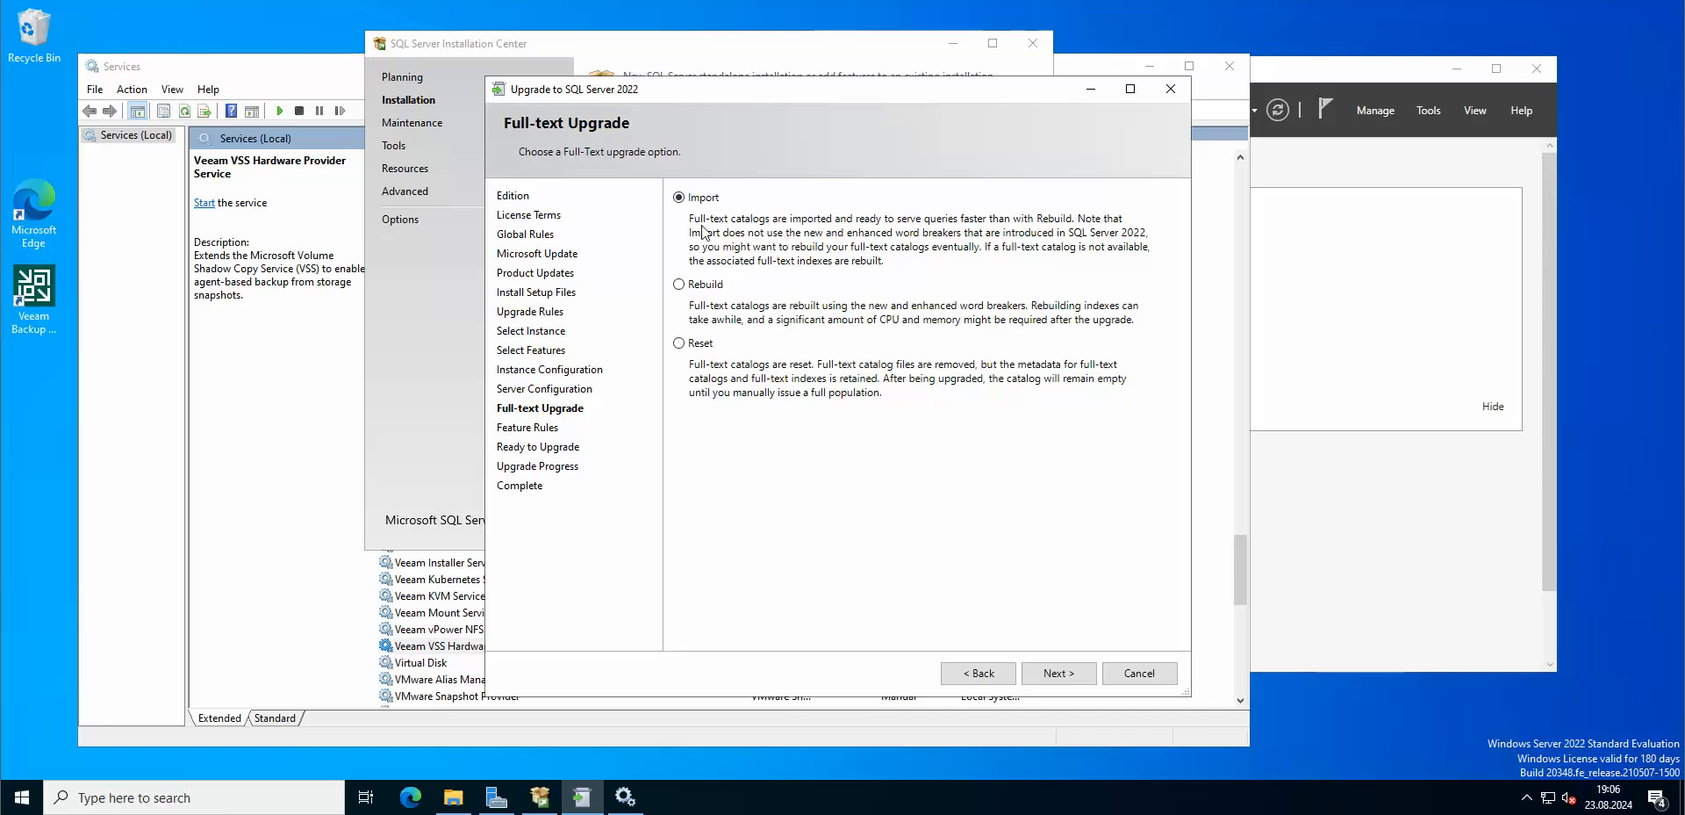
mouse_move(973, 323)
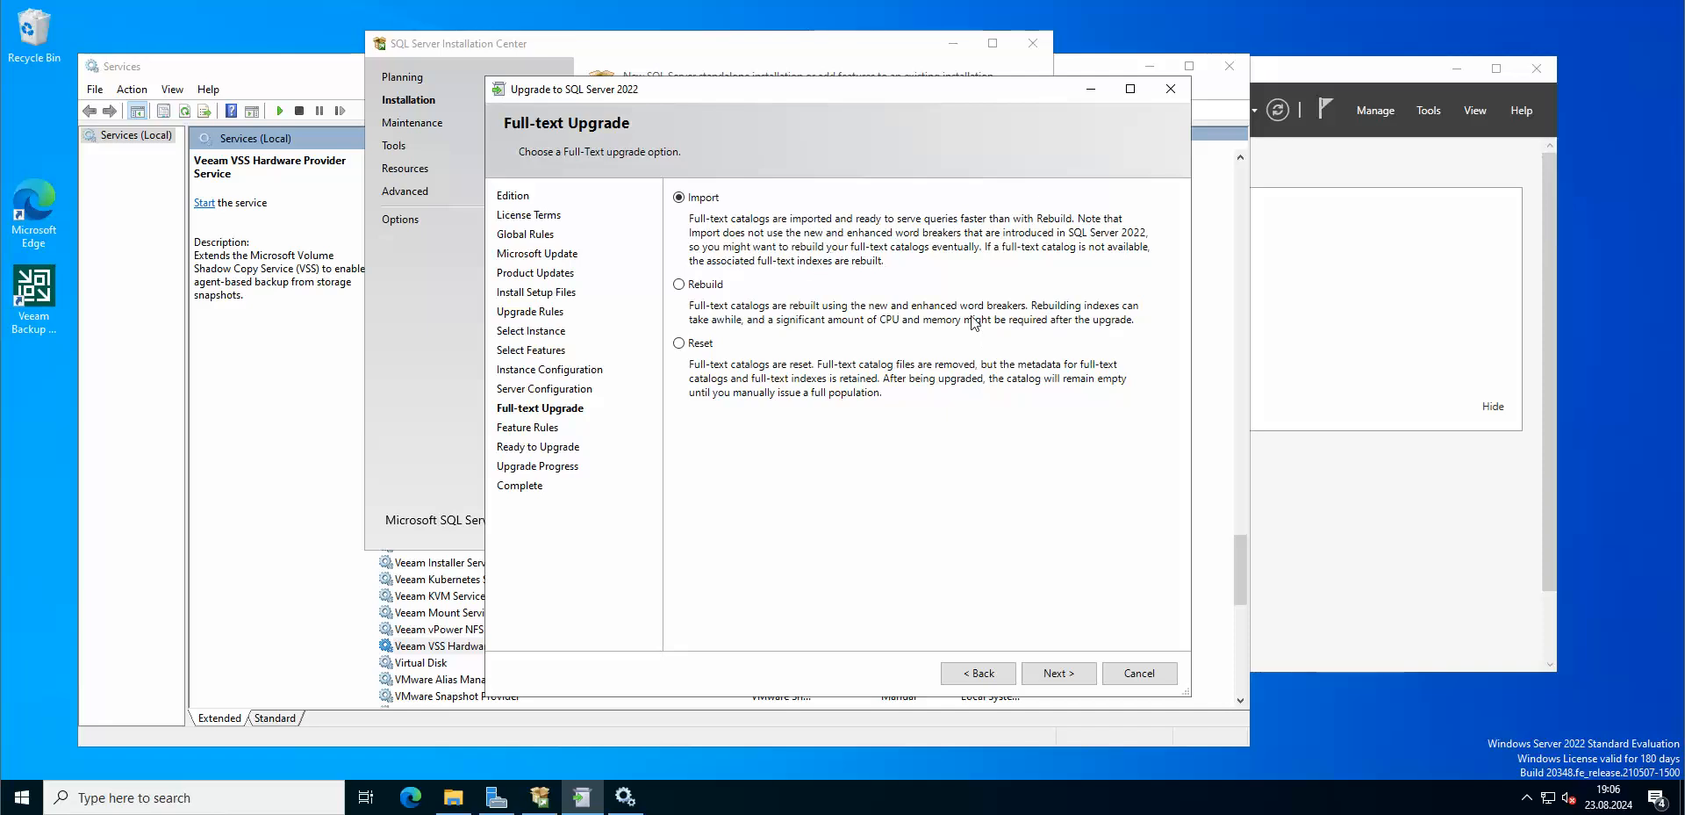
mouse_move(979, 257)
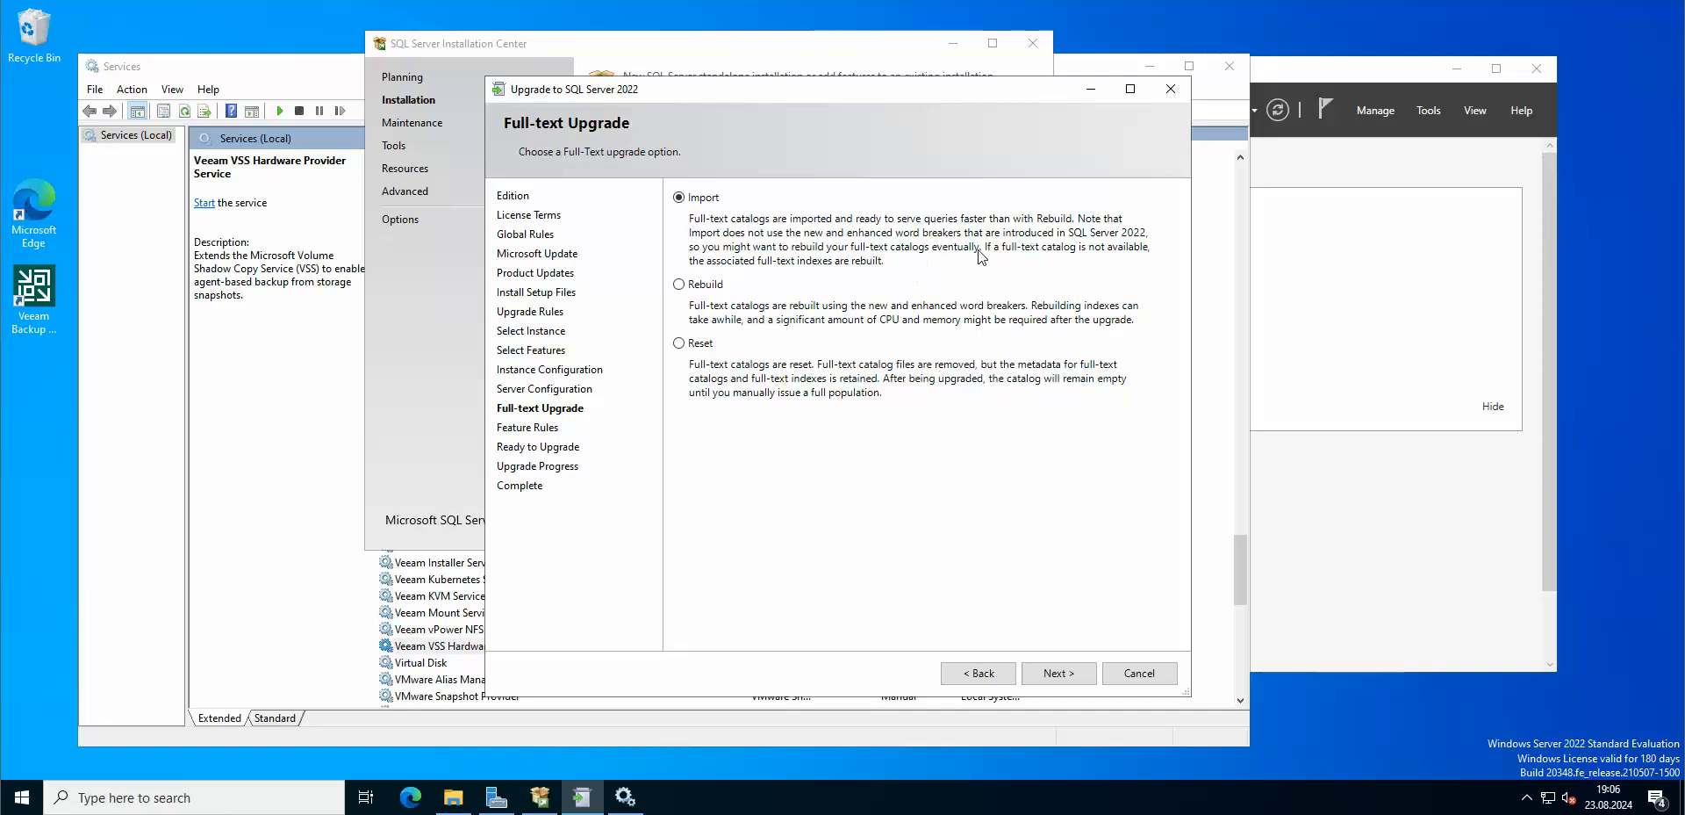
mouse_move(1061, 238)
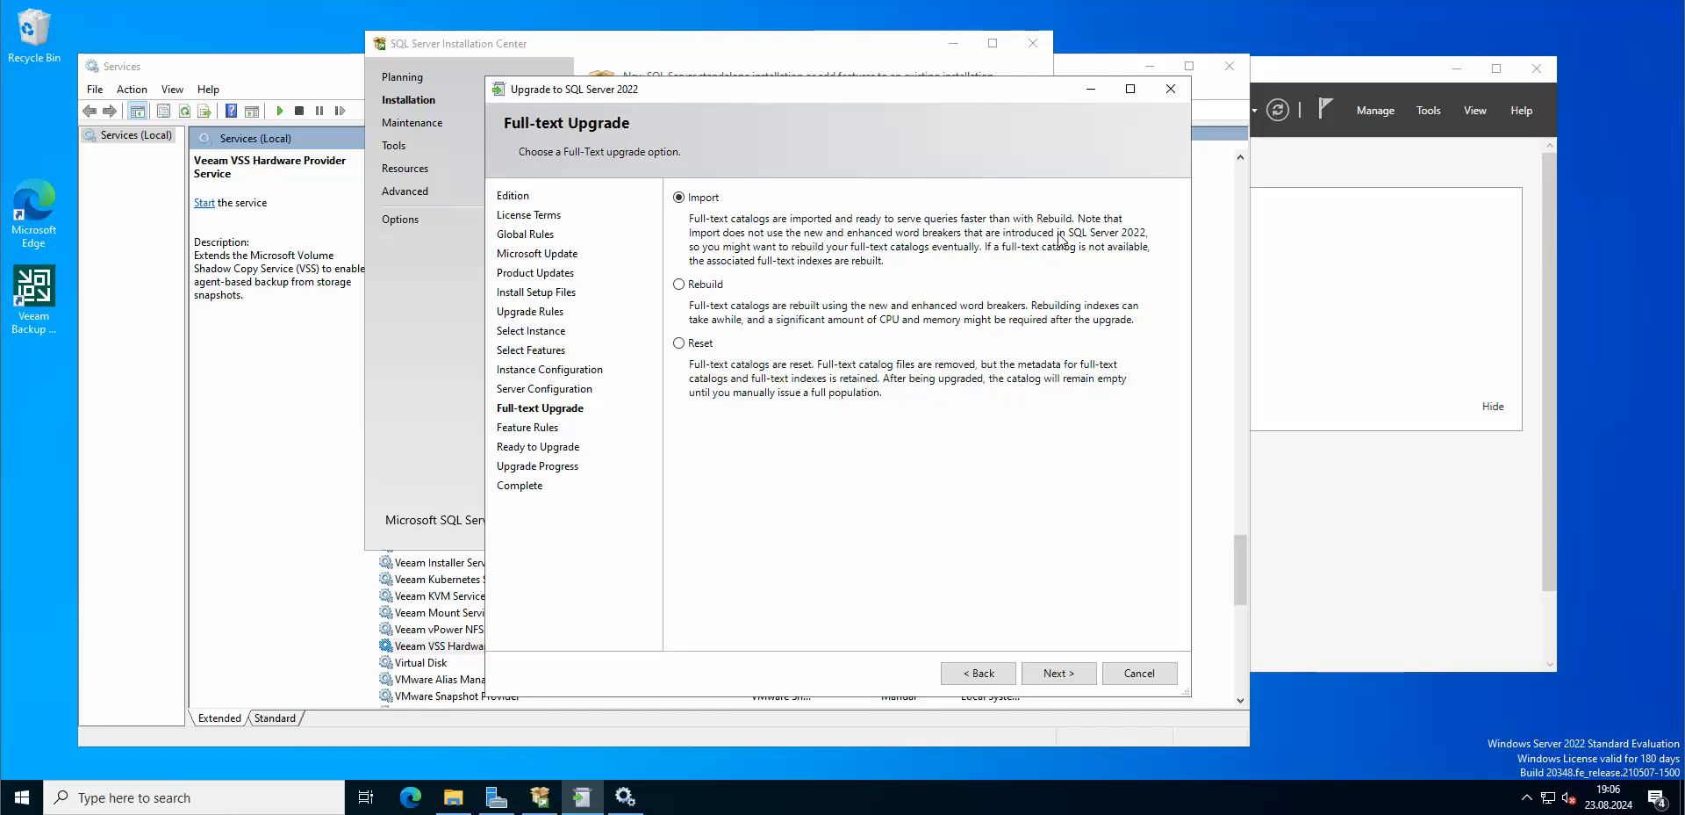
mouse_move(769, 323)
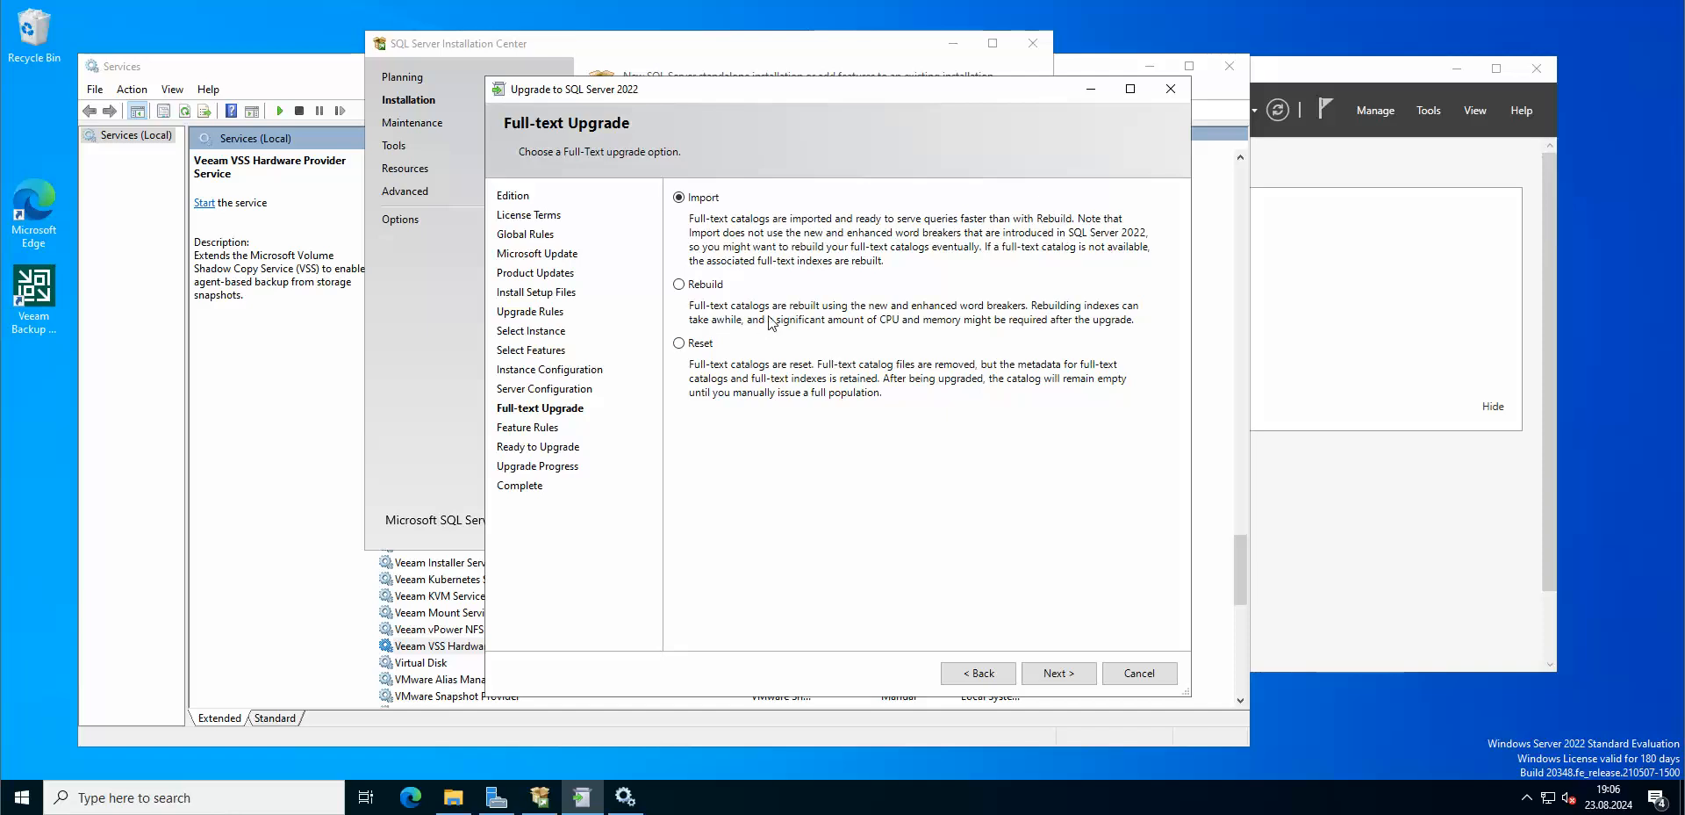
mouse_move(948, 323)
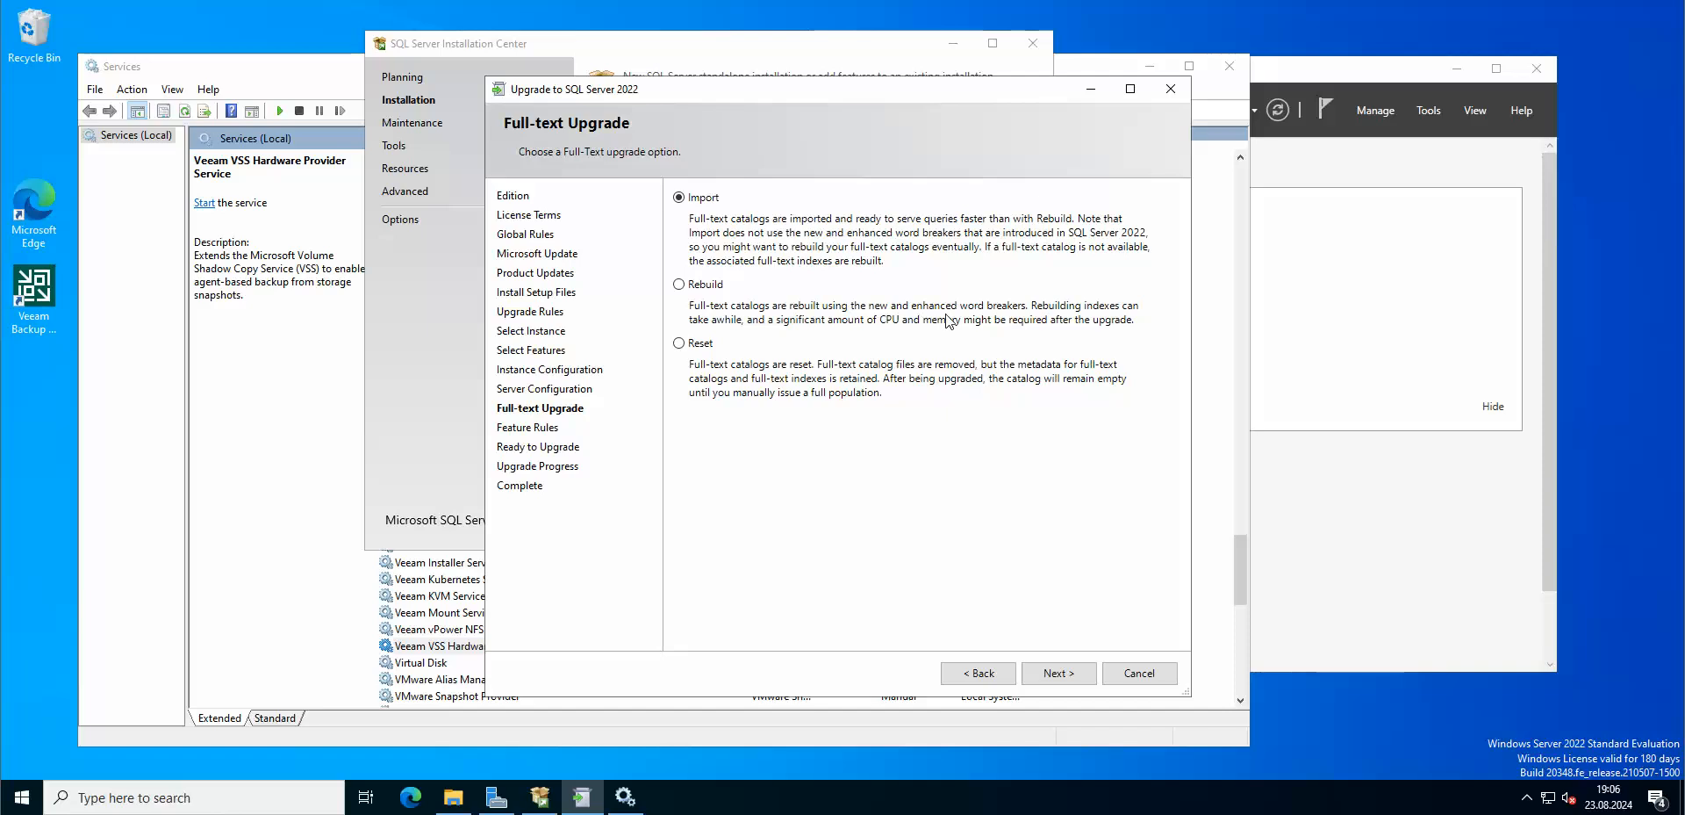
mouse_move(1030, 330)
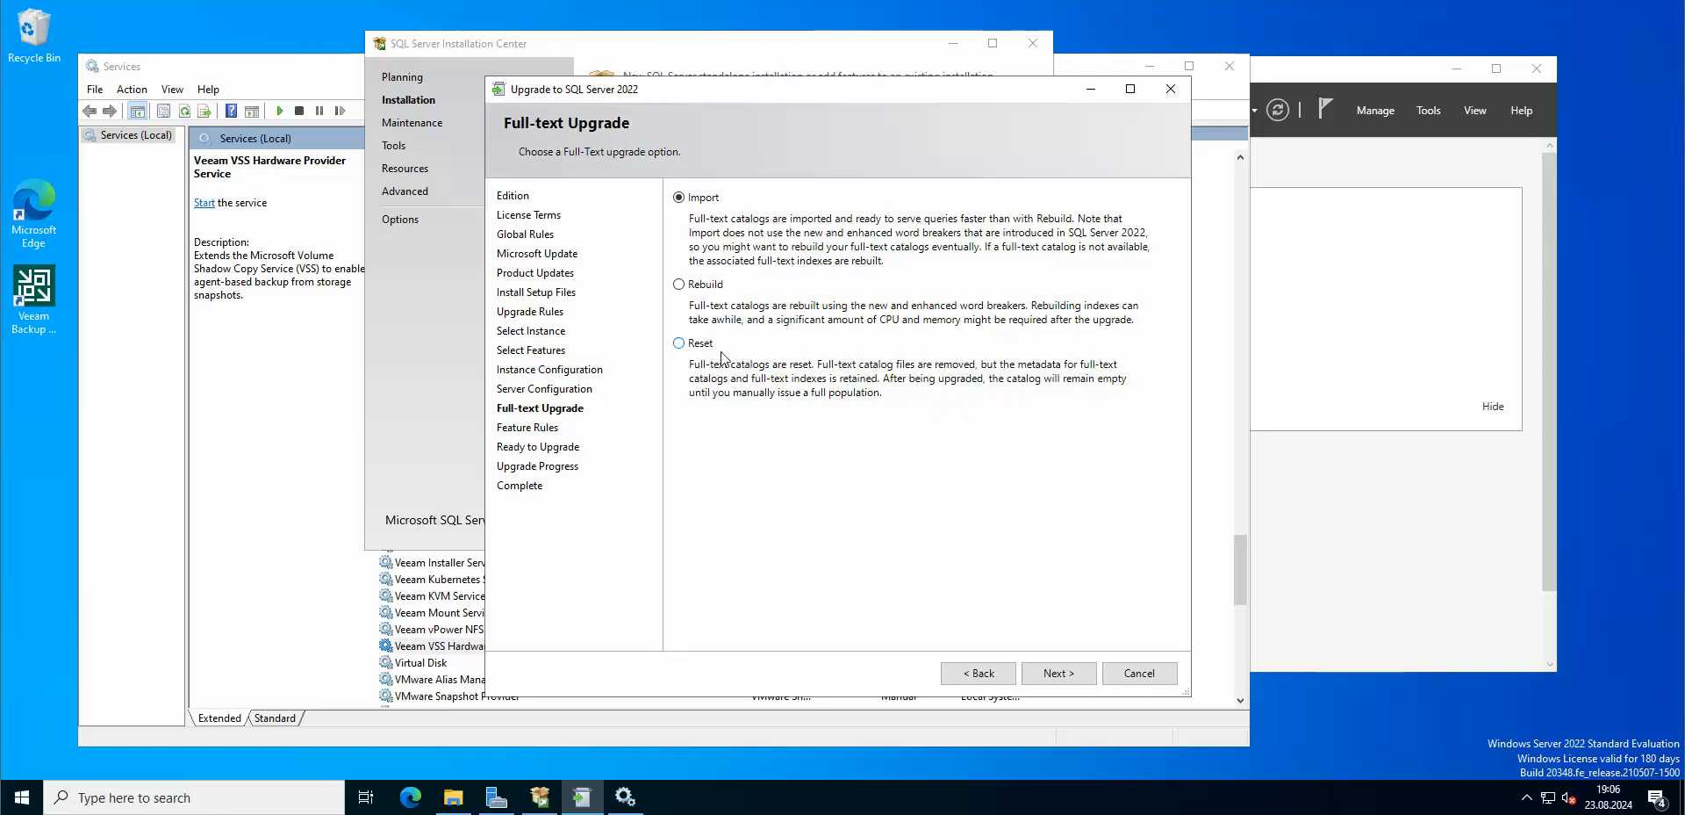
mouse_move(804, 376)
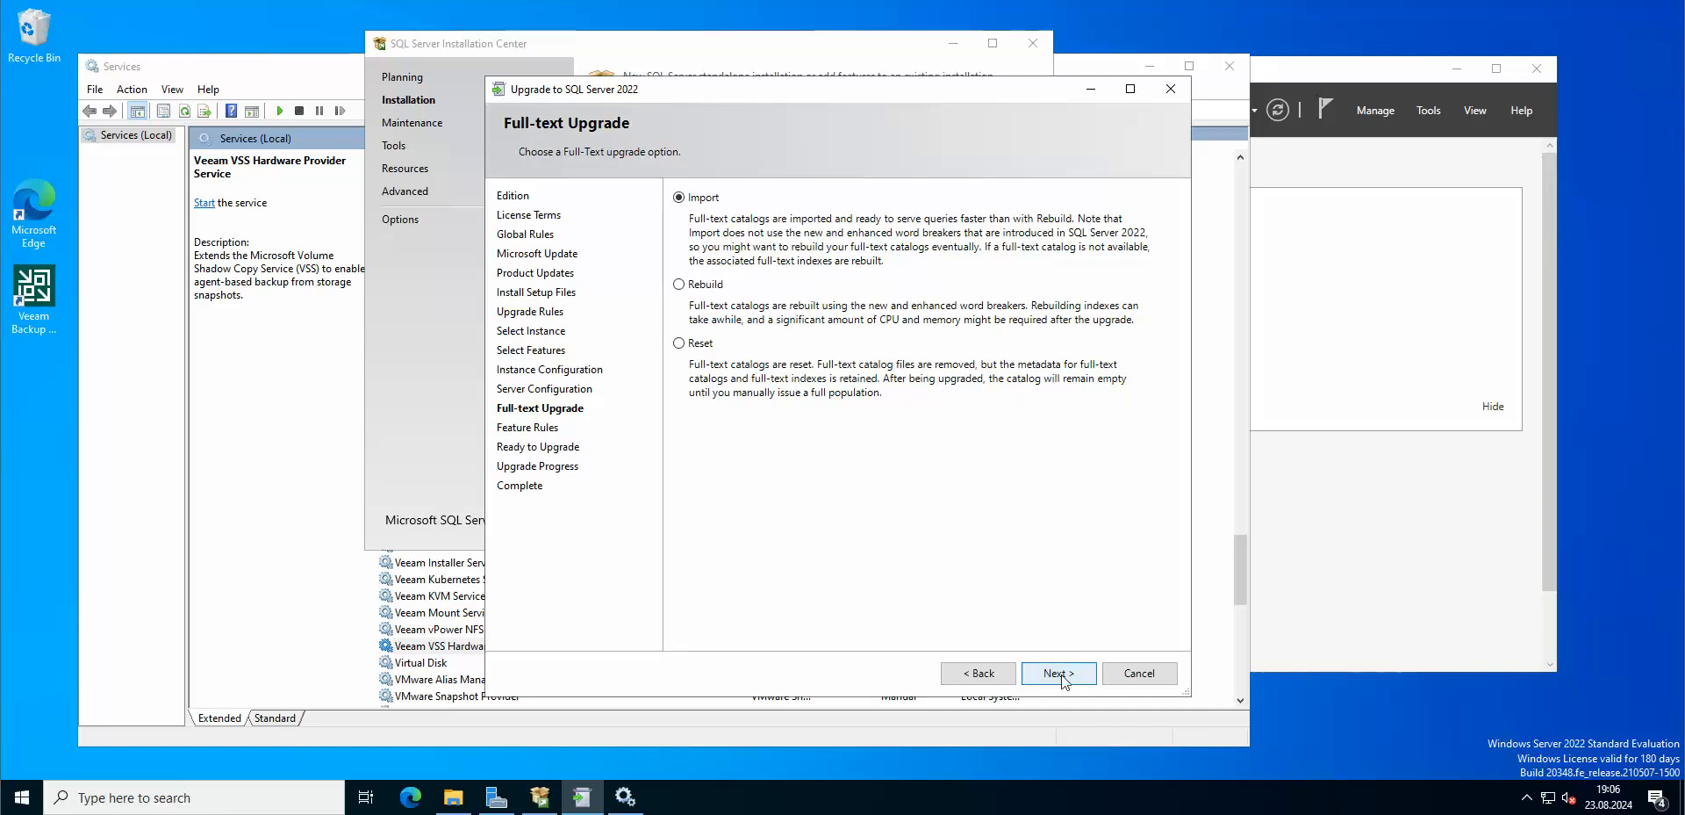
click(1057, 672)
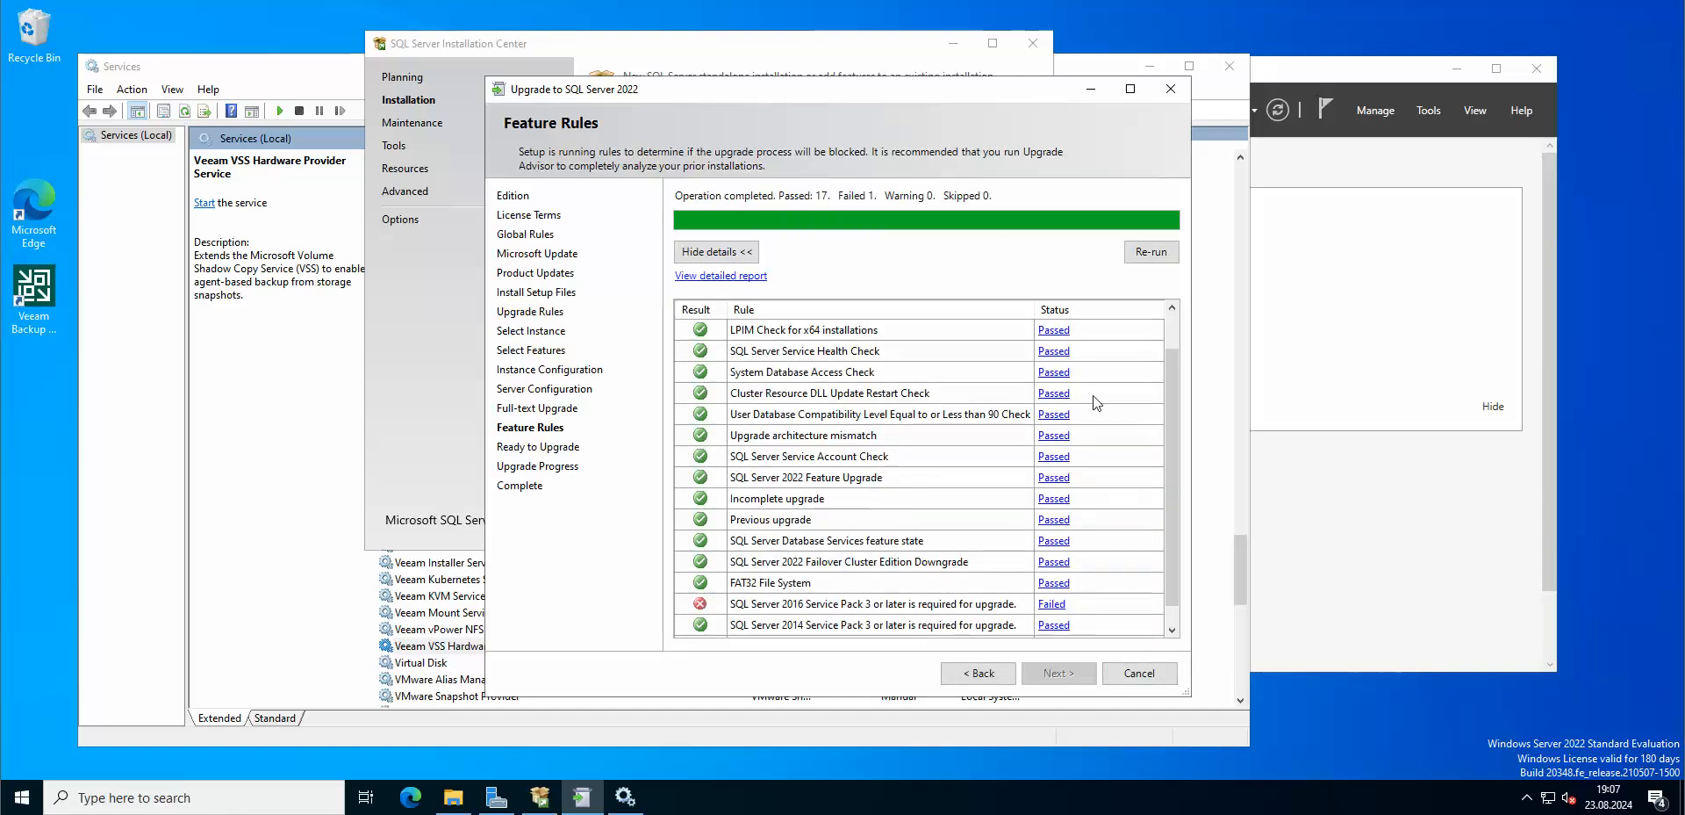
mouse_move(1041, 411)
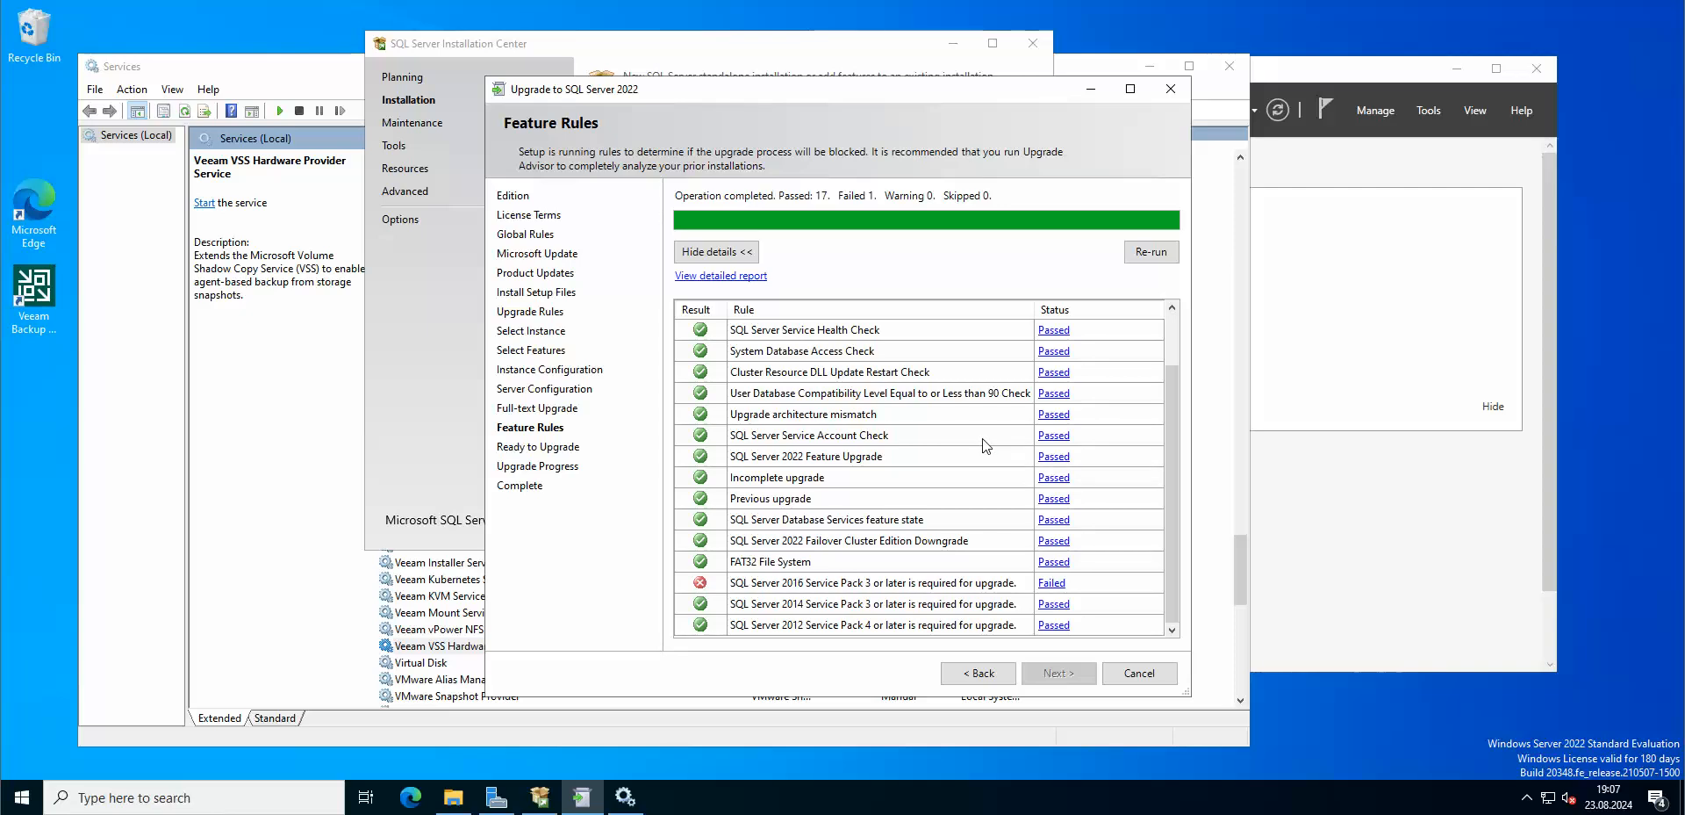
mouse_move(983, 446)
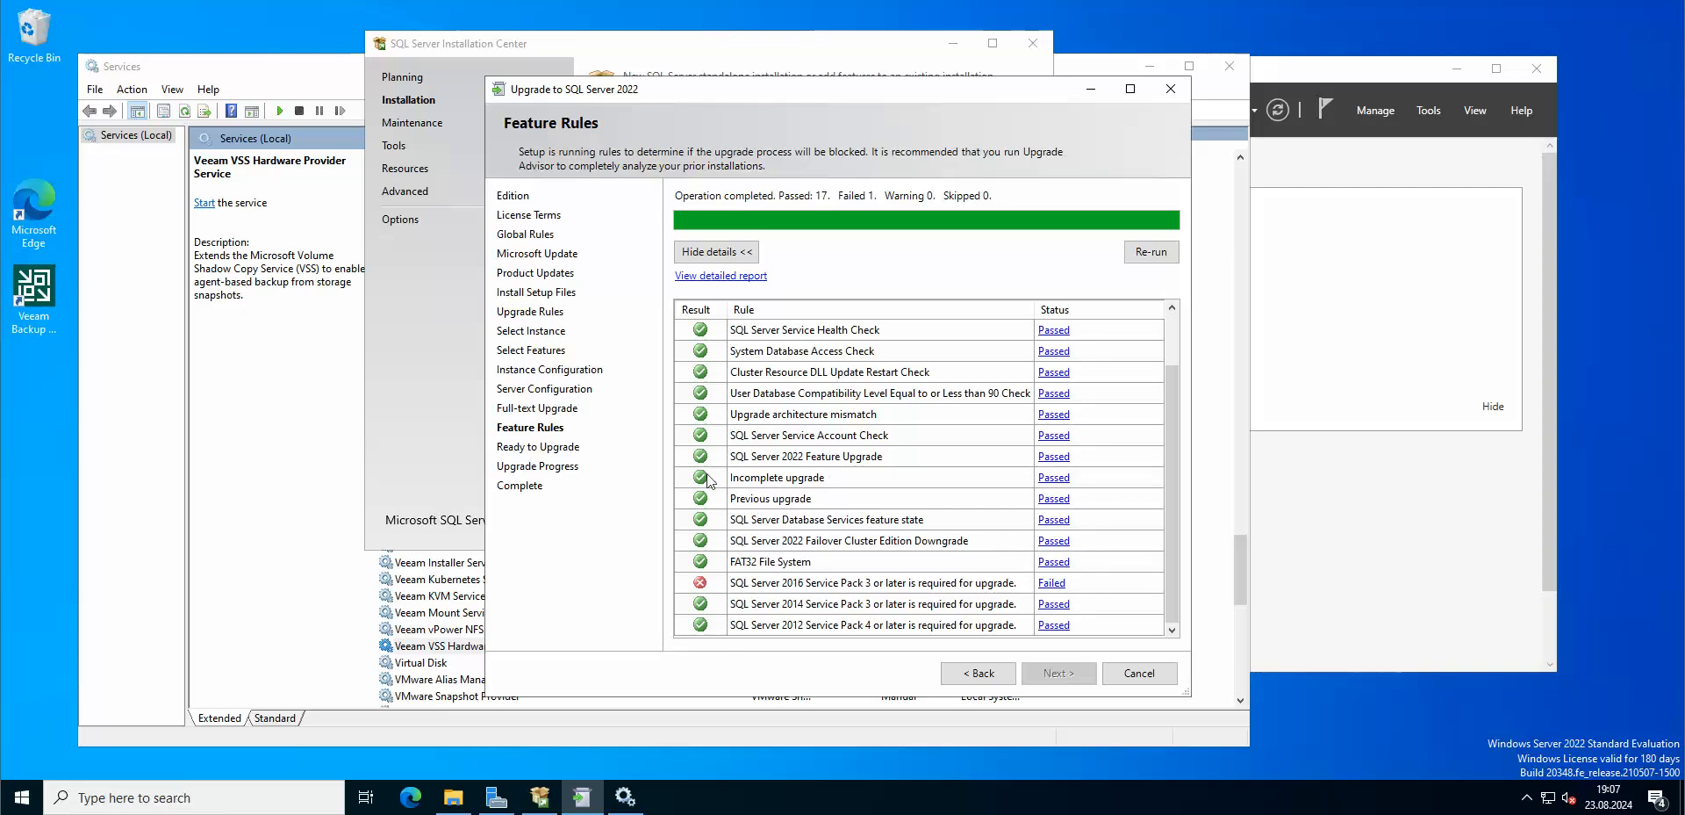
mouse_move(839, 444)
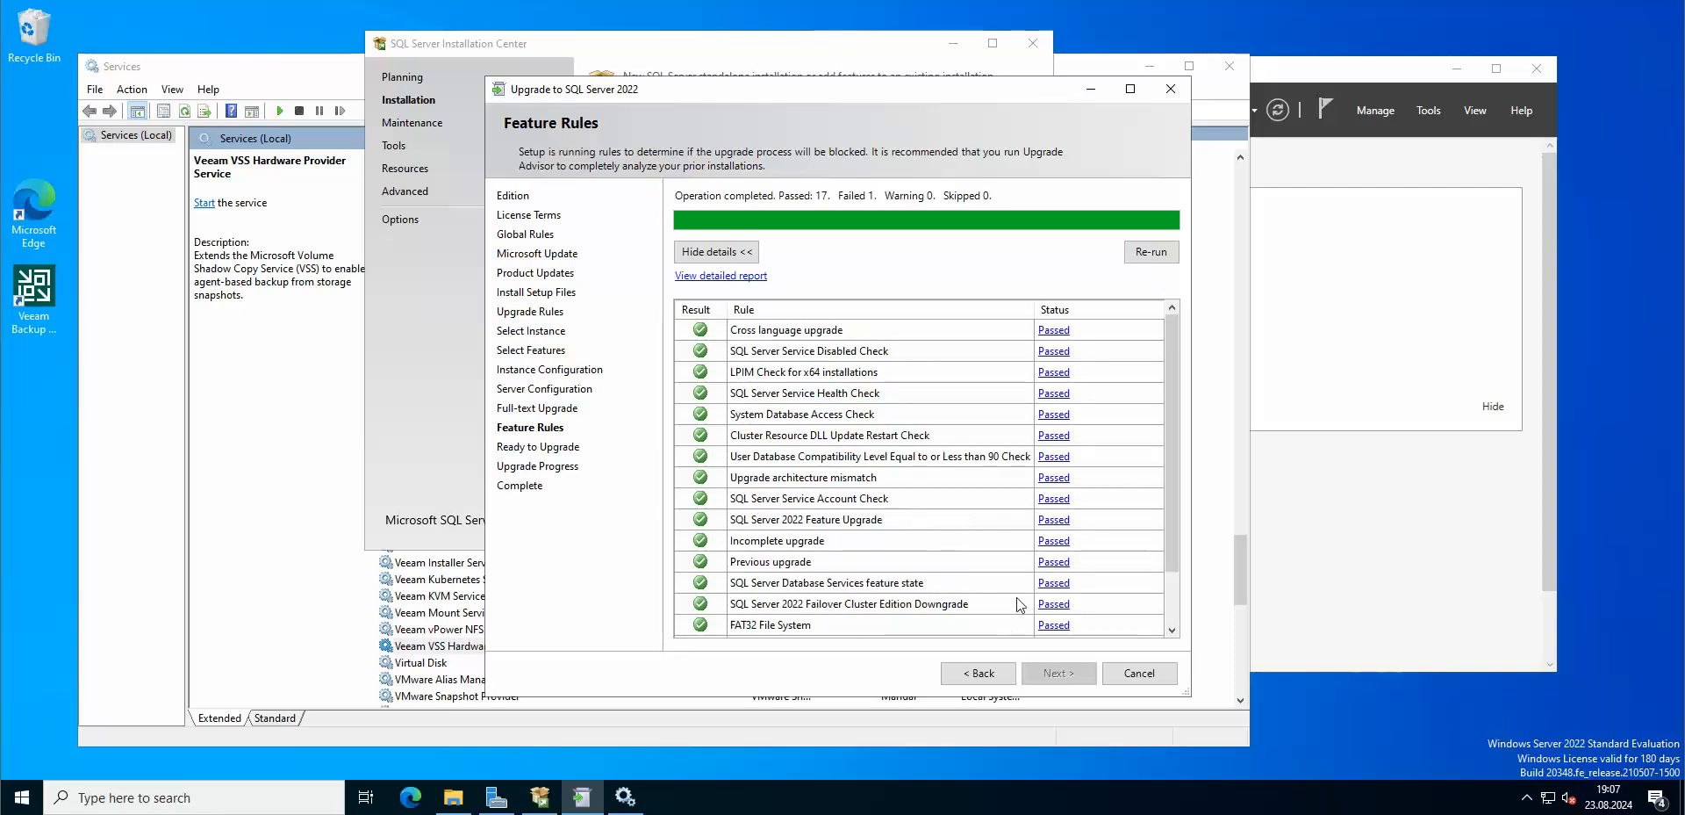
Step: Review the failed SQL Server 2016 SP3 feature rule and cancel the blocked upgrade
scroll(down, 3)
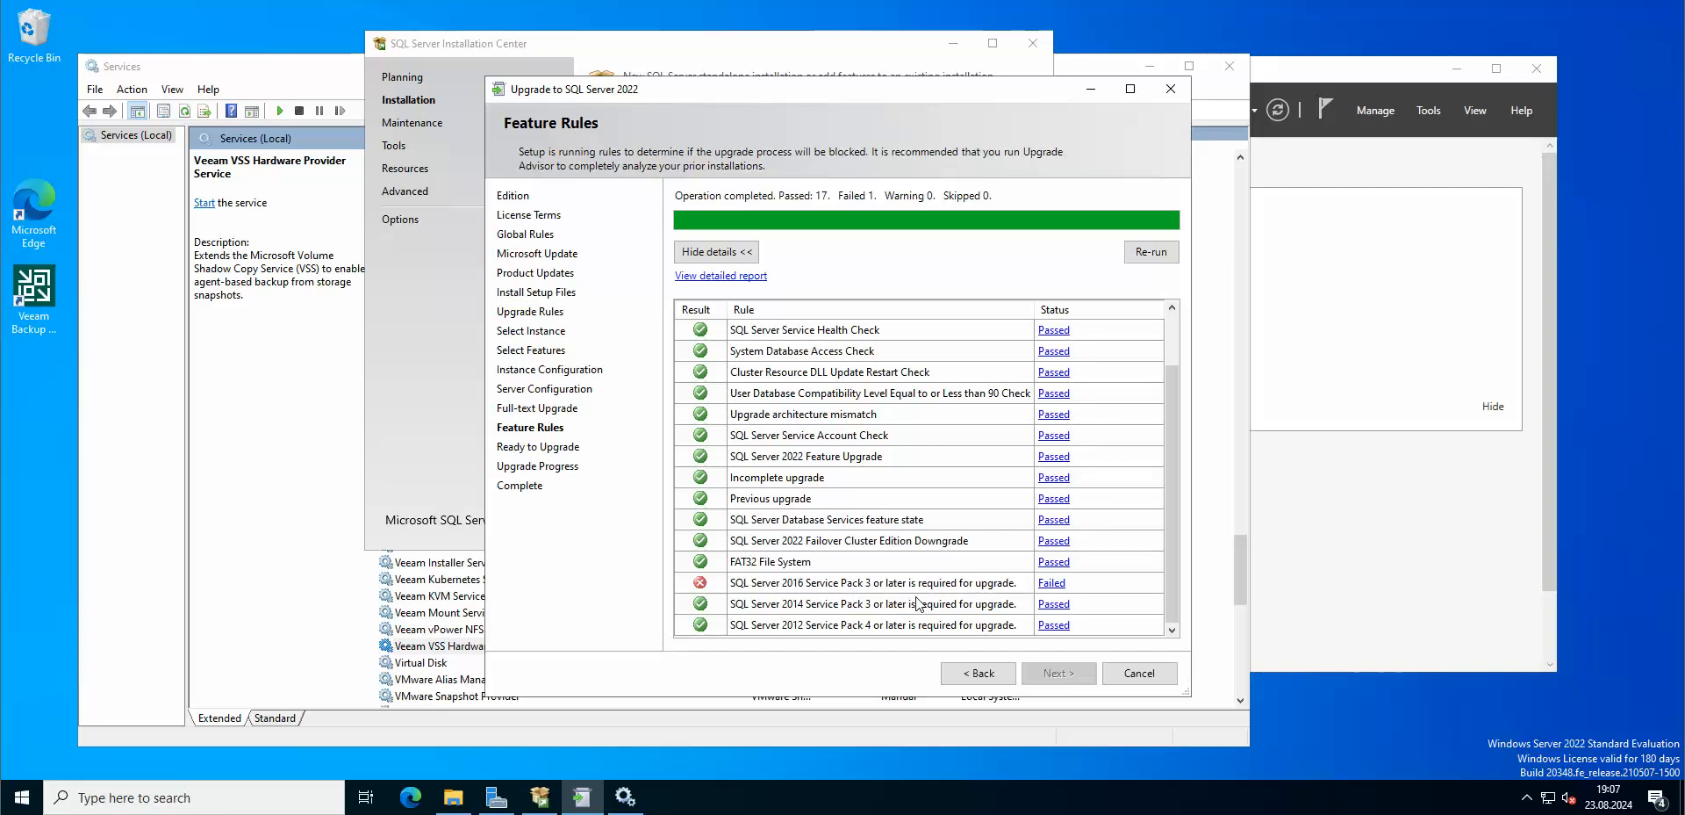
mouse_move(860, 586)
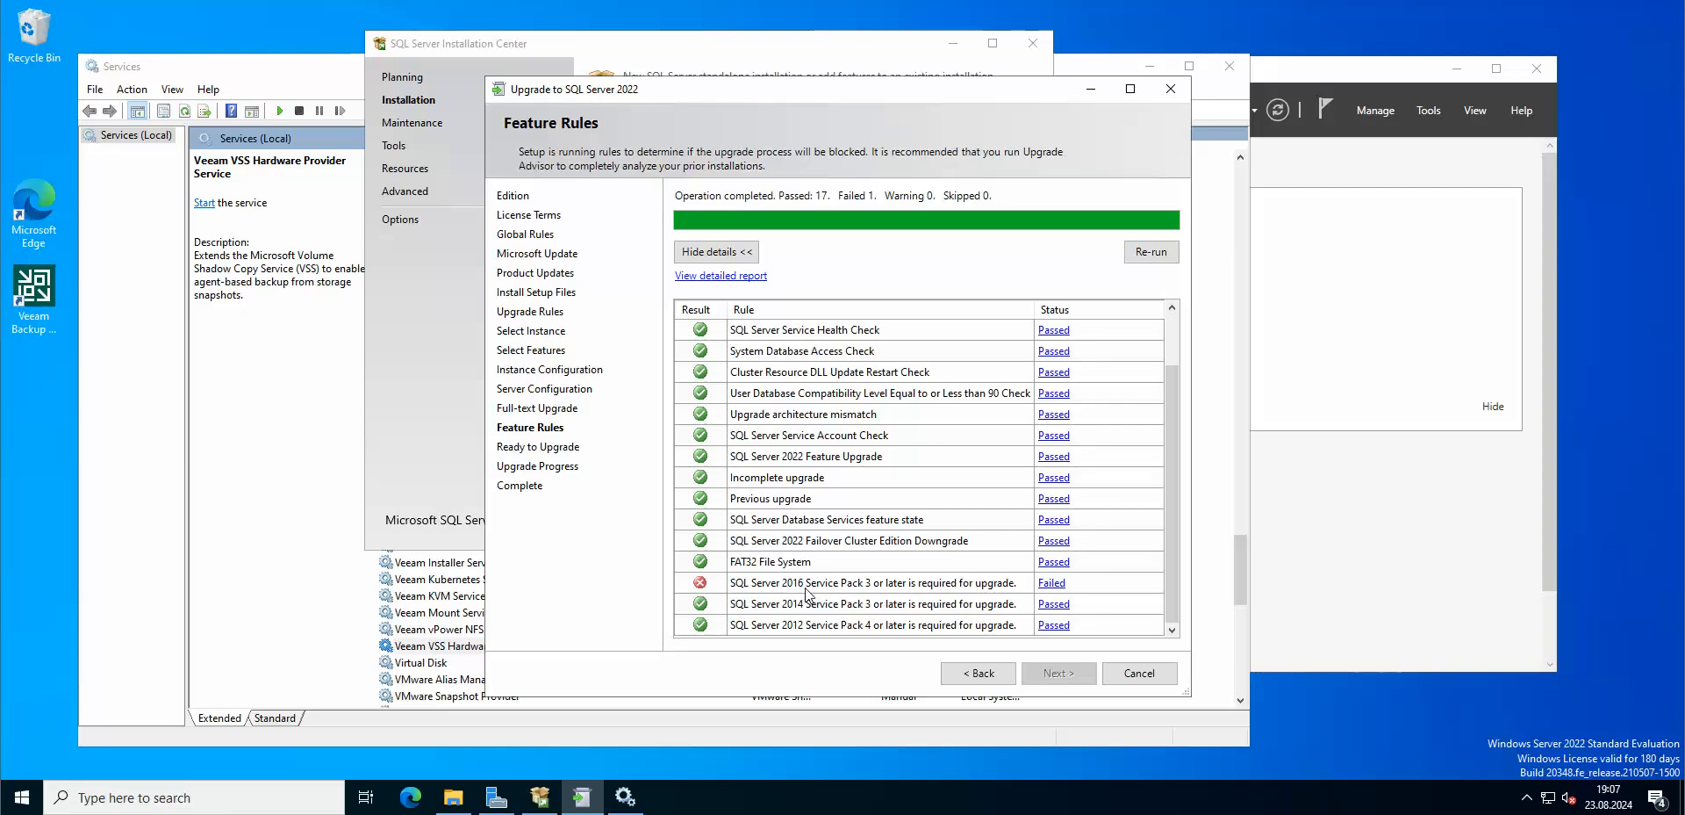
mouse_move(872, 593)
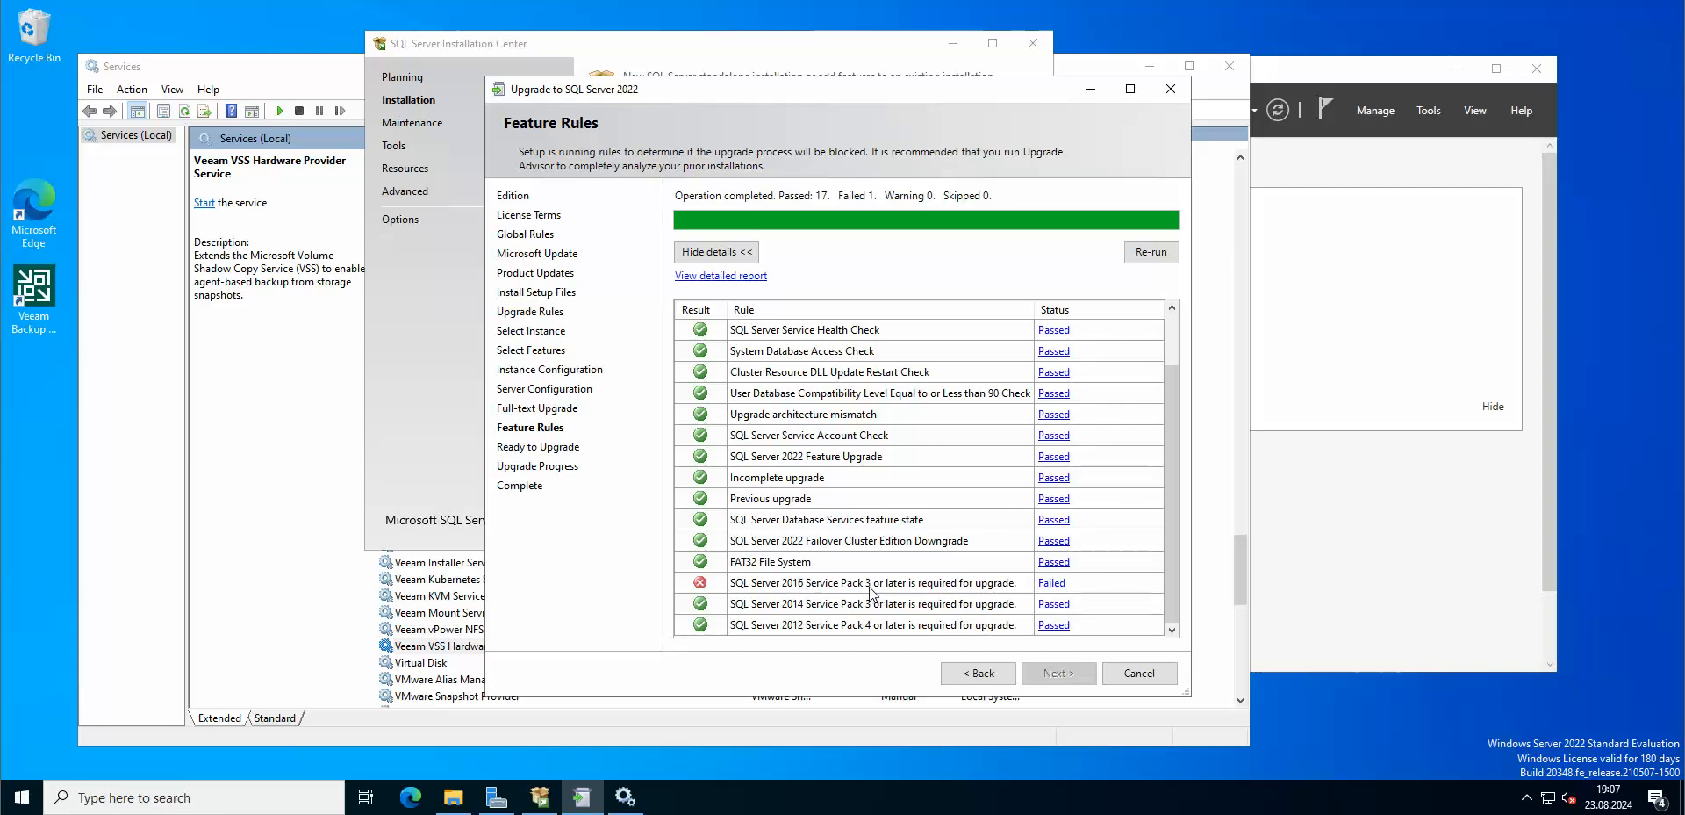
mouse_move(959, 600)
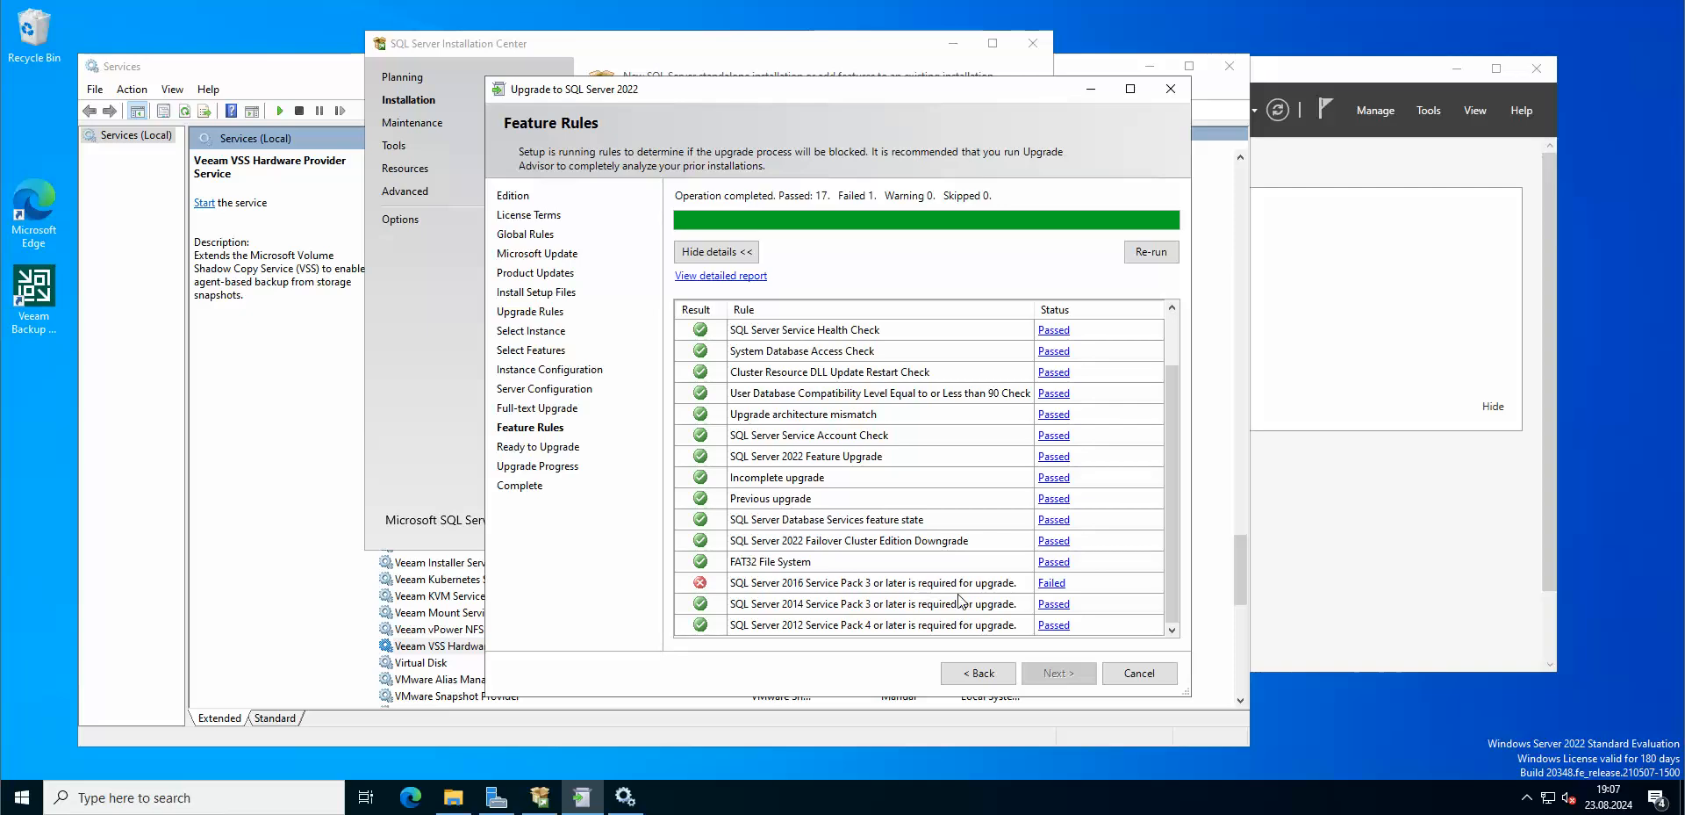
mouse_move(1051, 582)
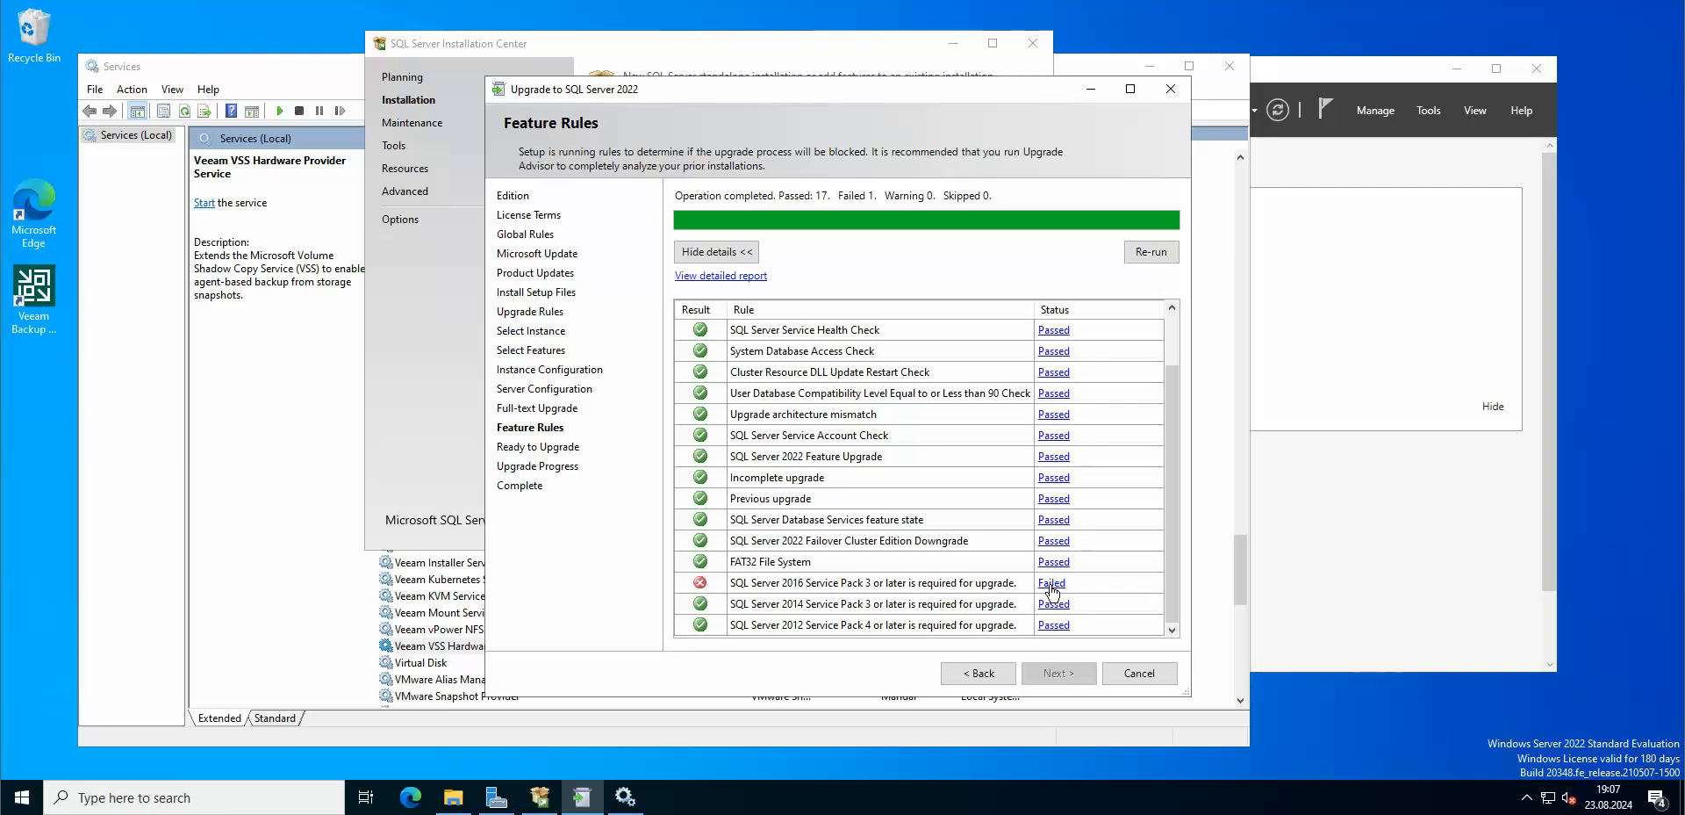
mouse_move(925, 597)
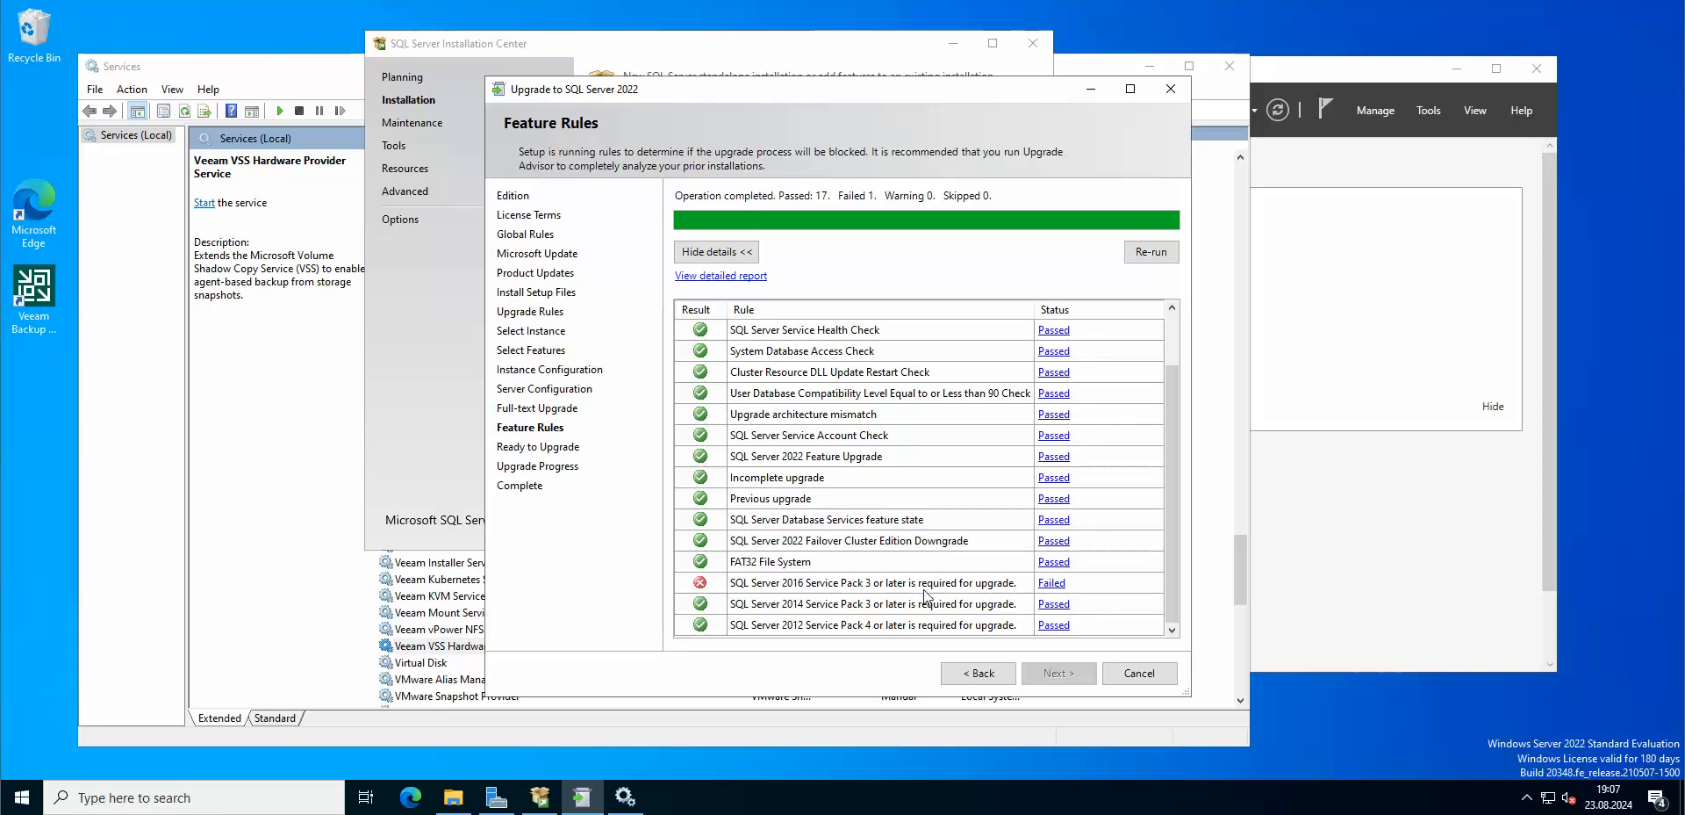
mouse_move(987, 588)
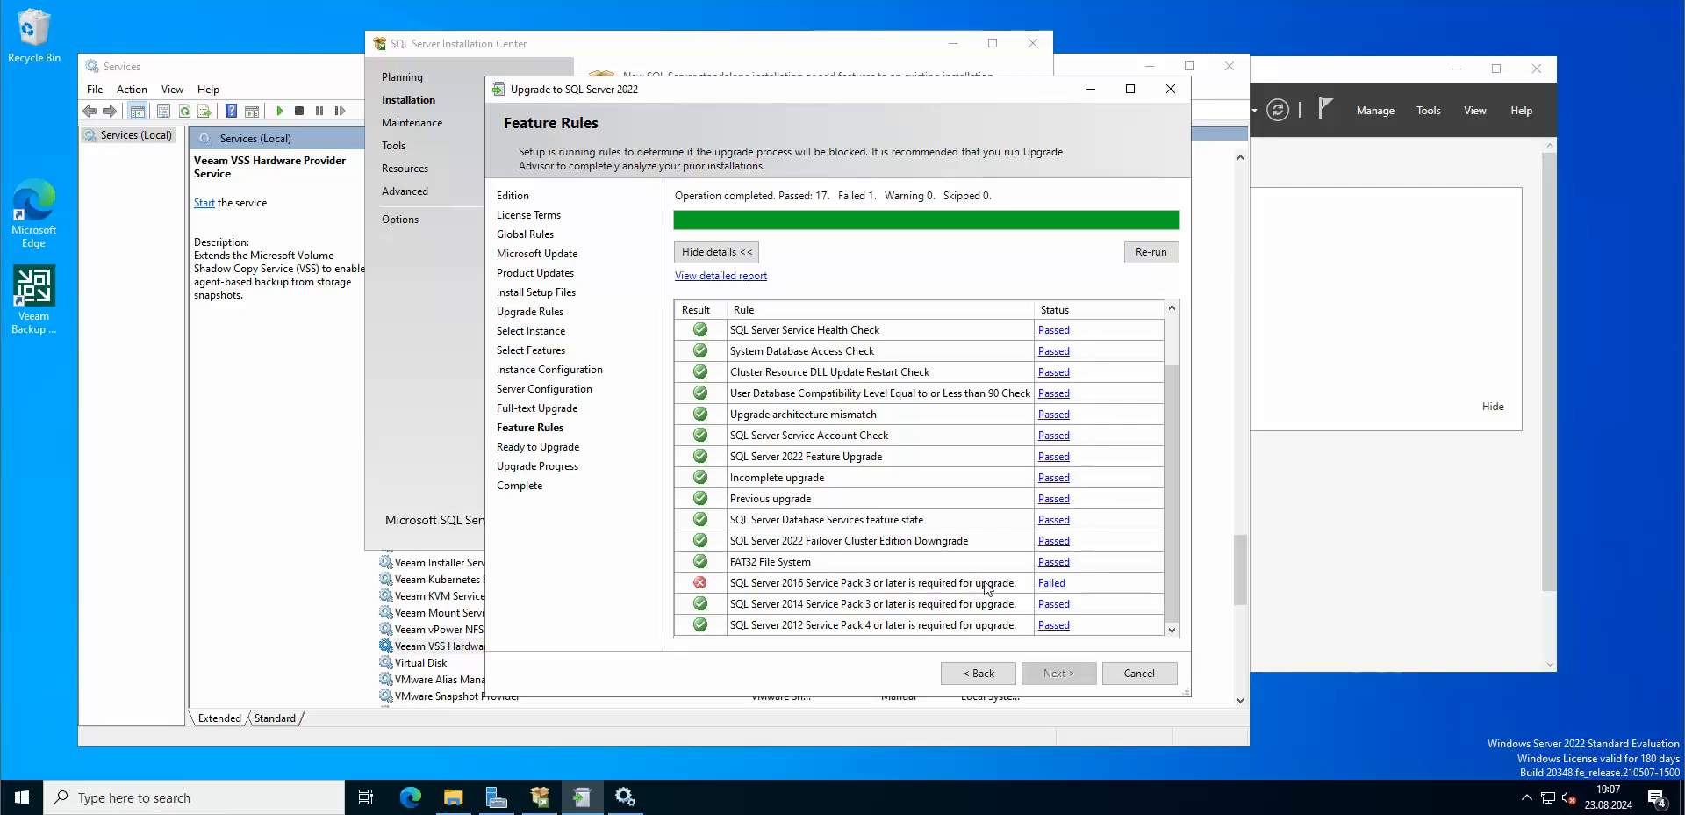
mouse_move(889, 564)
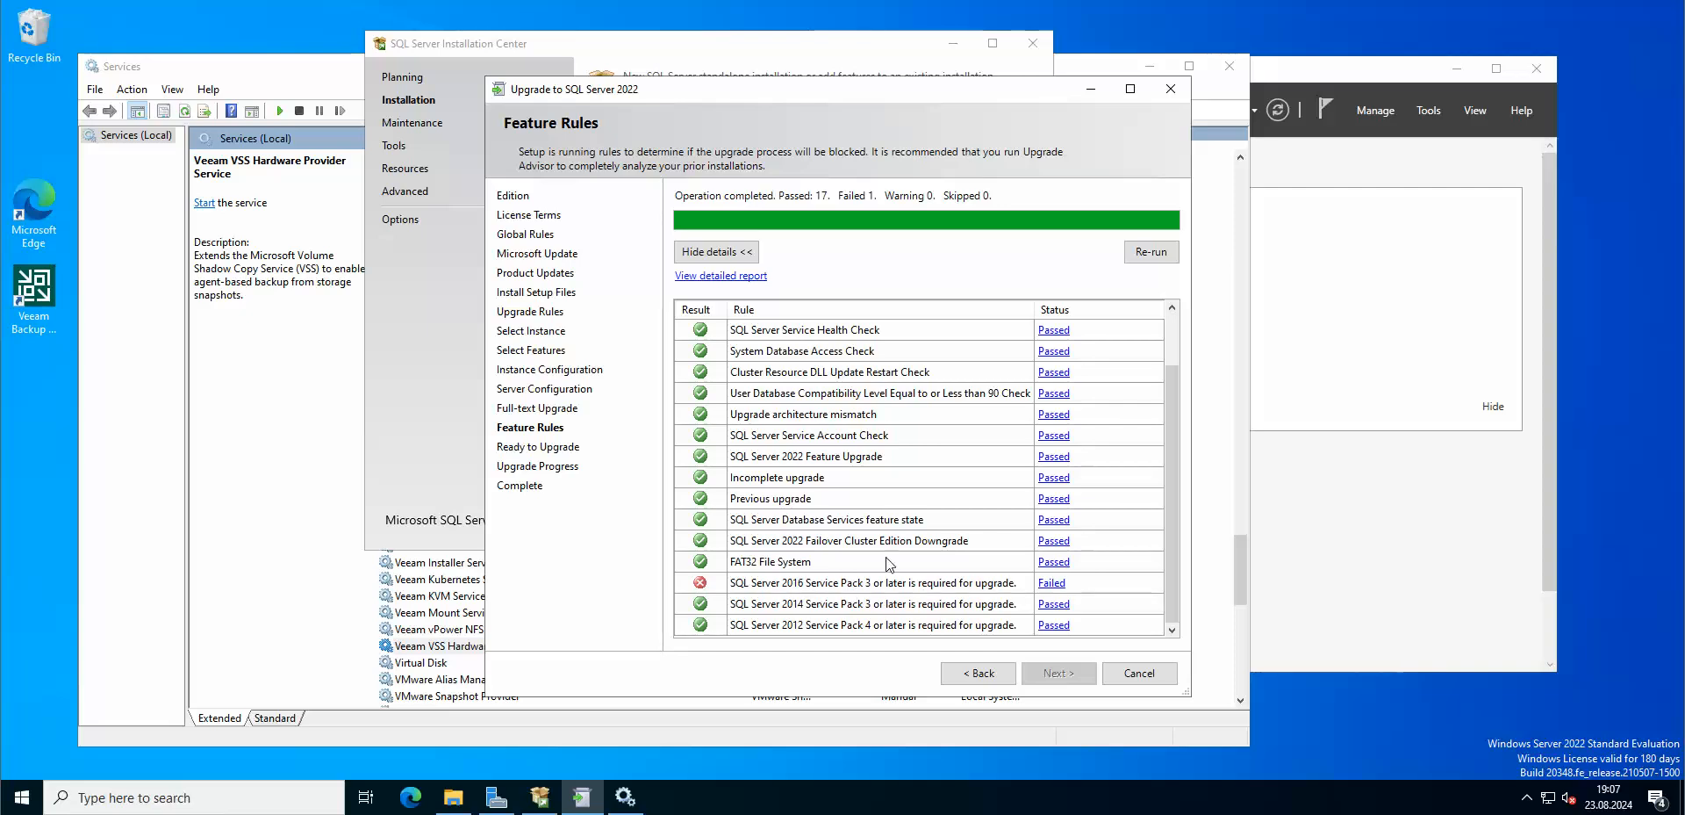
mouse_move(755, 288)
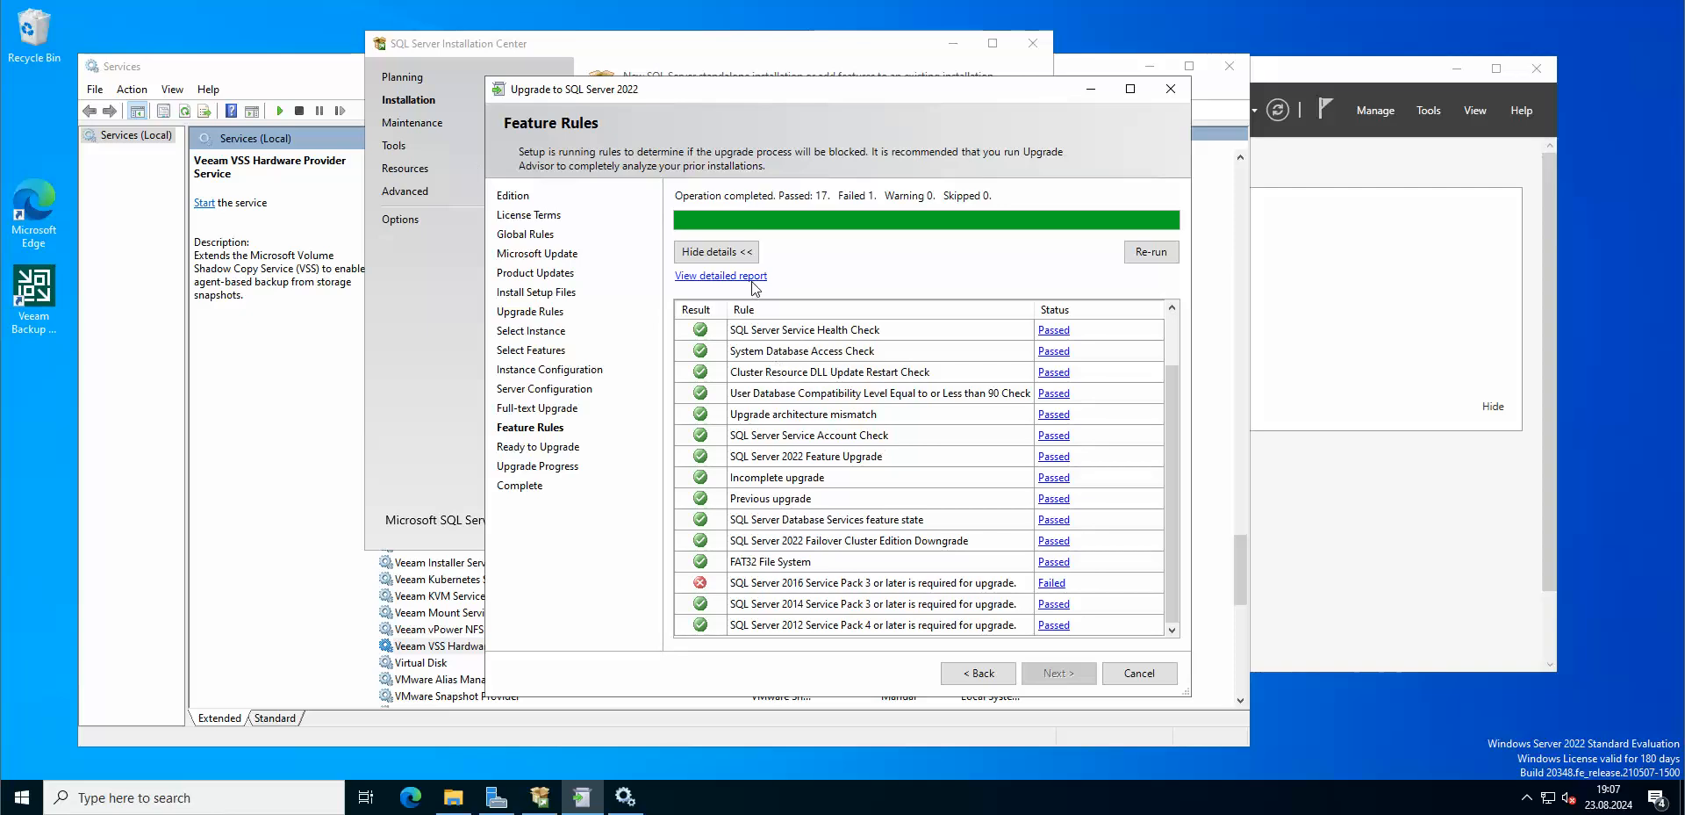
mouse_move(951, 457)
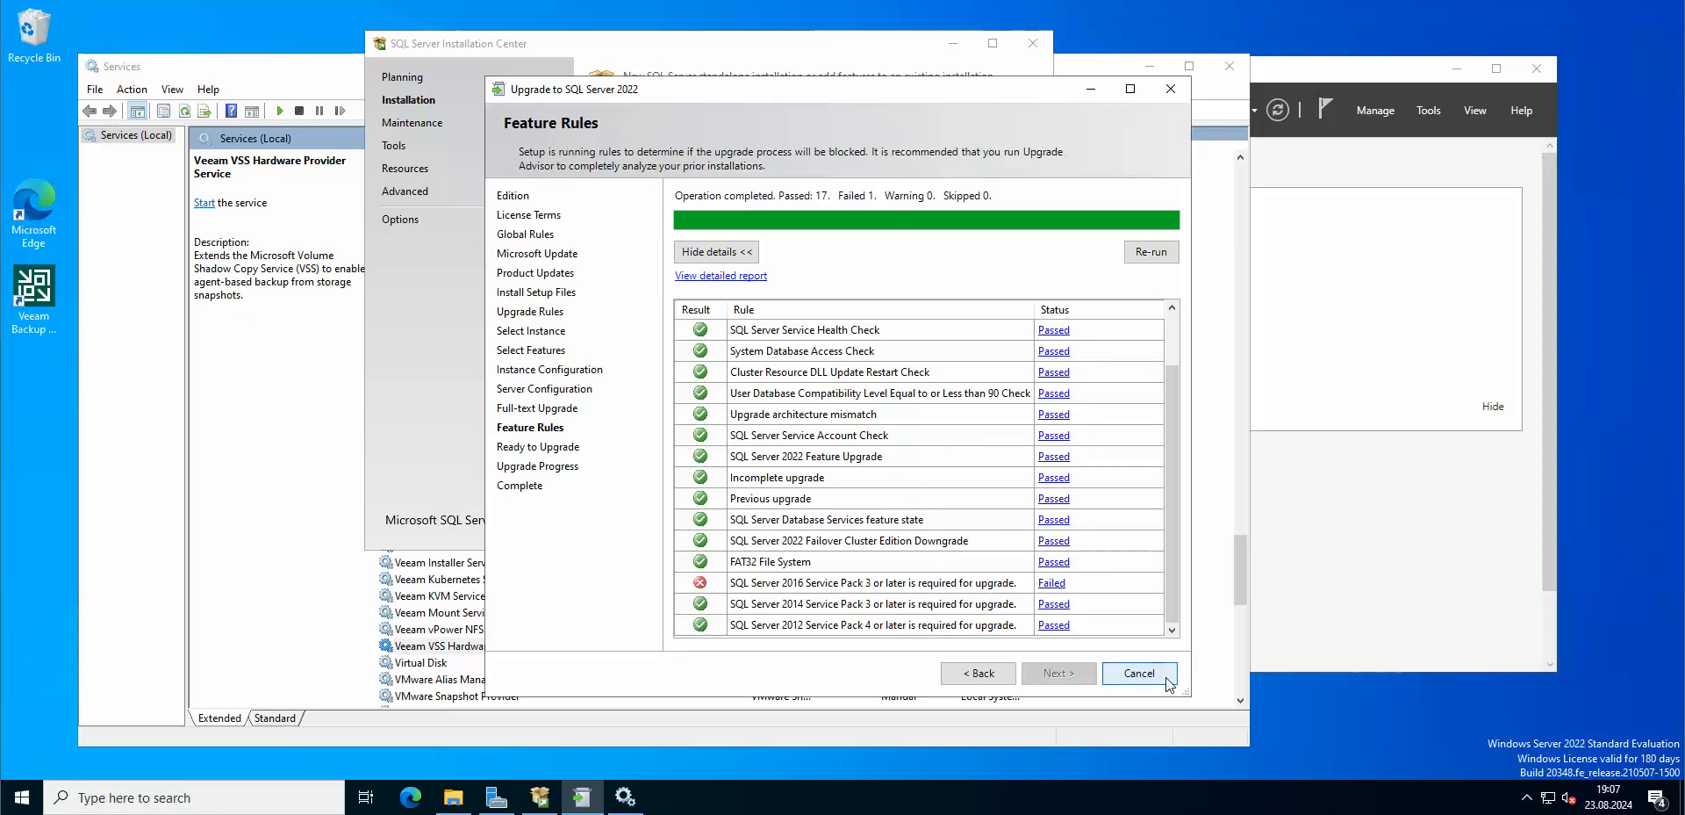
click(1138, 672)
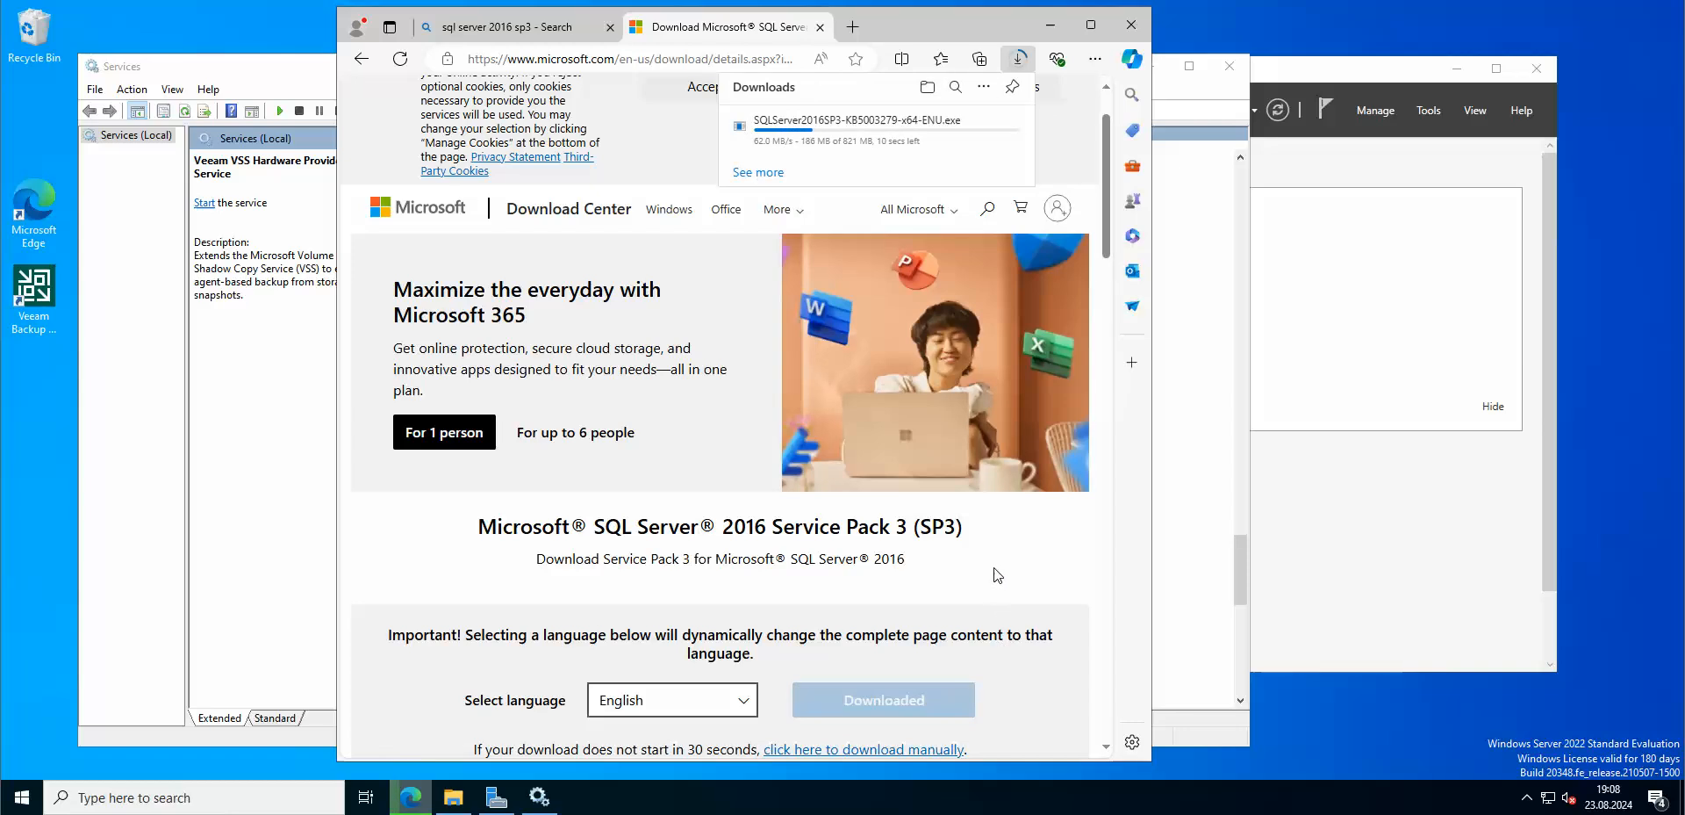
Step: Run the downloaded SQL Server 2016 Service Pack 3 installer past the Edge security warning
scroll(down, 3)
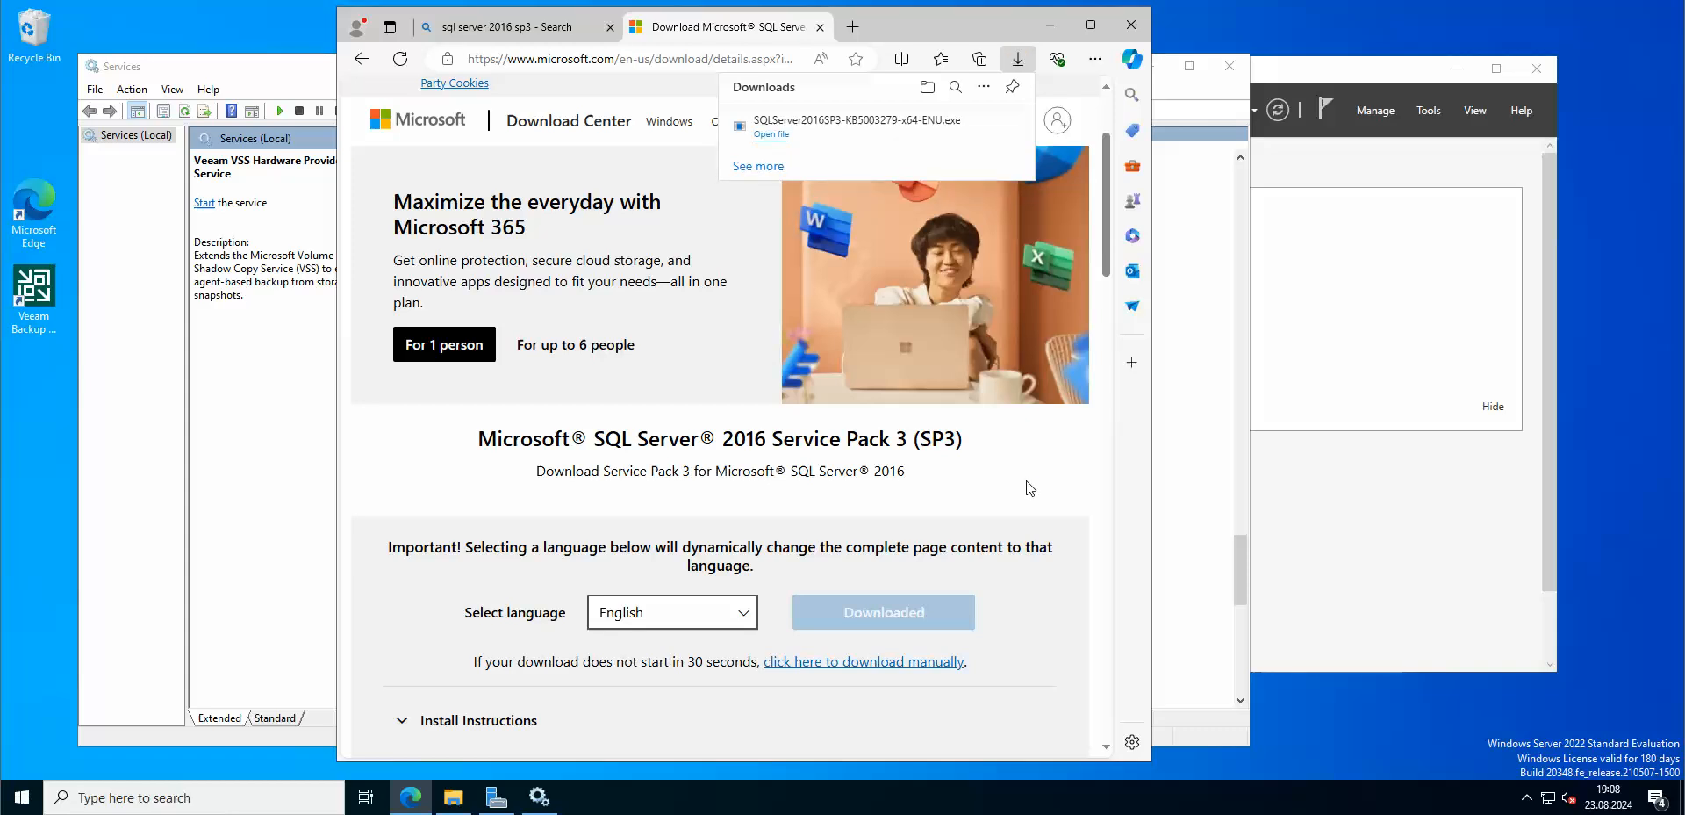
mouse_move(1007, 511)
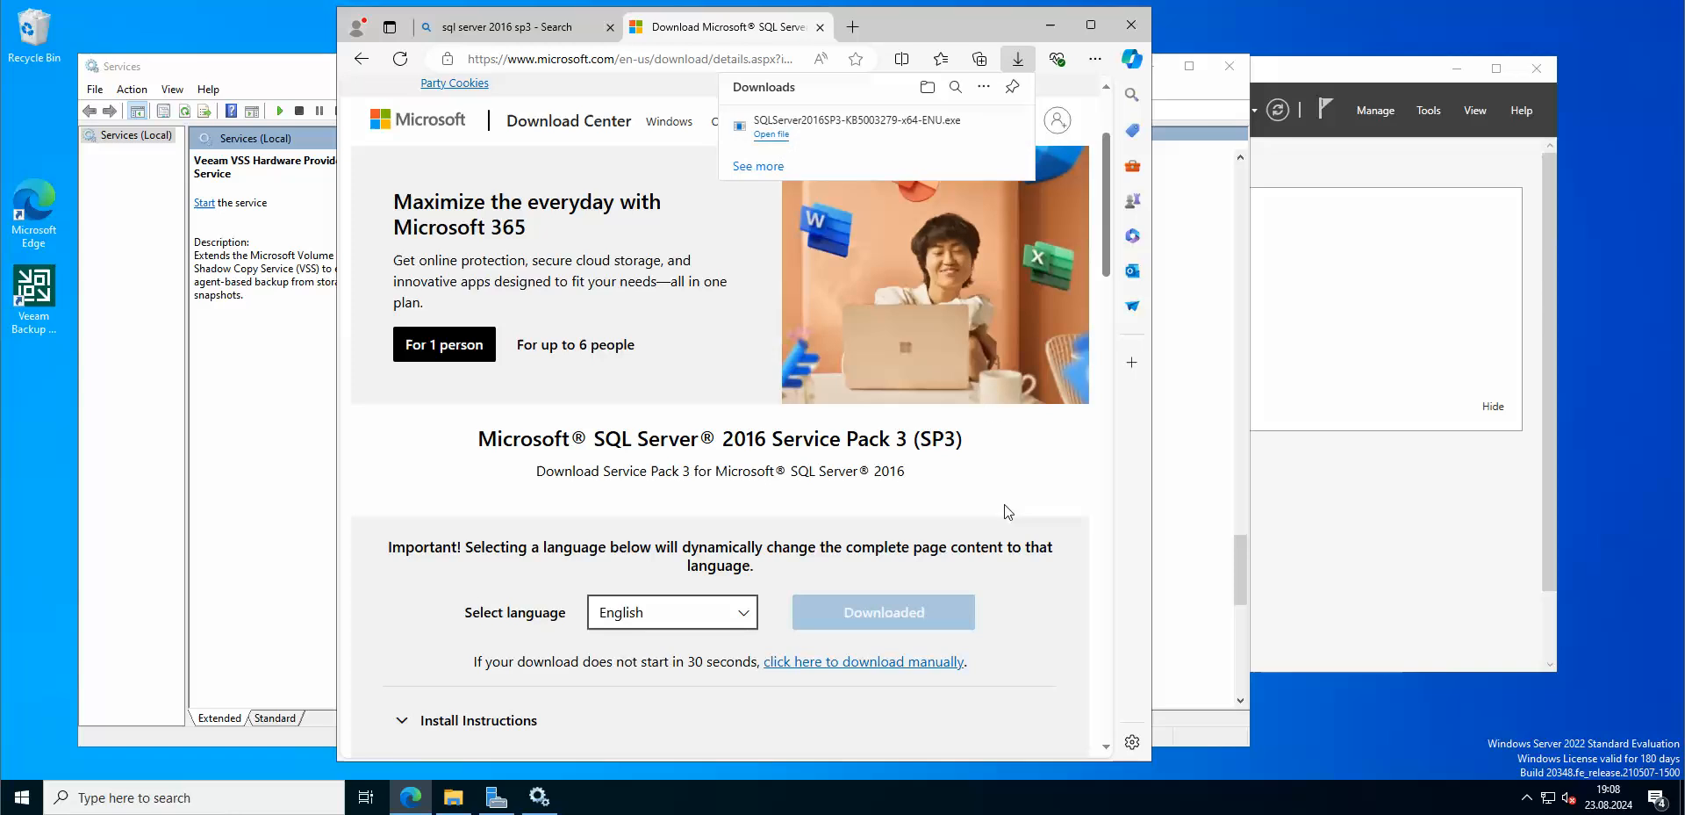
mouse_move(983, 509)
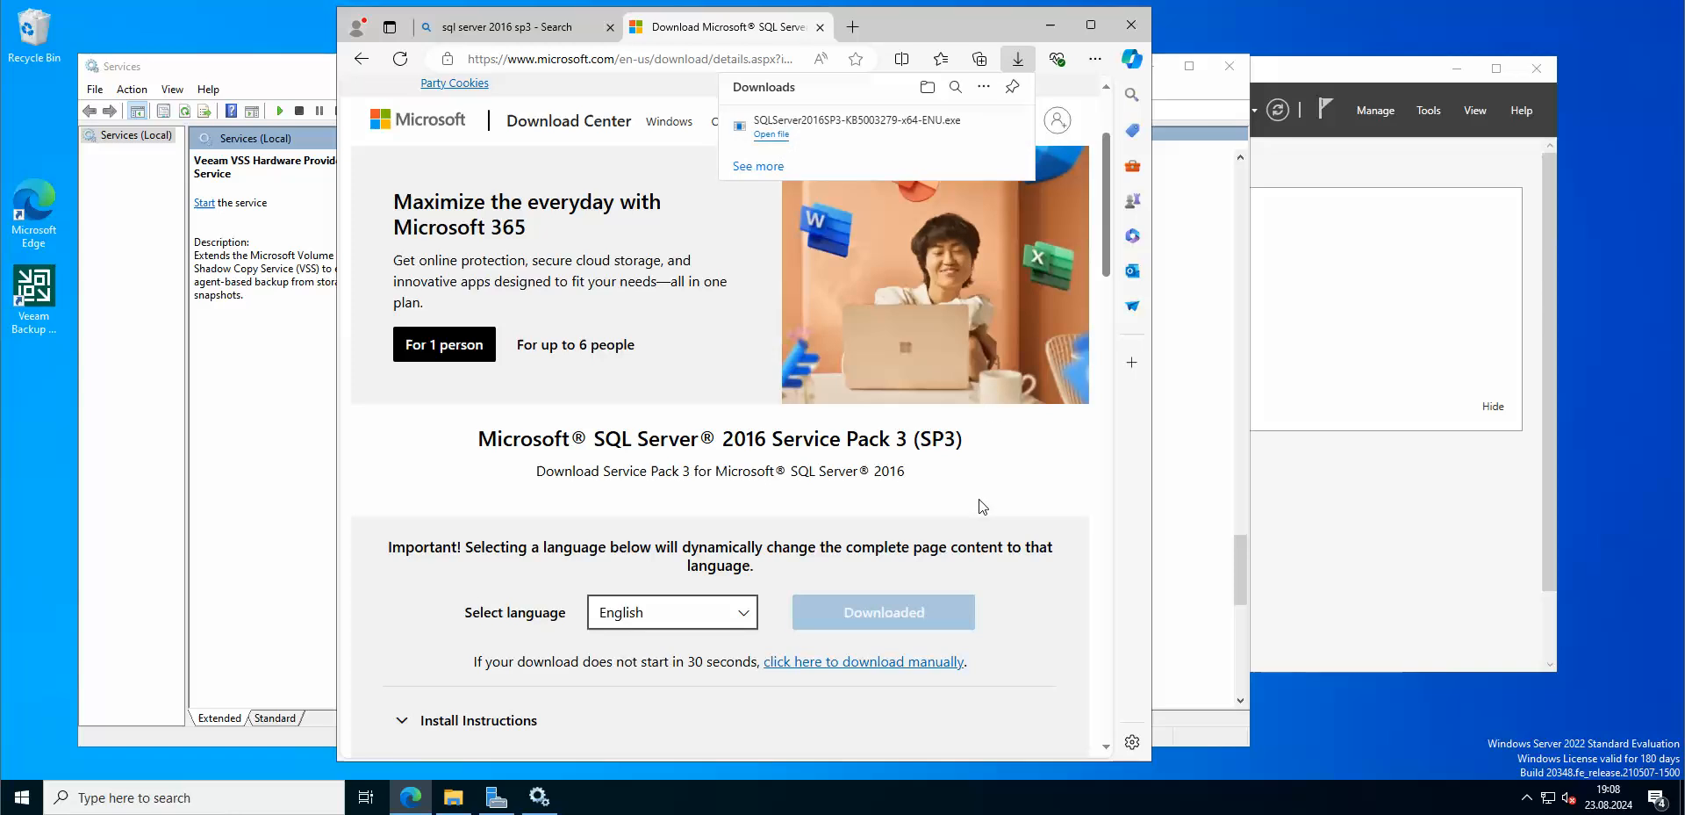
click(771, 135)
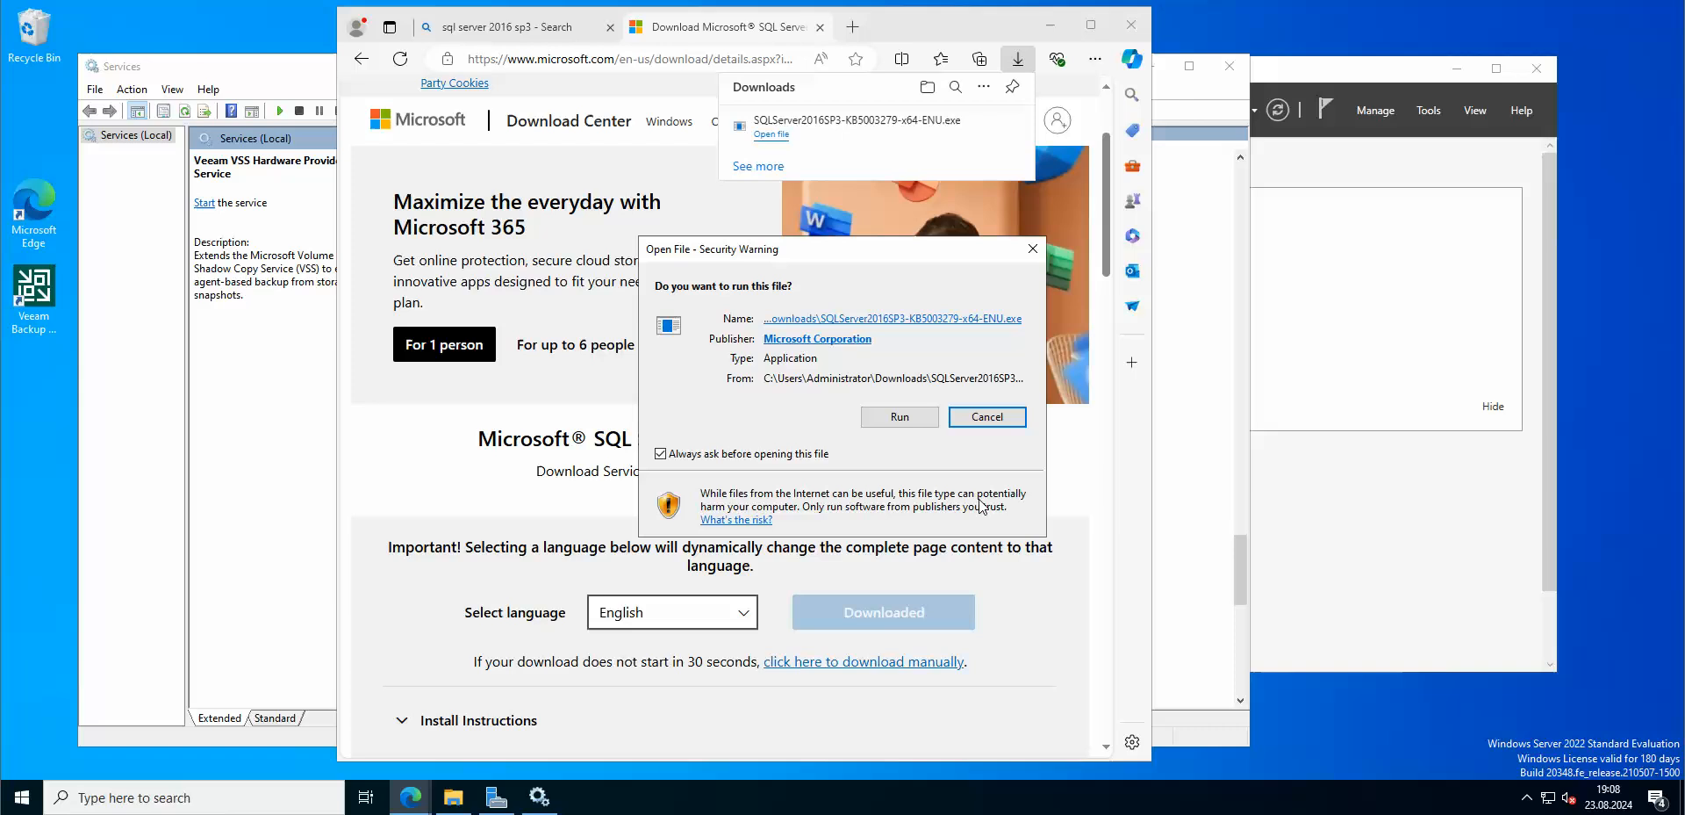
click(899, 418)
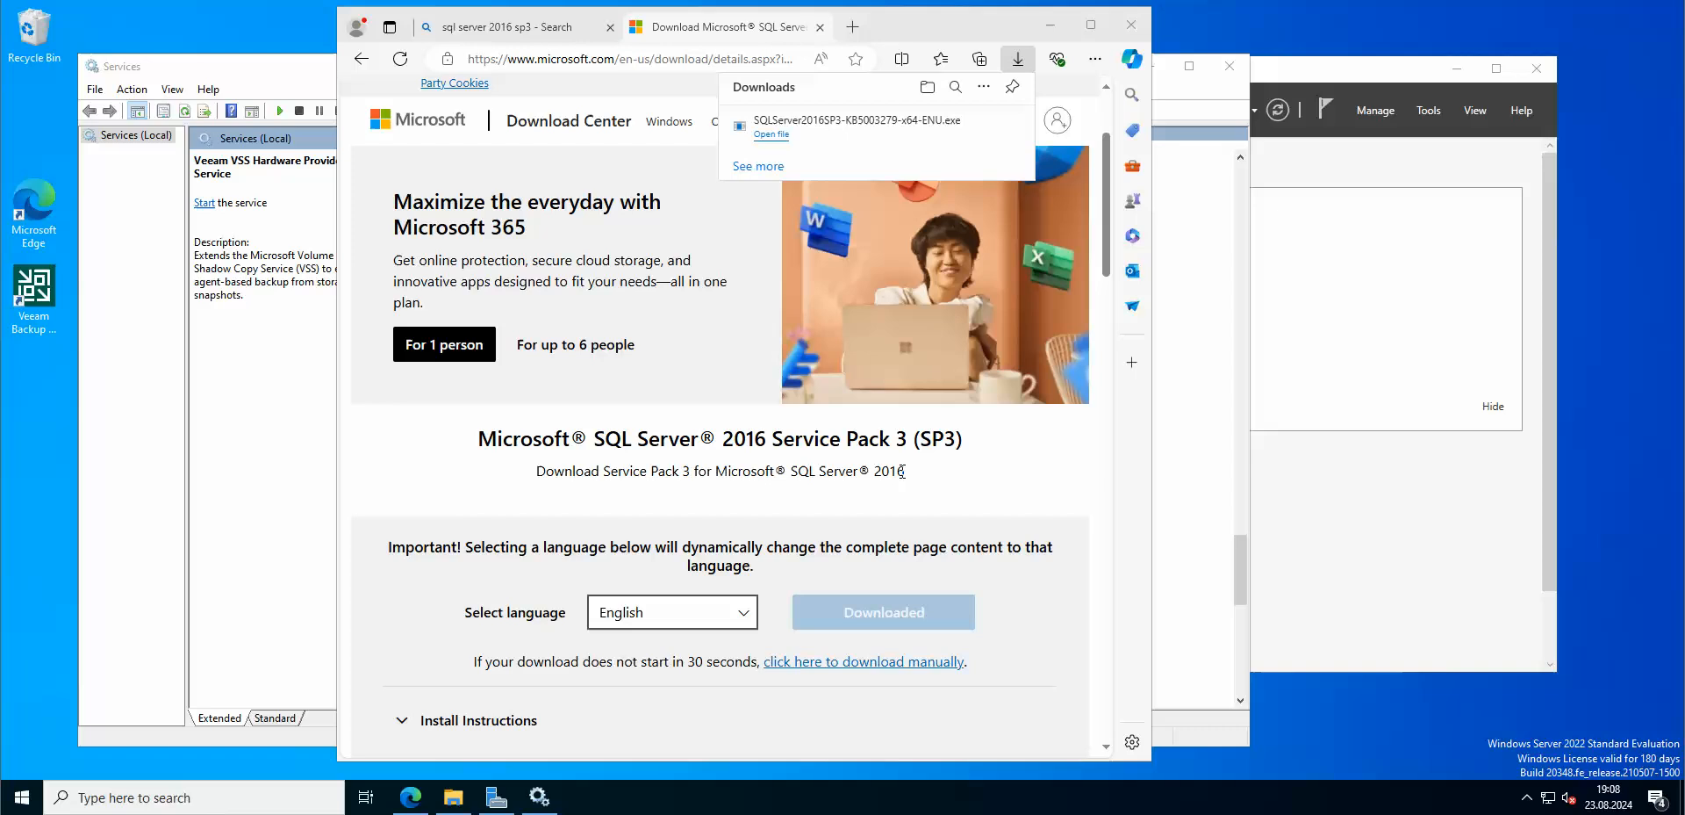
click(769, 134)
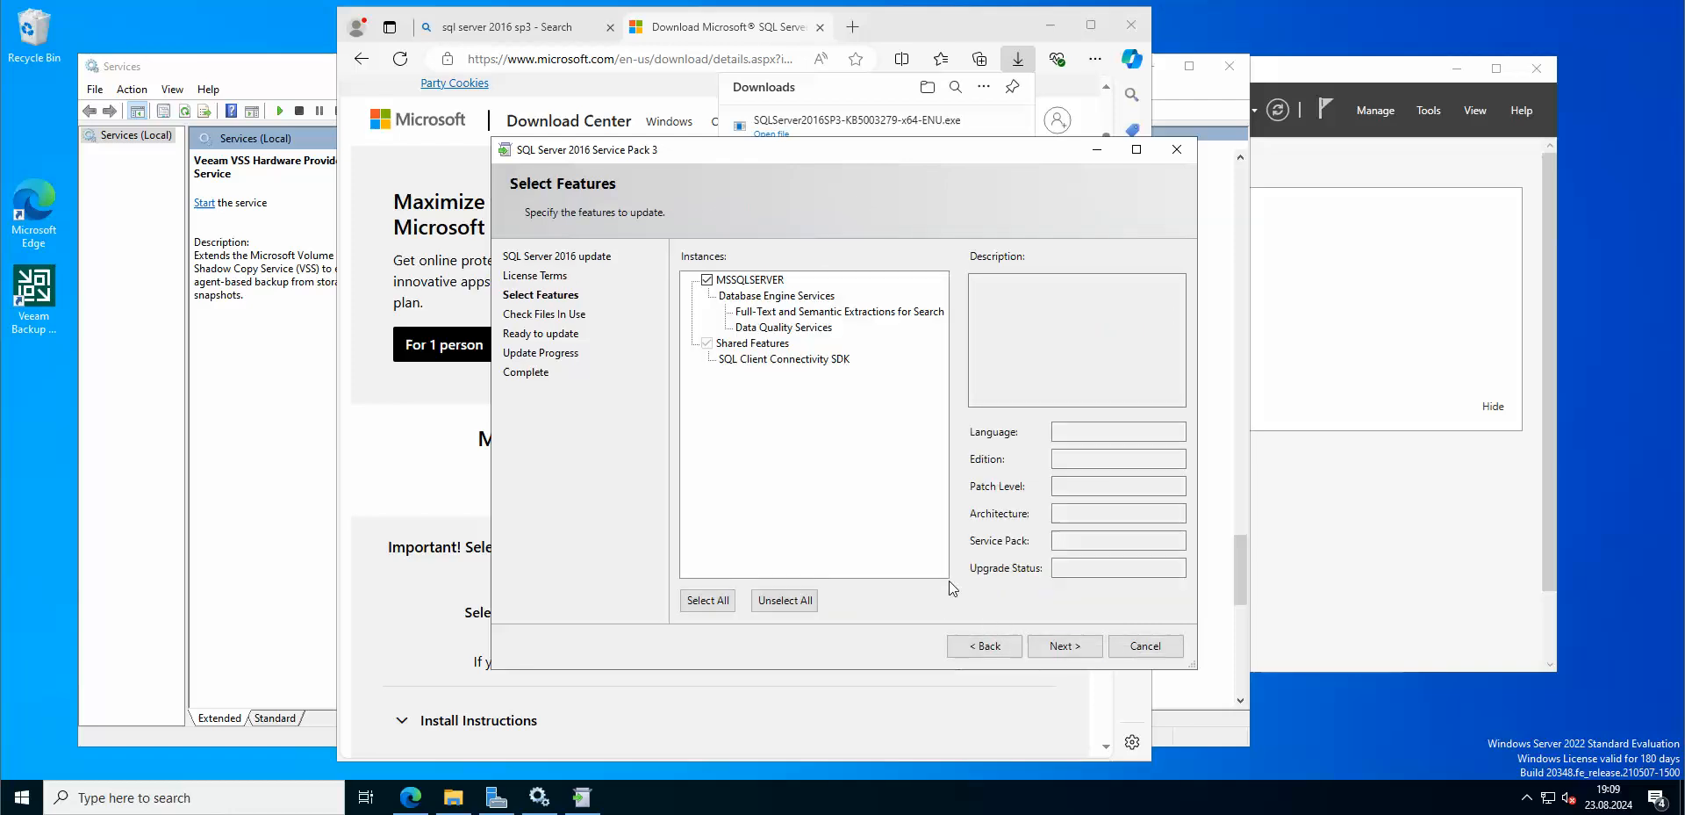
Step: Apply SQL Server 2016 Service Pack 3 to the MSSQLSERVER instance and close the finished setup
click(1064, 646)
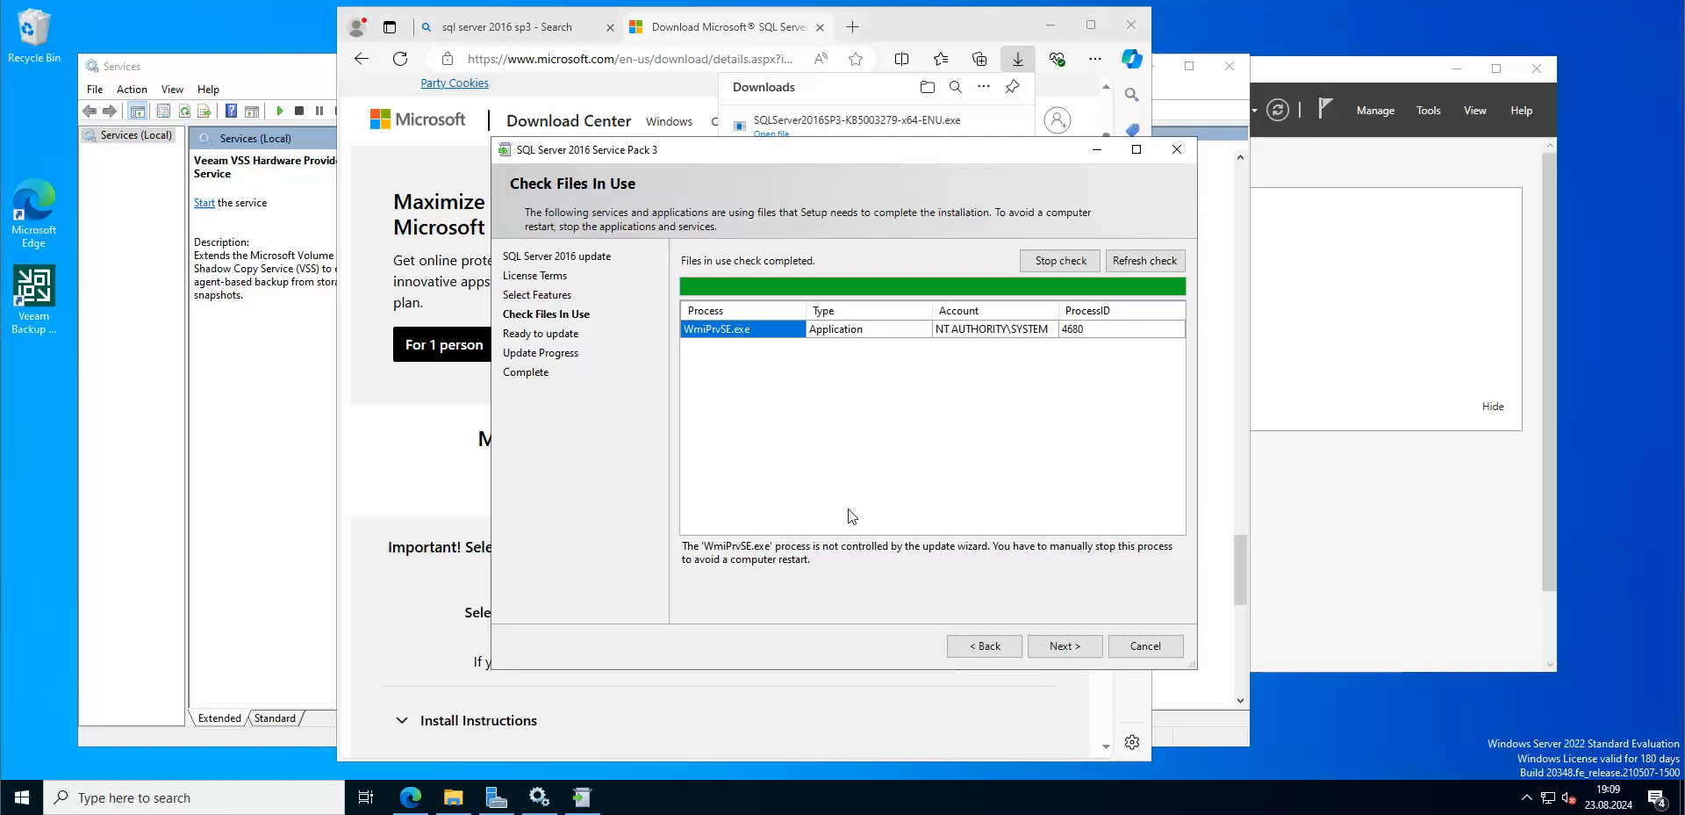
click(1064, 645)
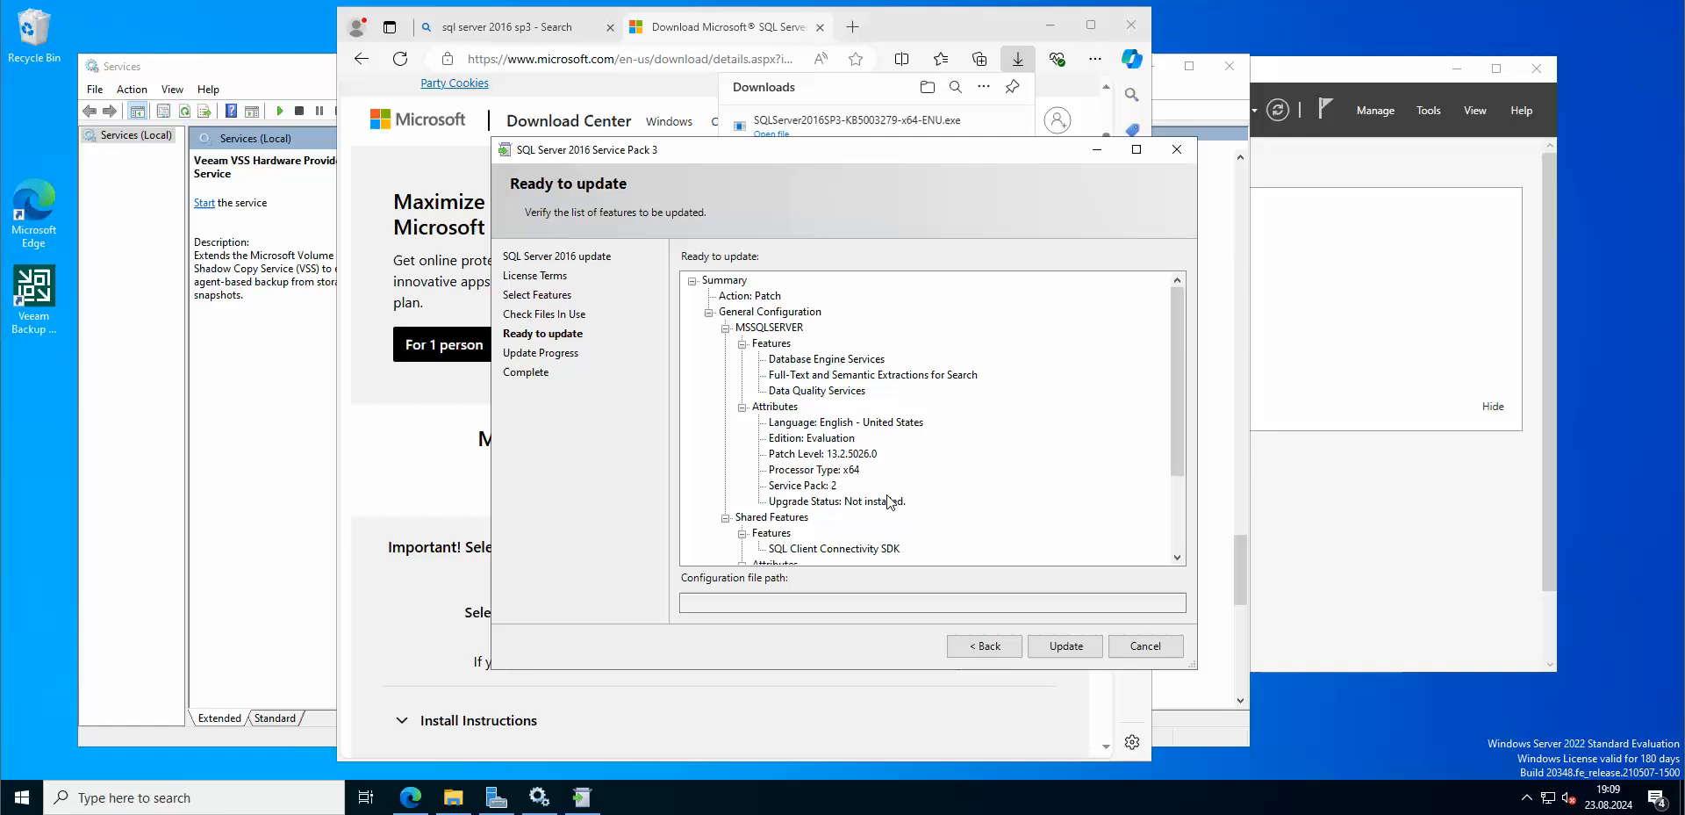
click(1064, 644)
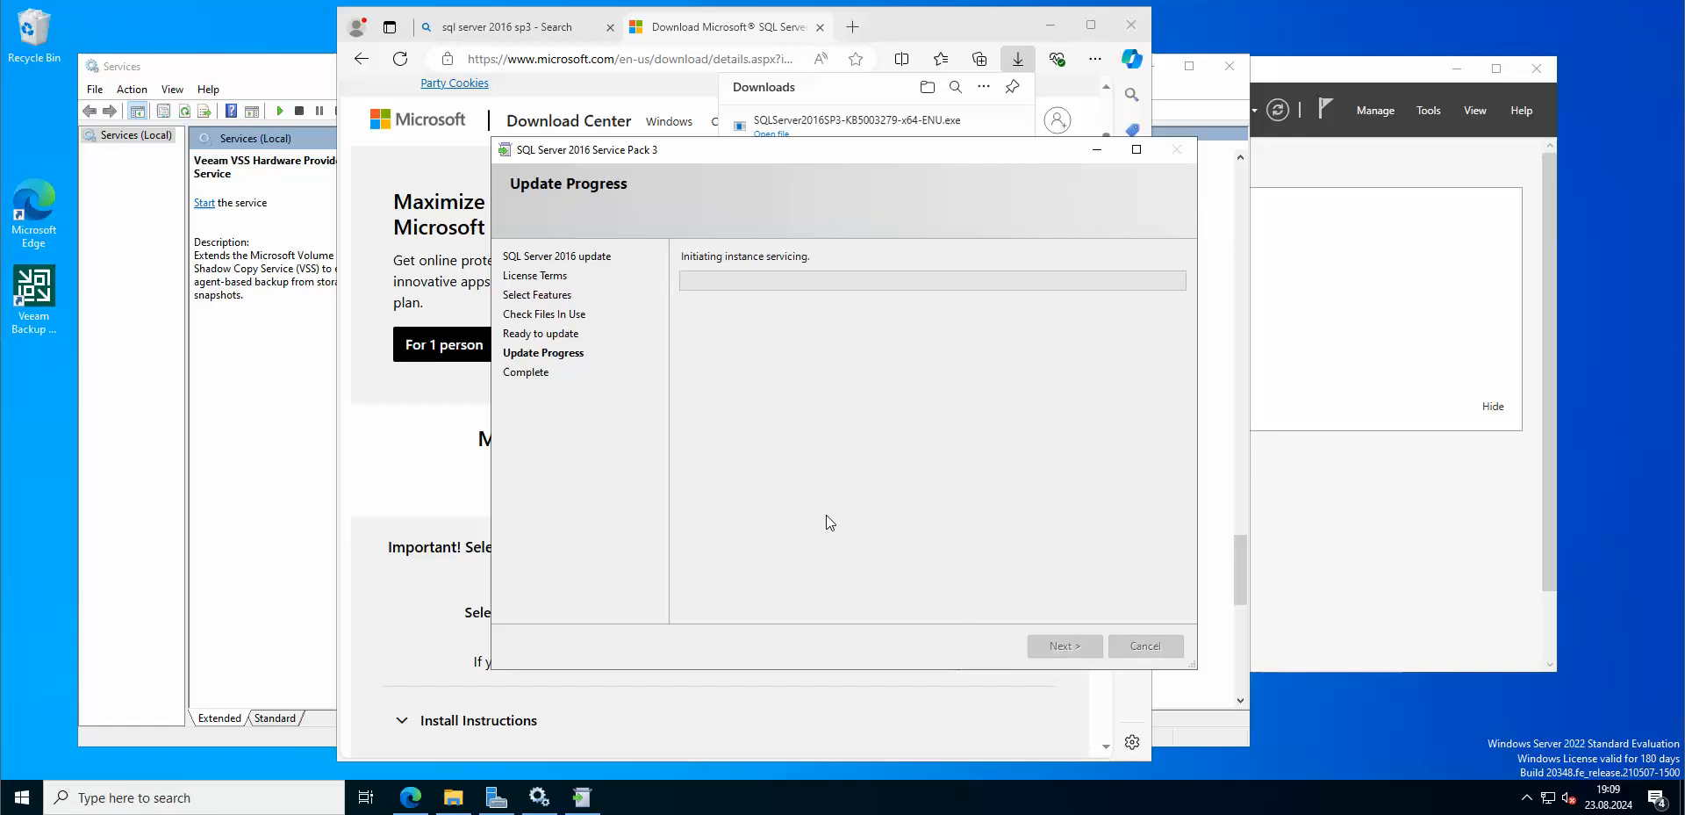
mouse_move(822, 469)
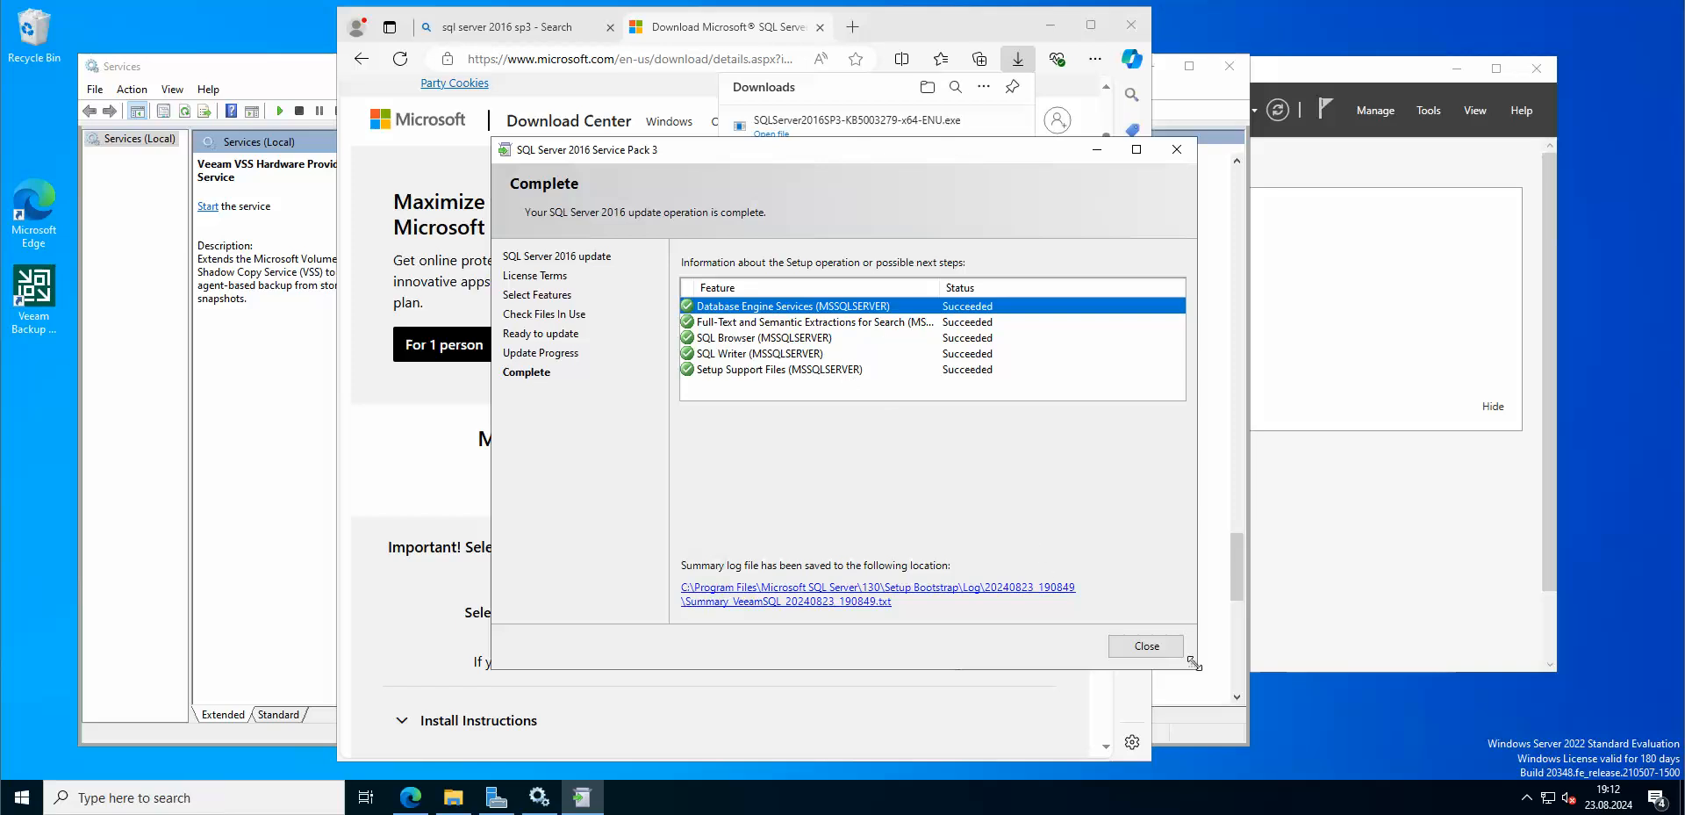
click(1146, 644)
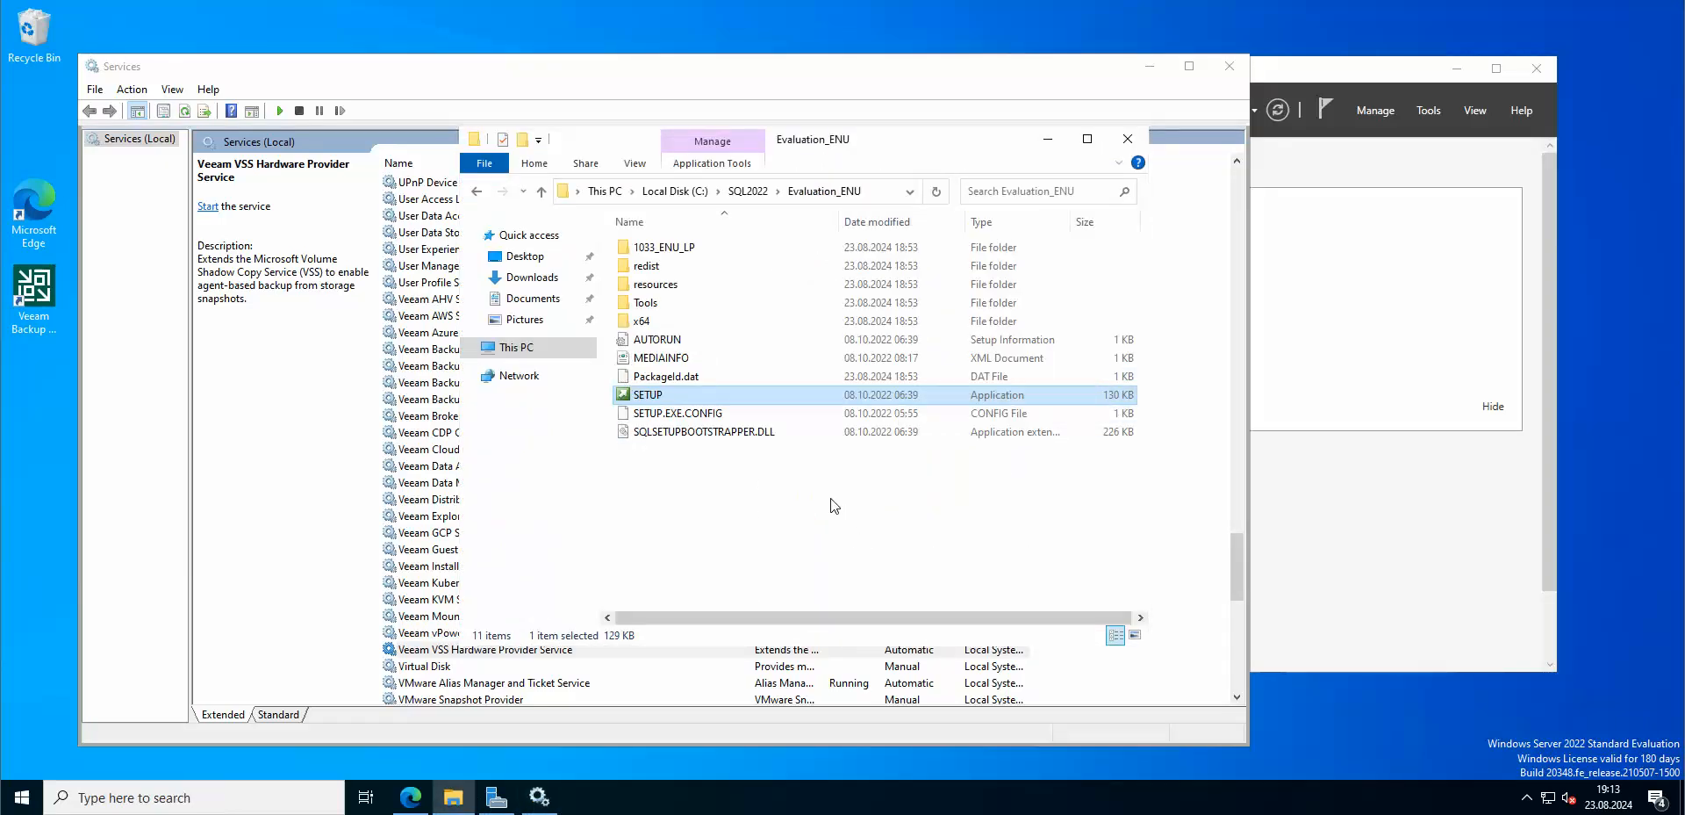
Step: Launch the SQL Server 2022 upgrade from the media folder, keeping Evaluation edition, hitting the restart-computer rule failure
double_click(646, 395)
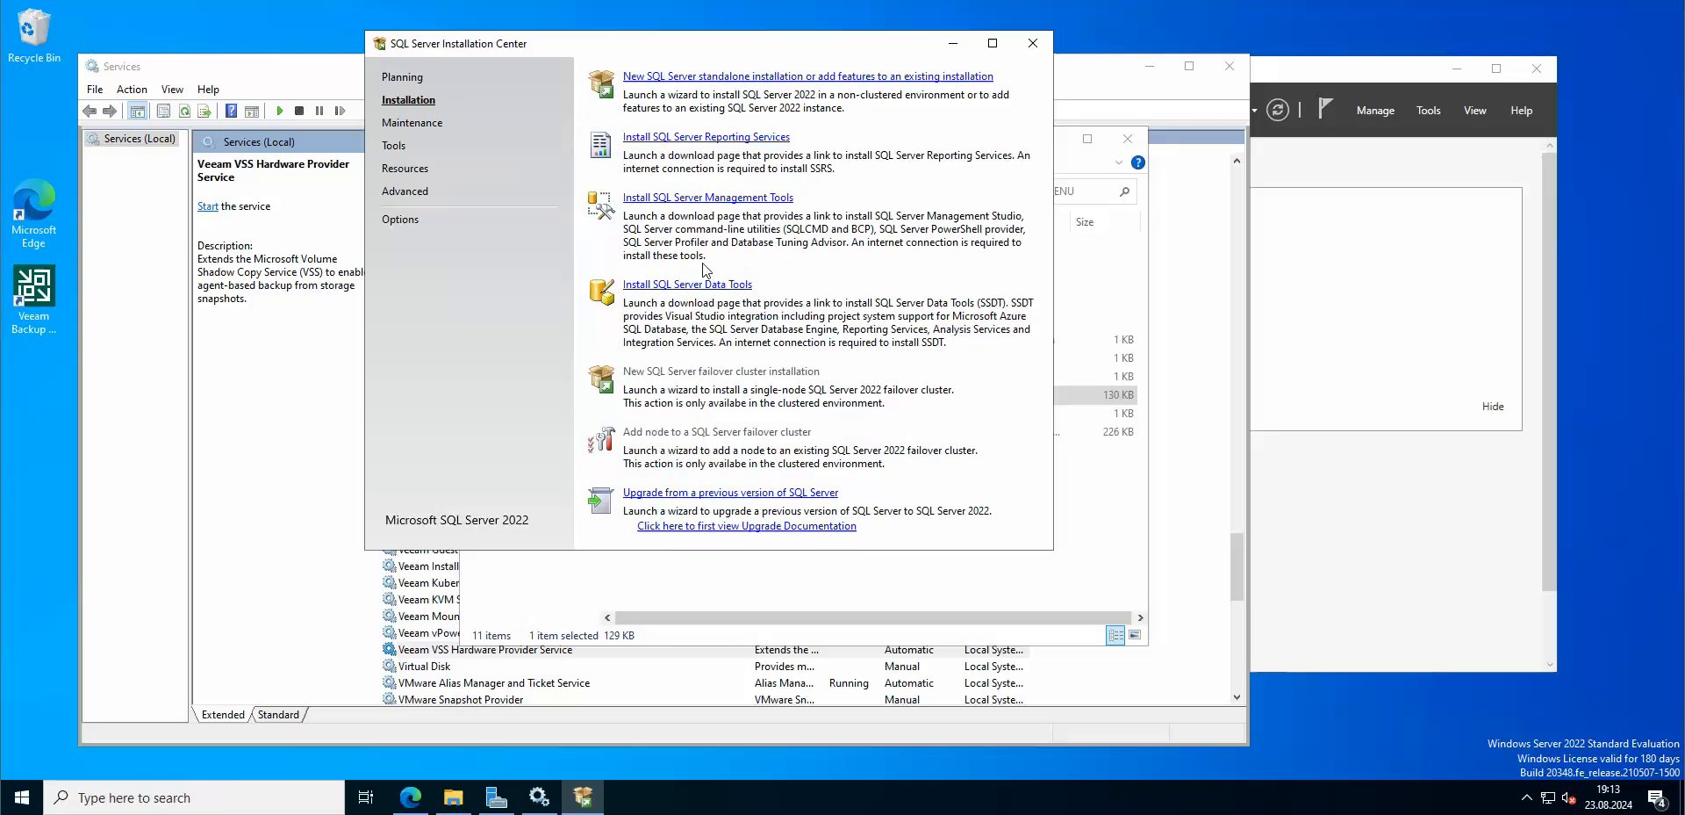
click(806, 76)
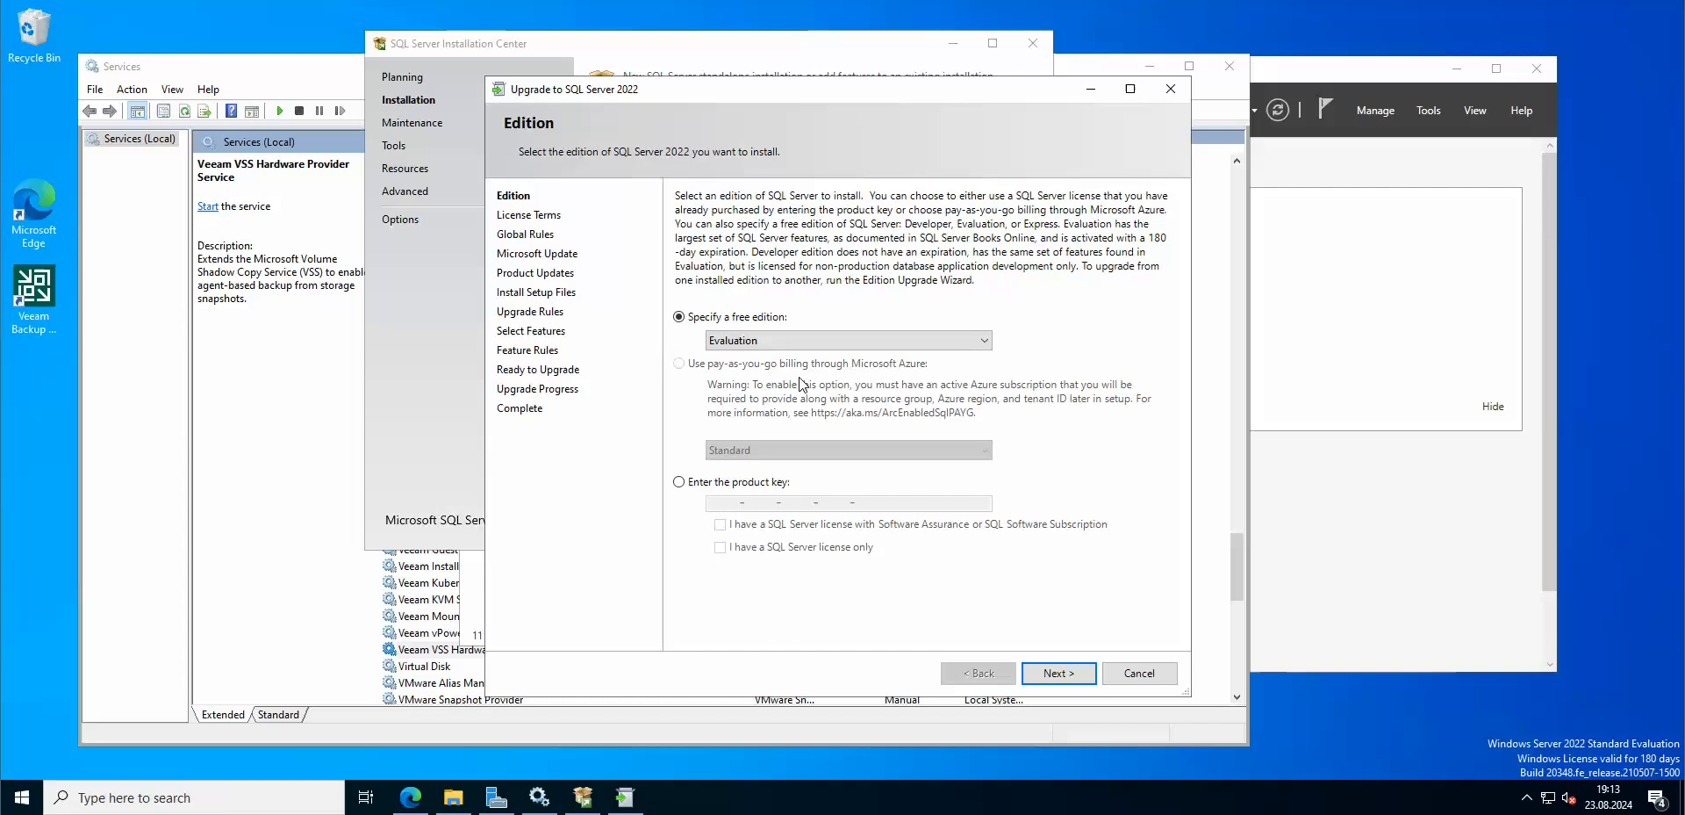
click(1057, 672)
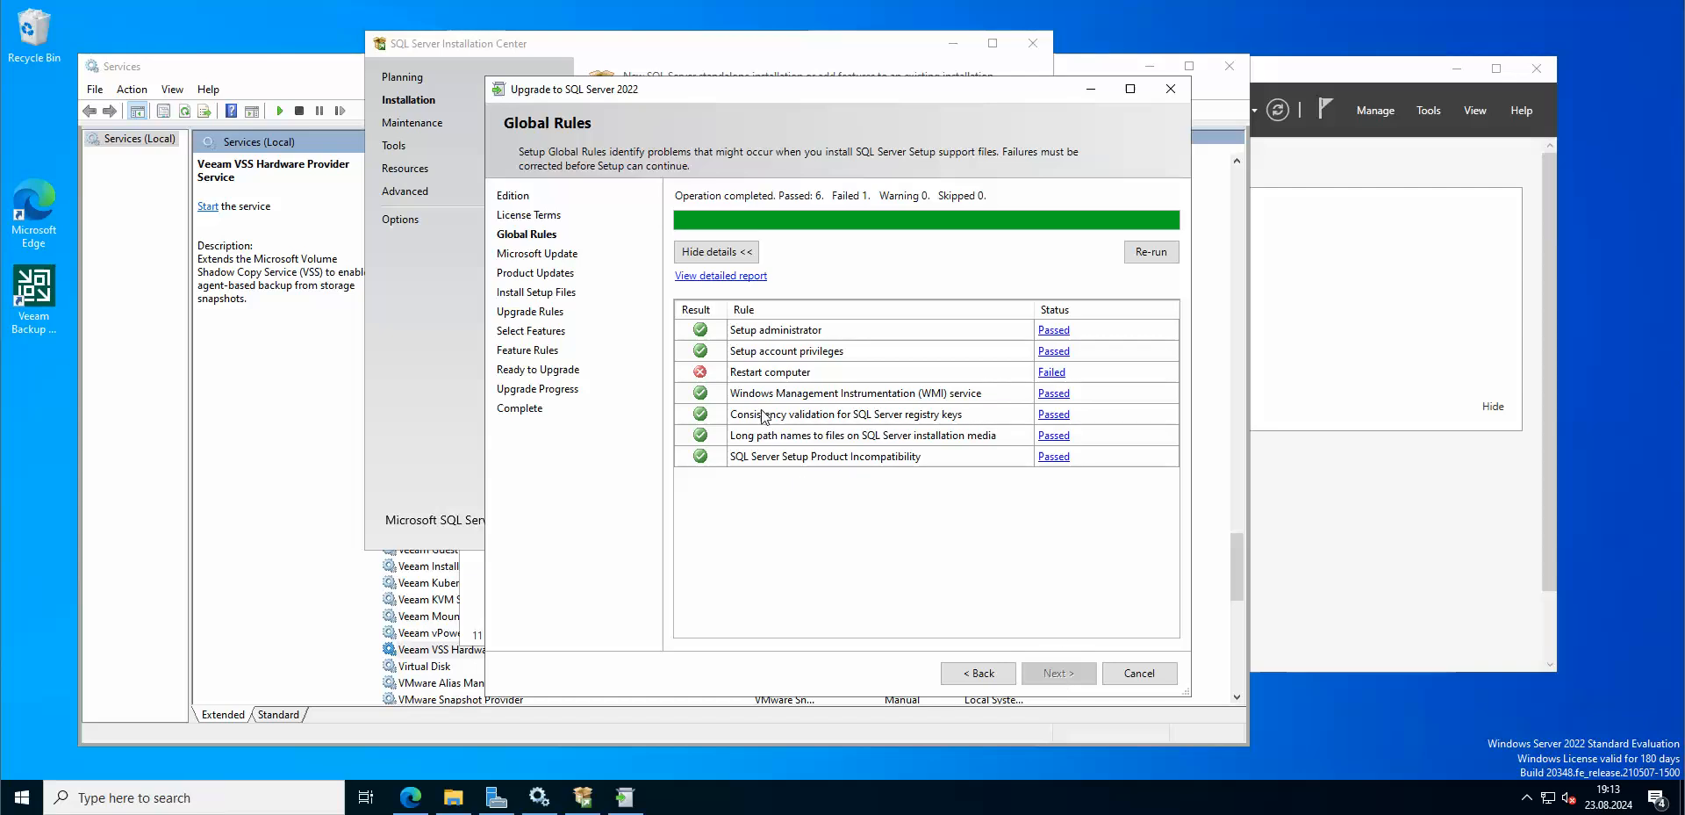
mouse_move(90, 644)
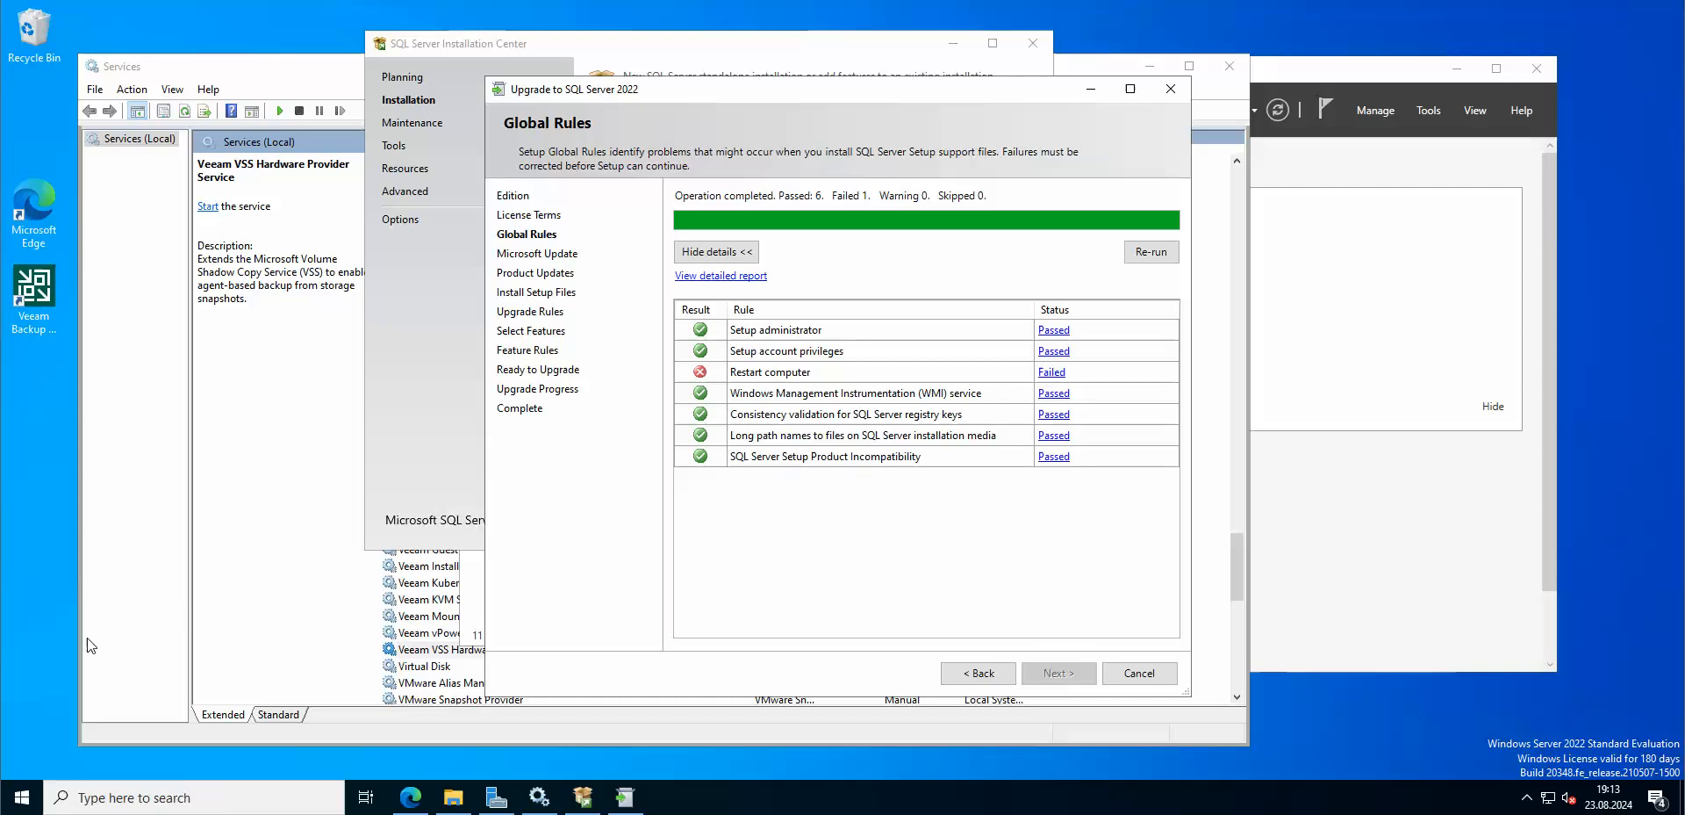
click(19, 798)
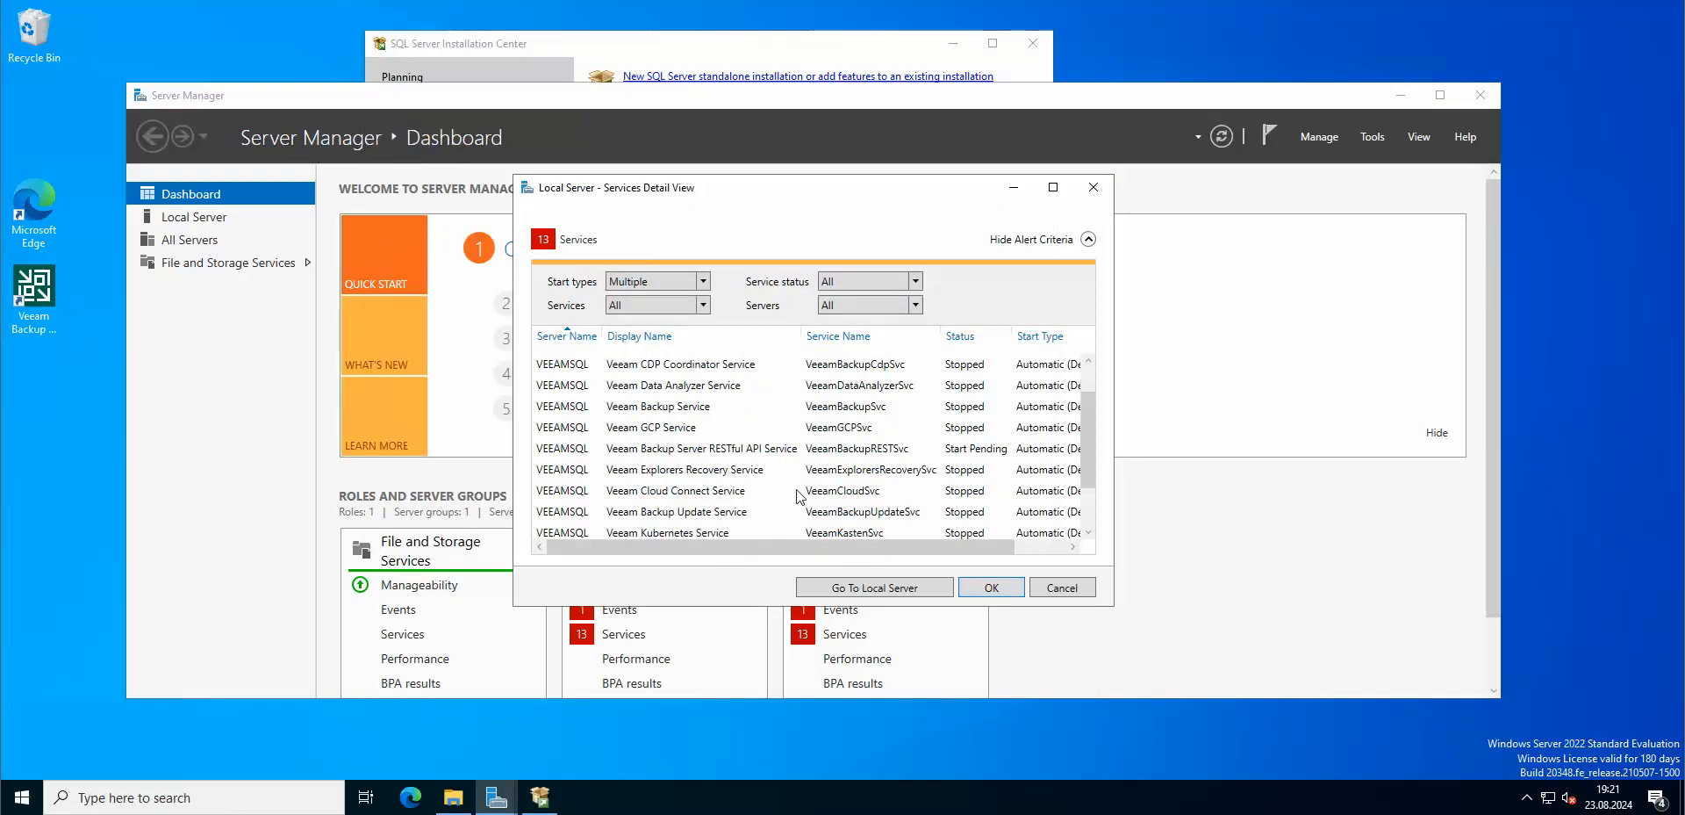
Step: Scroll through the stopped Veeam services listed in Server Manager
scroll(down, 3)
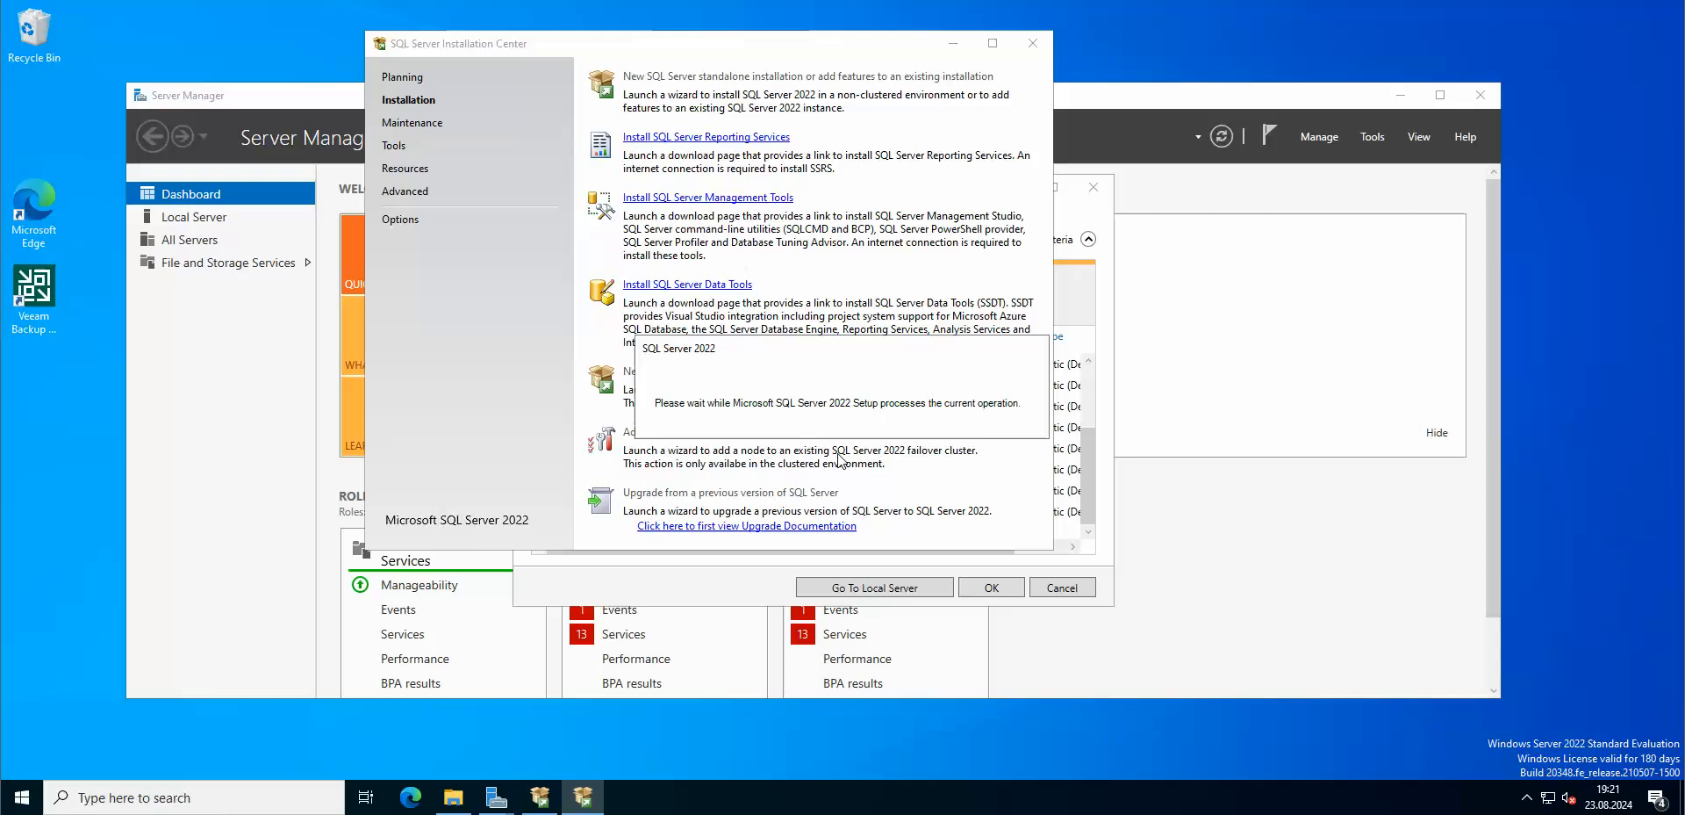
mouse_move(805, 363)
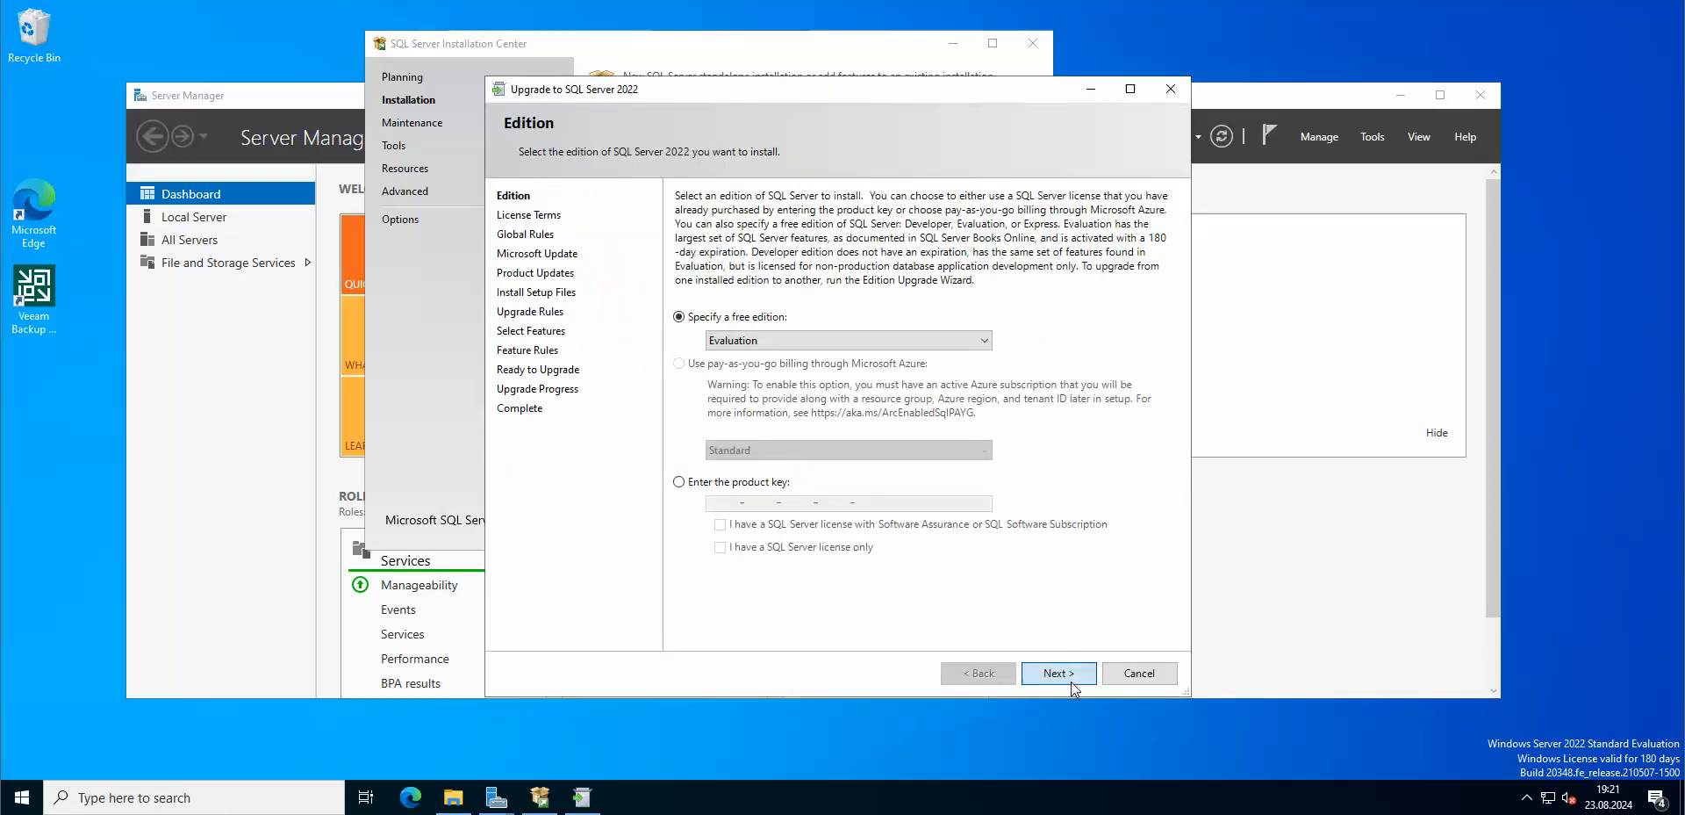
Step: Proceed with Evaluation edition, accepted license, no Microsoft updates, and the MSSQLSERVER instance to upgrade
click(1057, 673)
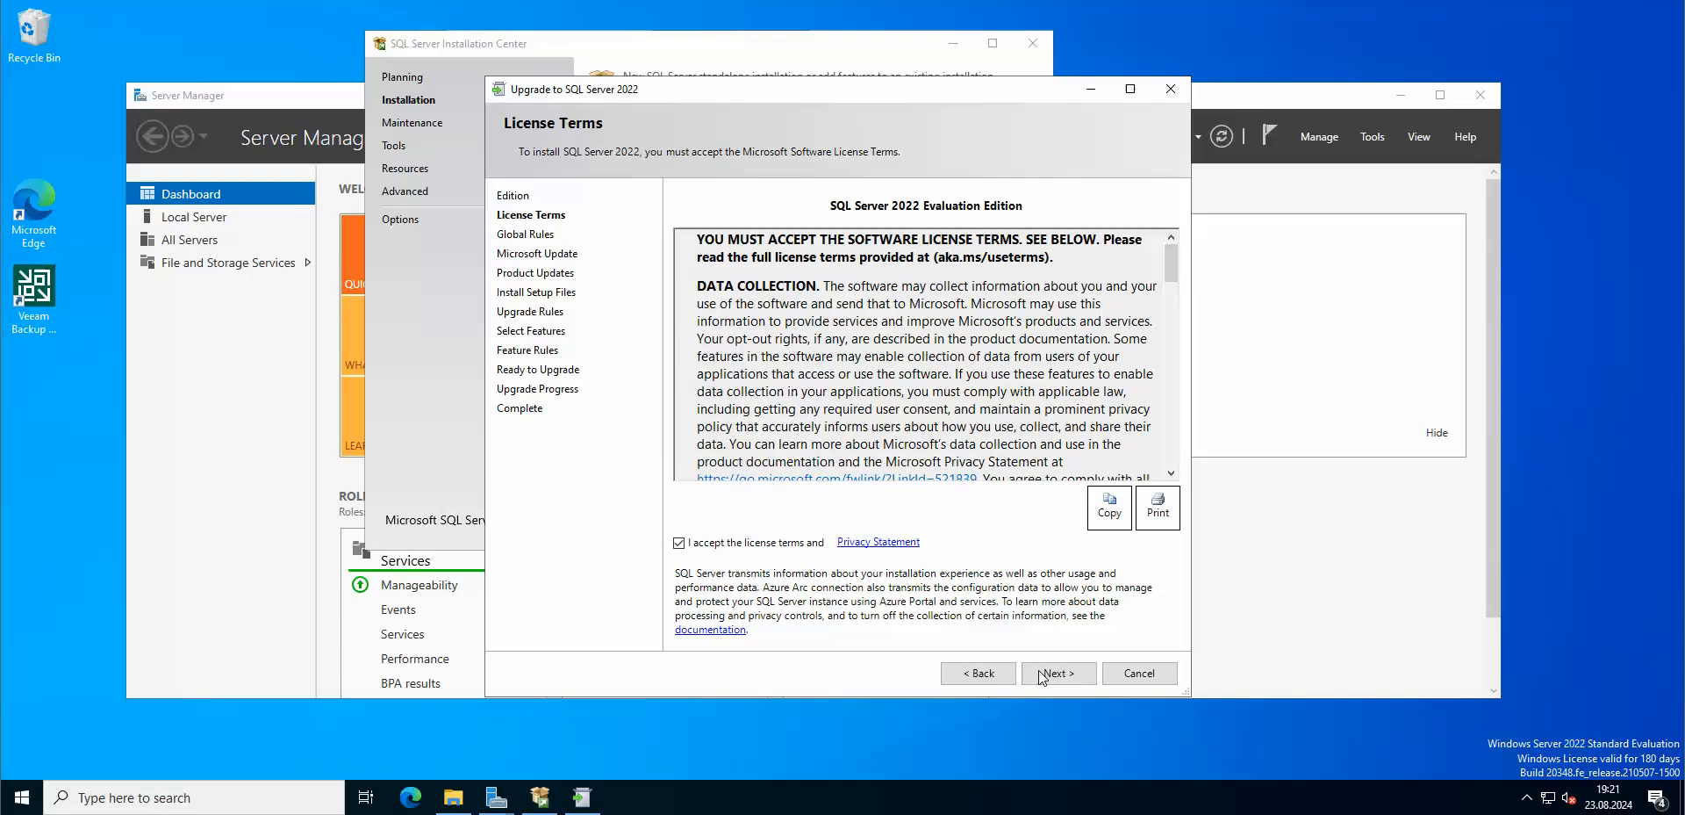
click(1055, 672)
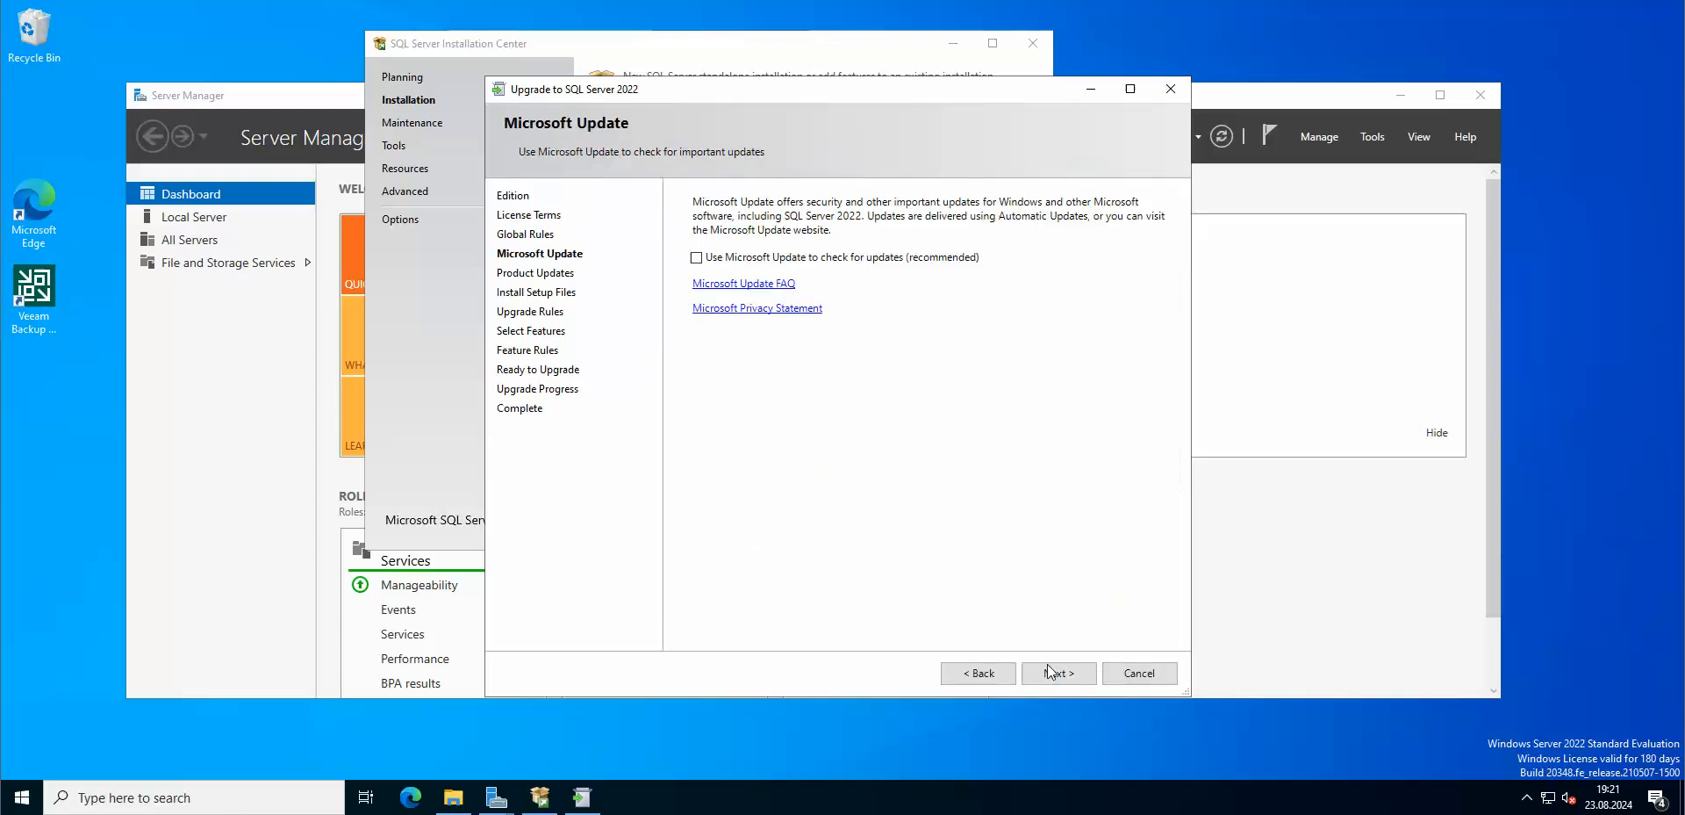
click(1057, 672)
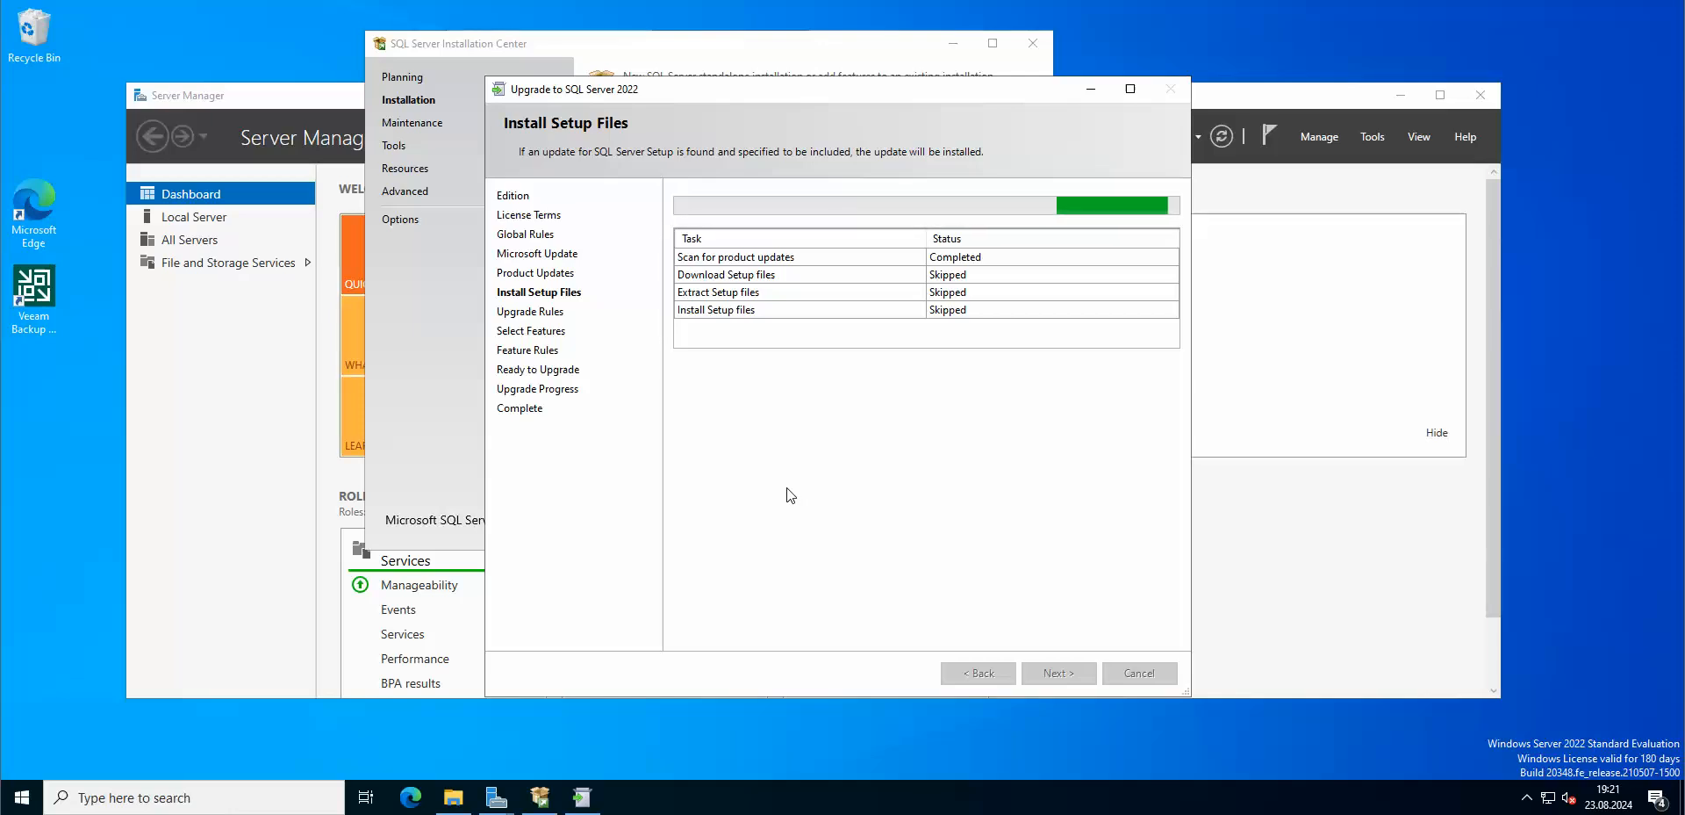
click(1057, 673)
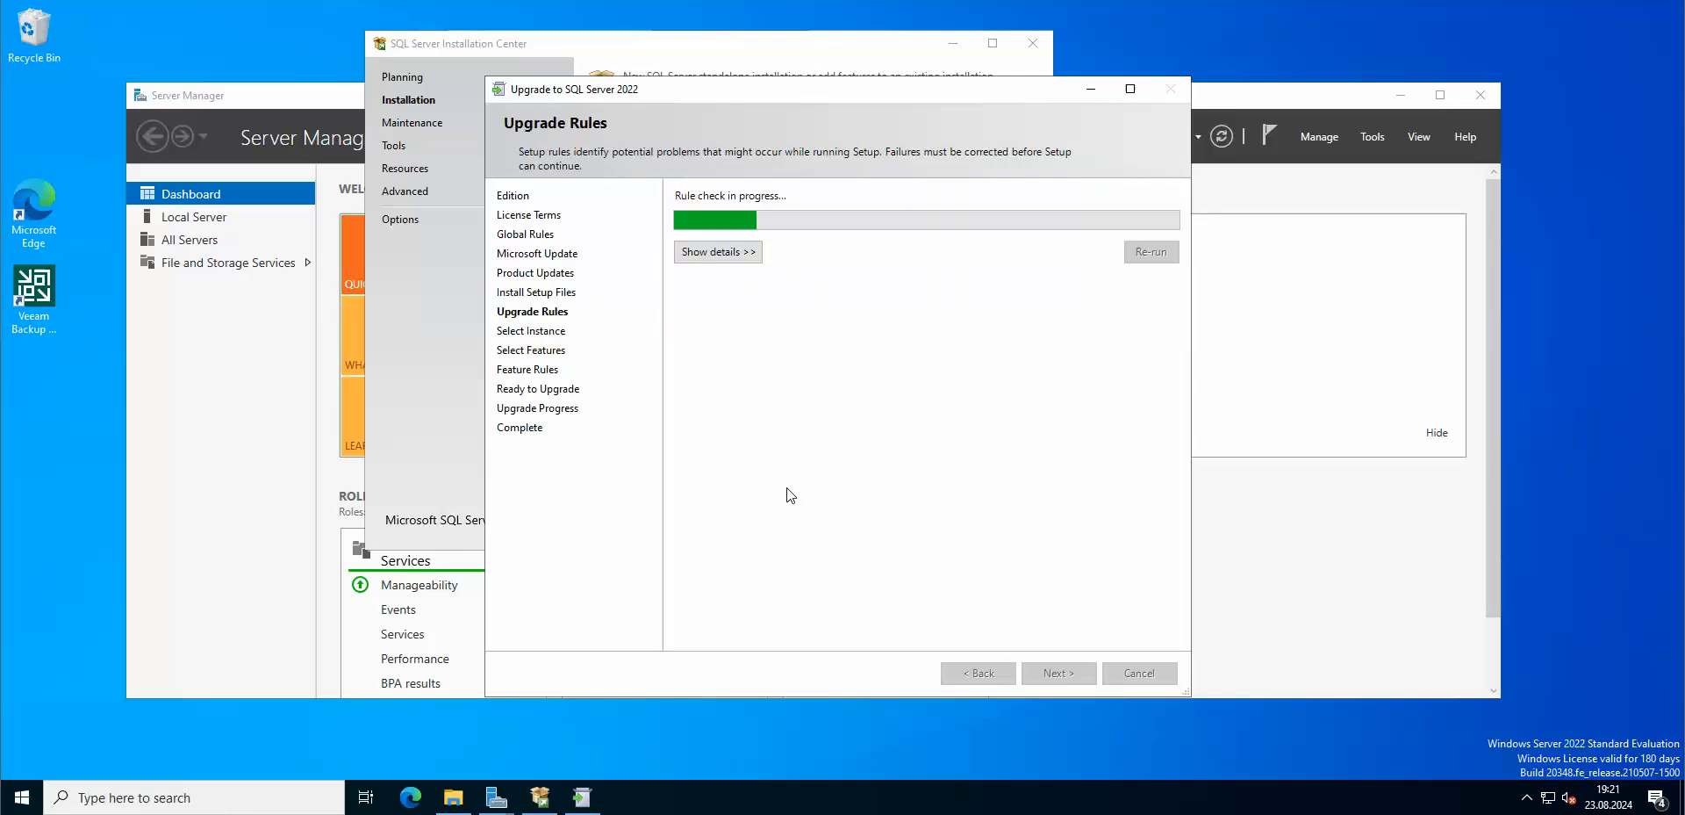
click(1057, 672)
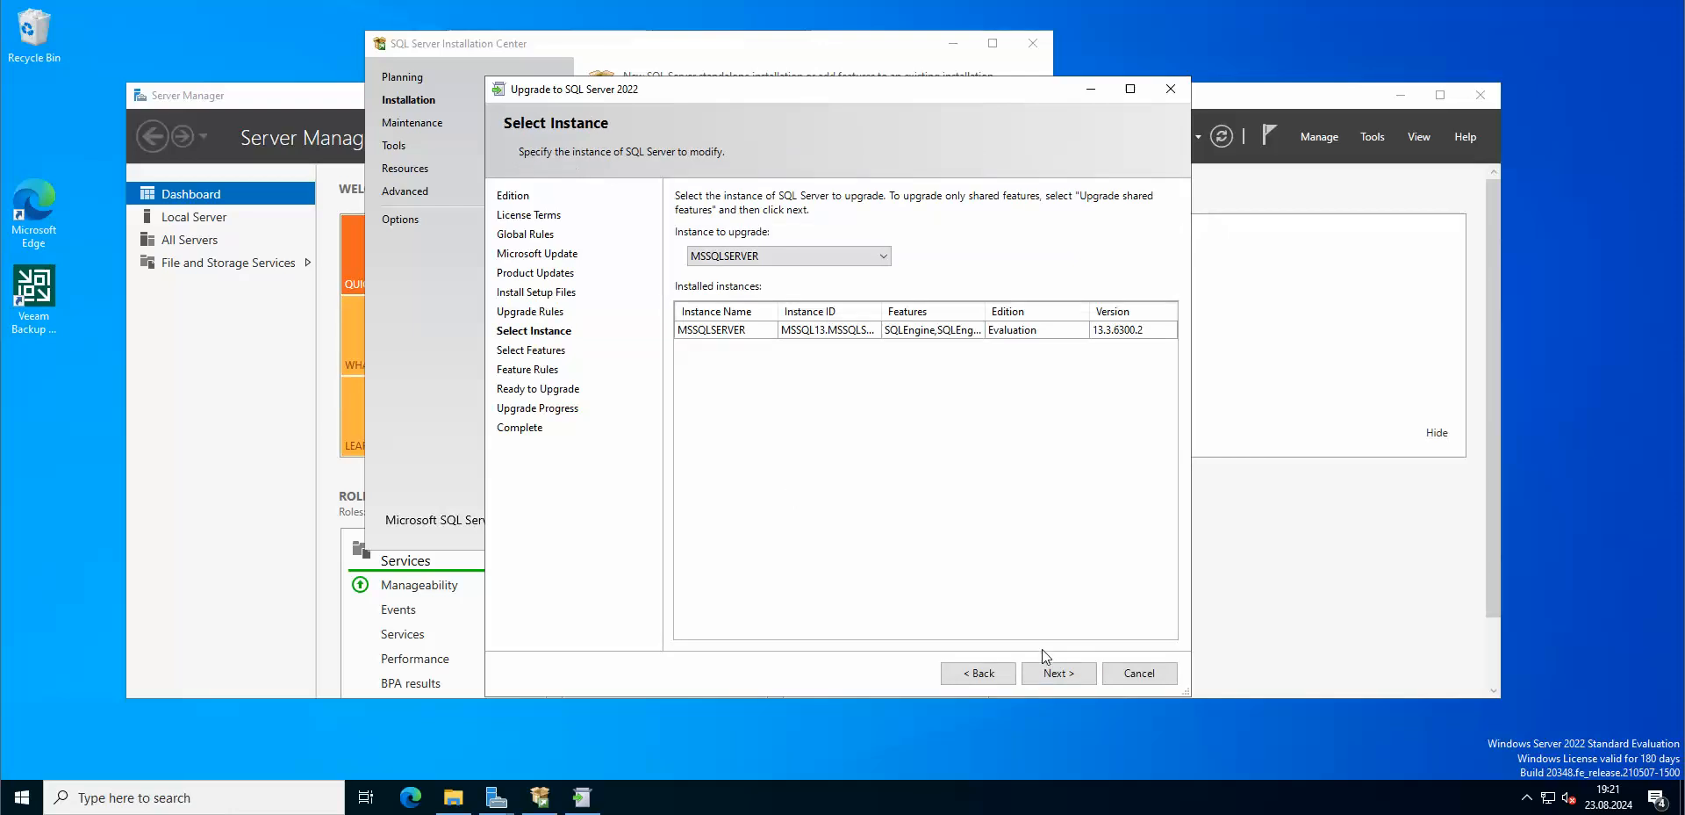
click(1057, 672)
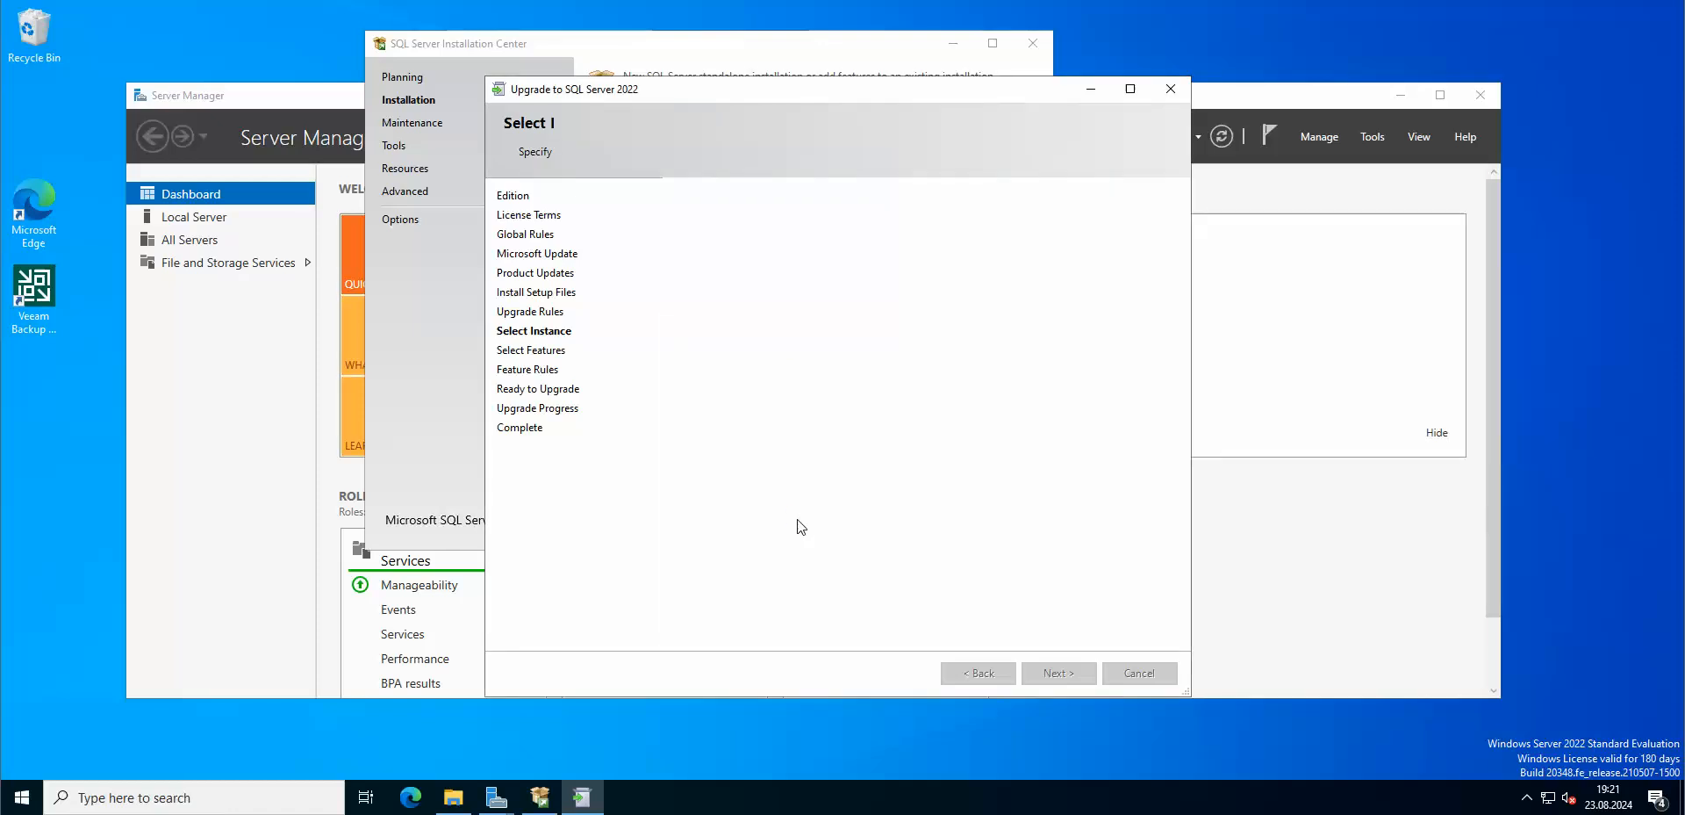
Step: Keep existing features, instance and service account settings, import full-text catalogs, and pass feature rules
click(1057, 672)
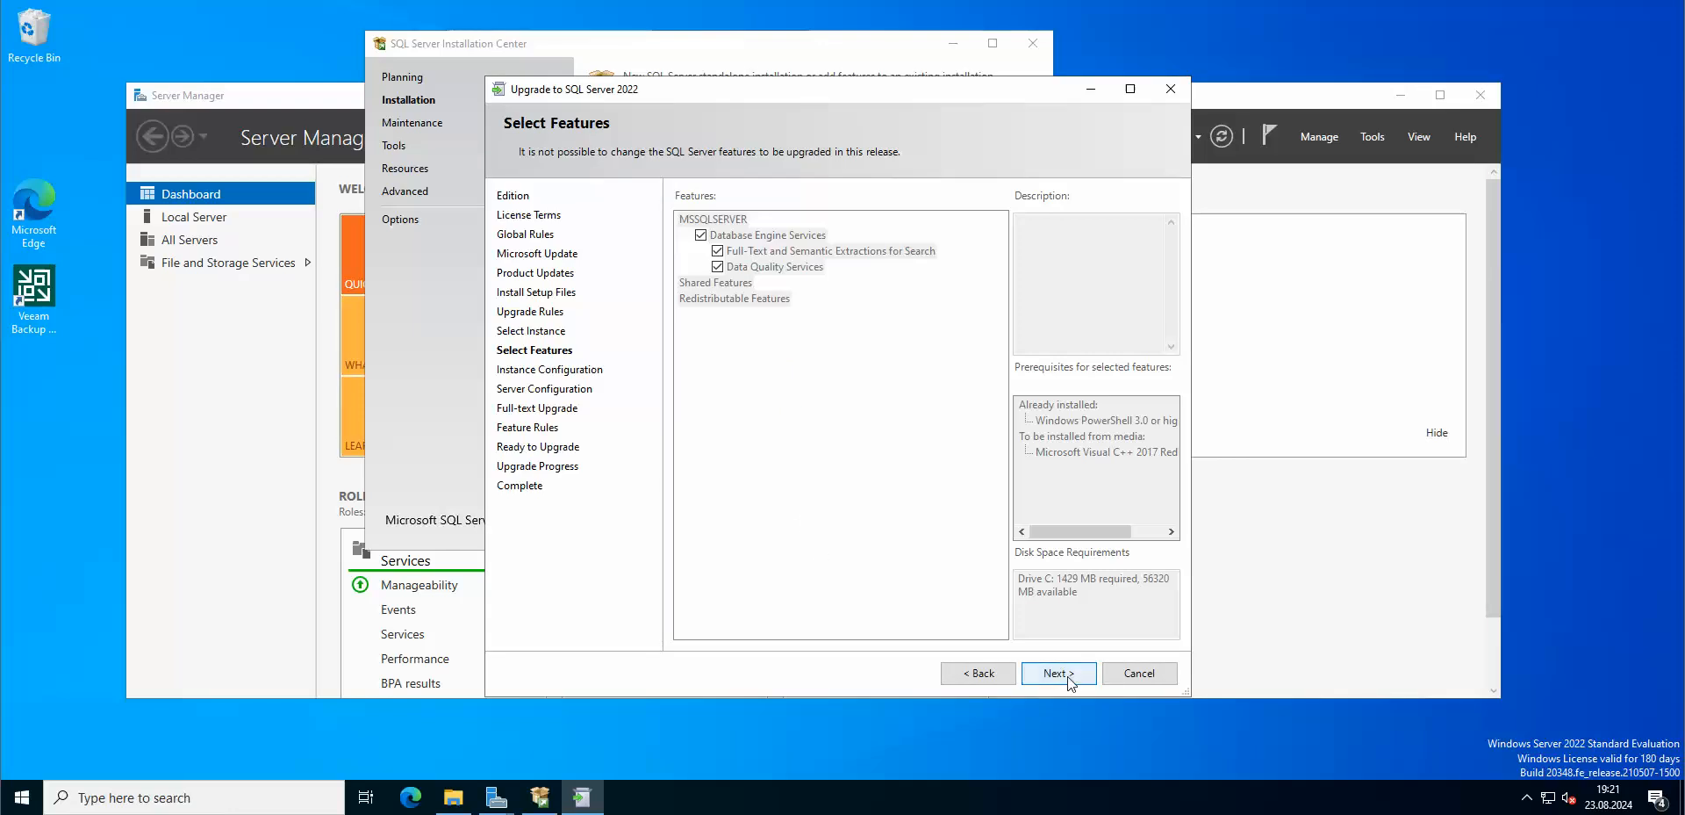
click(1057, 673)
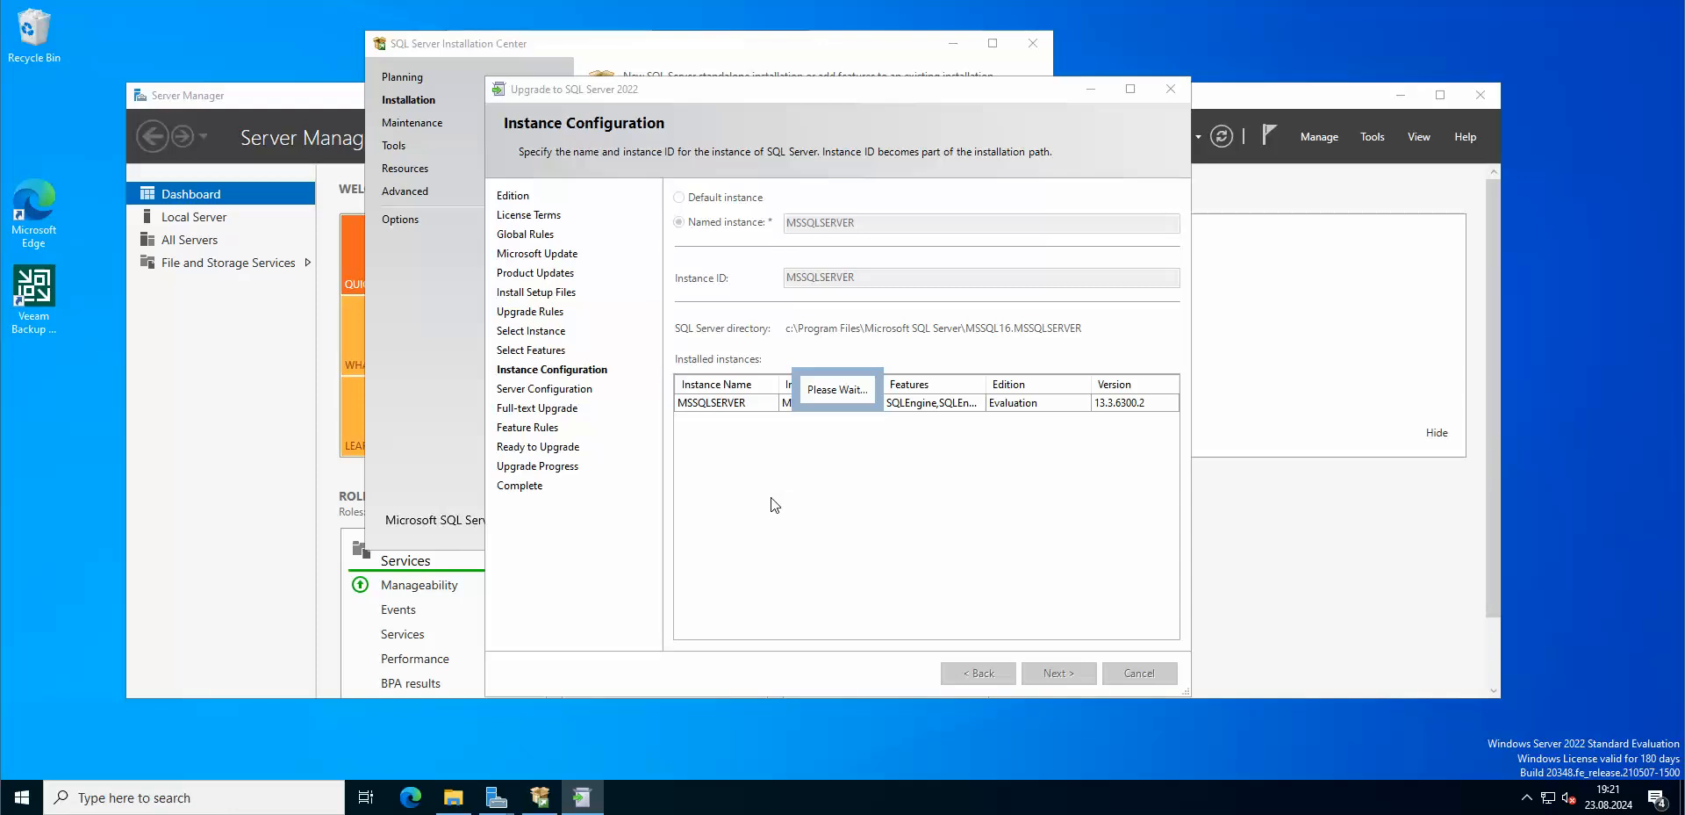
click(1057, 672)
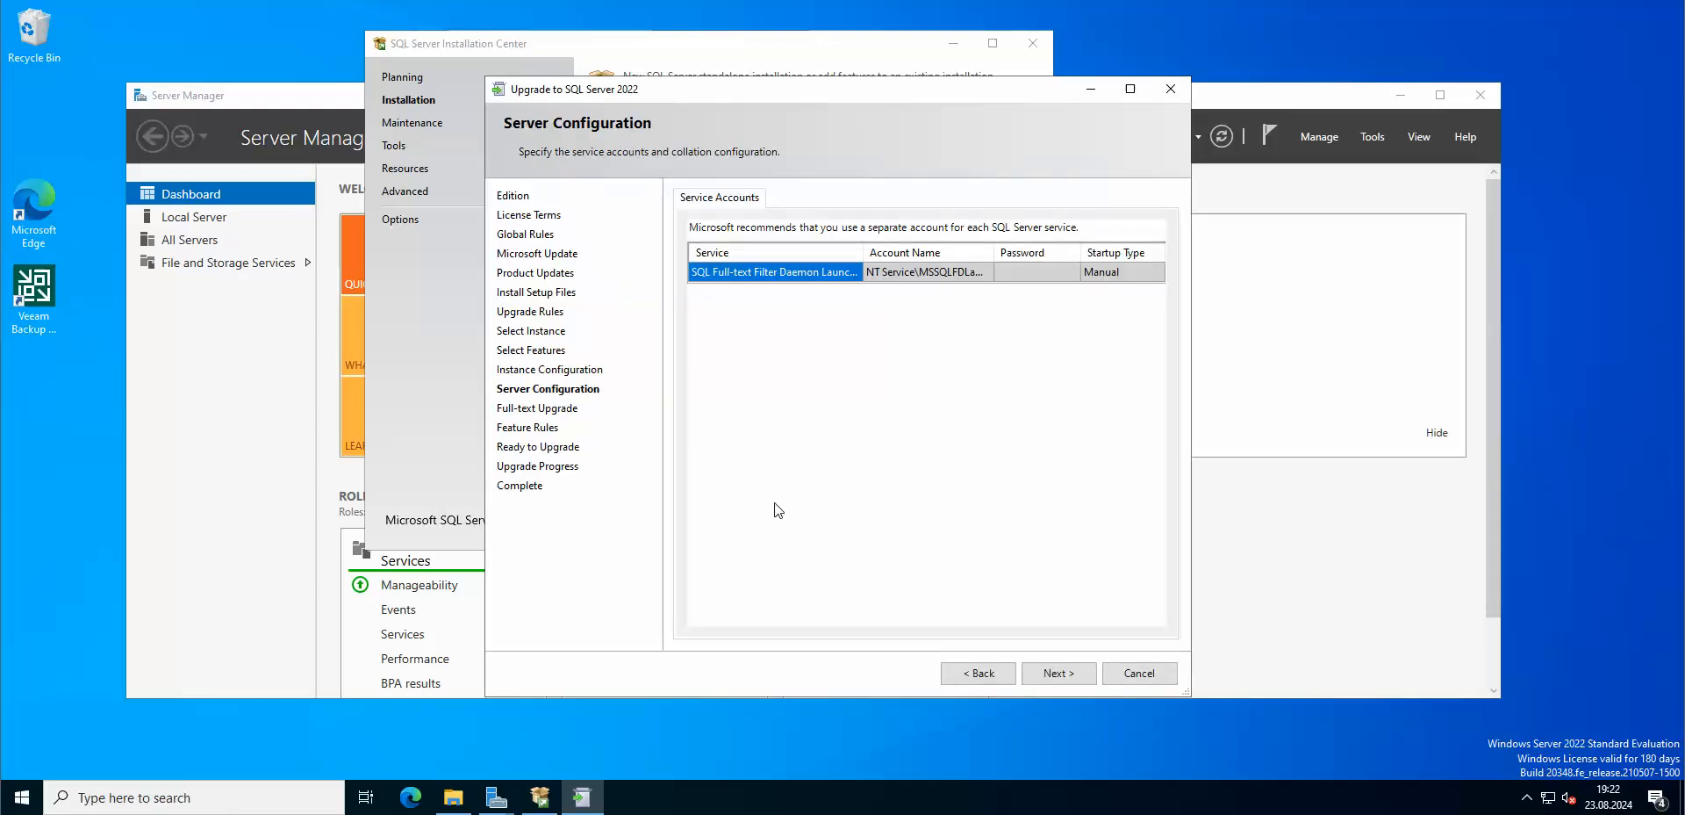
click(1056, 673)
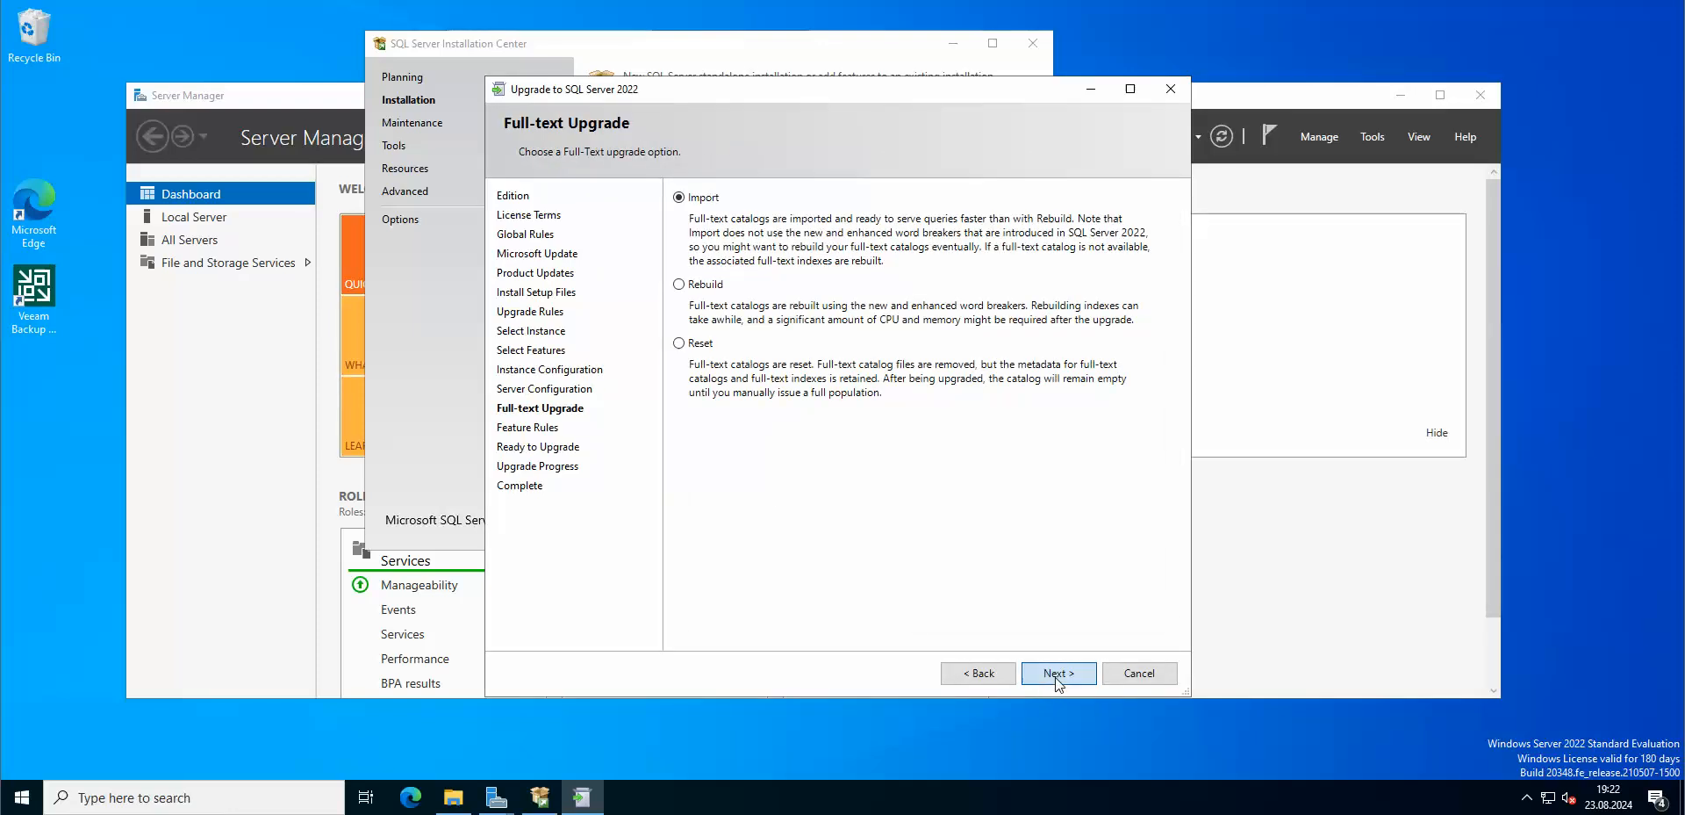
click(1057, 673)
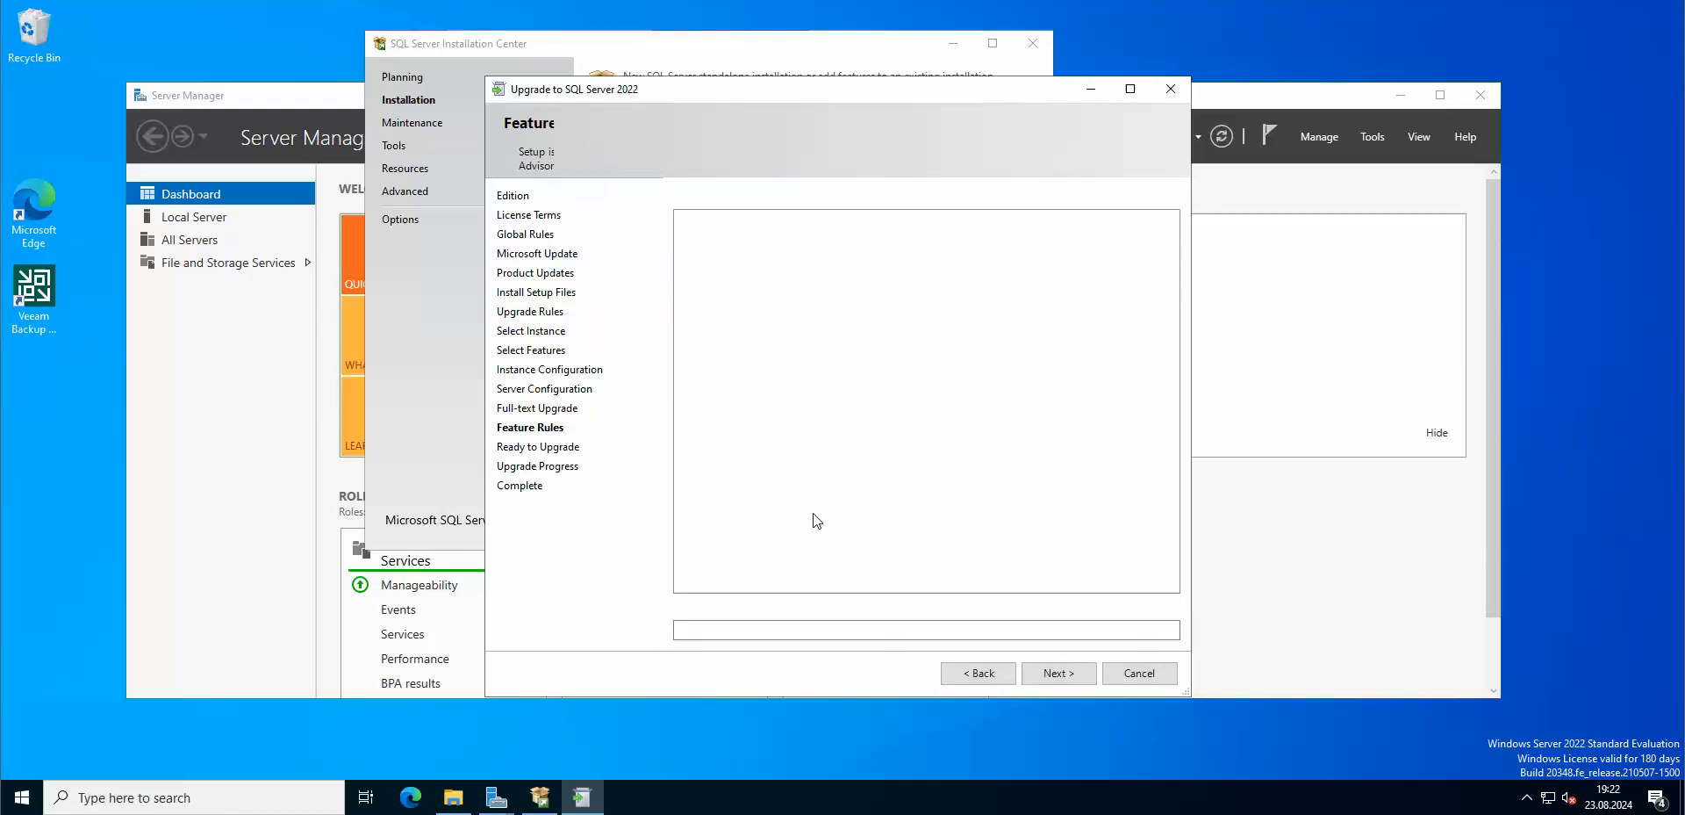
click(1057, 673)
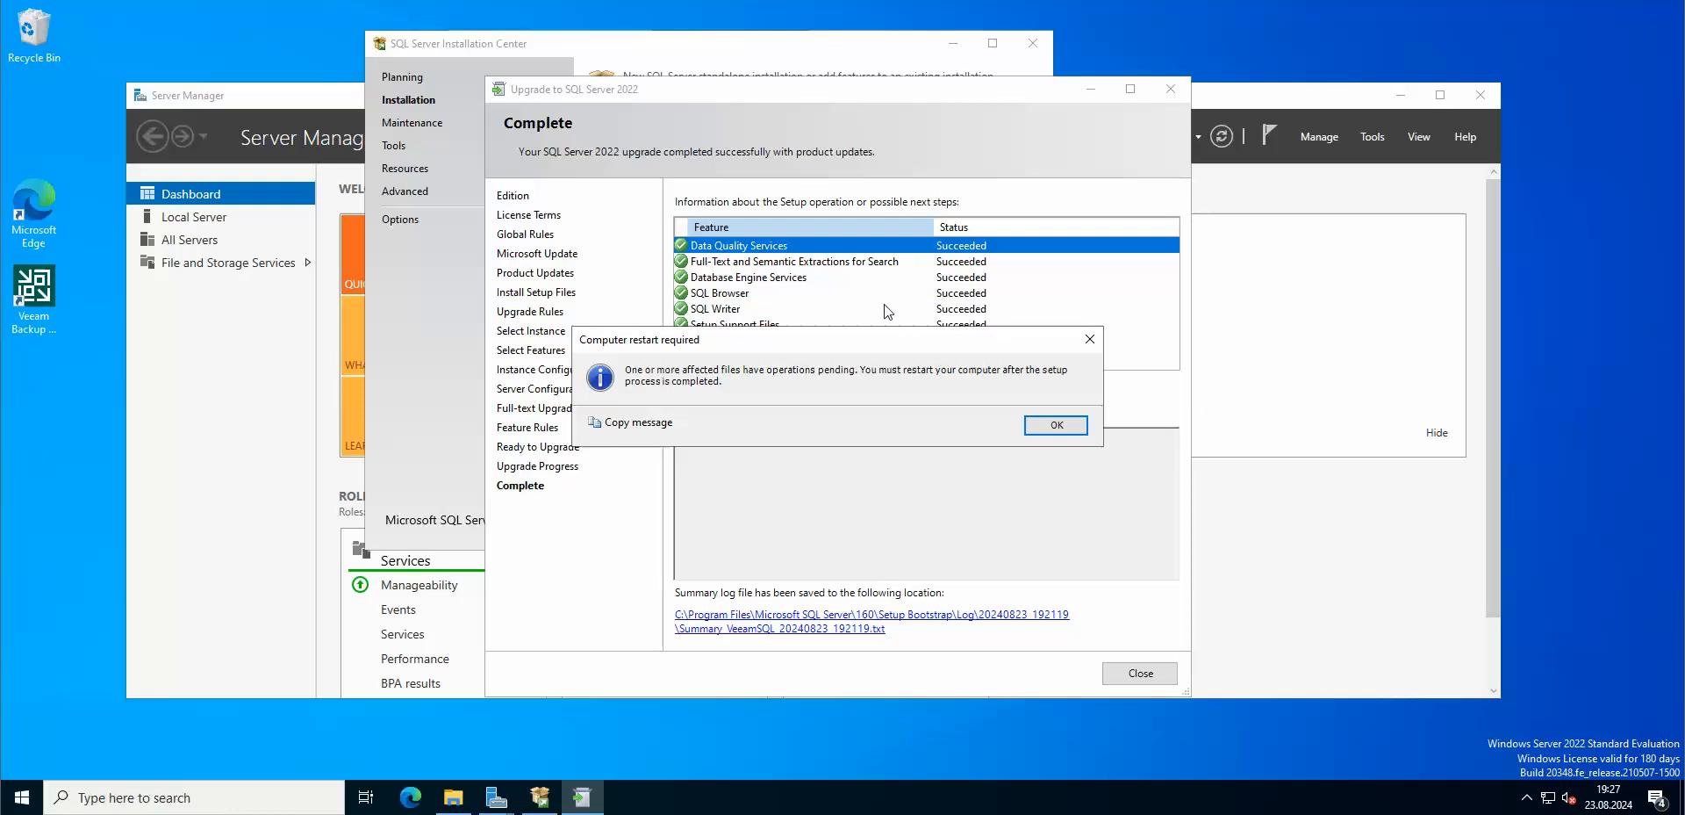
mouse_move(674, 400)
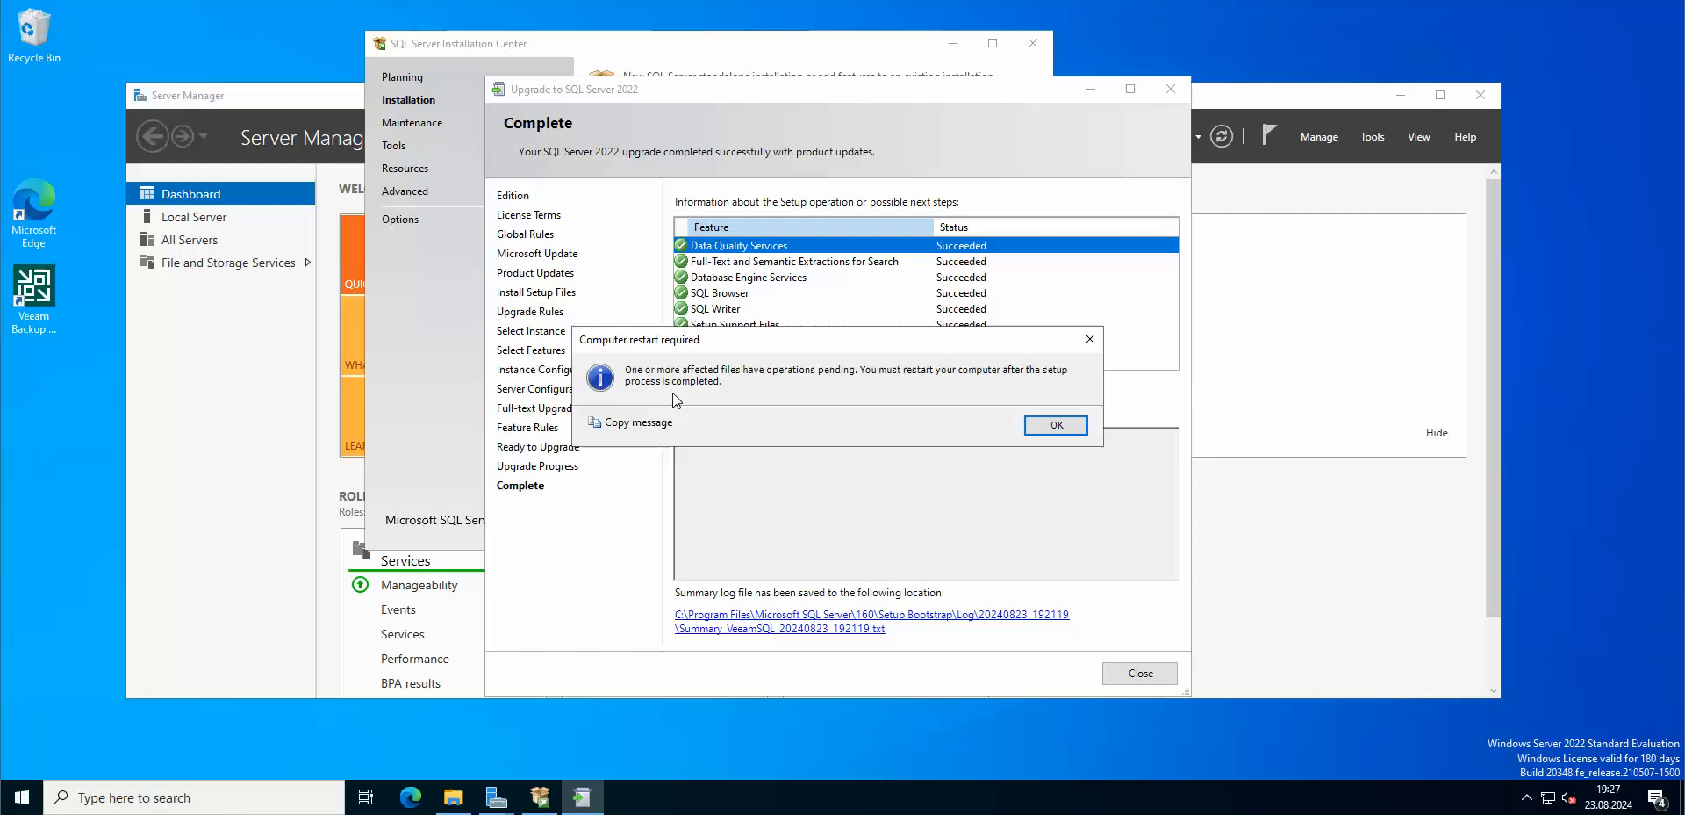
mouse_move(776, 400)
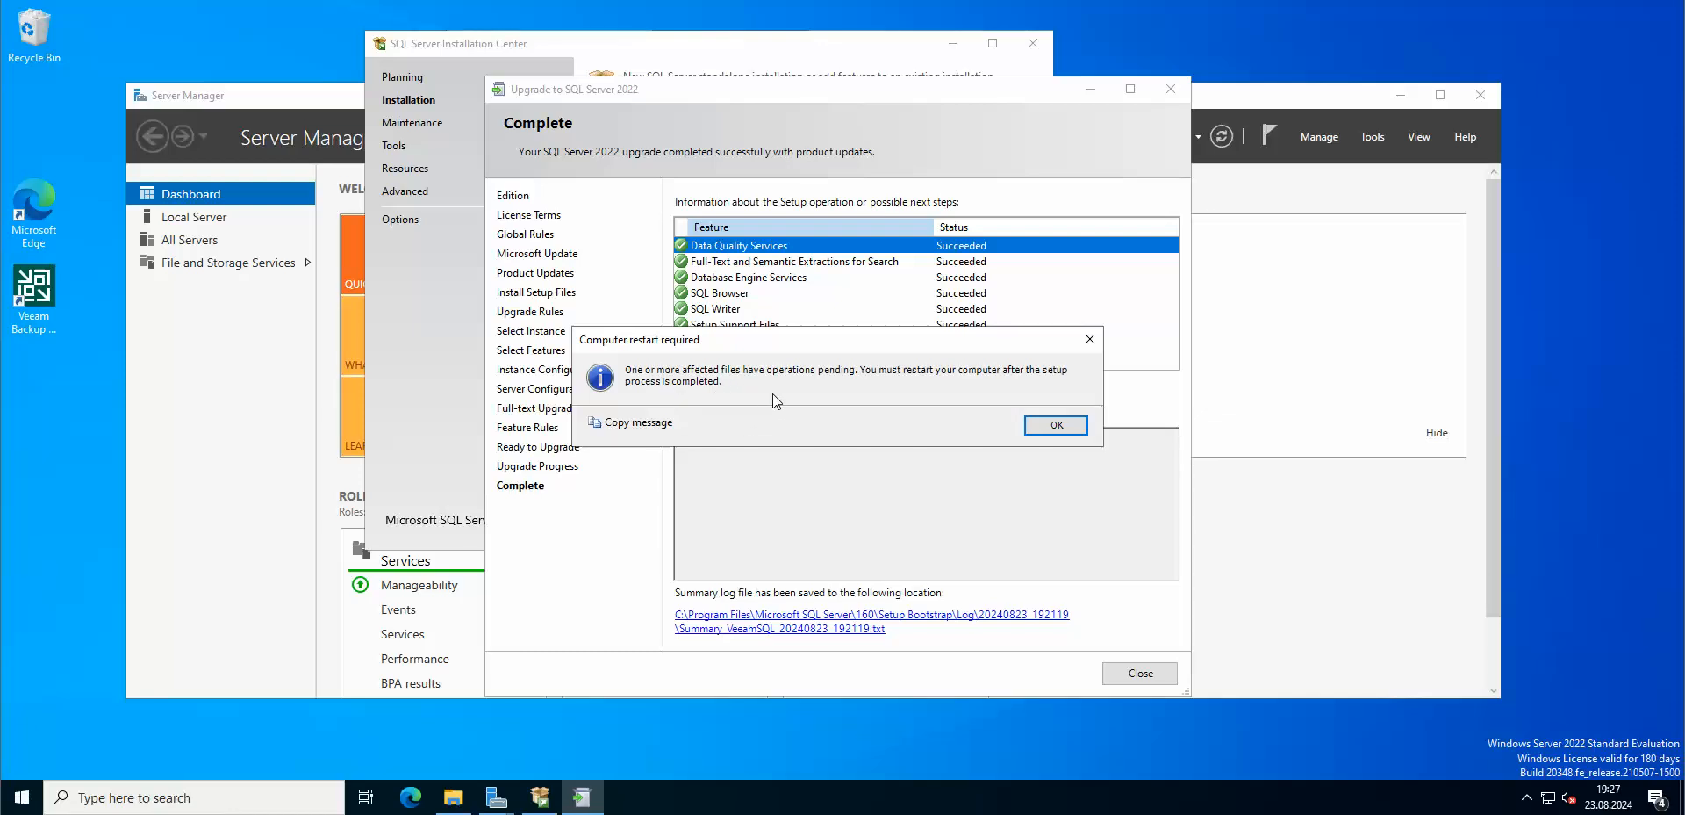
mouse_move(994, 399)
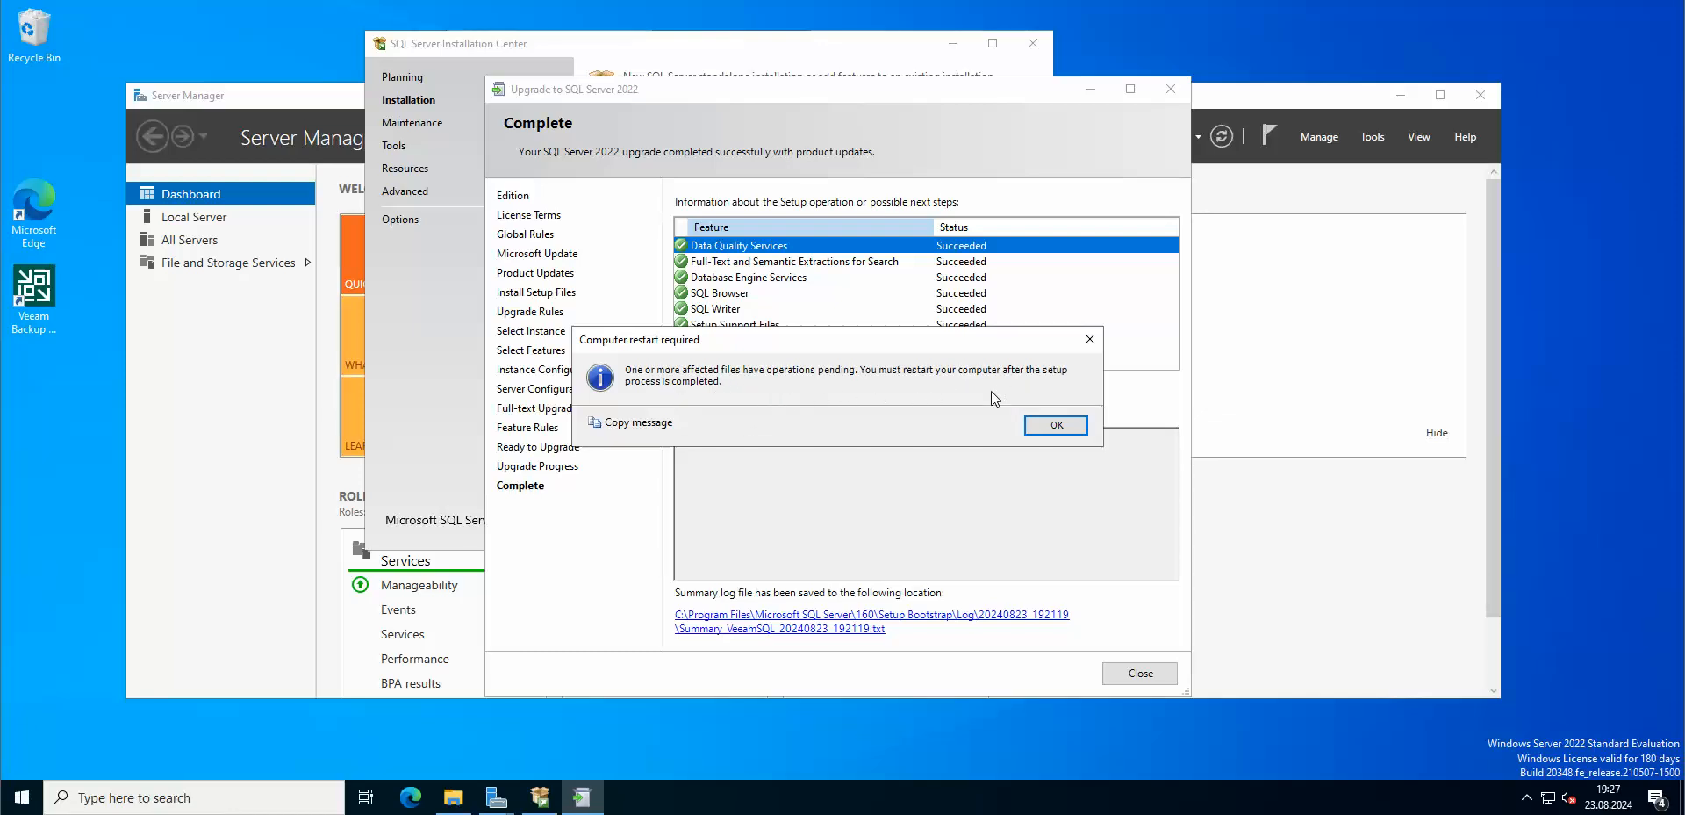
mouse_move(721, 405)
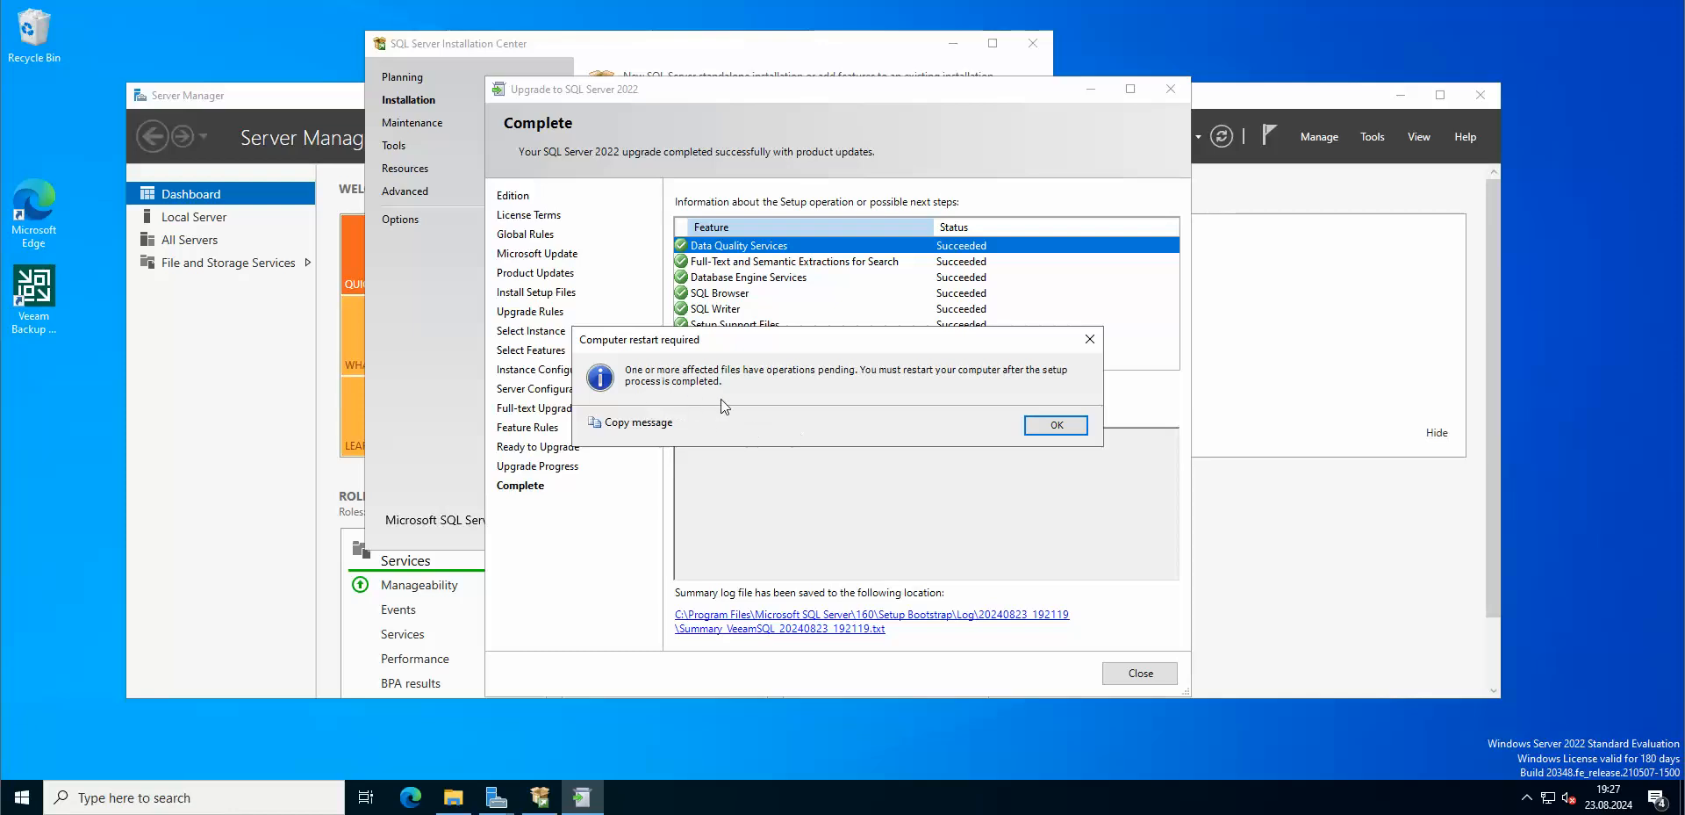
Step: Acknowledge the computer-restart-required notice after the SQL Server 2022 upgrade
click(1055, 425)
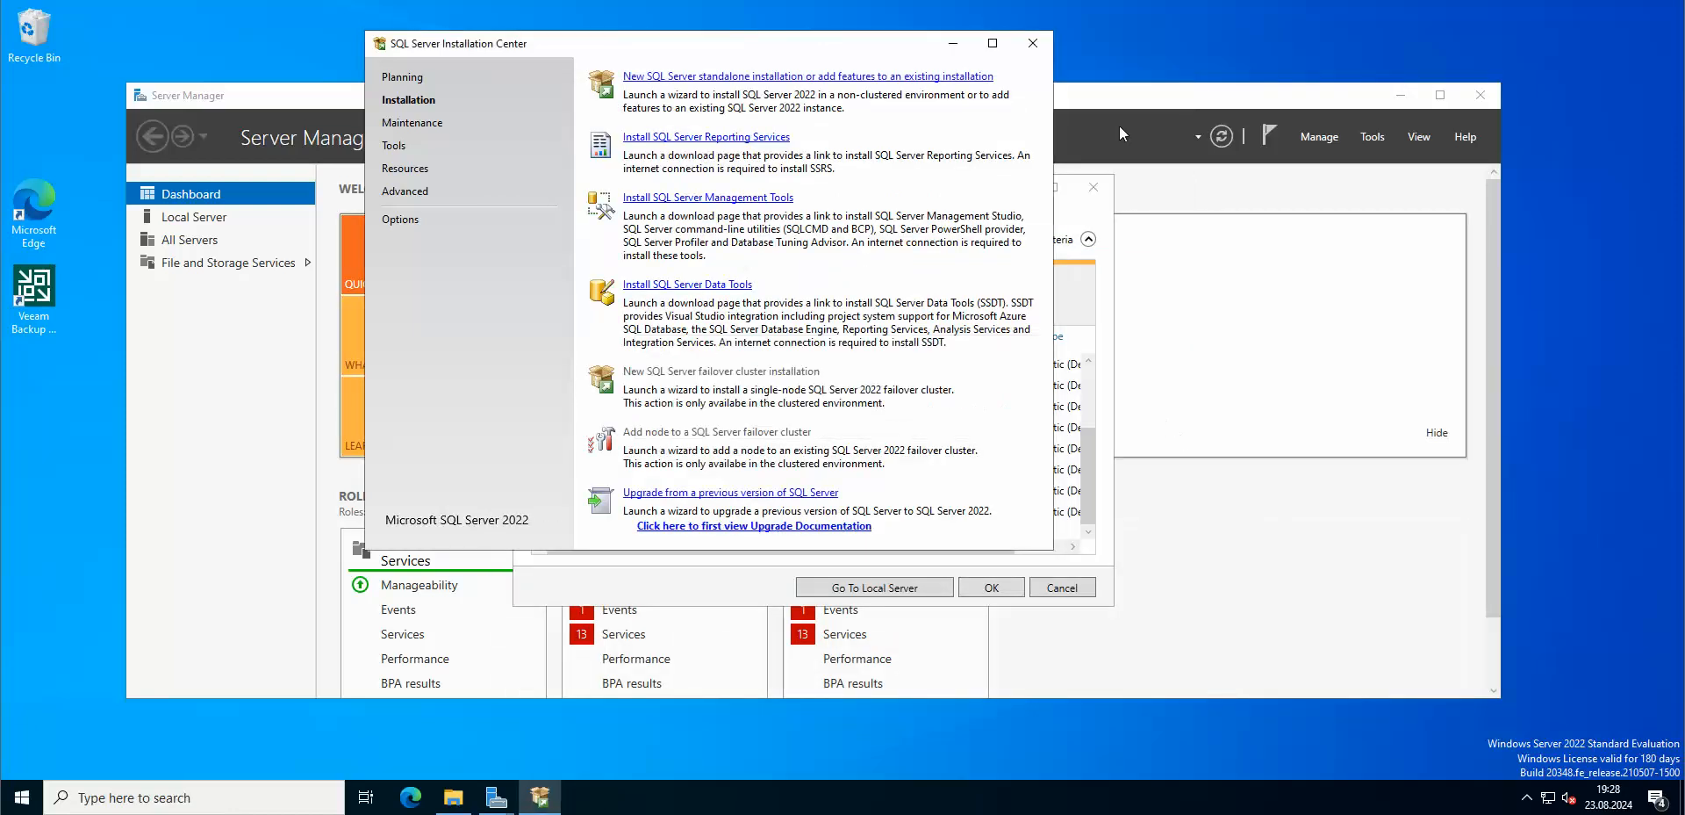
Step: Close SQL Server Installation Center and restart the server from the Start menu power options
click(1031, 43)
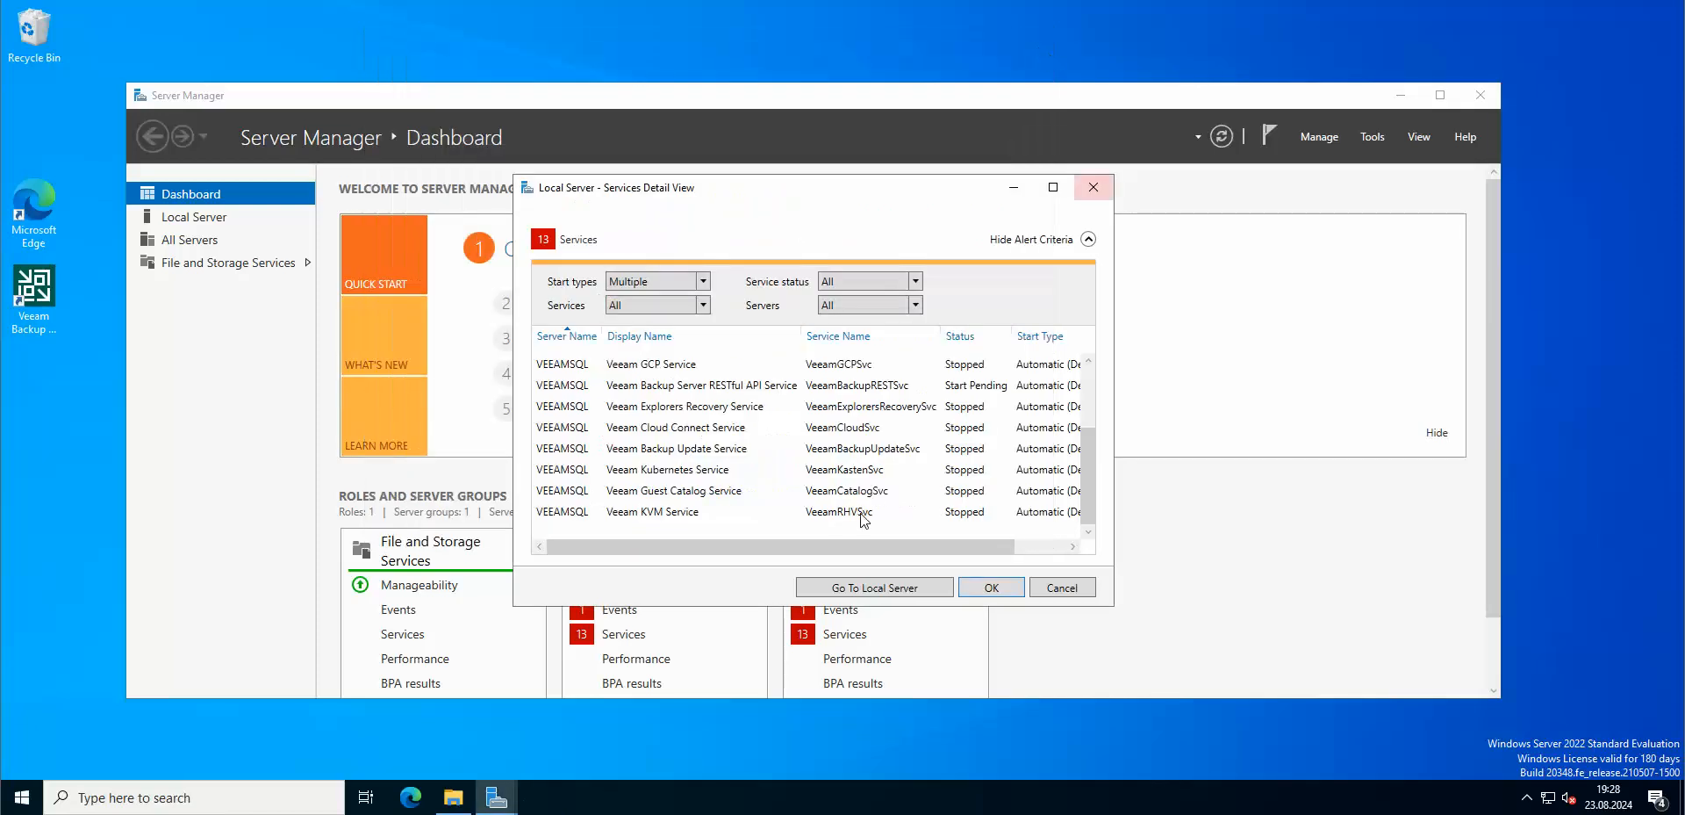
click(18, 797)
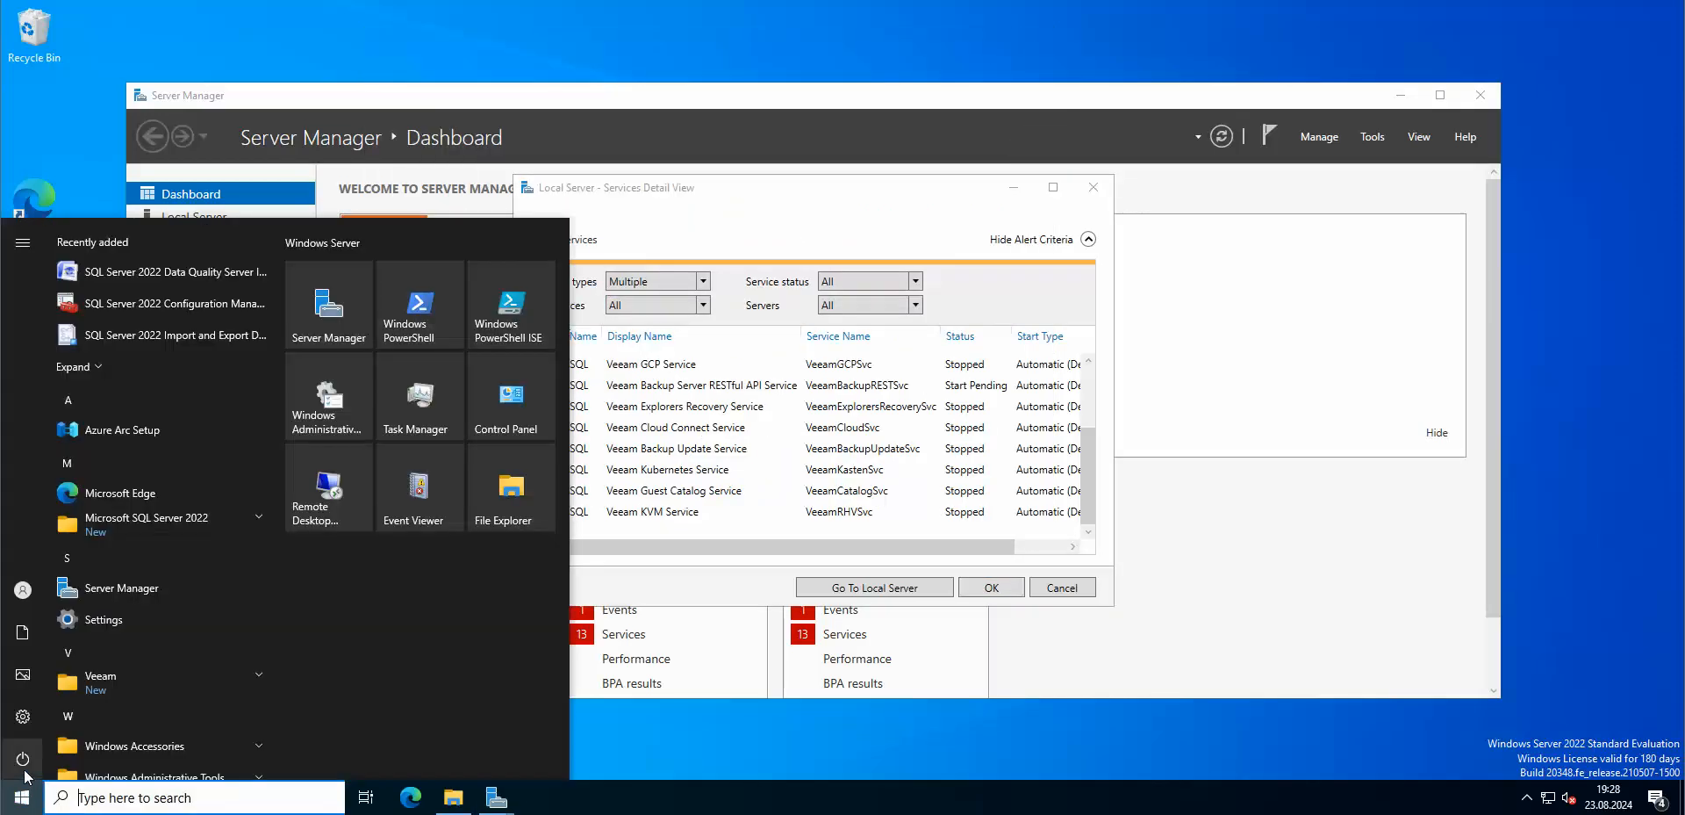
click(21, 759)
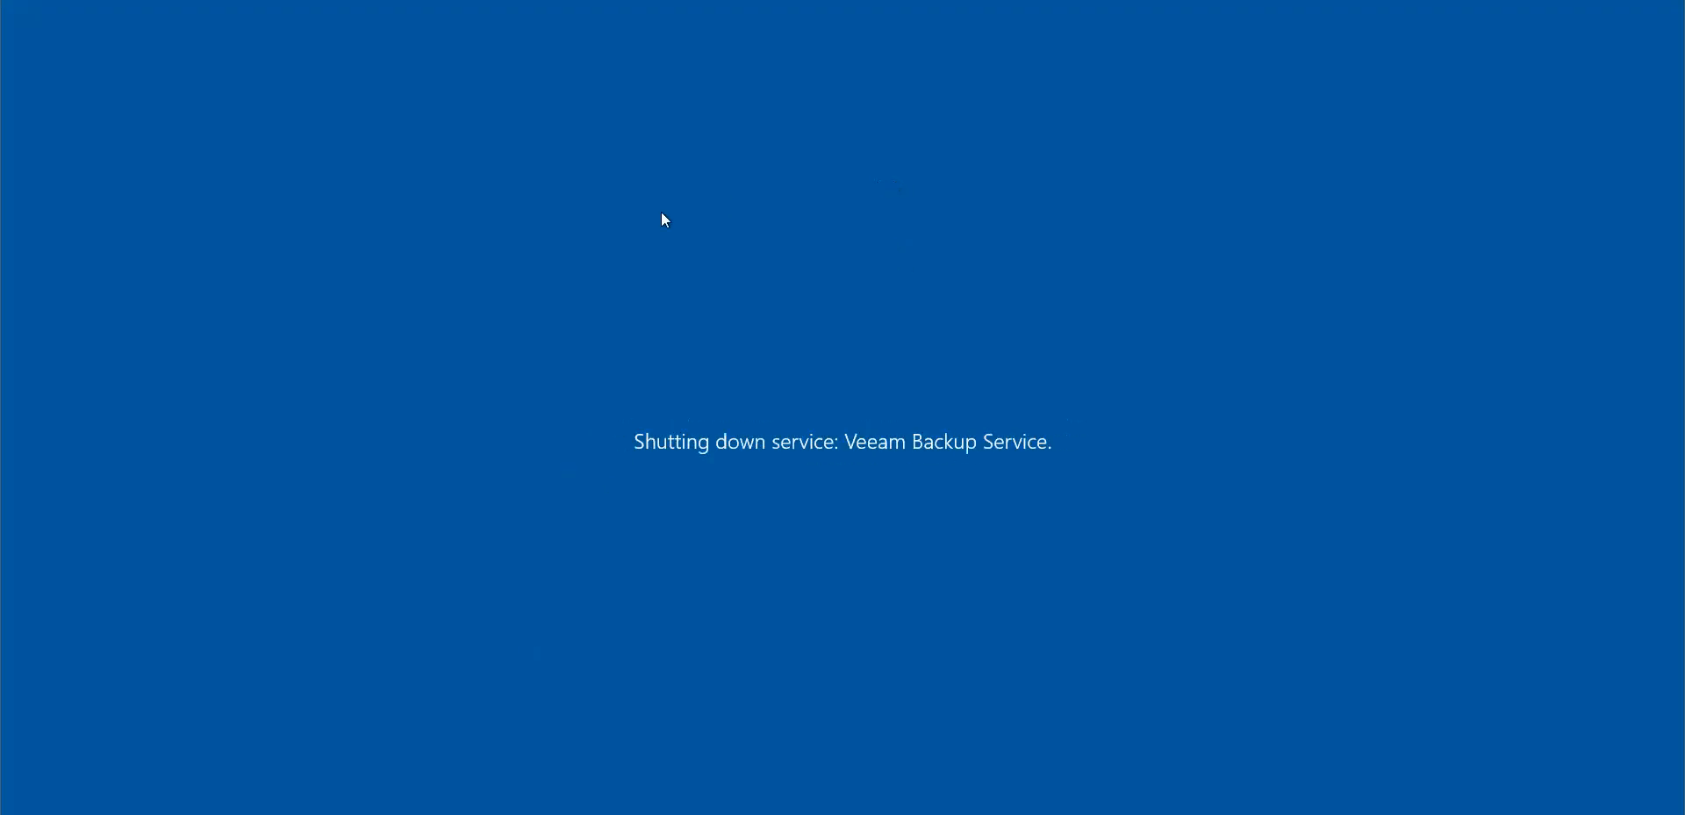
mouse_move(703, 118)
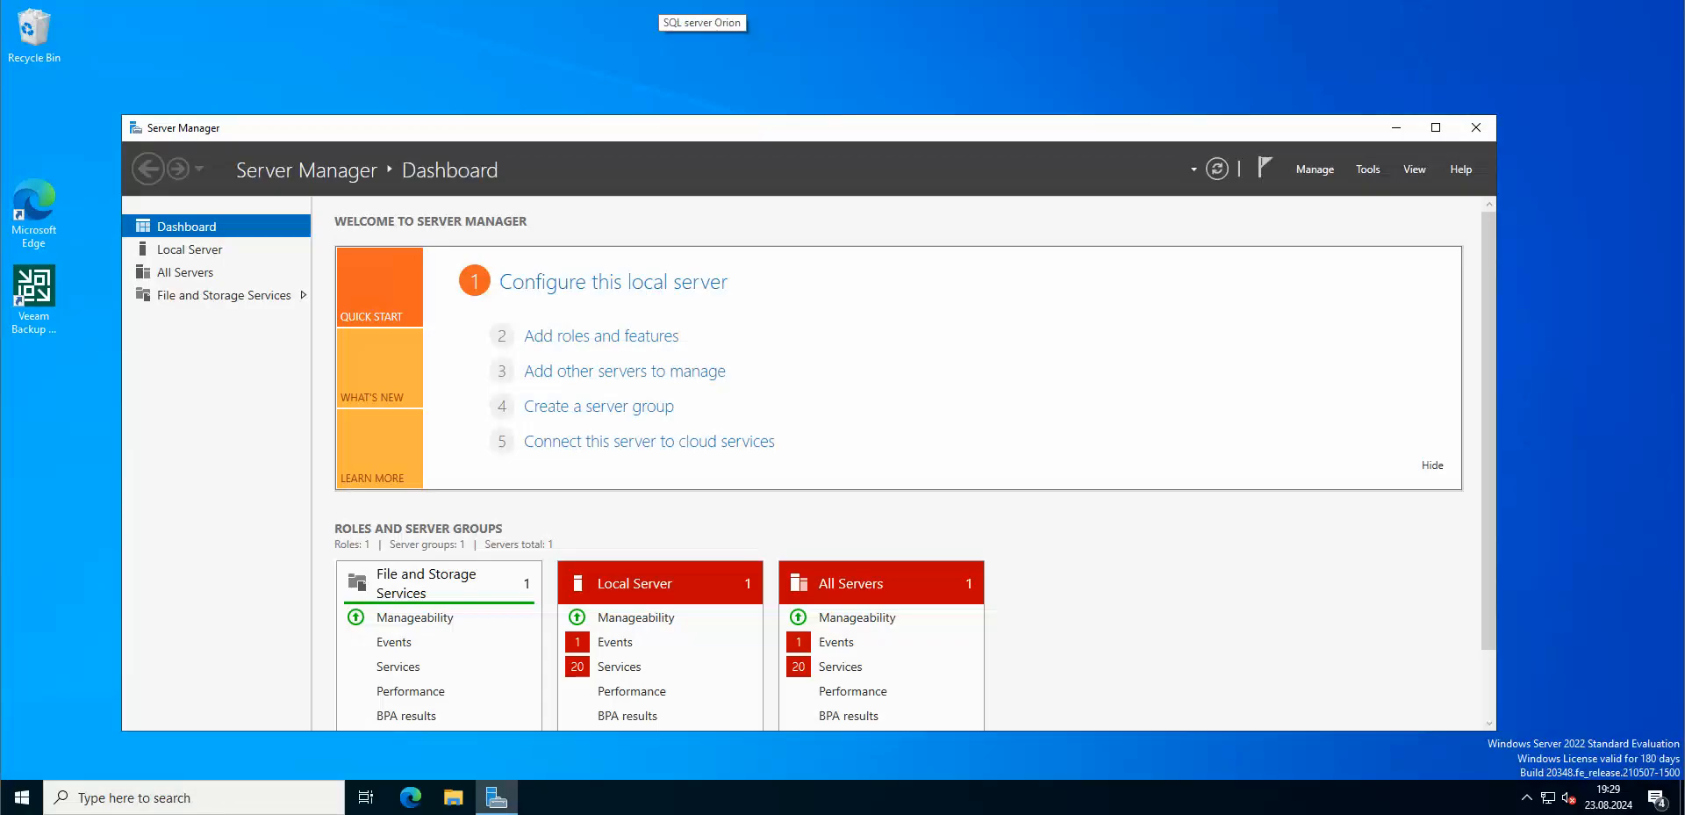
mouse_move(870, 276)
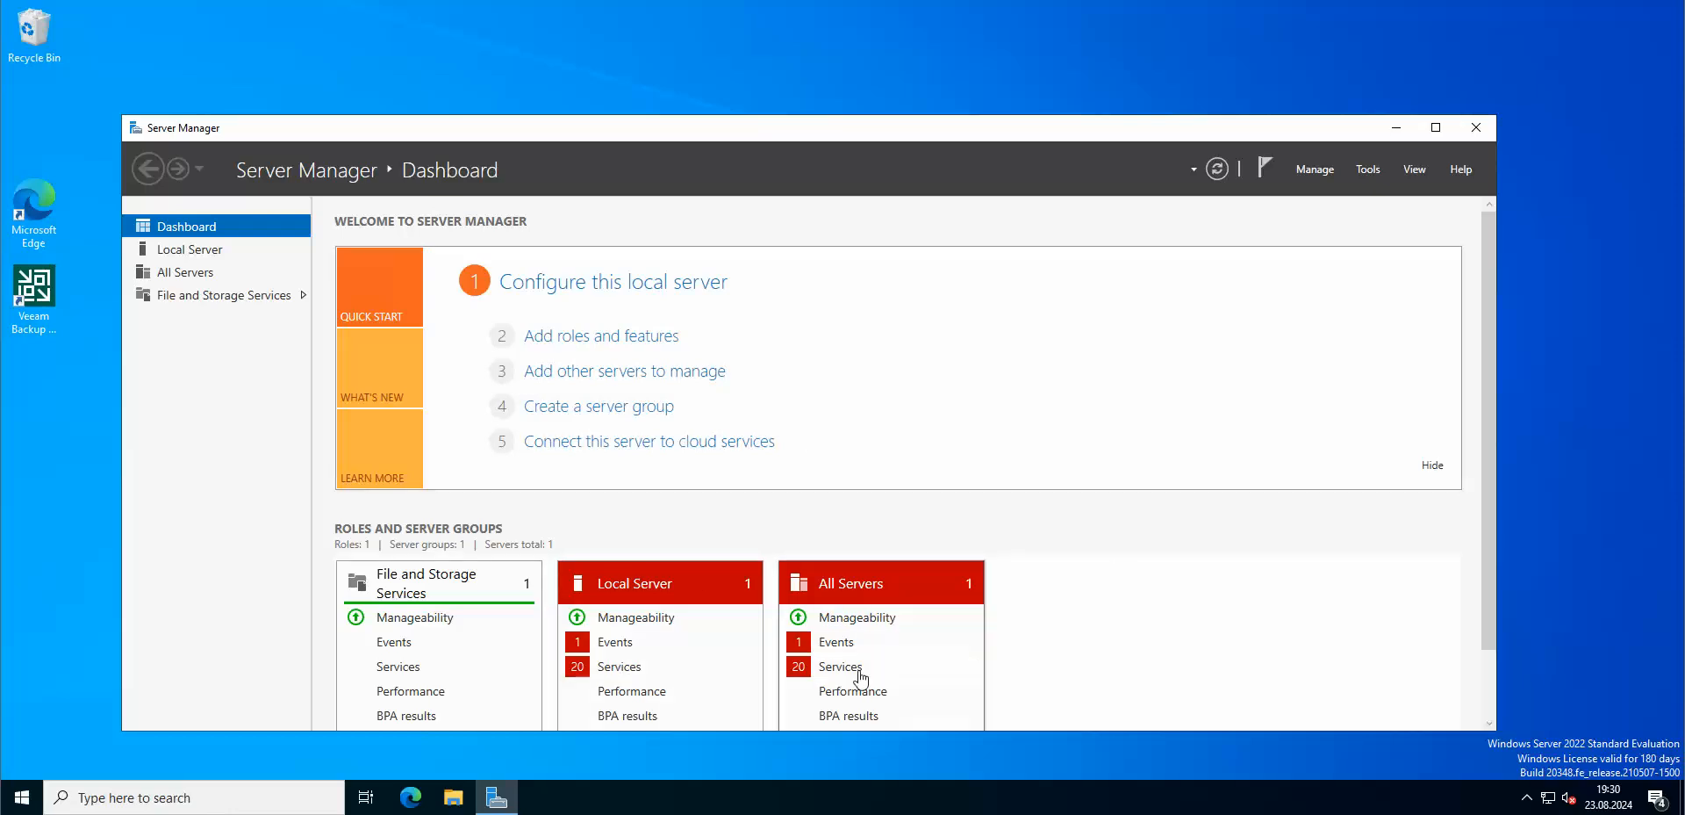
Step: Start the stopped Veeam services (Explorers Recovery, AWS, Backup, AHV) from Server Manager's All Servers services list
click(839, 667)
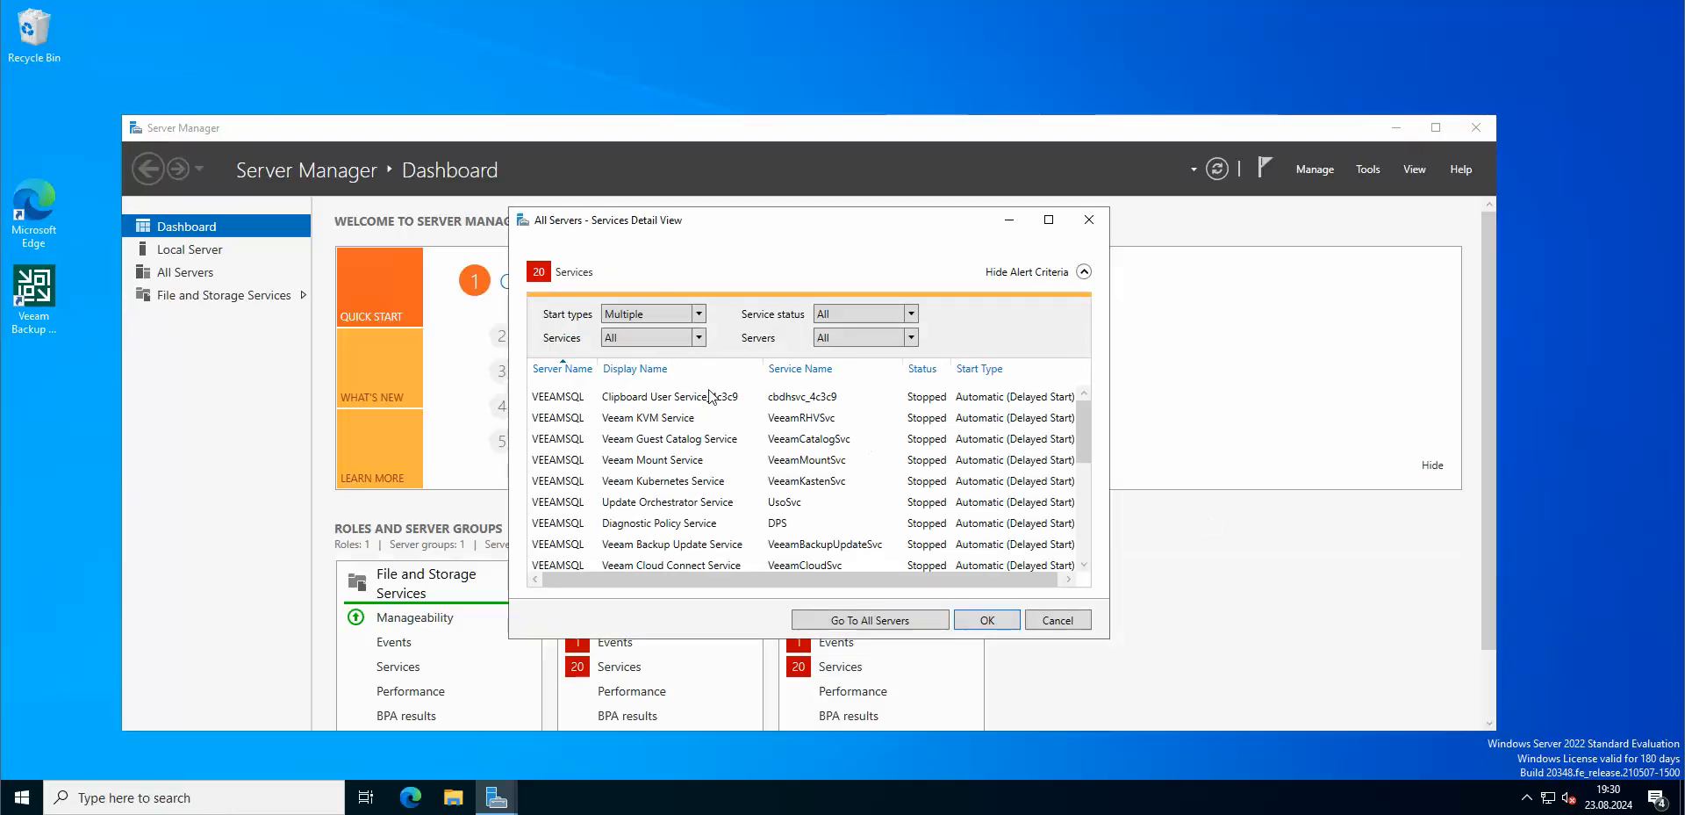
right_click(647, 418)
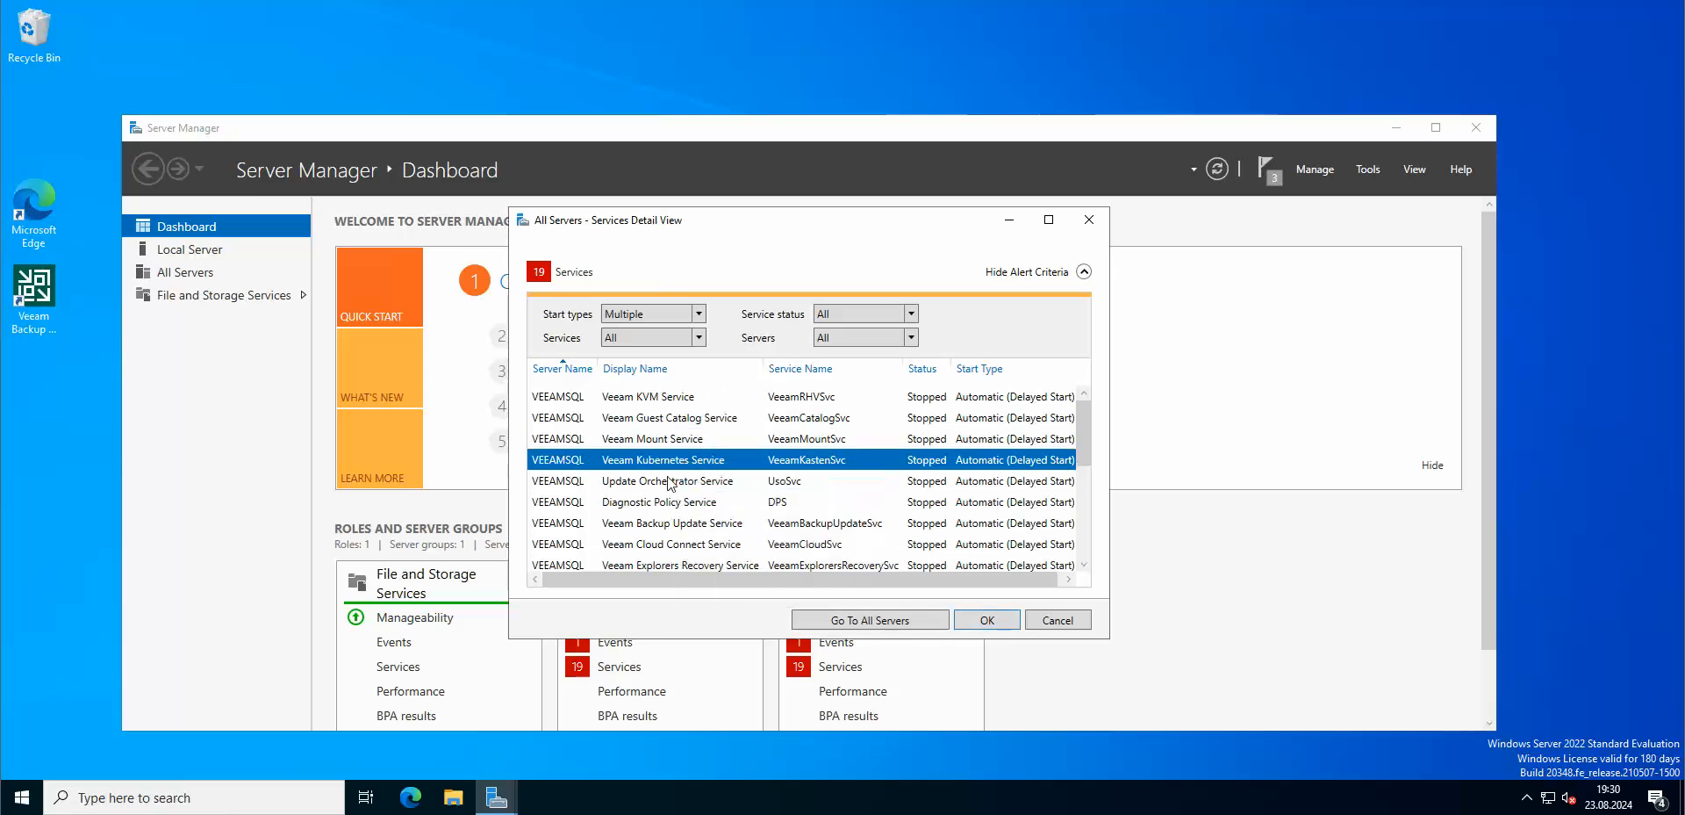
right_click(673, 481)
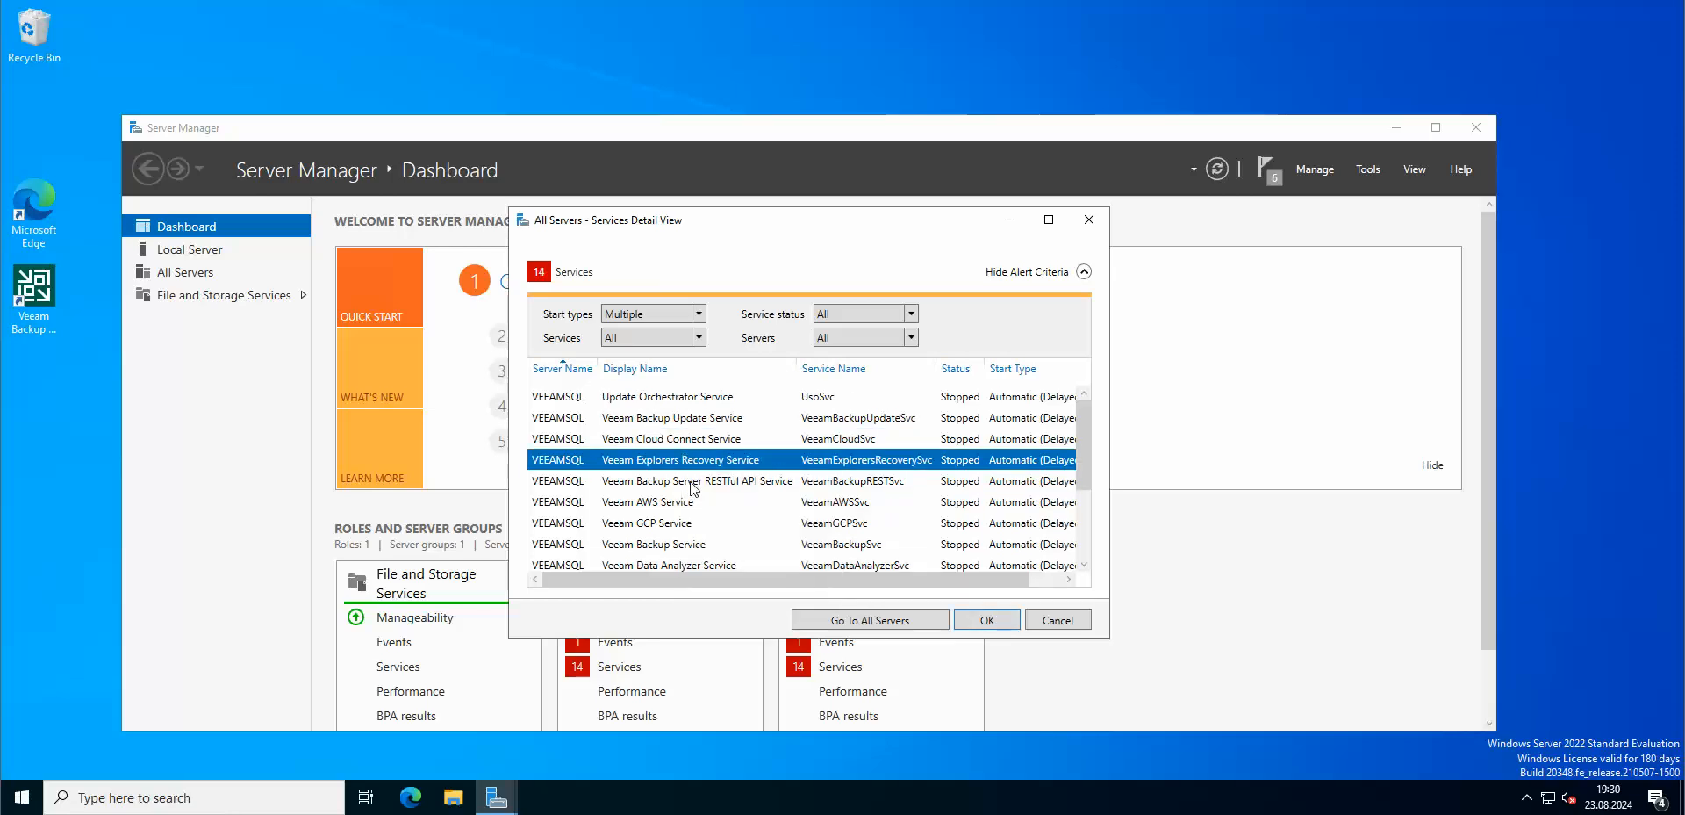
right_click(645, 502)
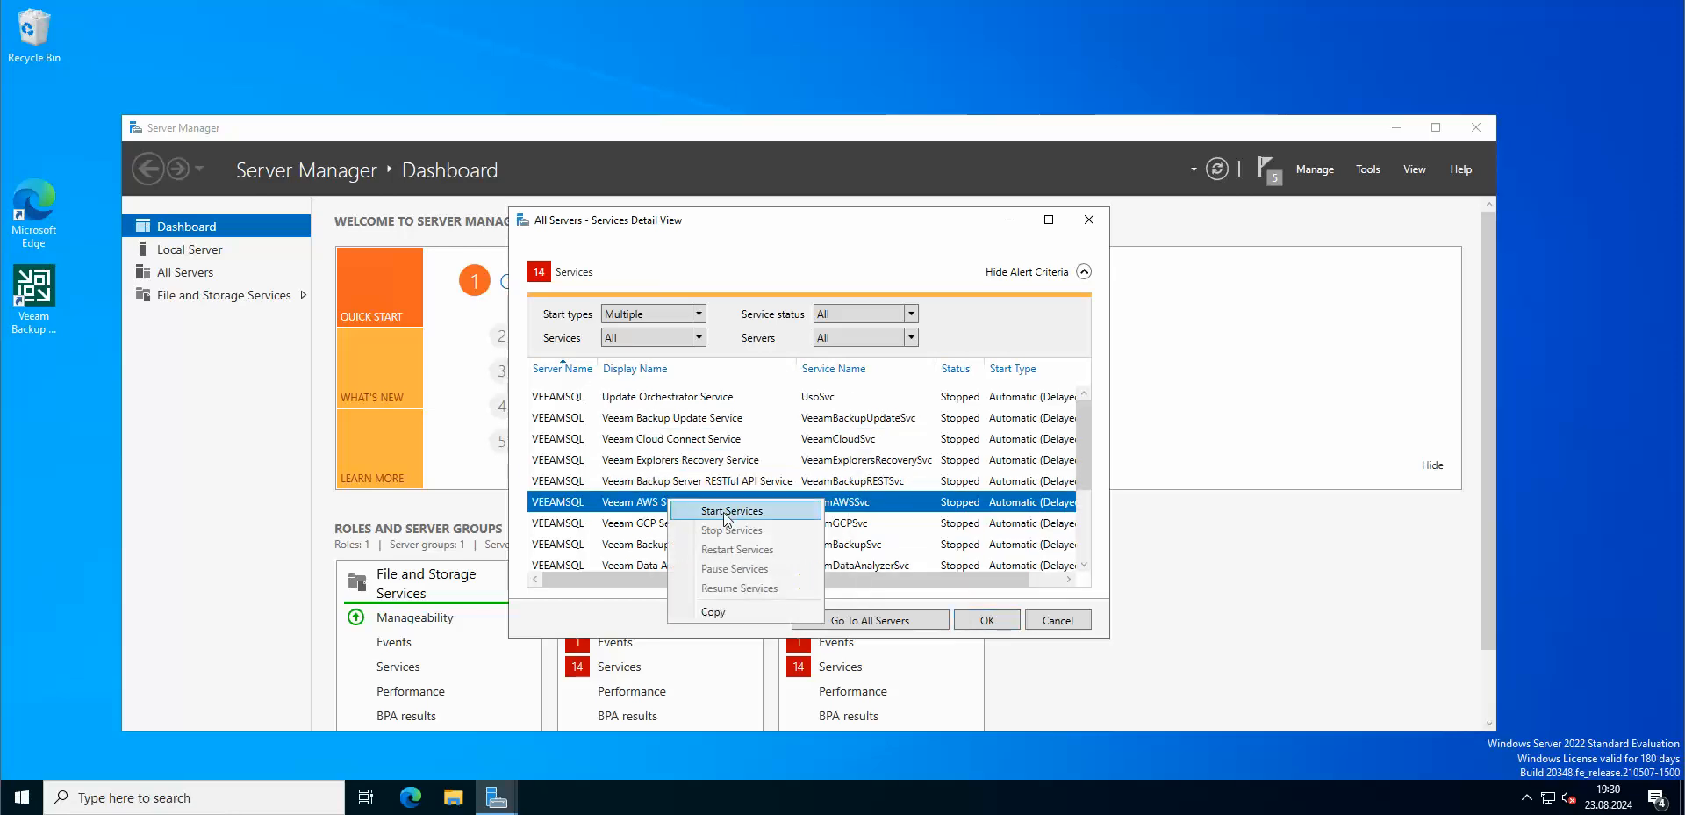
click(734, 511)
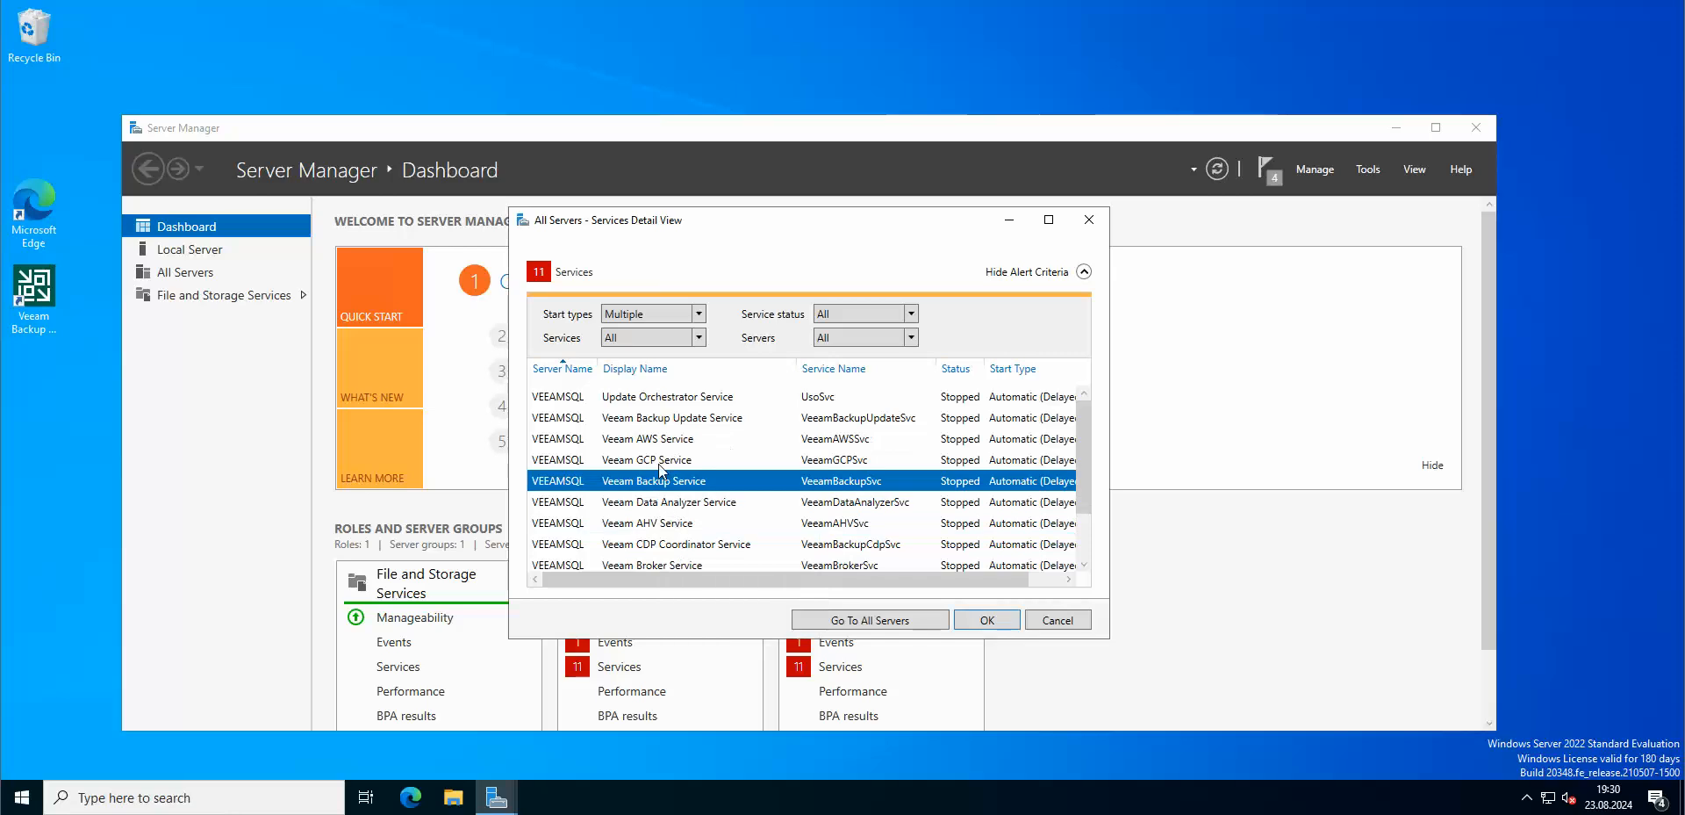
right_click(653, 481)
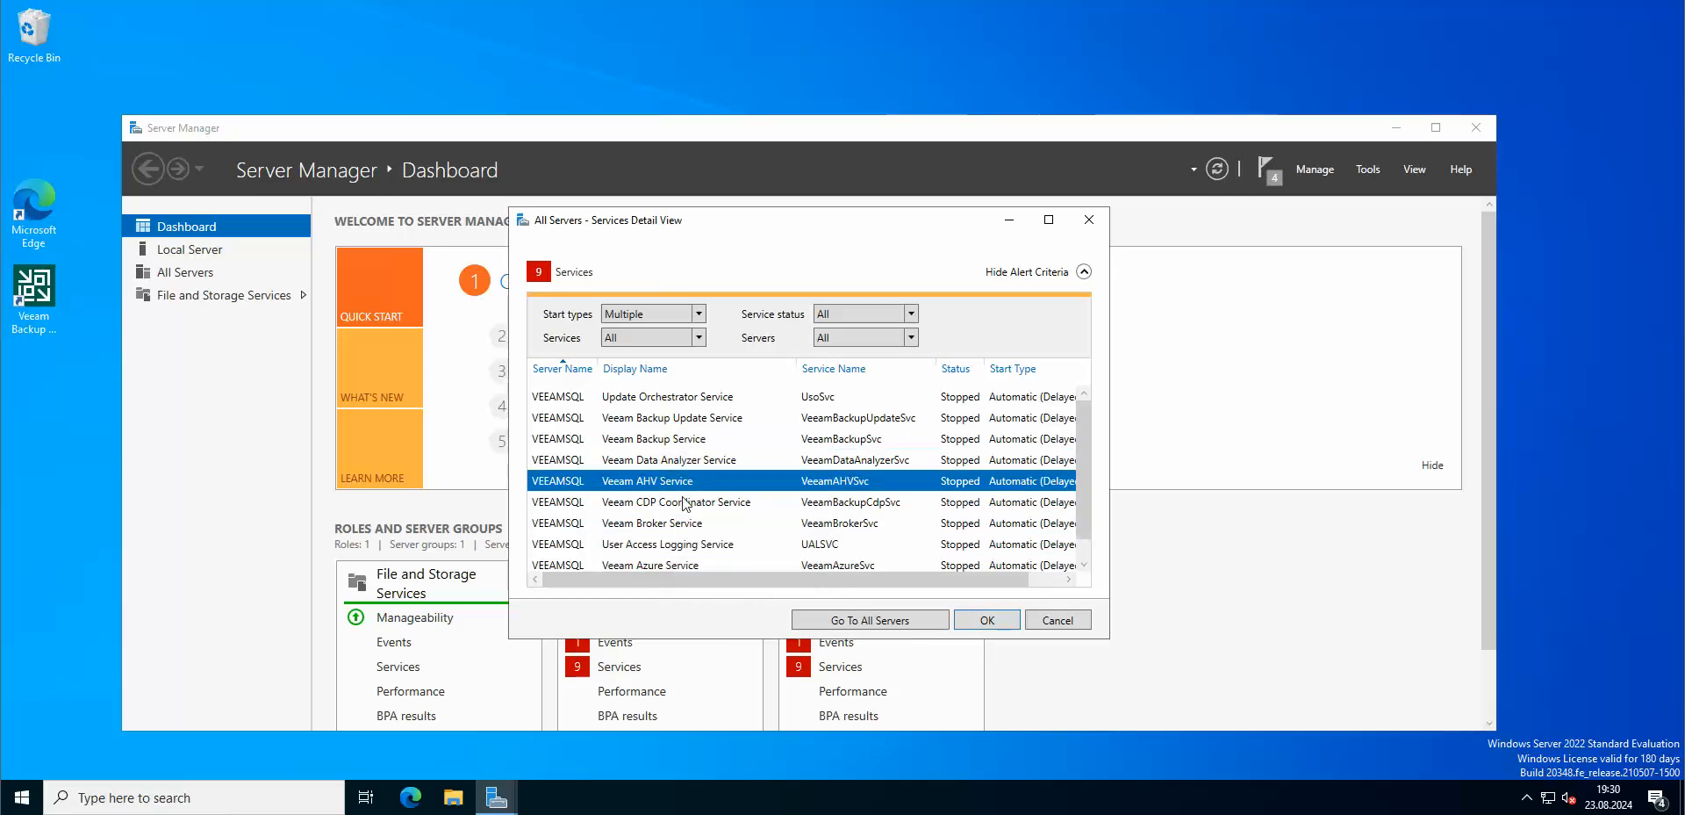
right_click(648, 481)
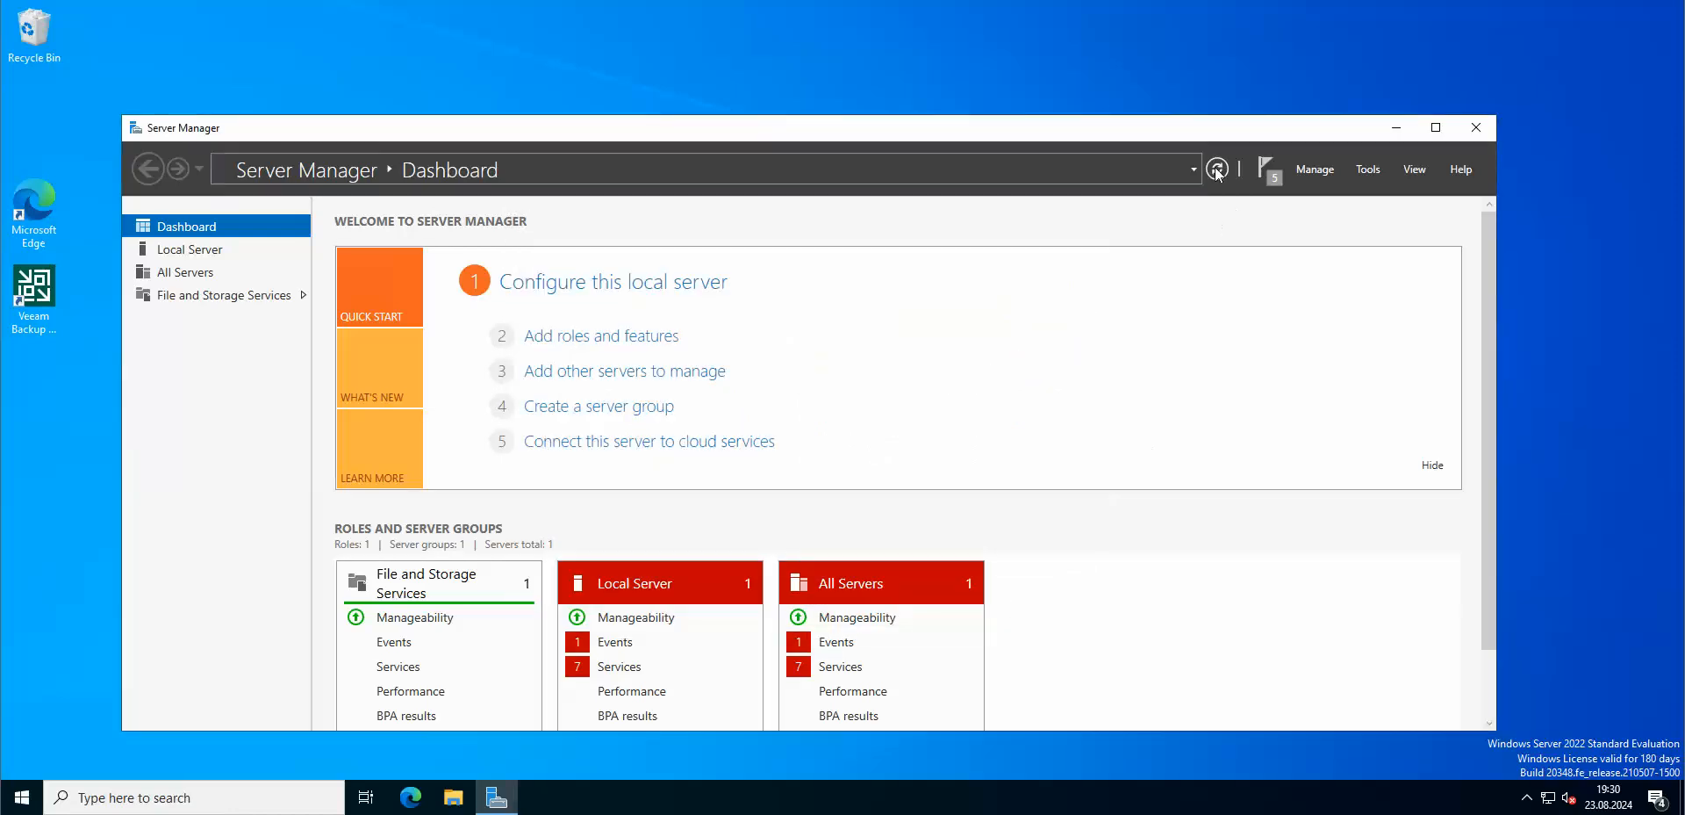
Step: Refresh the dashboard alerts and start the remaining stopped Veeam services
click(1214, 169)
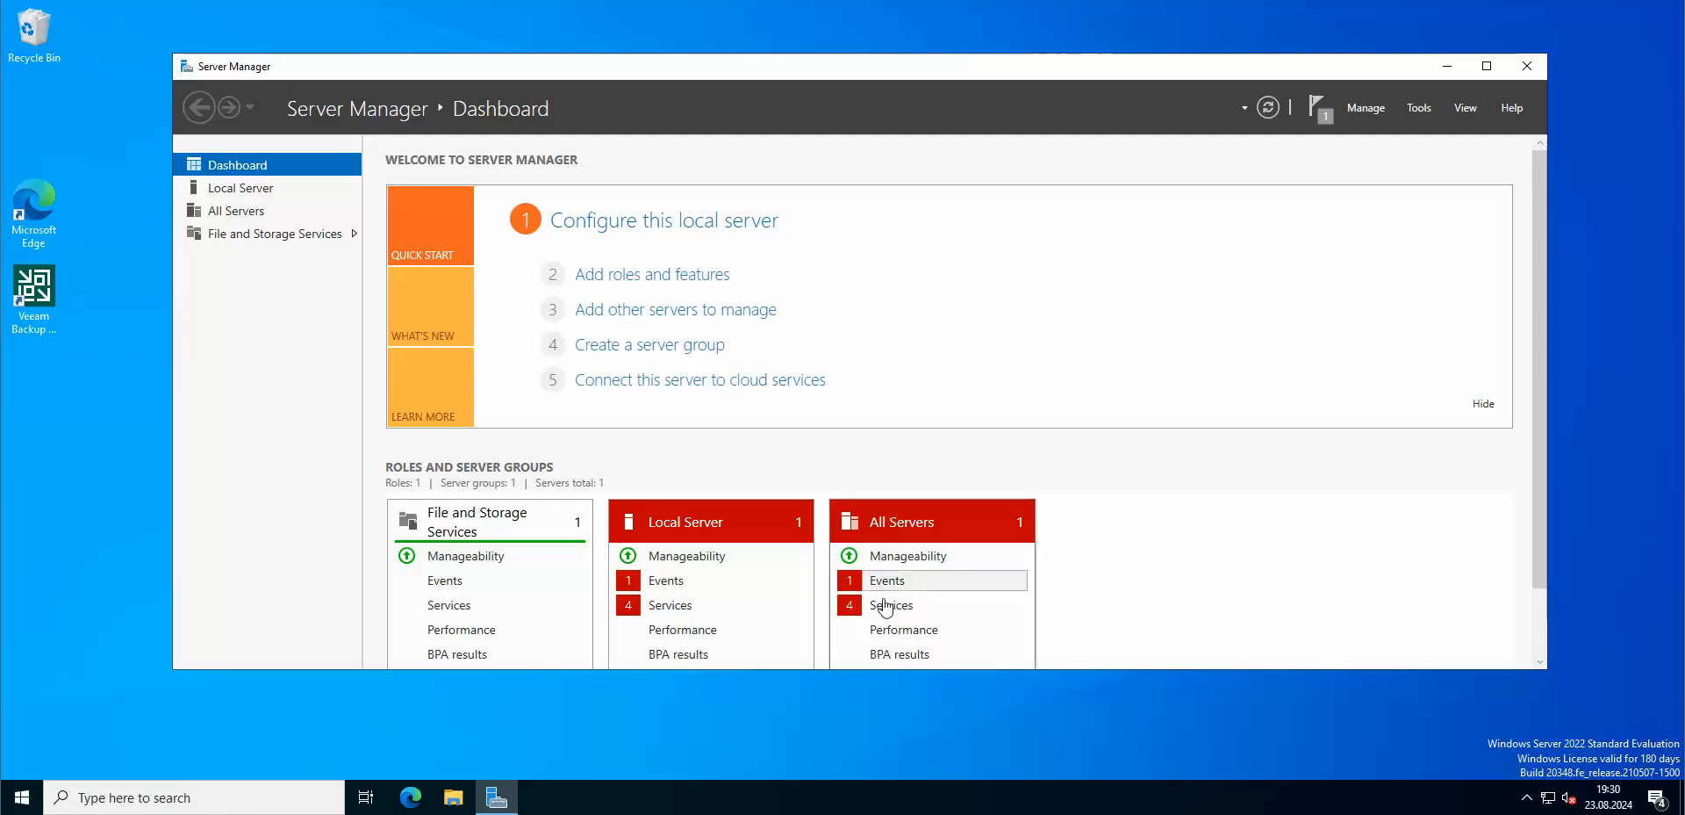
click(890, 604)
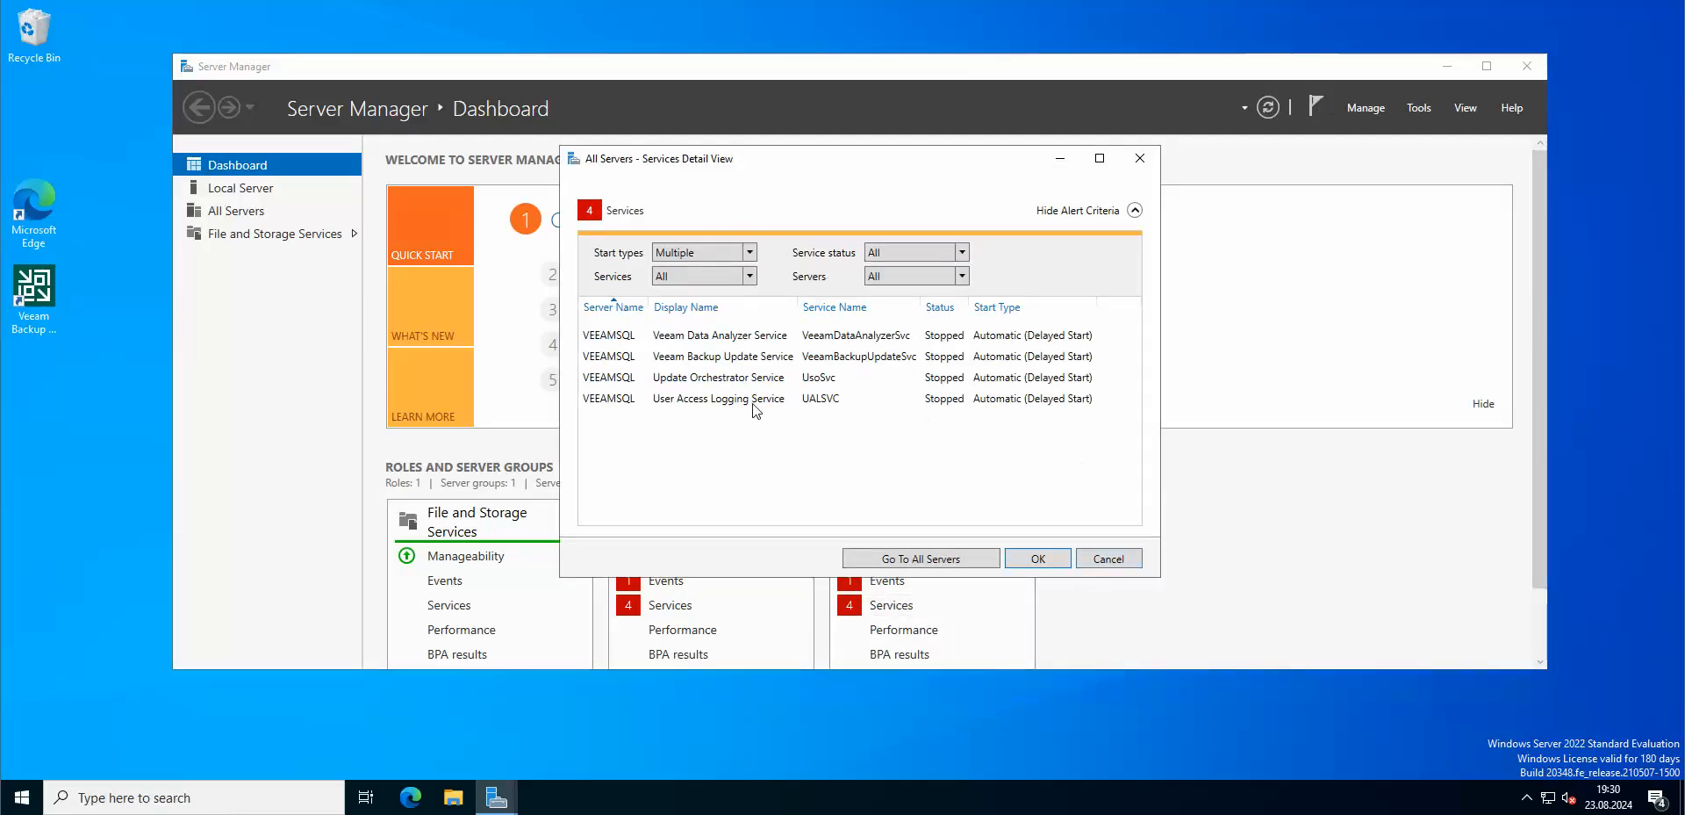
right_click(717, 377)
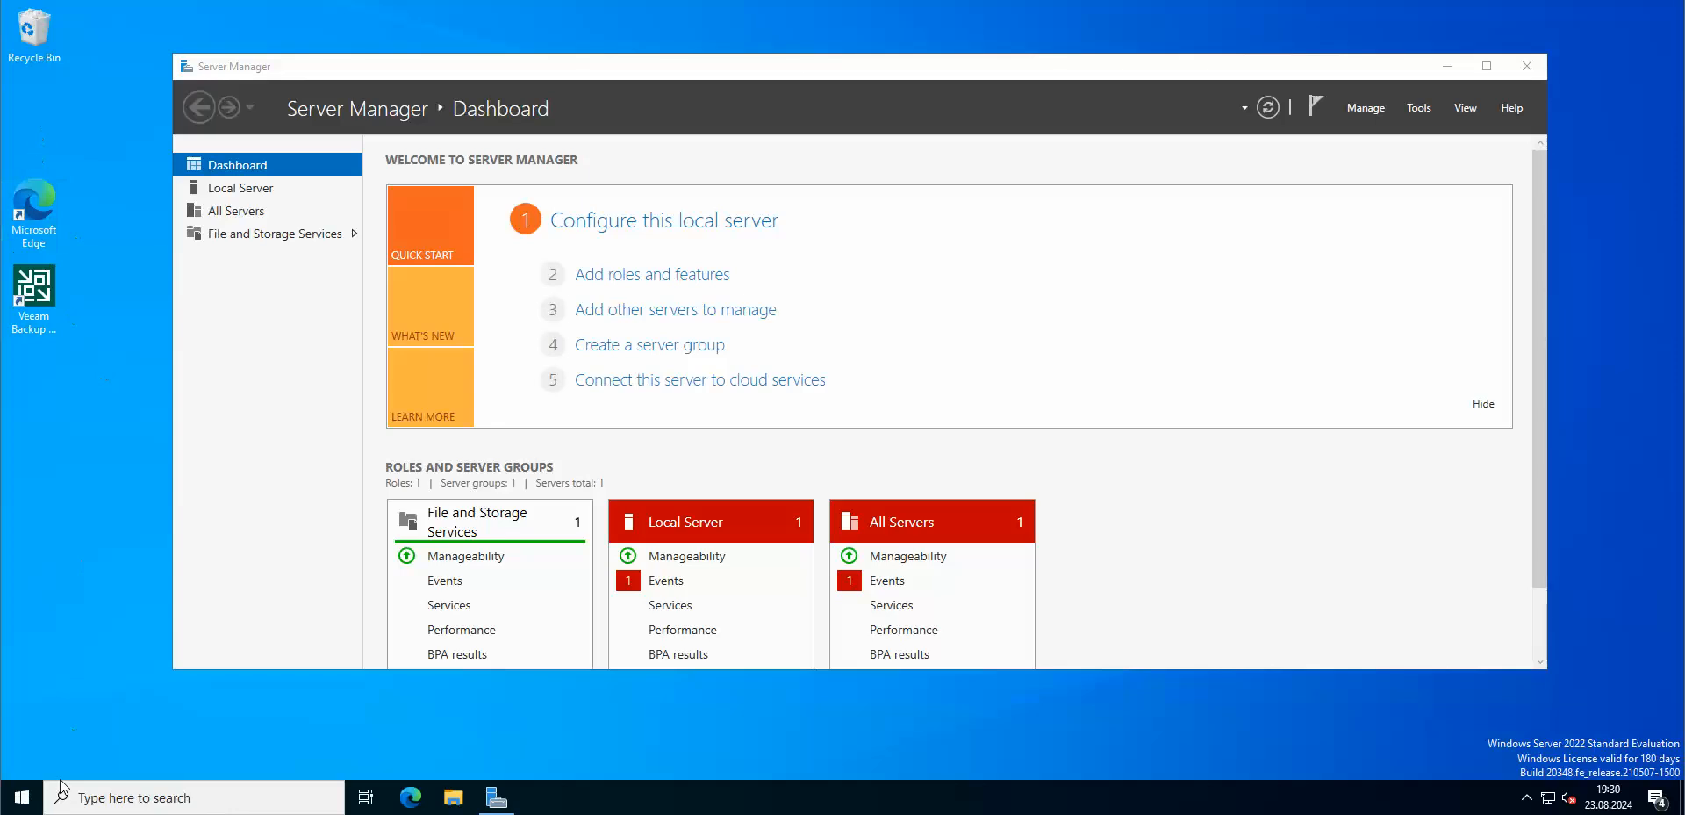
click(20, 797)
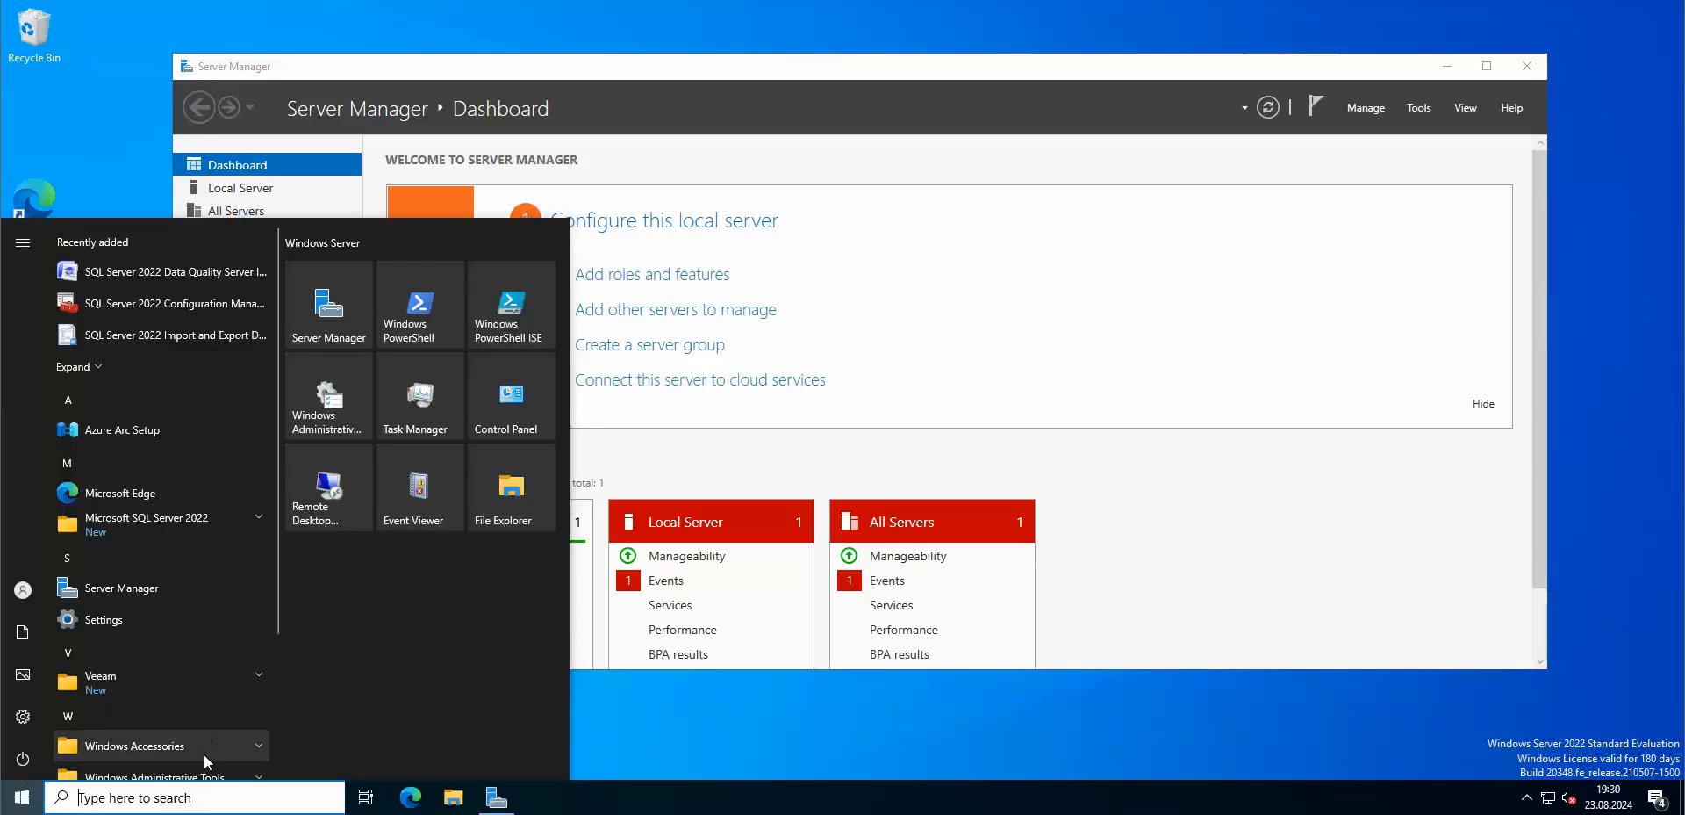
text(cmd)
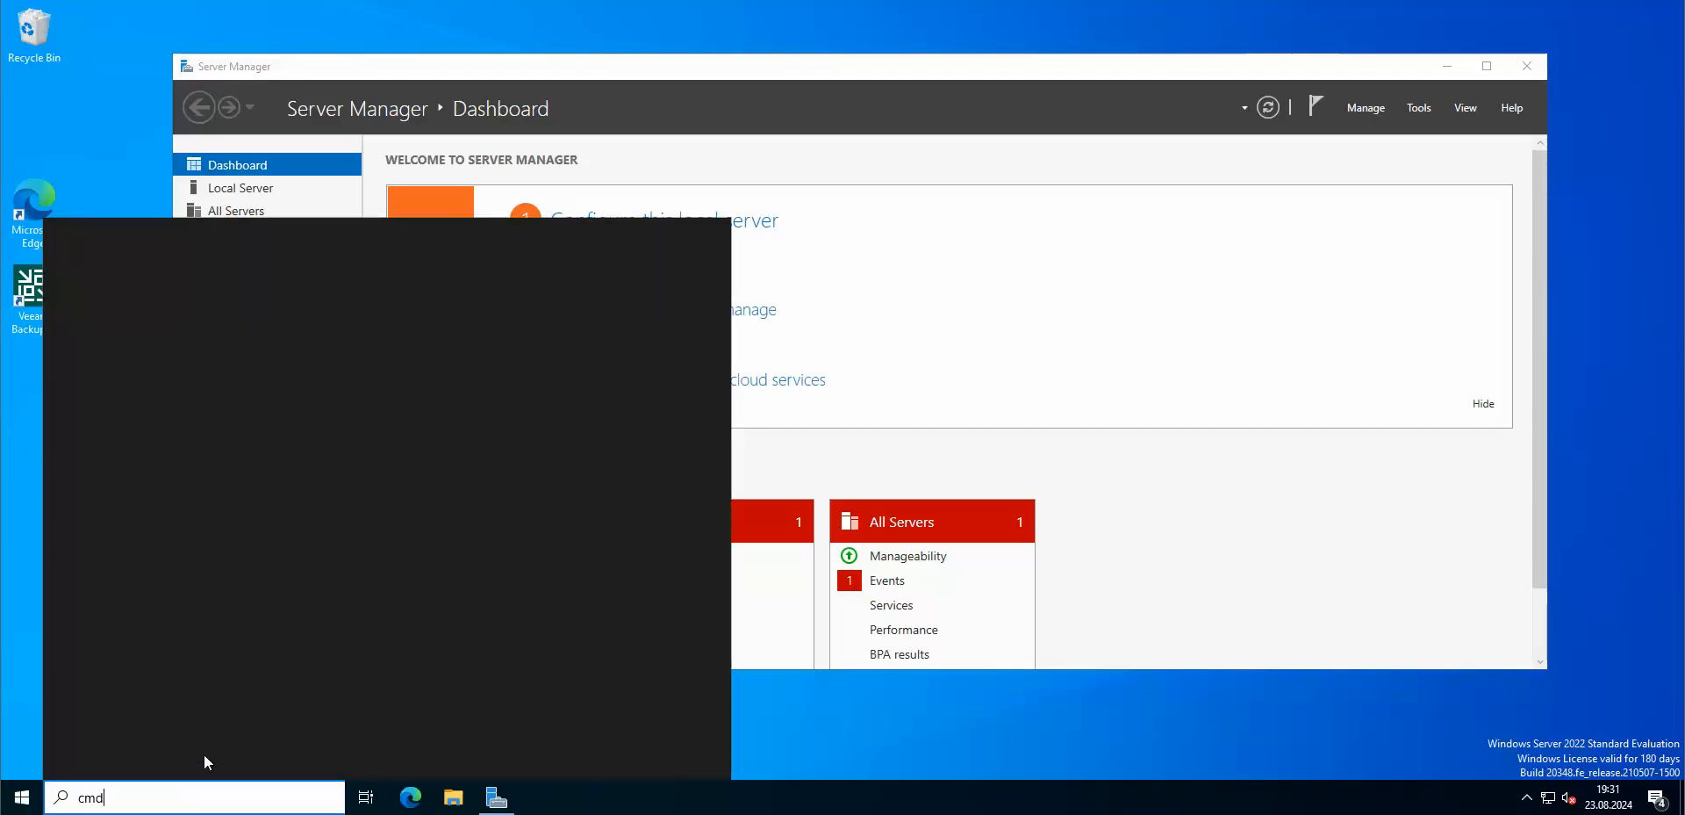
key(enter)
text(control panel)
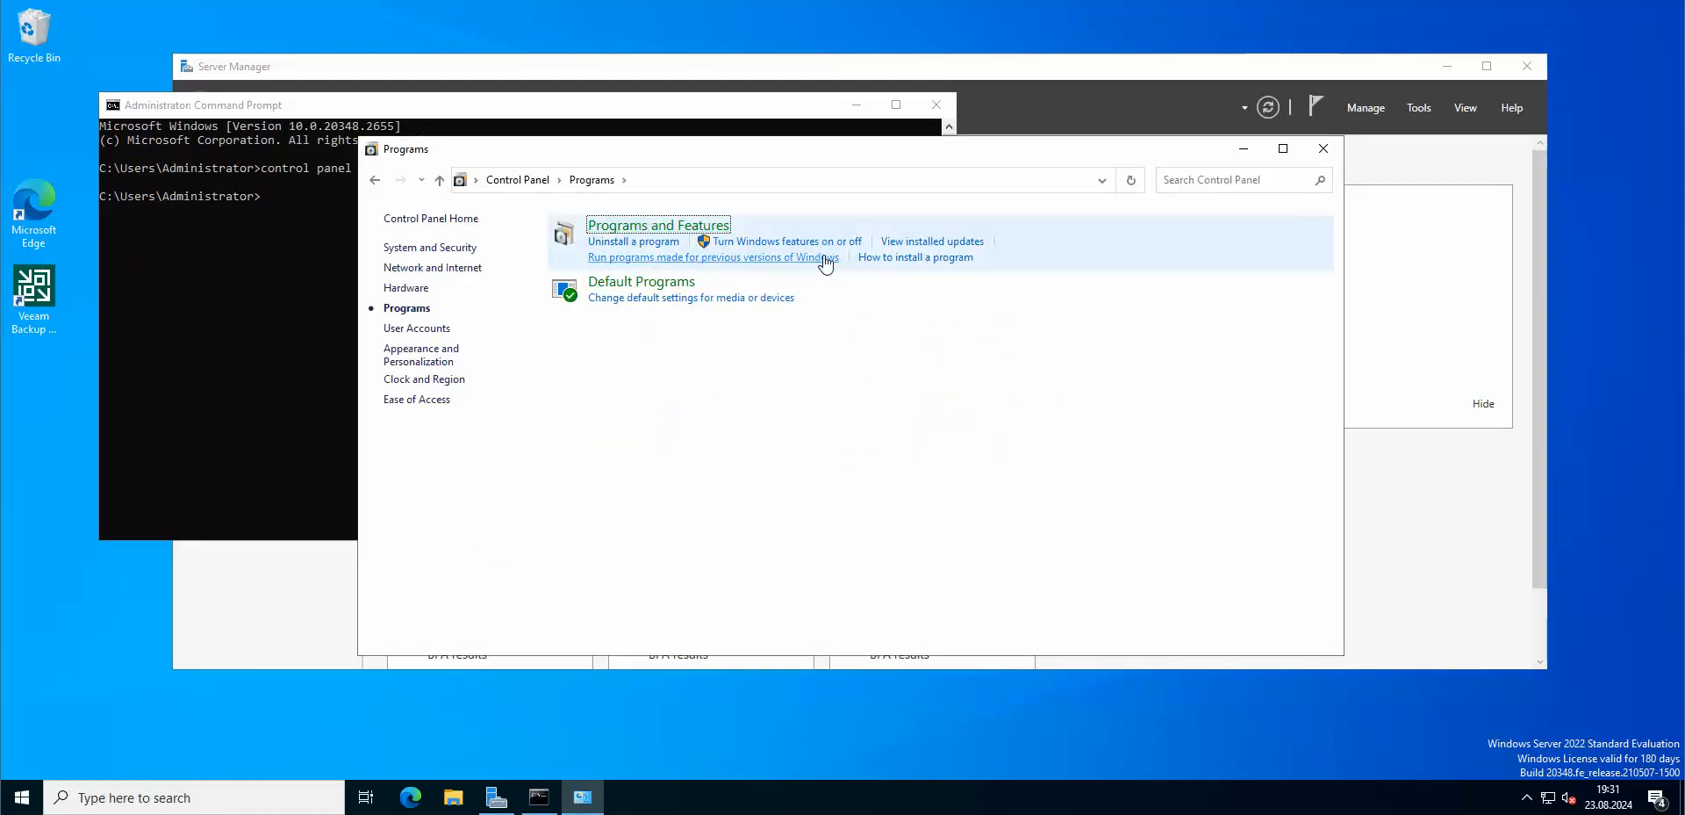
click(658, 224)
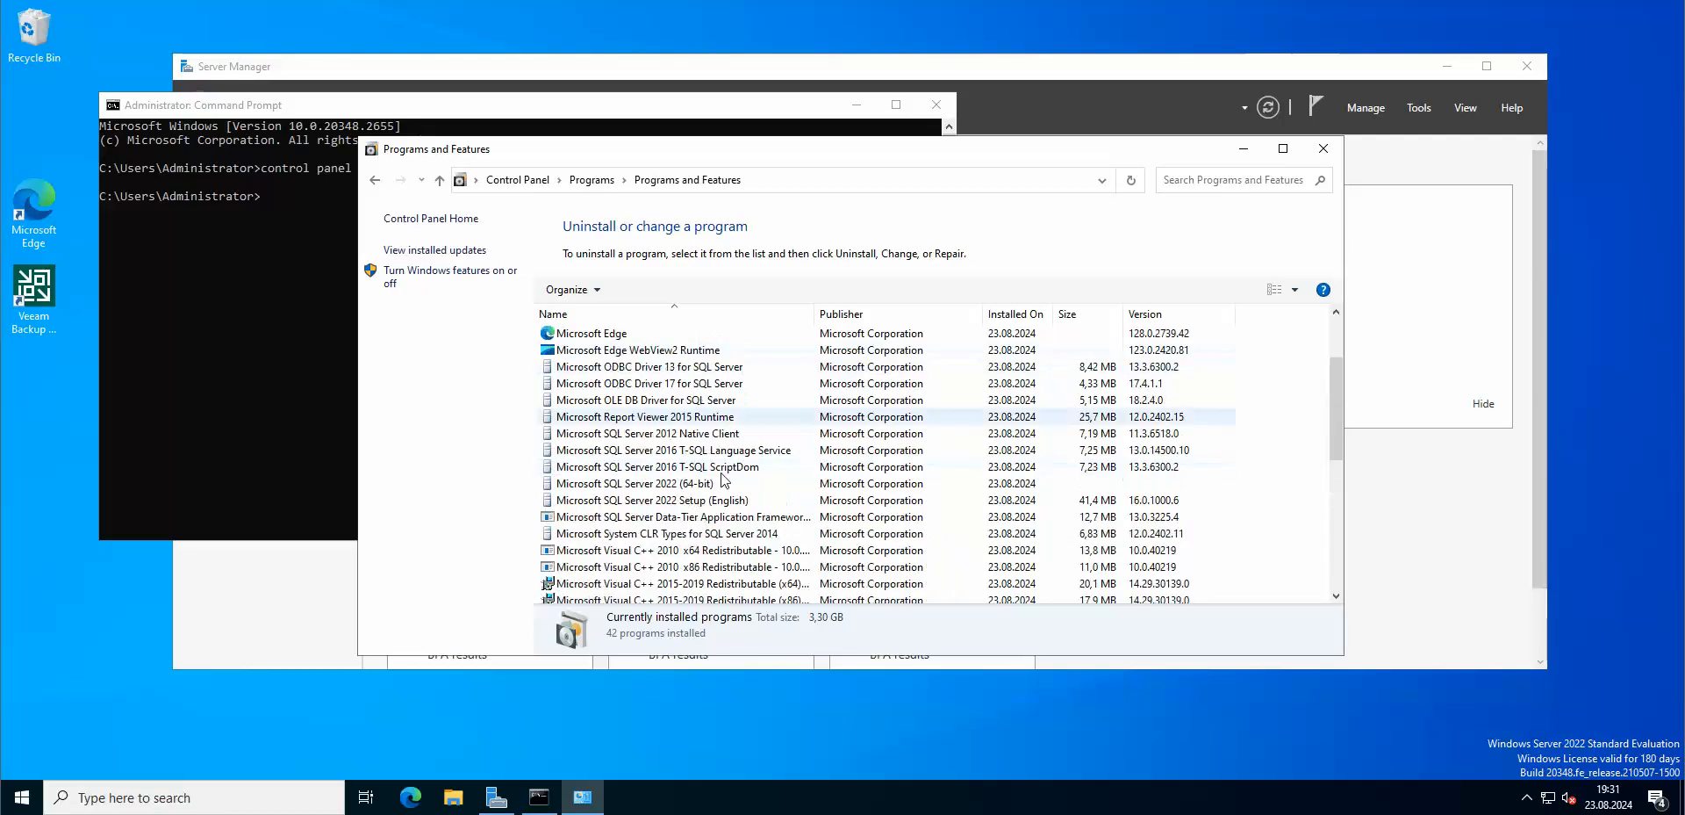
click(634, 483)
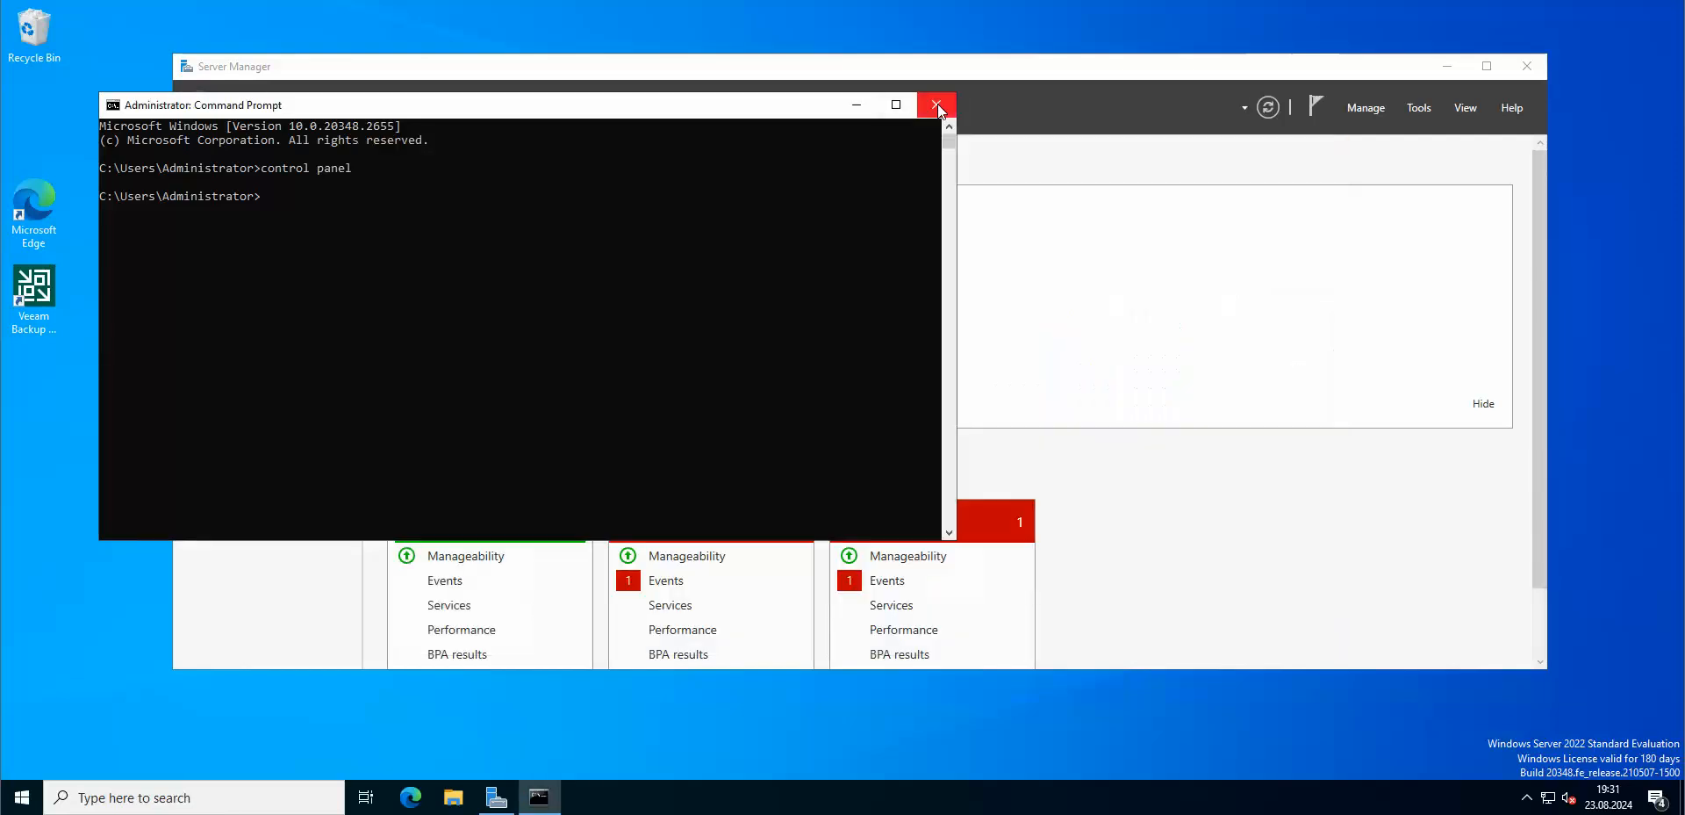
click(936, 103)
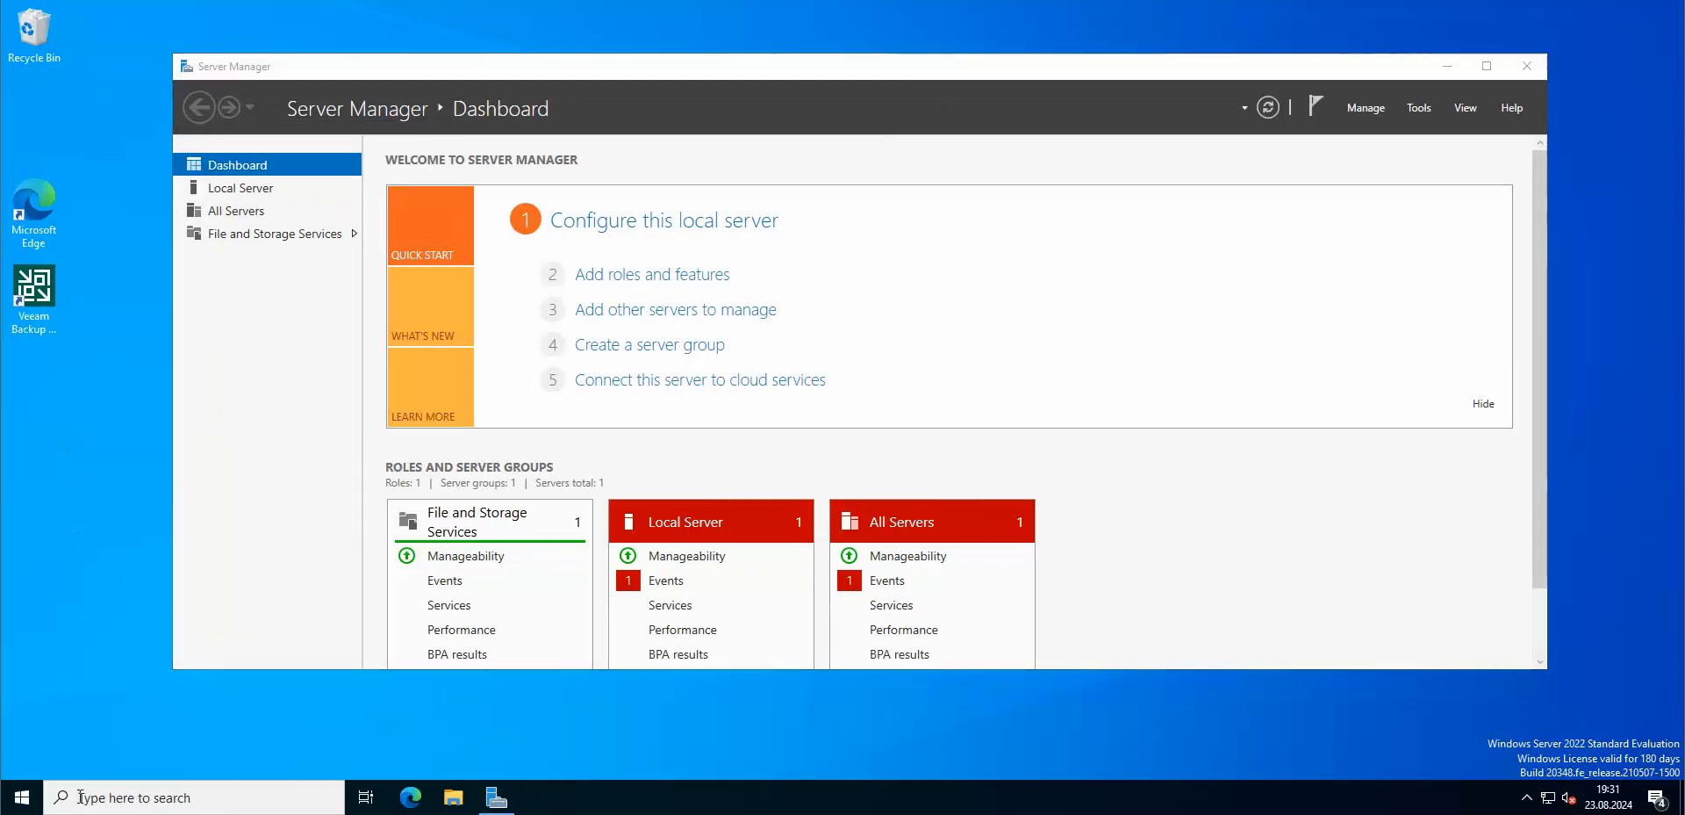
Step: In the Services console, confirm SQL Server (MSSQLSERVER) is running with Automatic startup via its properties
text(se)
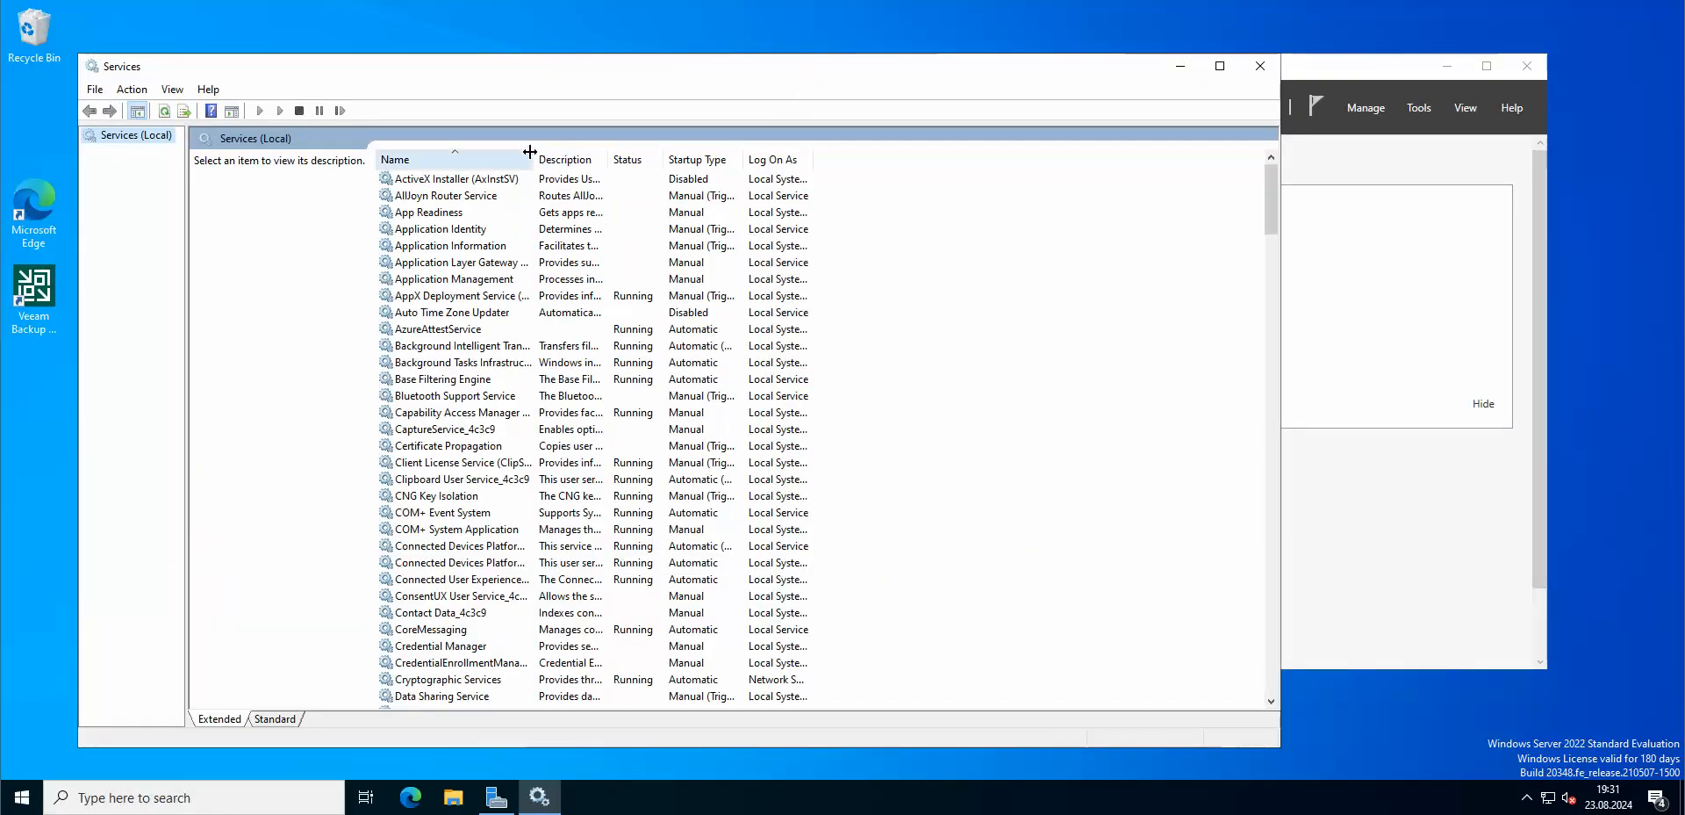
scroll(down, 3)
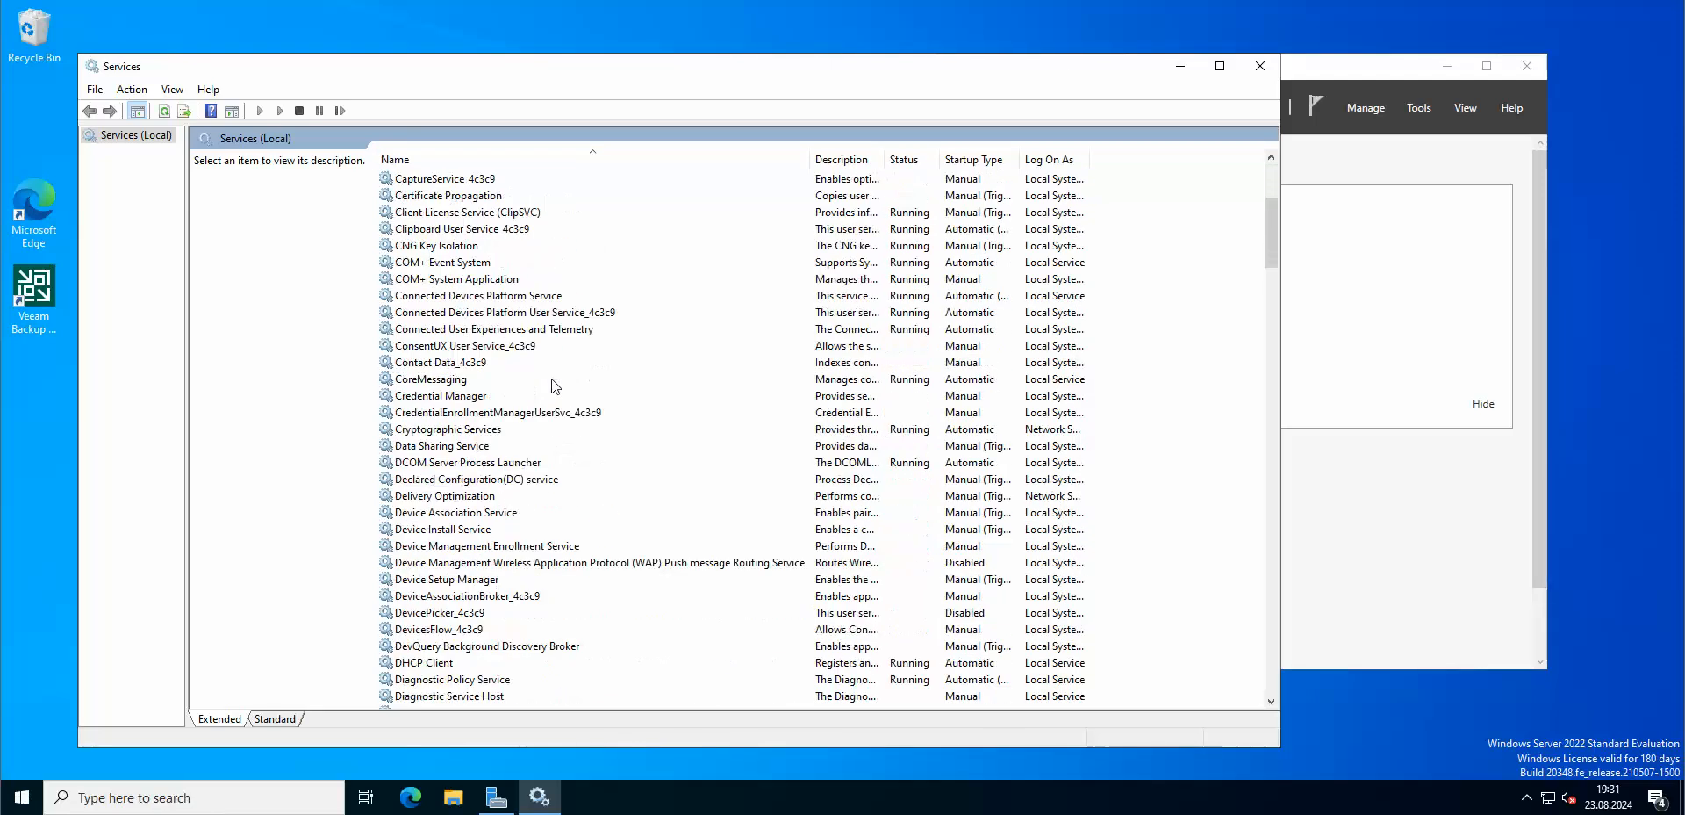
scroll(down, 3)
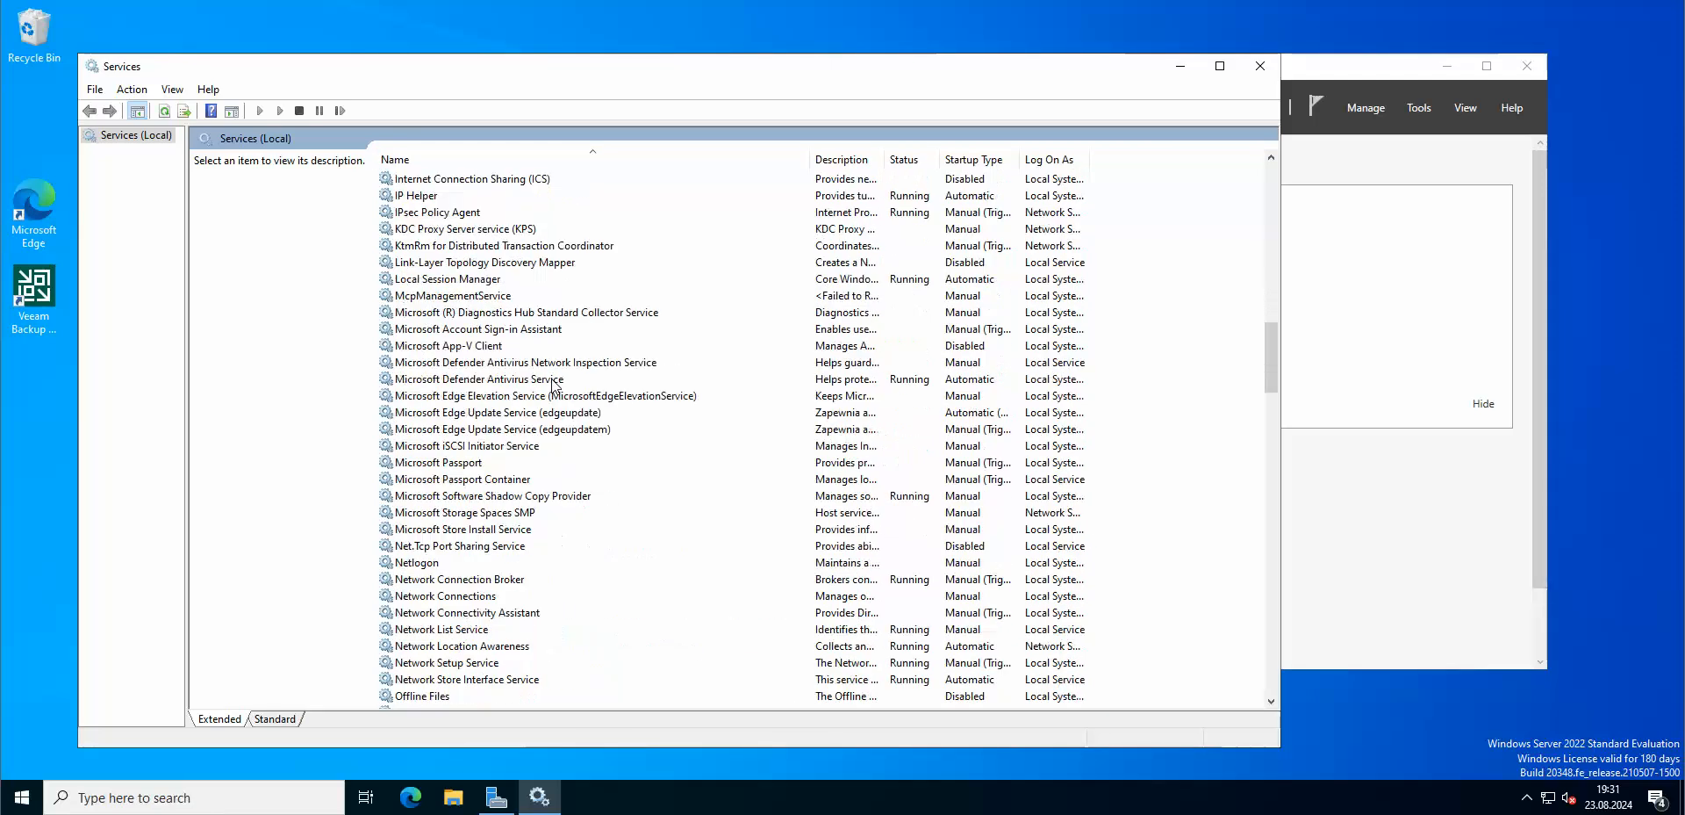
scroll(down, 3)
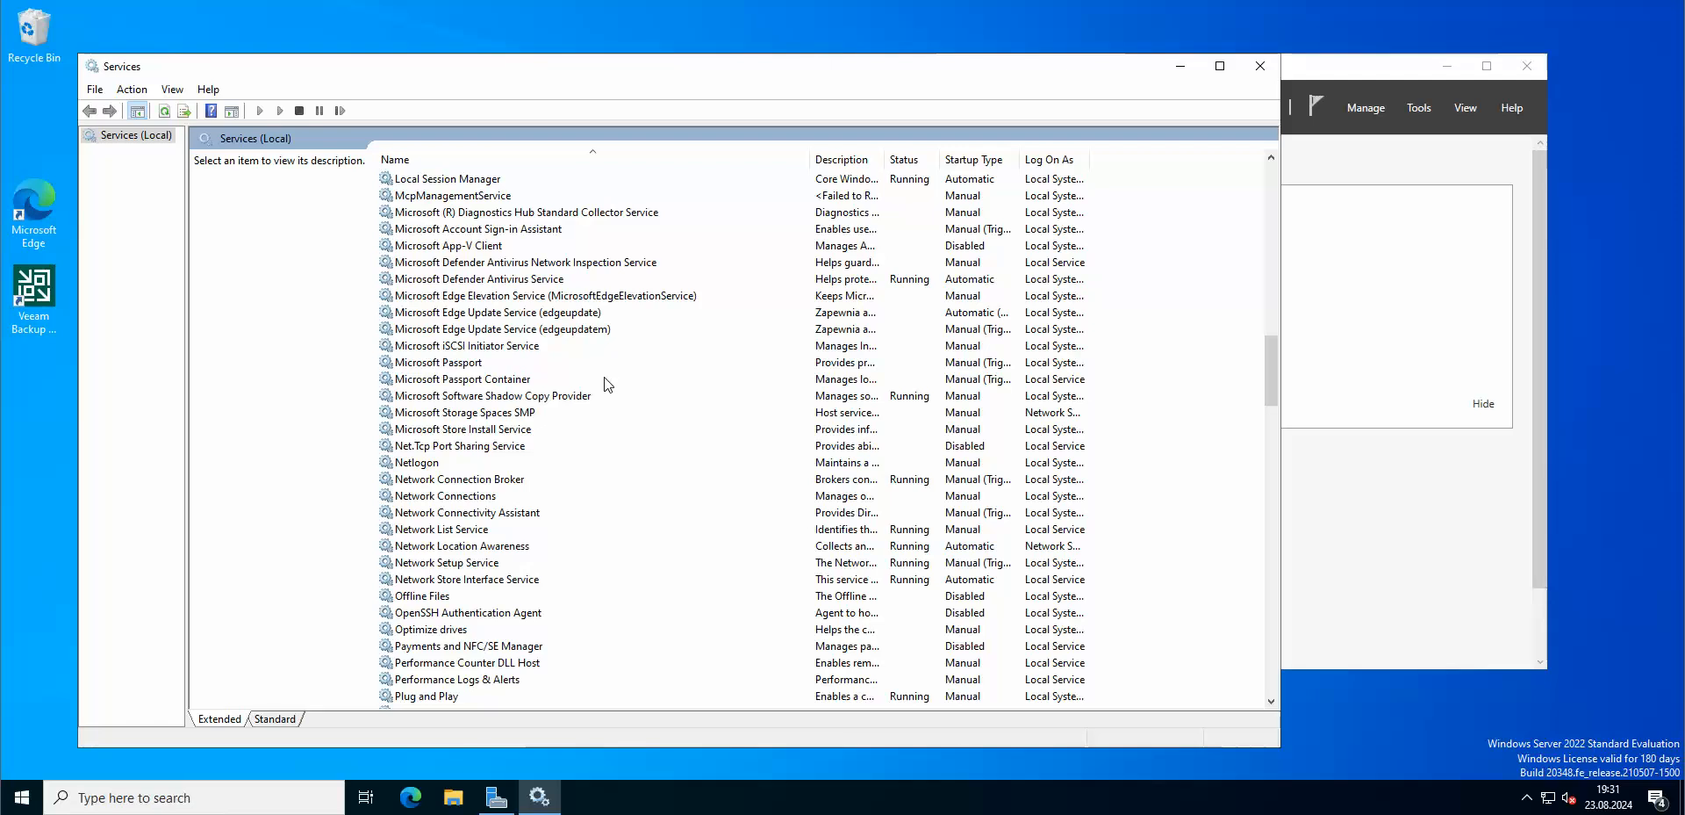
mouse_move(625, 390)
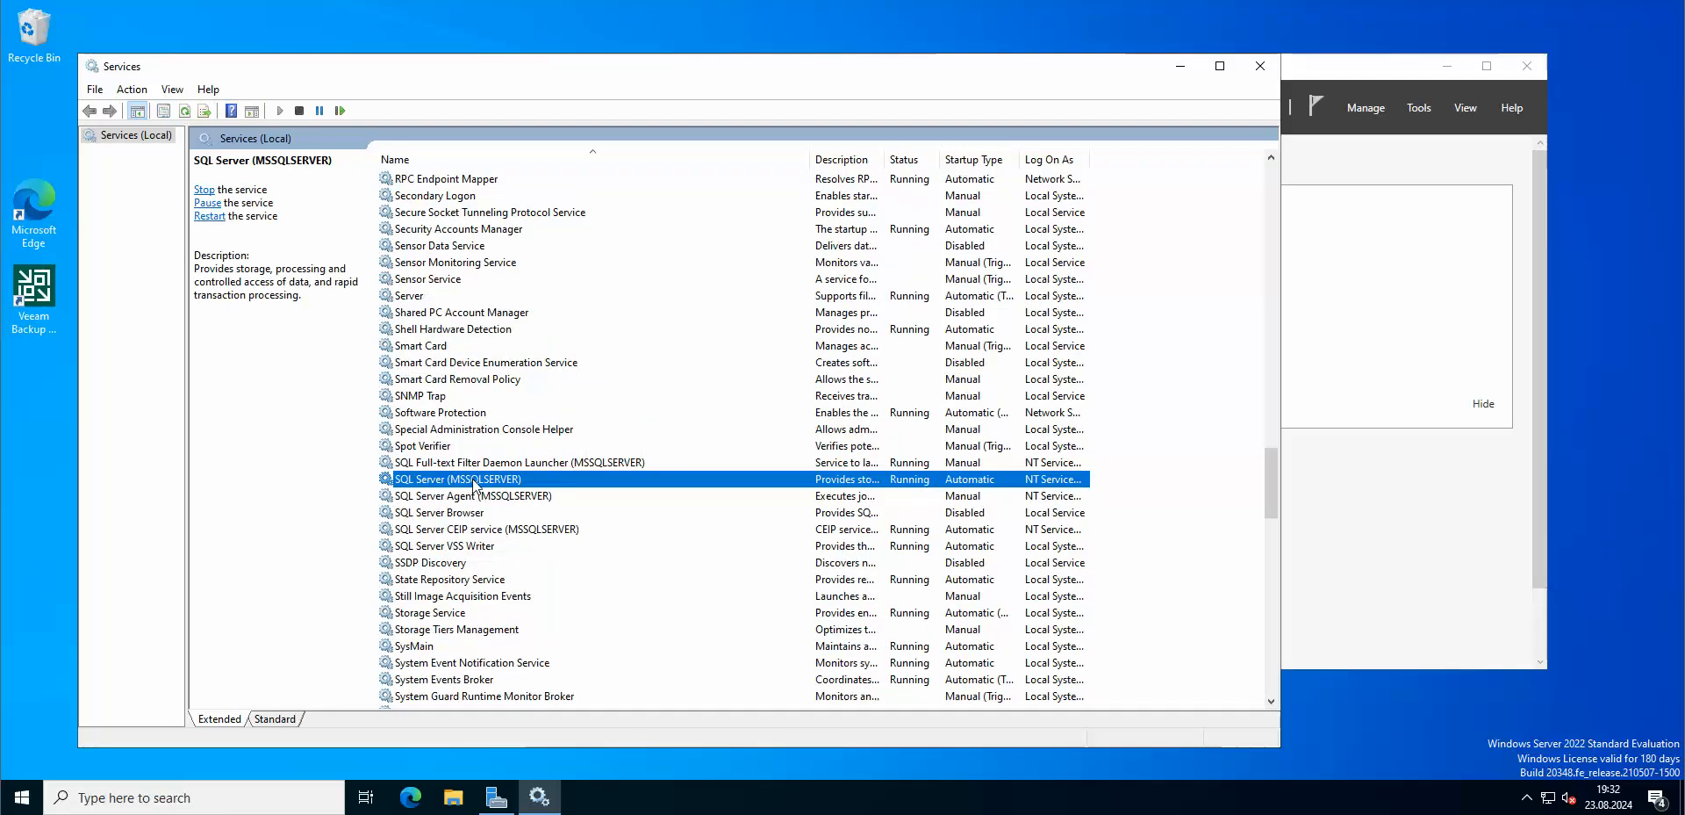
double_click(456, 477)
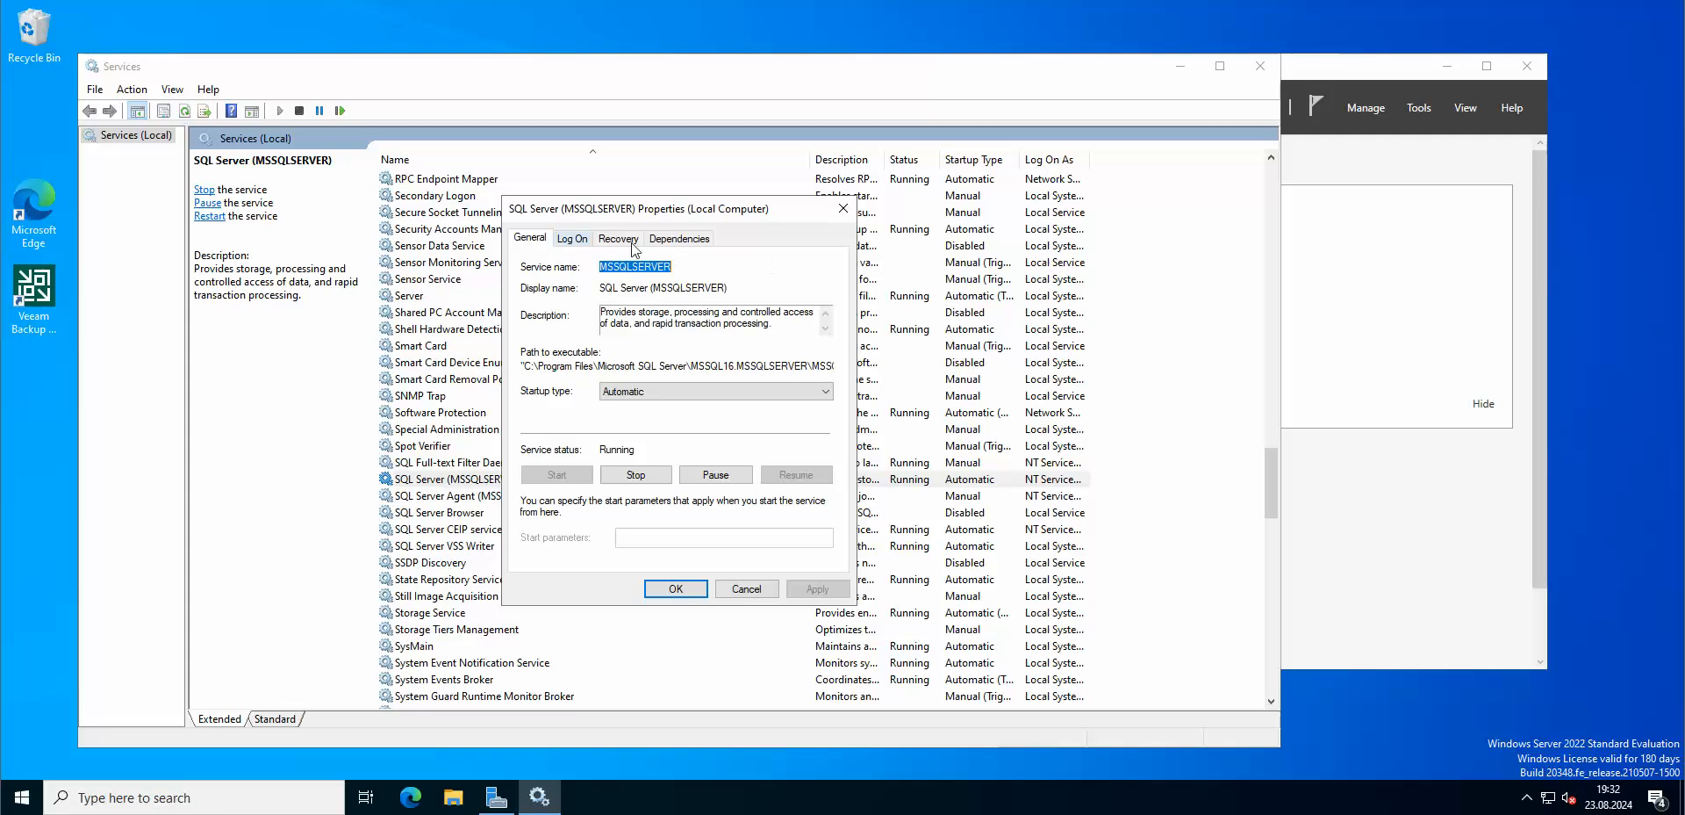
click(572, 237)
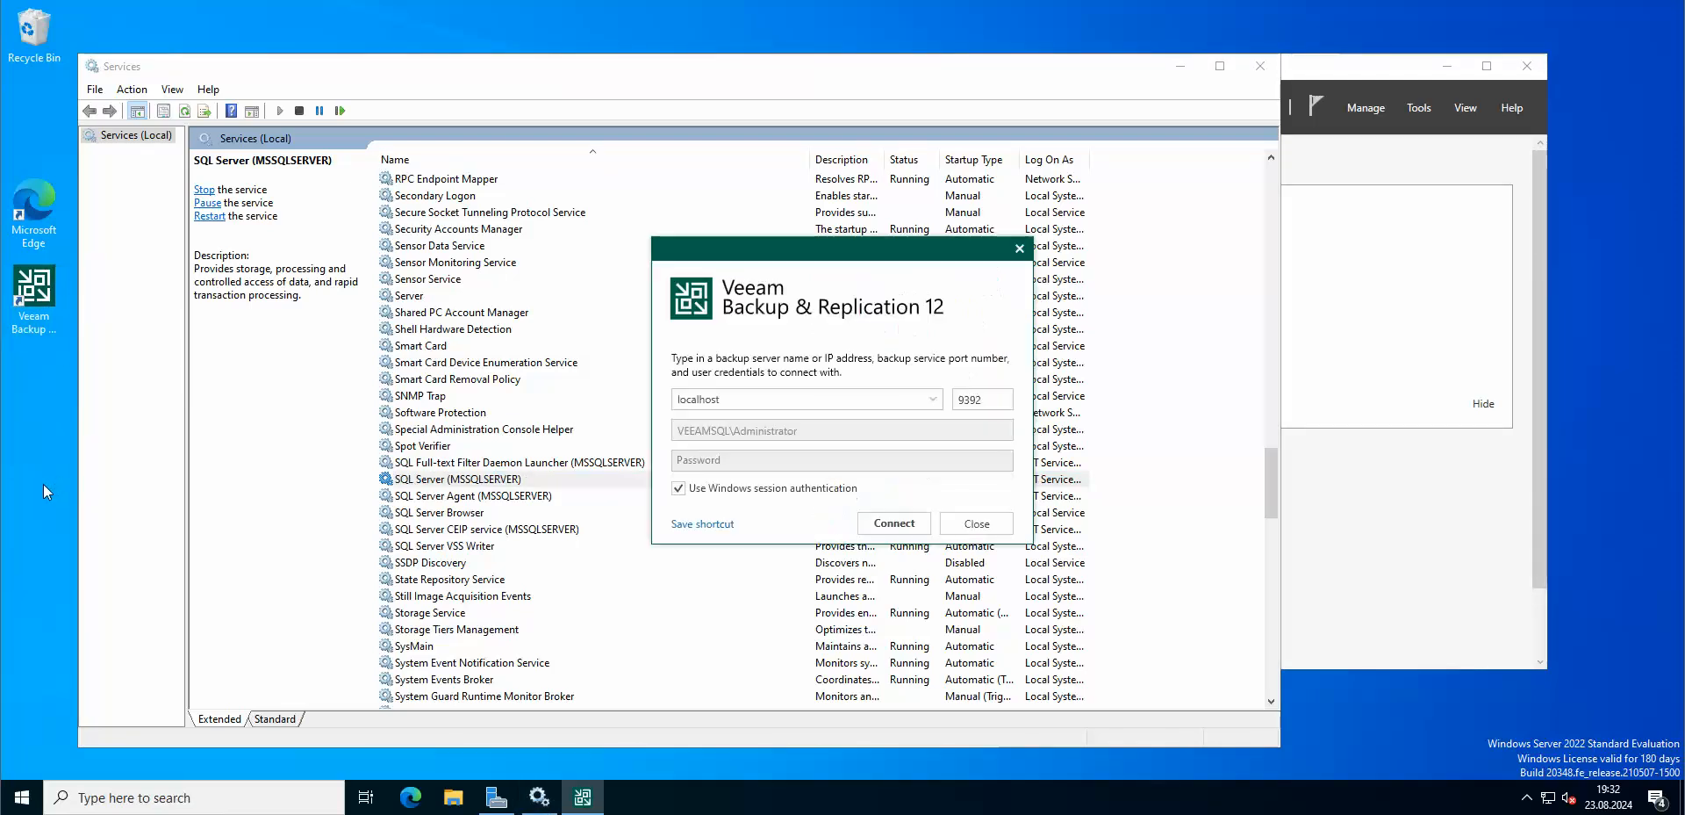
Step: Connect the Veeam console to localhost, browse the View and Home ribbons, and reposition the window
click(891, 523)
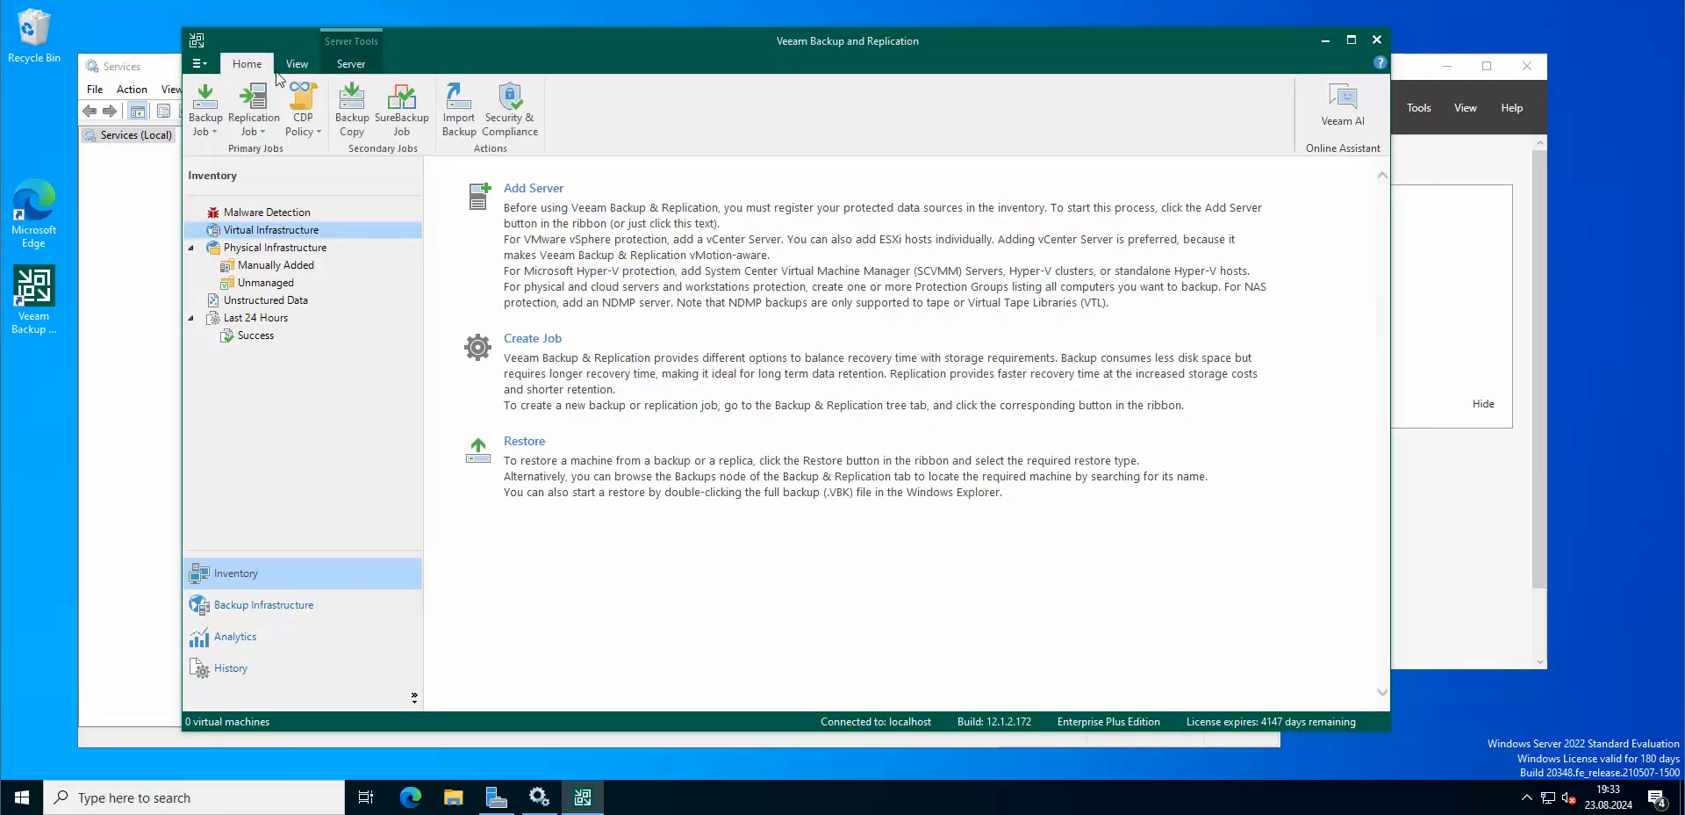
click(297, 65)
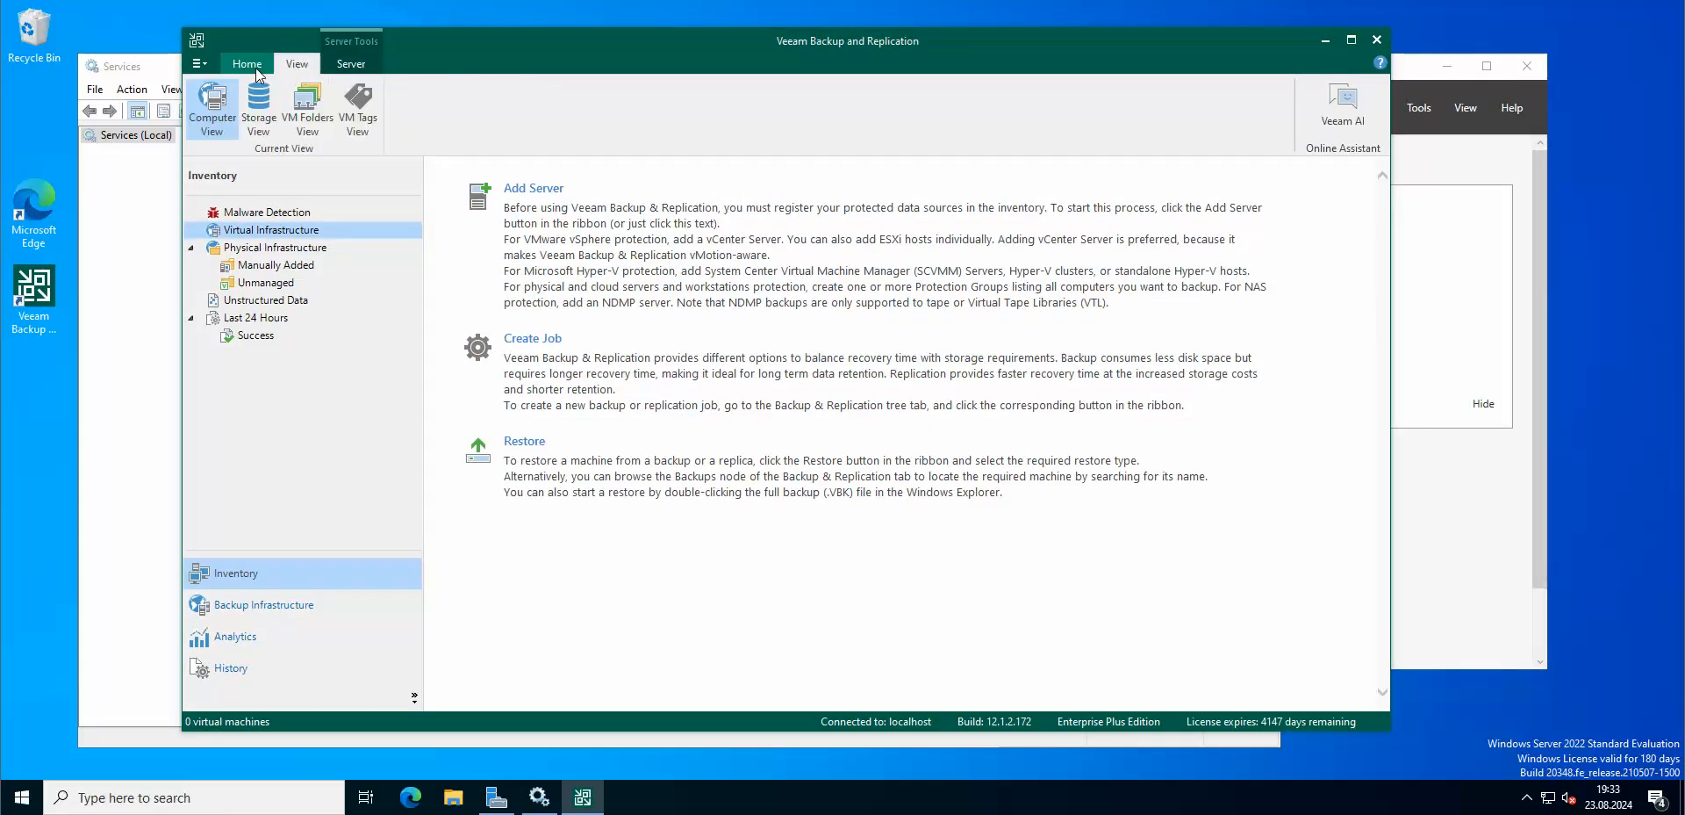
click(246, 64)
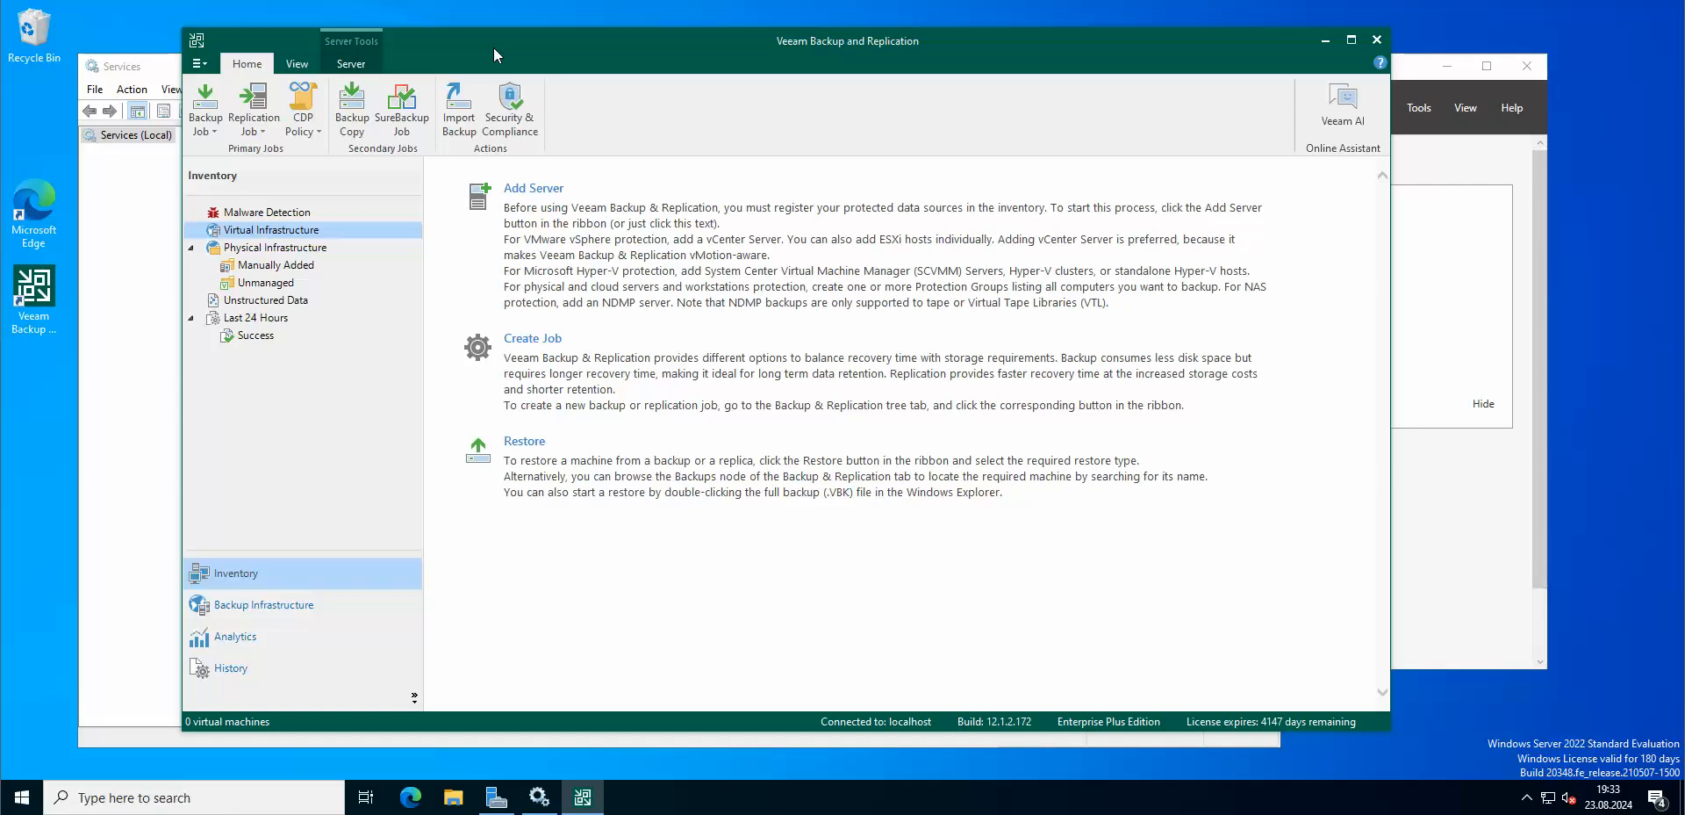
drag(495, 55, 518, 51)
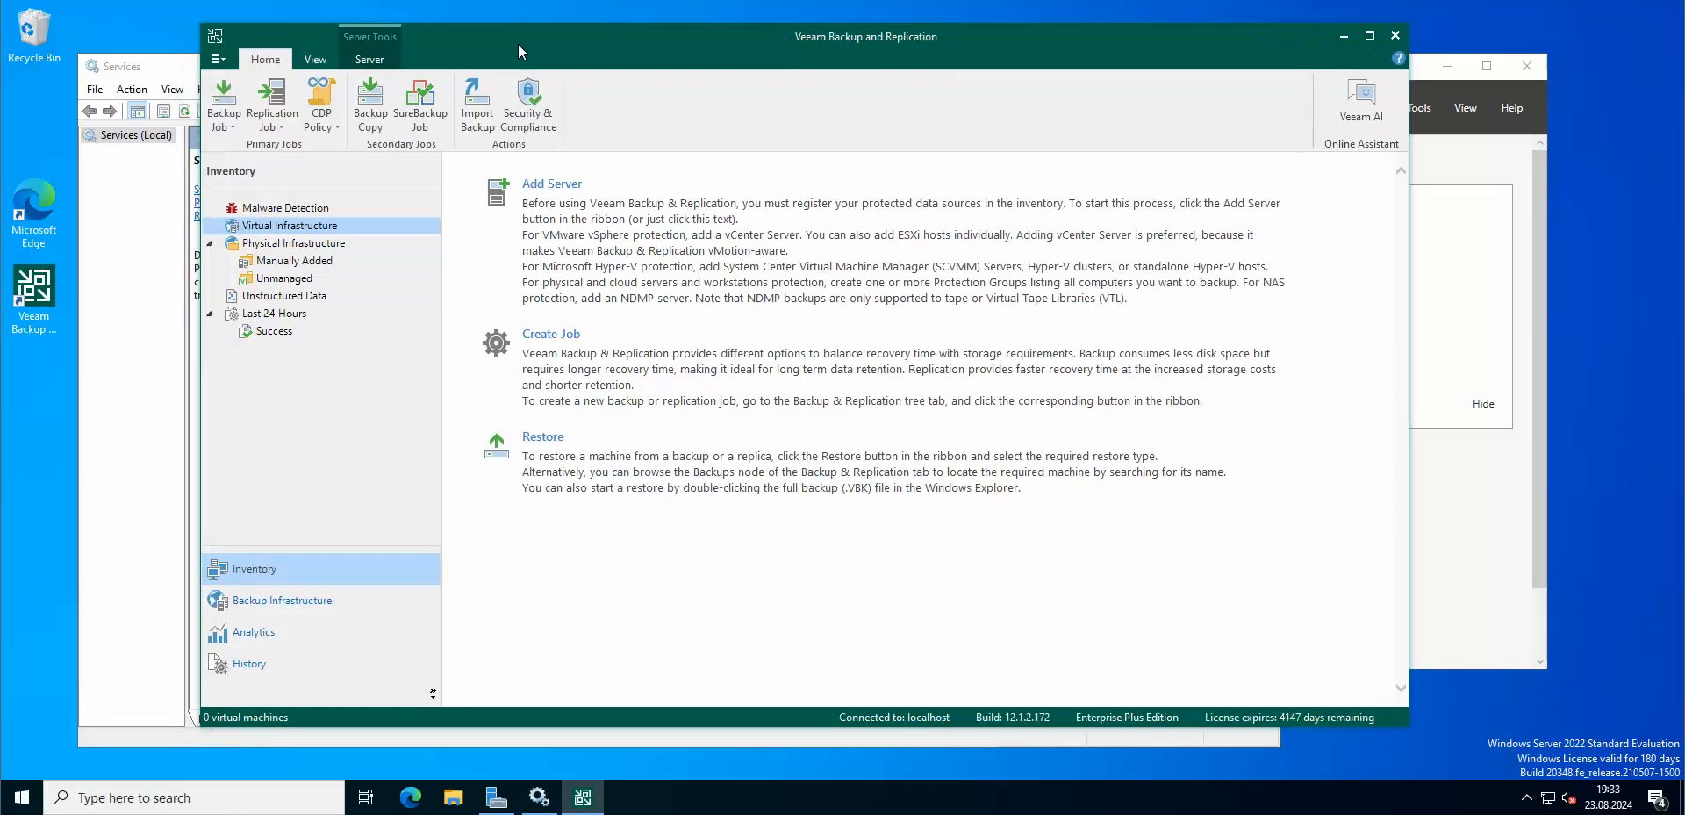